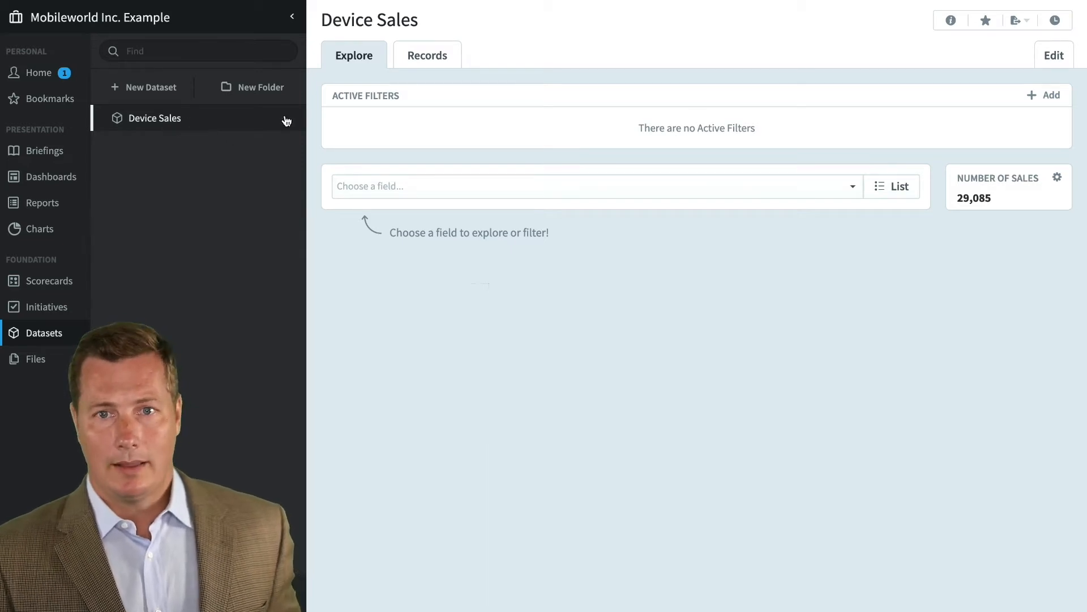
Review the individual Device Sales records, return to the summary and bring up the field list to explore.
left_click(427, 54)
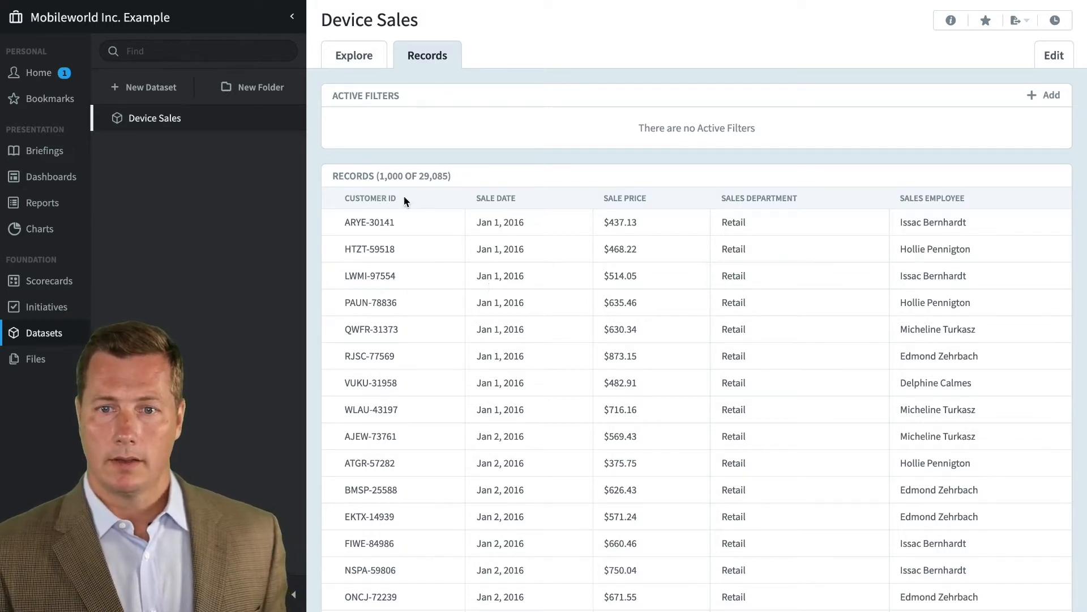
mouse_move(544, 199)
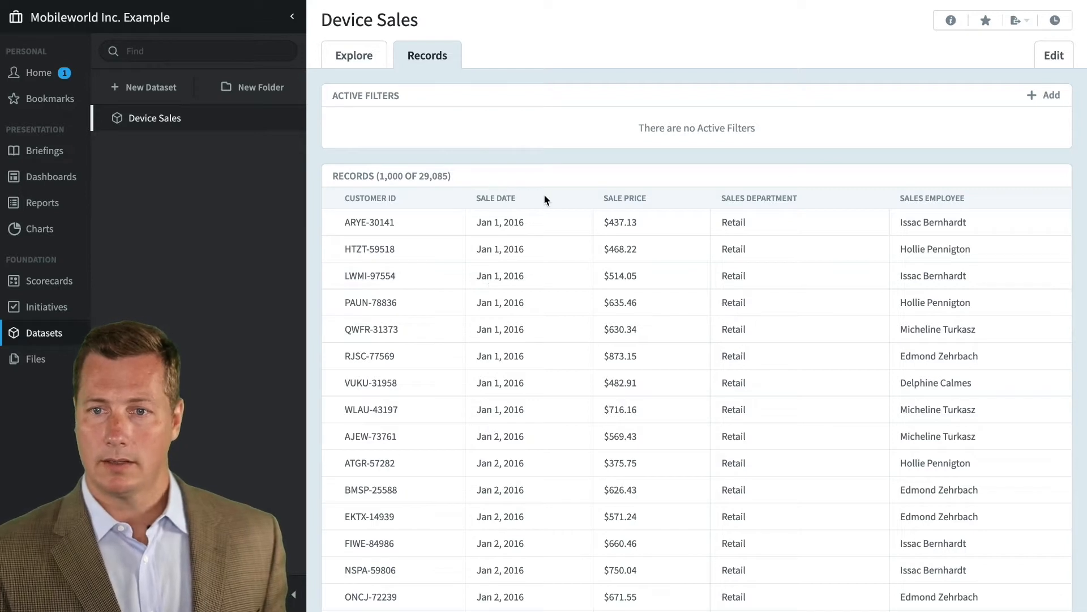
mouse_move(727, 194)
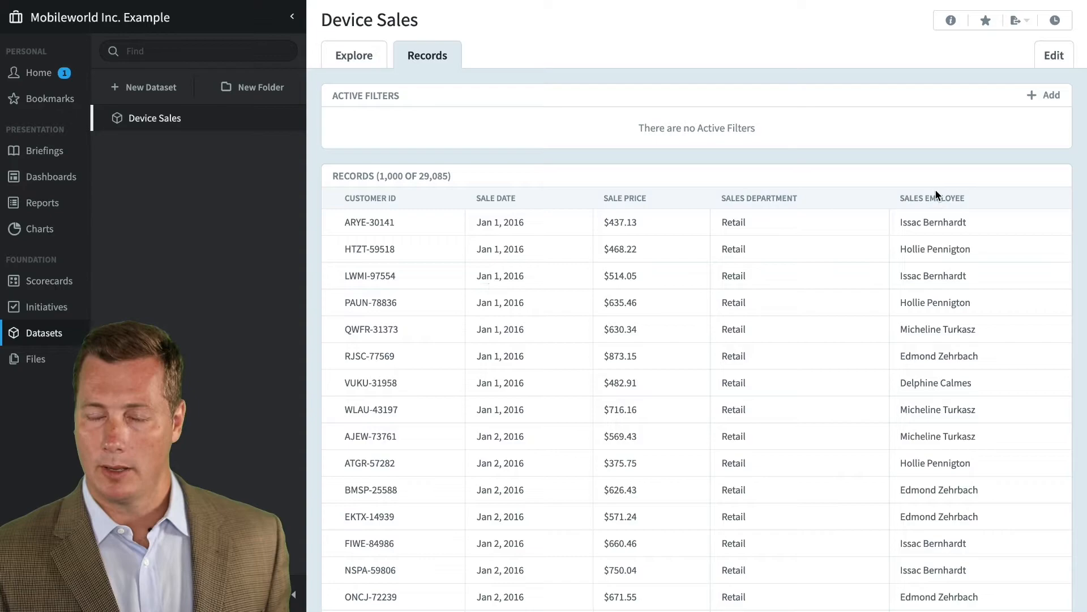
scroll("down", 3)
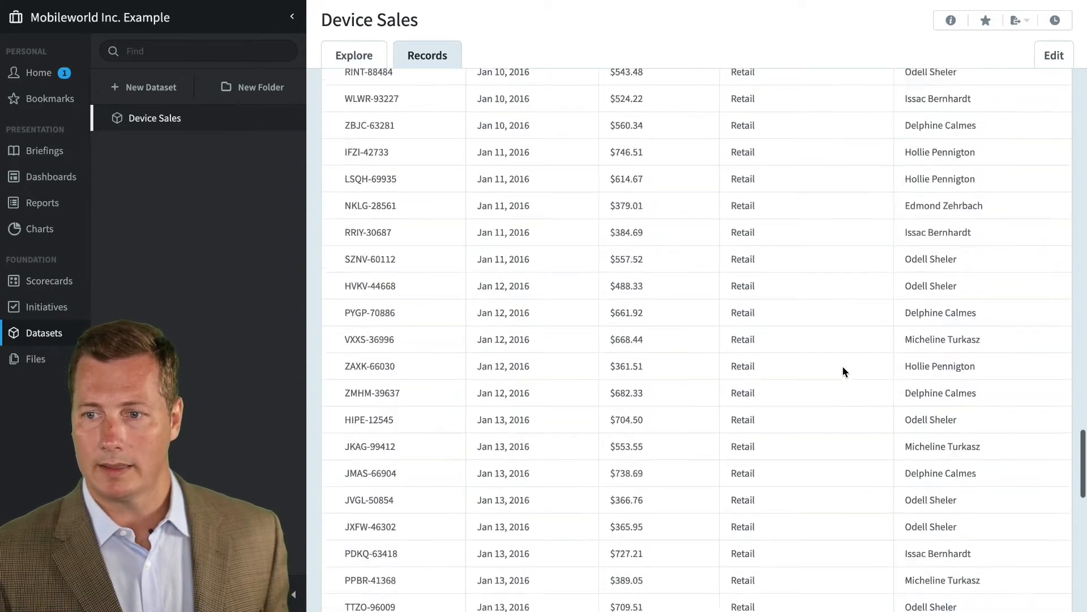
scroll("down", 3)
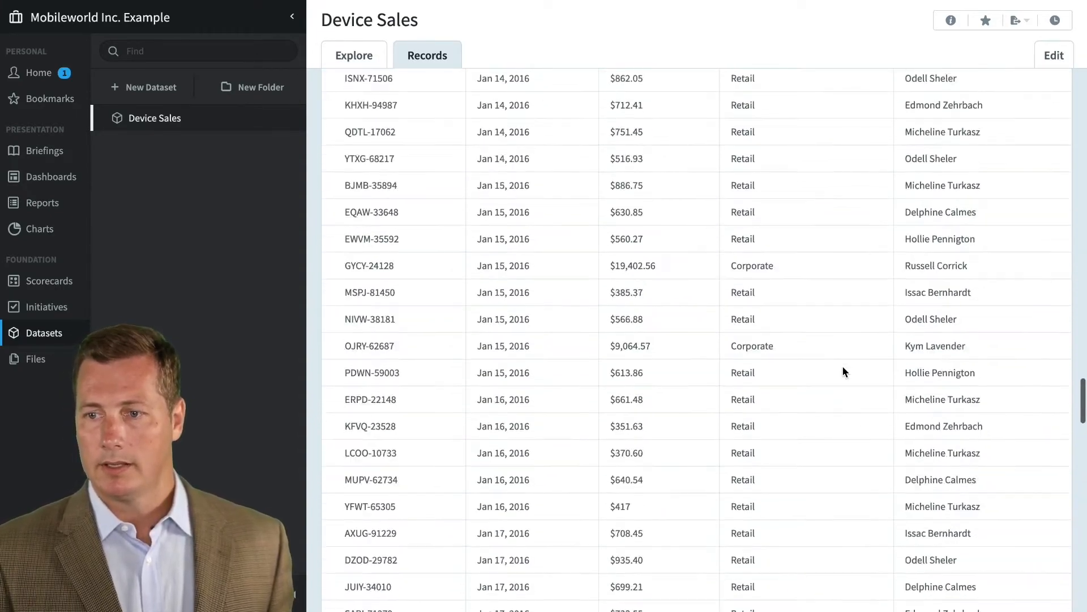
scroll("up", 3)
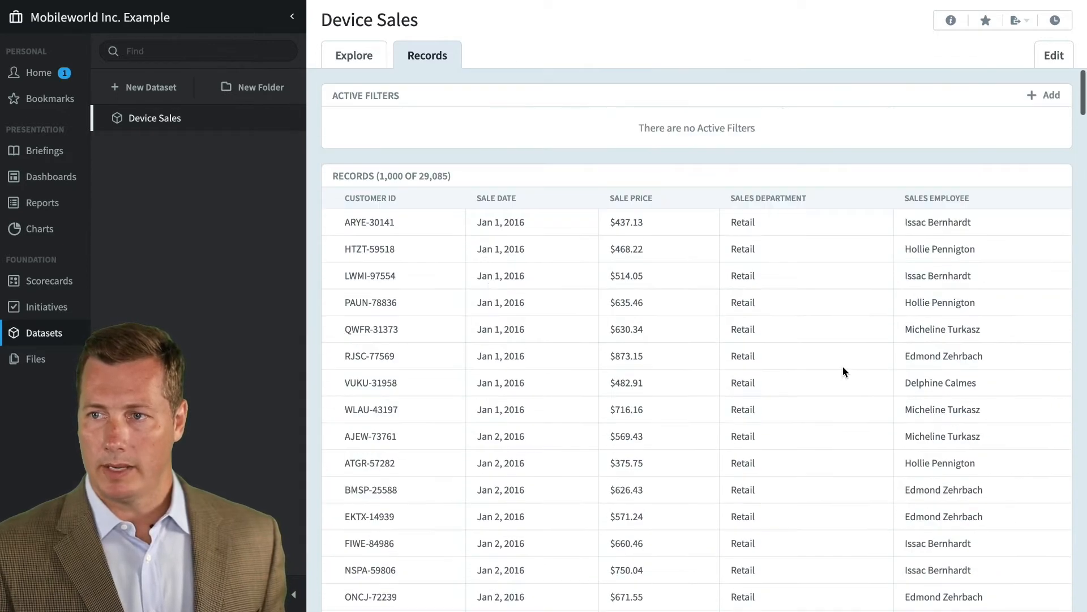
left_click(354, 54)
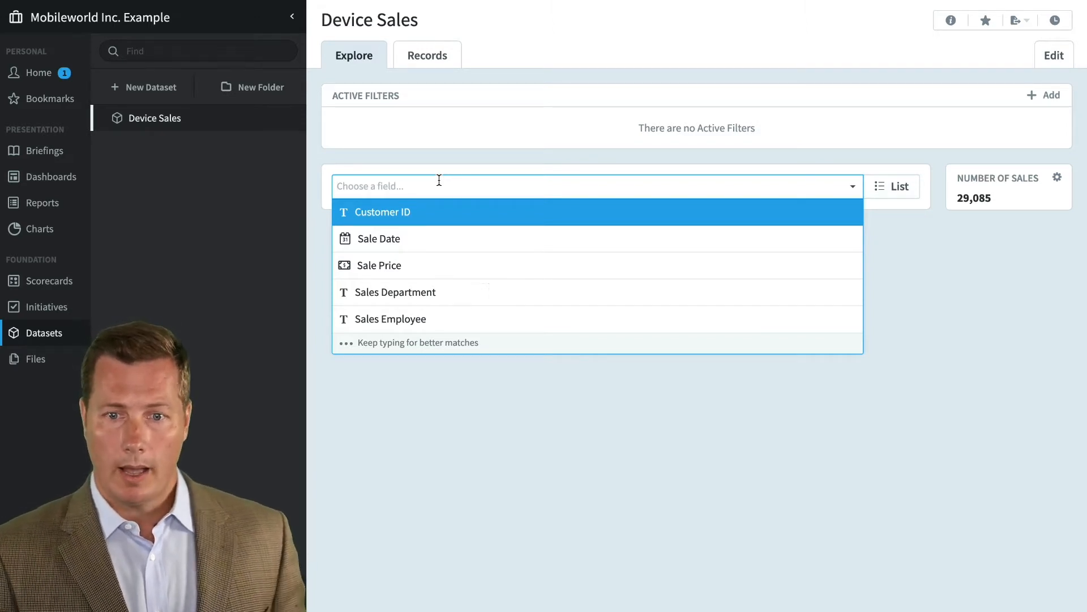
left_click(391, 318)
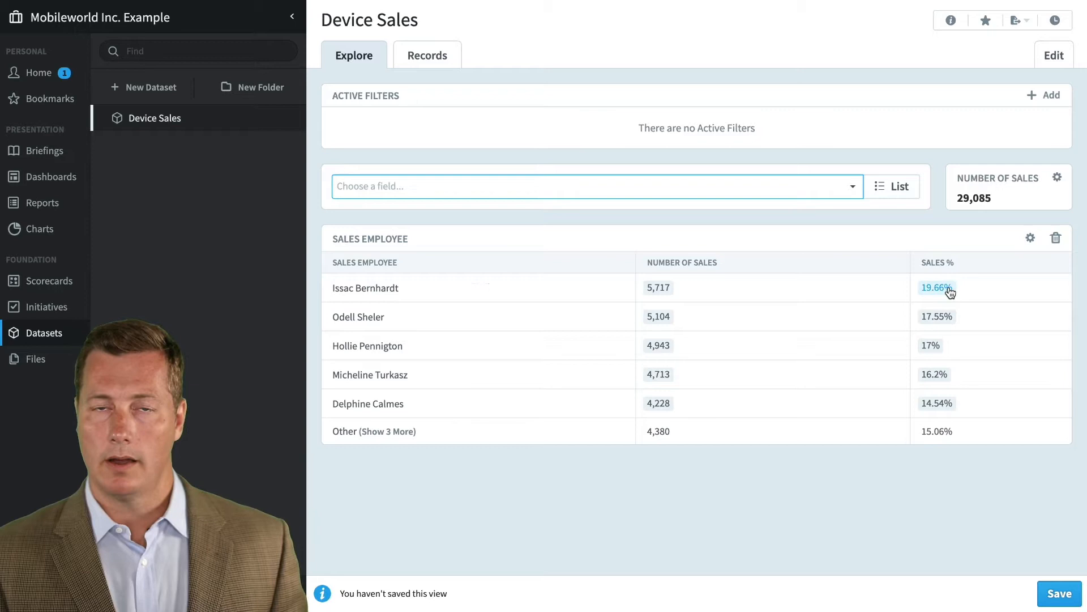
mouse_move(386, 340)
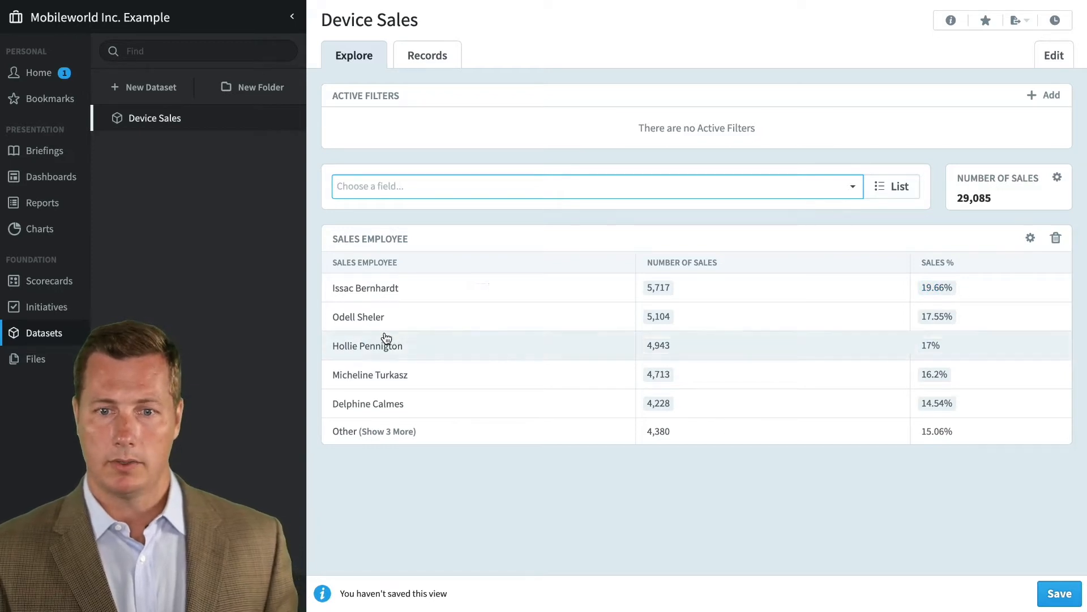
mouse_move(426, 317)
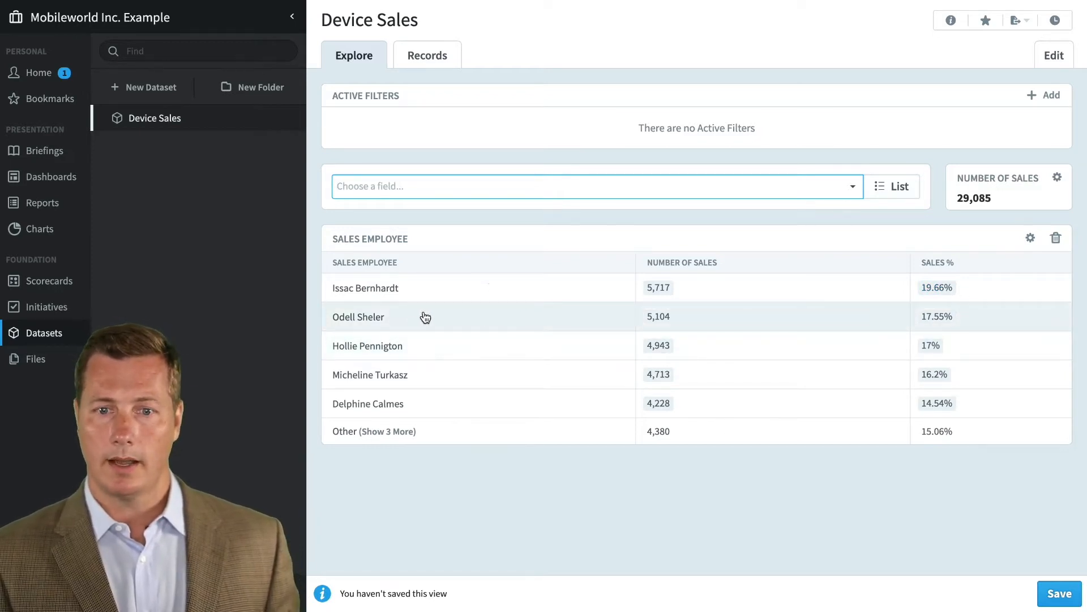
mouse_move(434, 483)
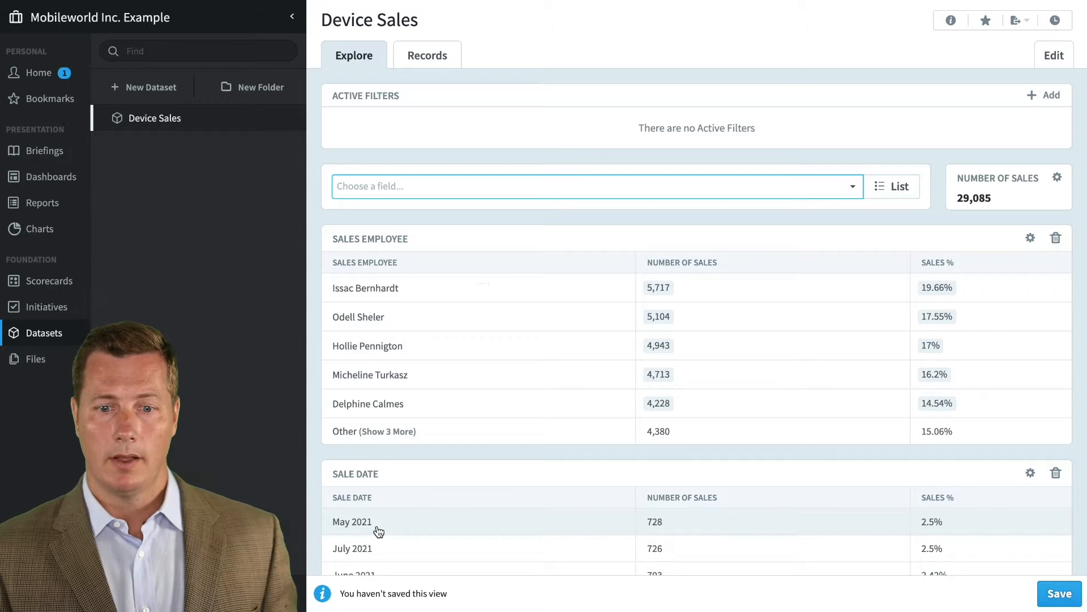
mouse_move(449, 470)
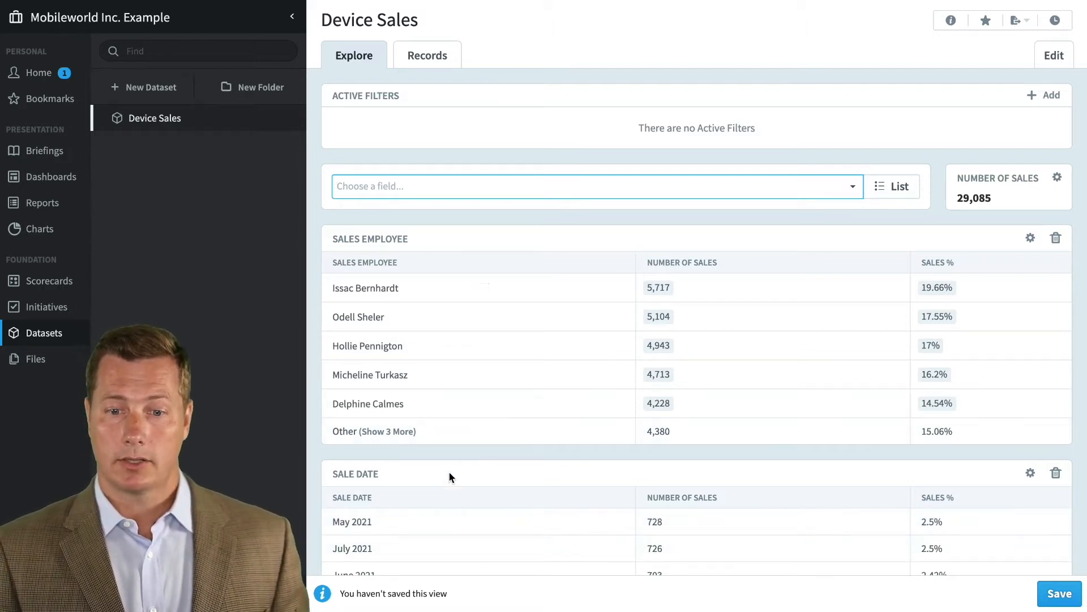
mouse_move(382, 551)
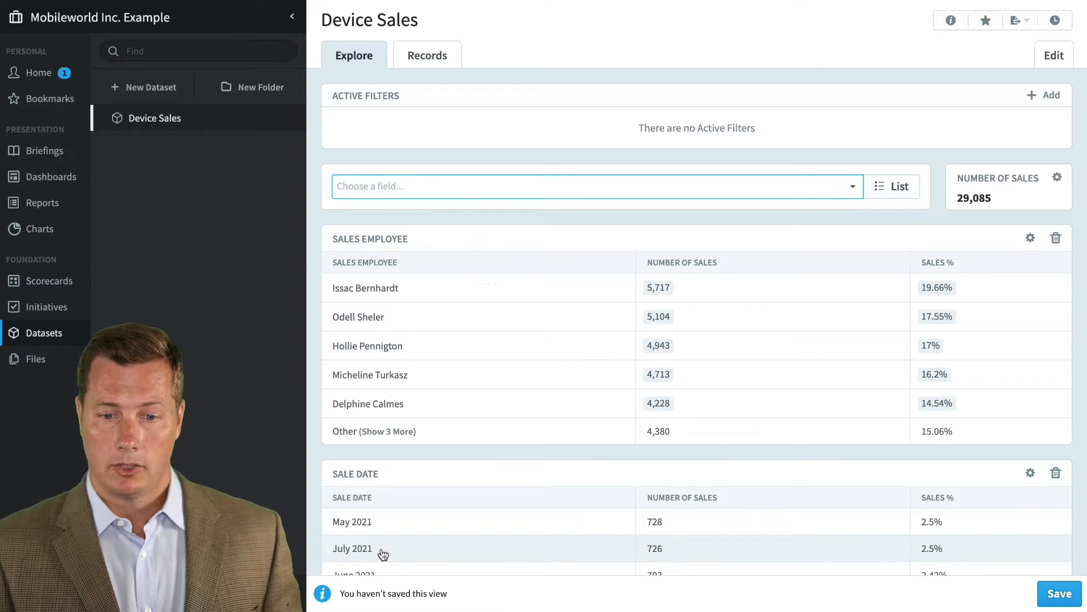
left_click(352, 548)
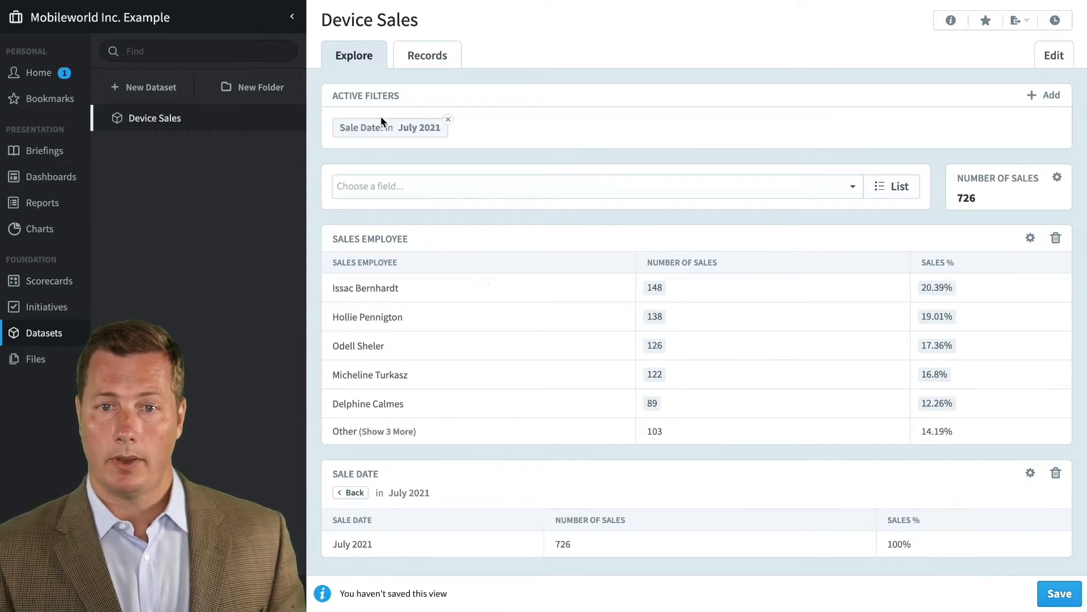
mouse_move(360, 506)
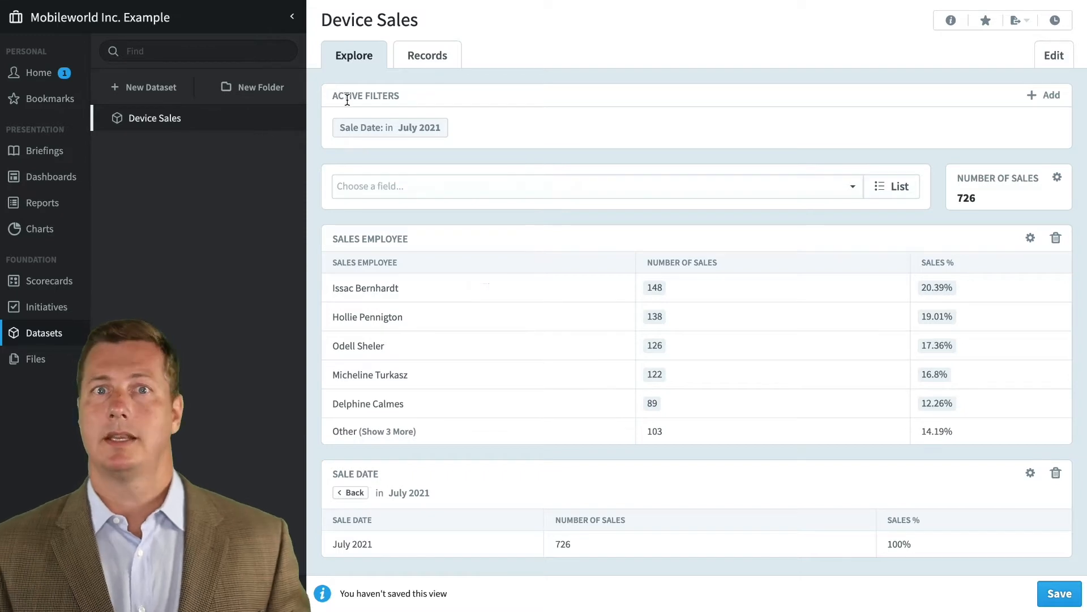
mouse_move(296, 279)
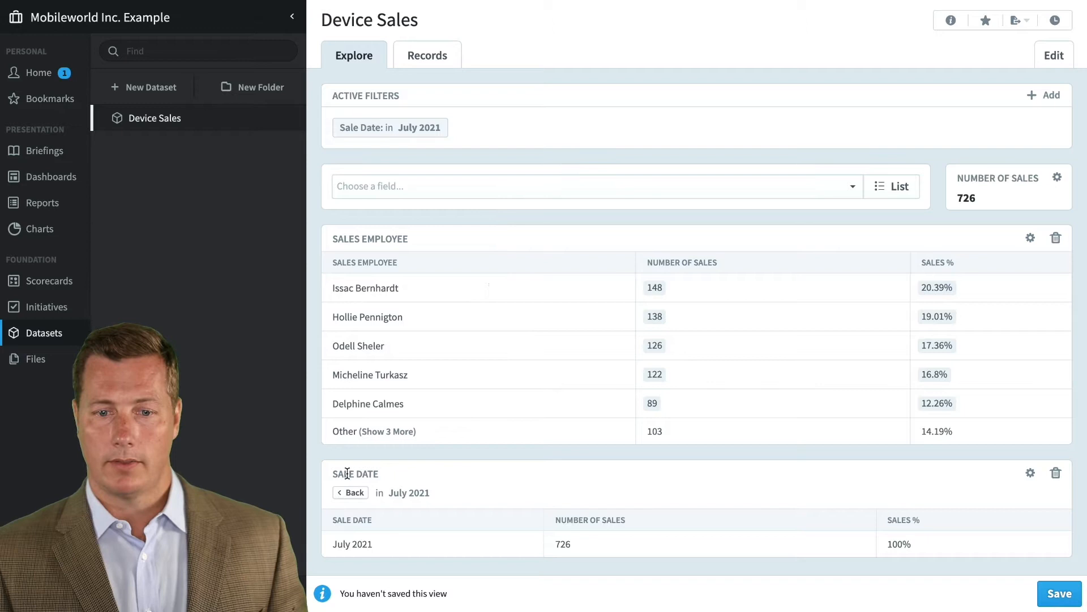
mouse_move(806, 326)
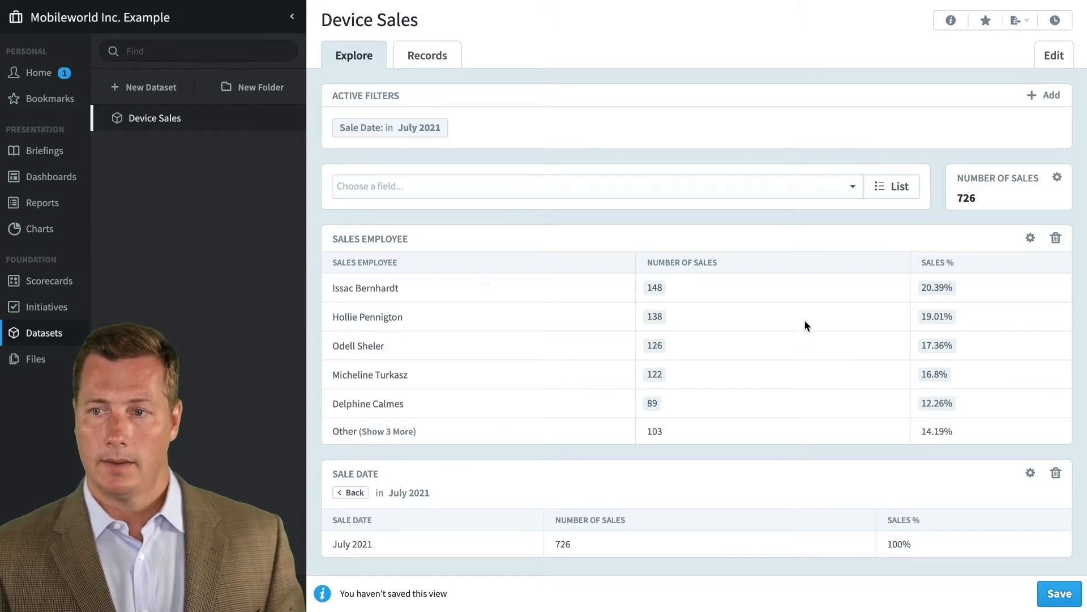
mouse_move(965, 193)
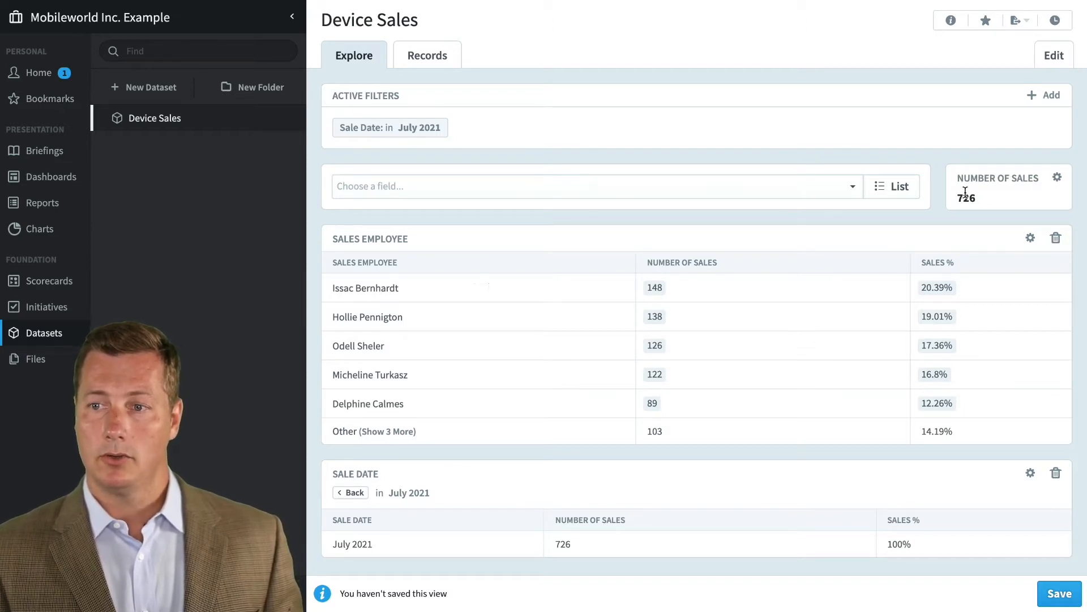
mouse_move(452, 427)
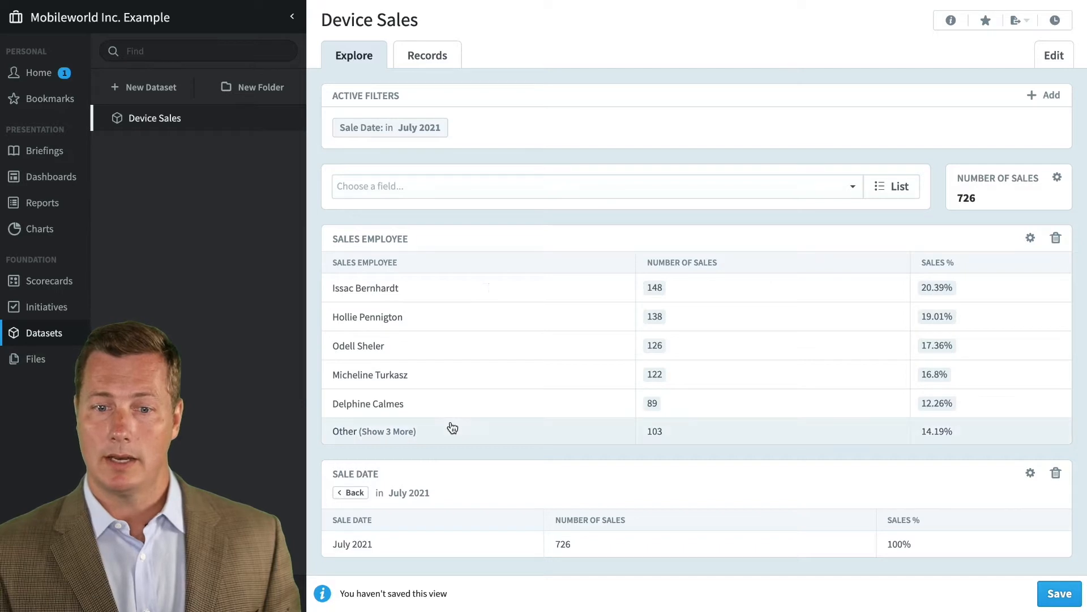
mouse_move(398, 291)
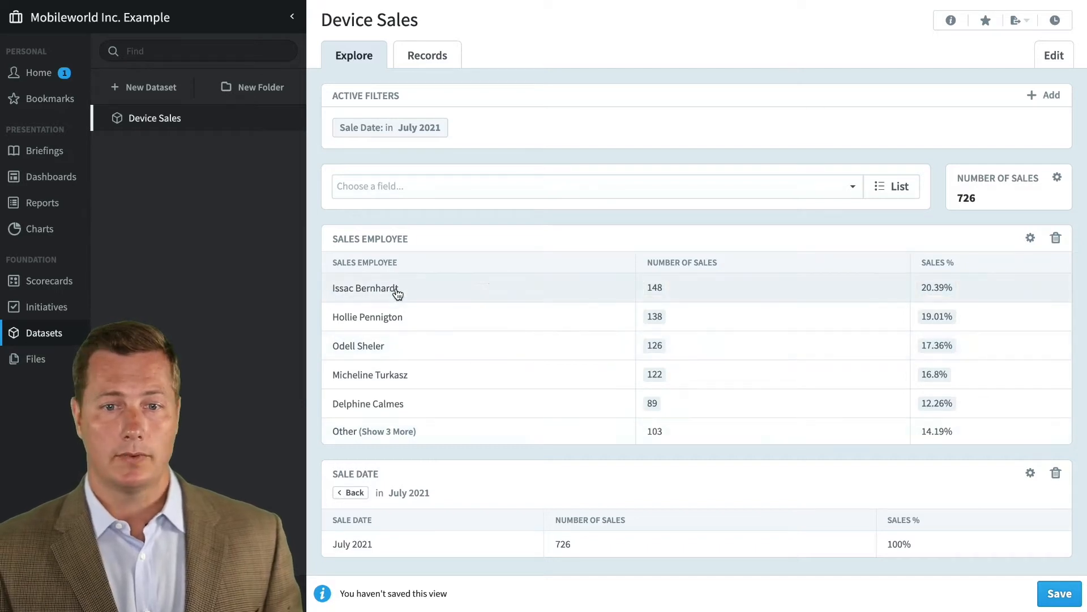
mouse_move(393, 317)
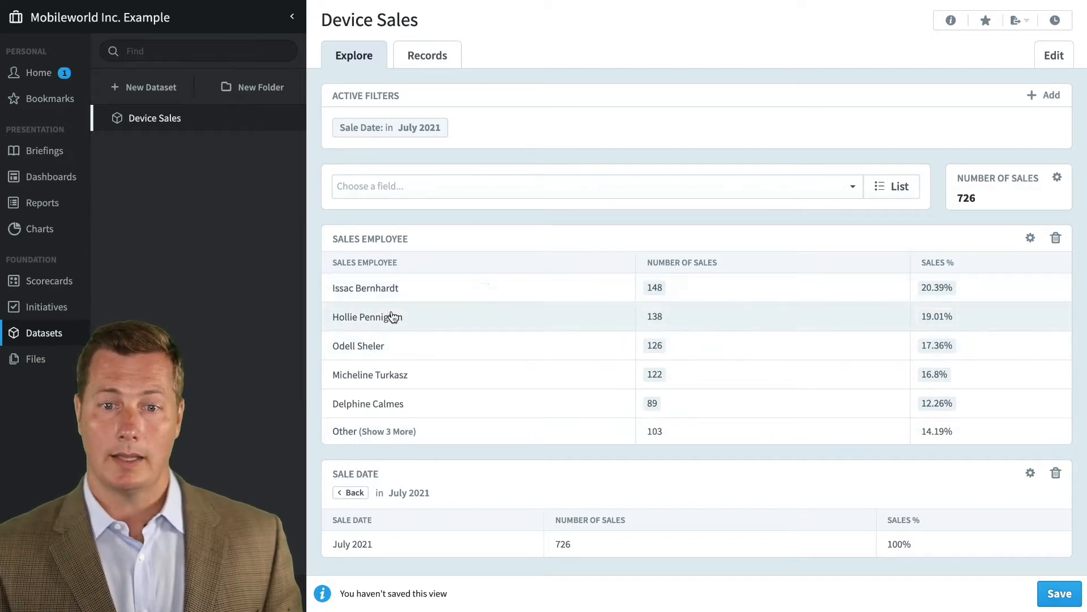
mouse_move(356, 493)
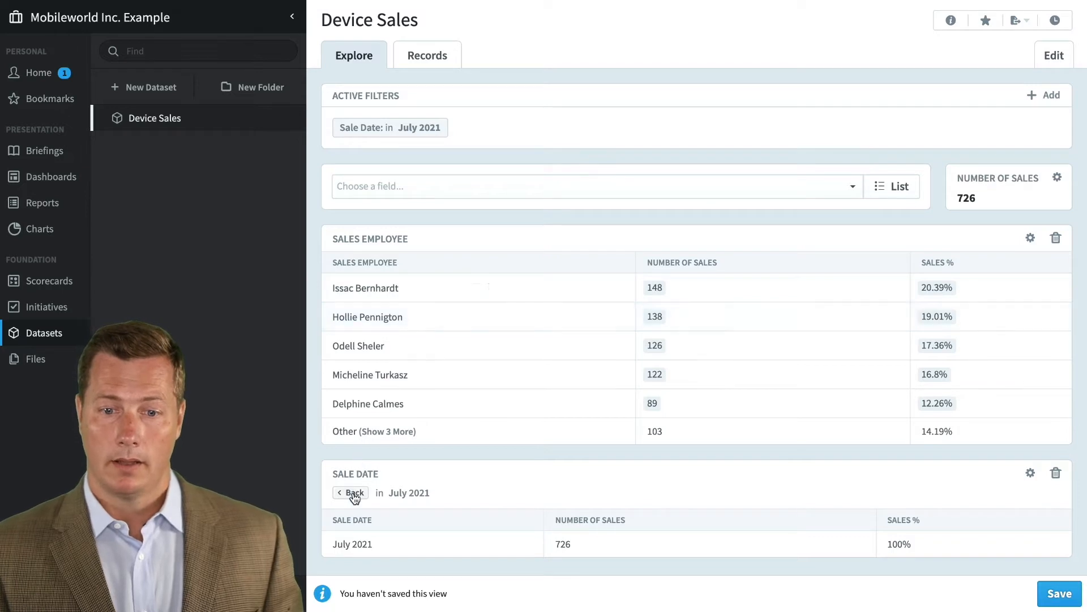
left_click(354, 492)
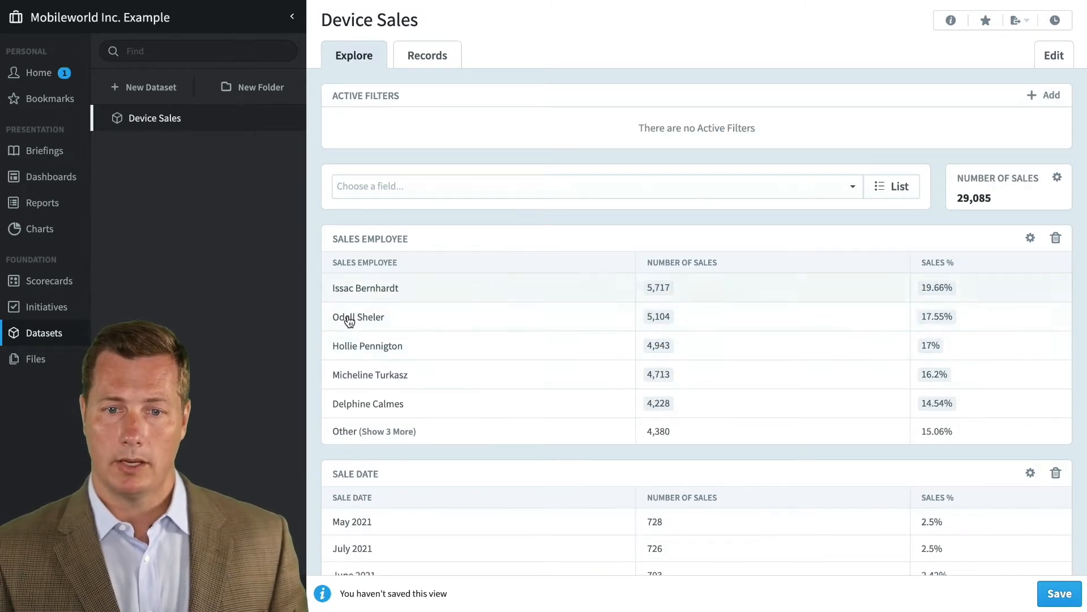
left_click(359, 316)
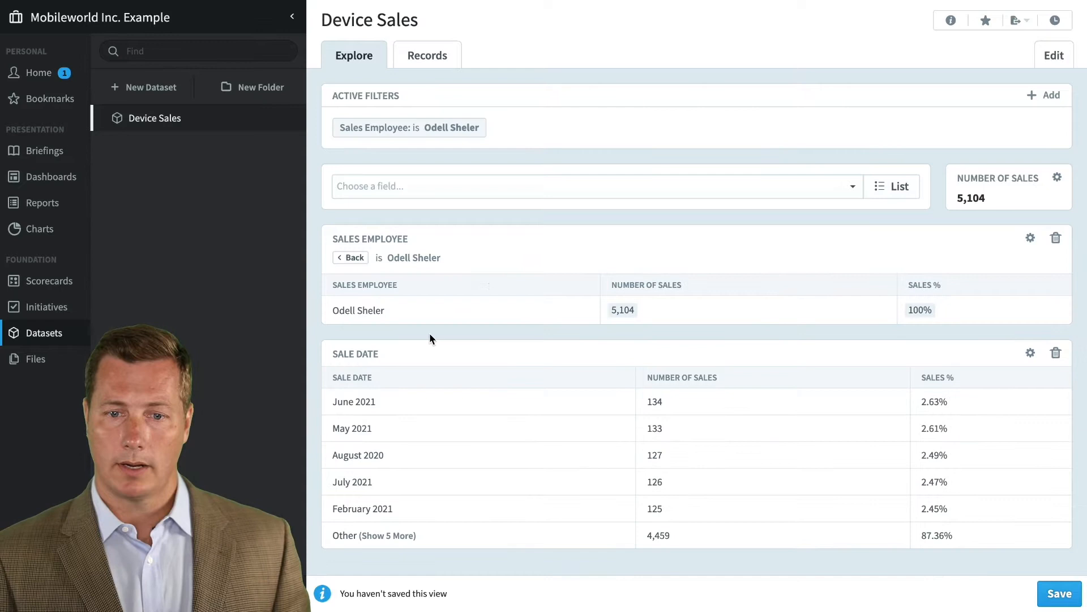
mouse_move(376, 407)
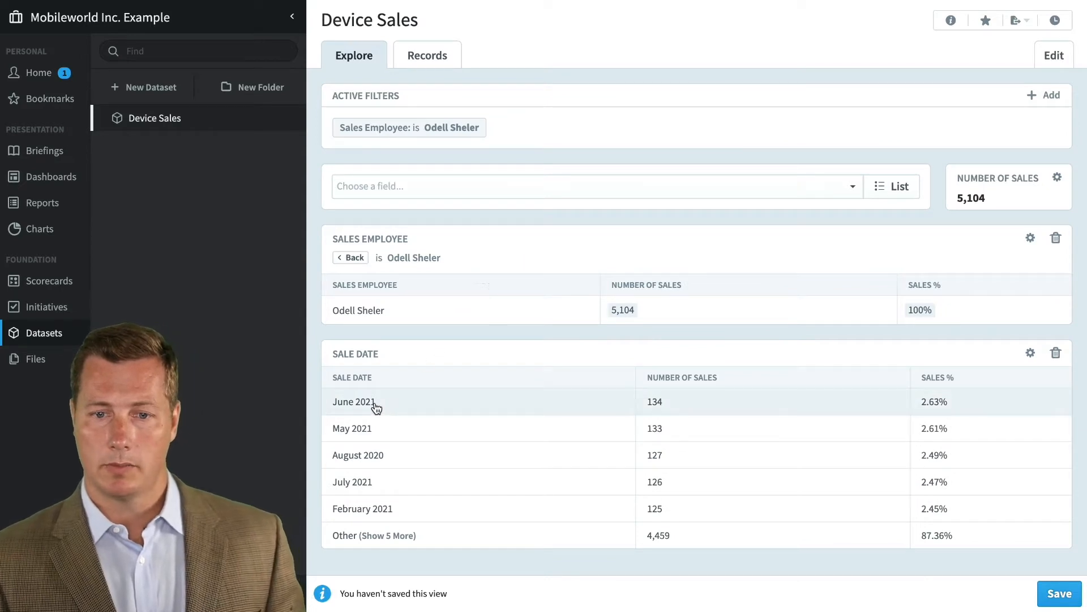
mouse_move(377, 435)
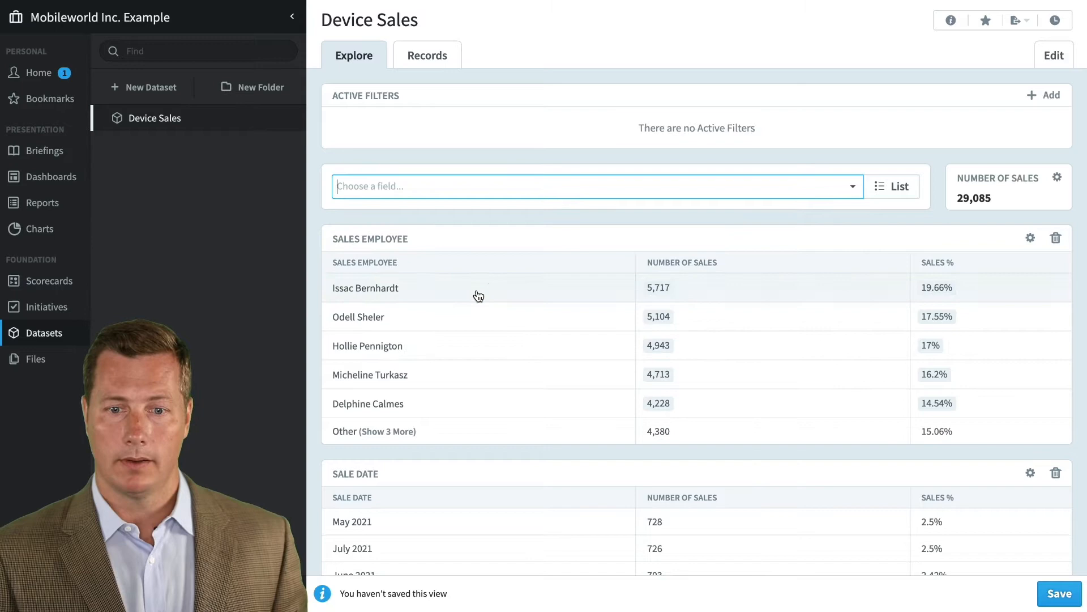
Filter Device Sales to the Corporate department, showing its 630 sales by employee and date.
scroll("down", 3)
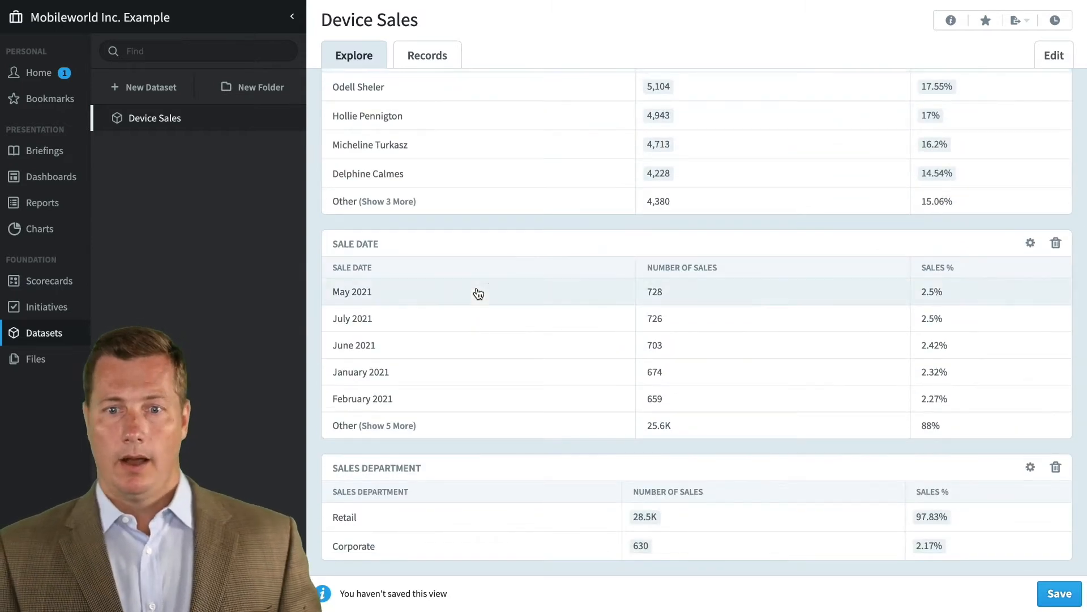
mouse_move(492, 510)
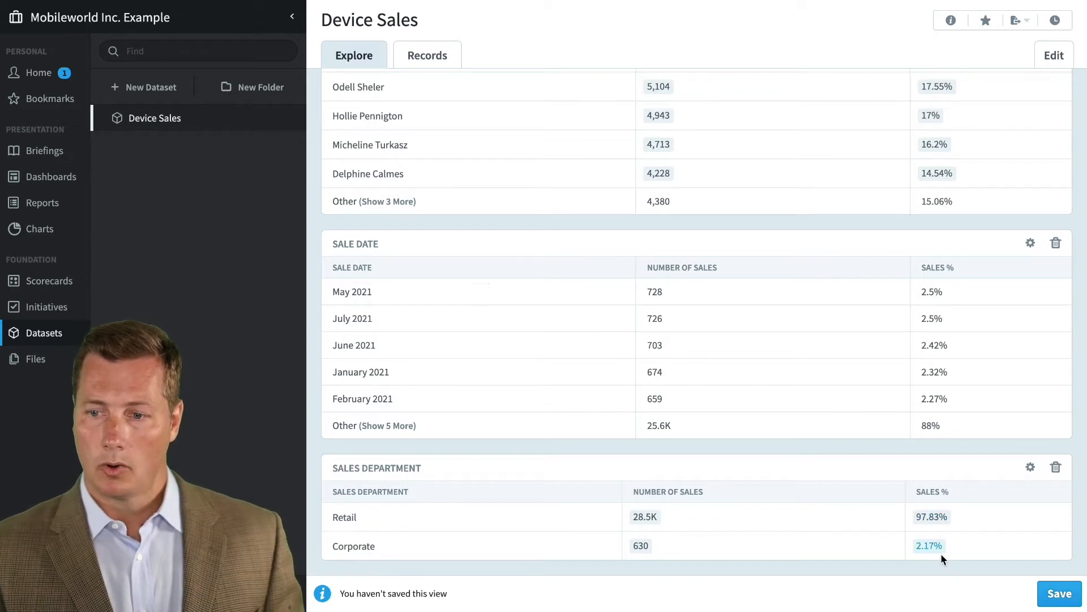
mouse_move(369, 550)
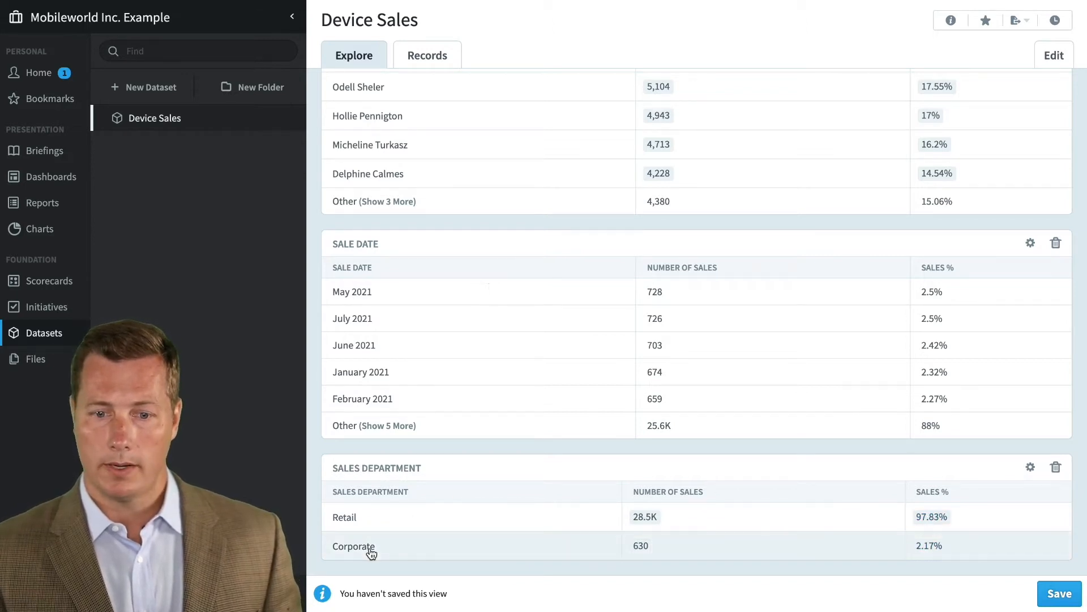
left_click(353, 546)
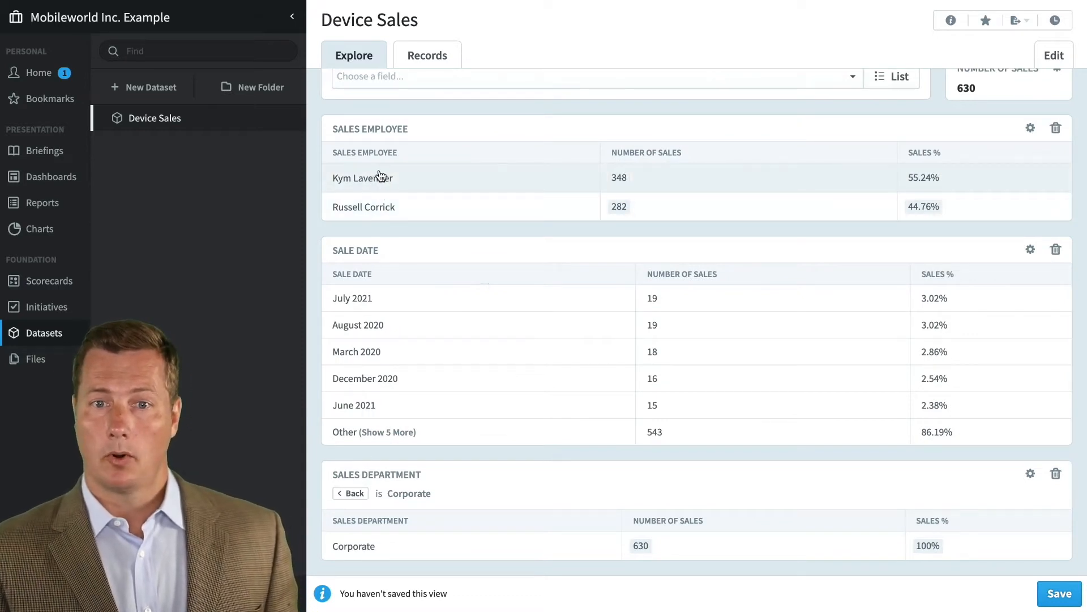
mouse_move(361, 298)
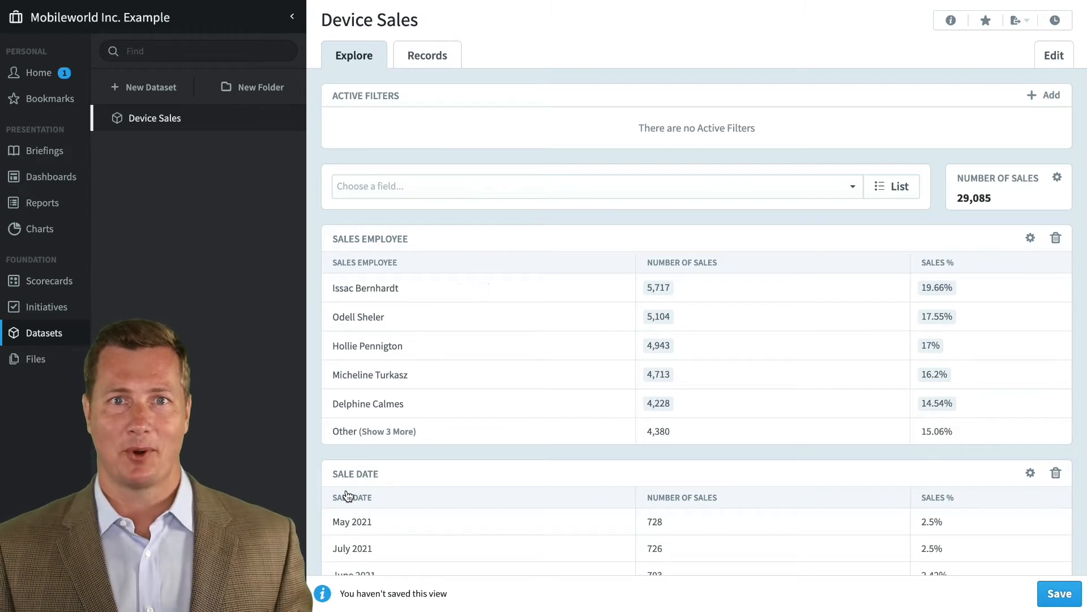
mouse_move(978, 333)
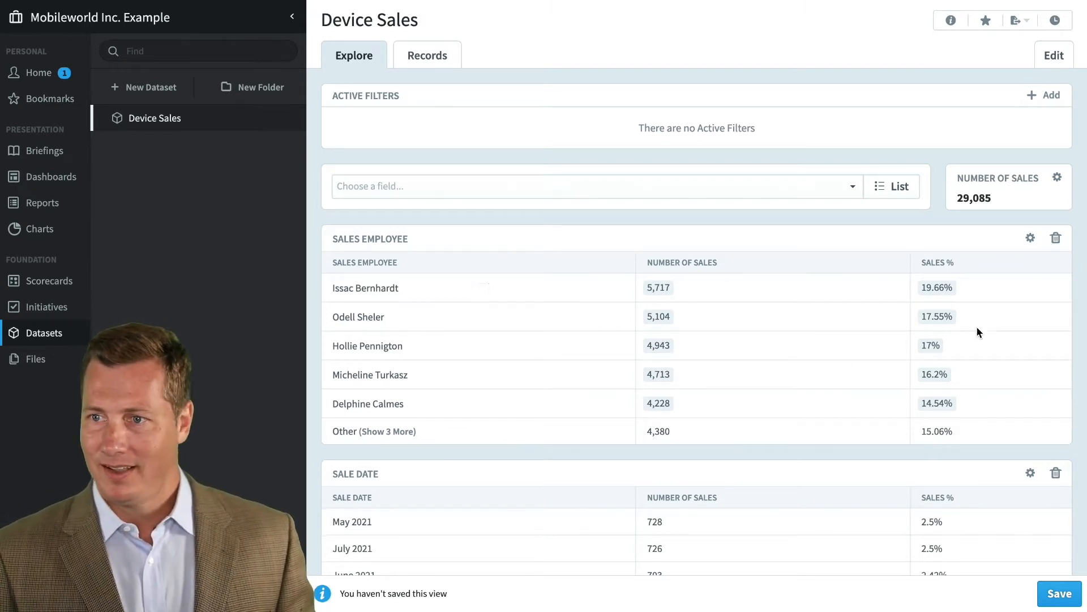
mouse_move(1057, 177)
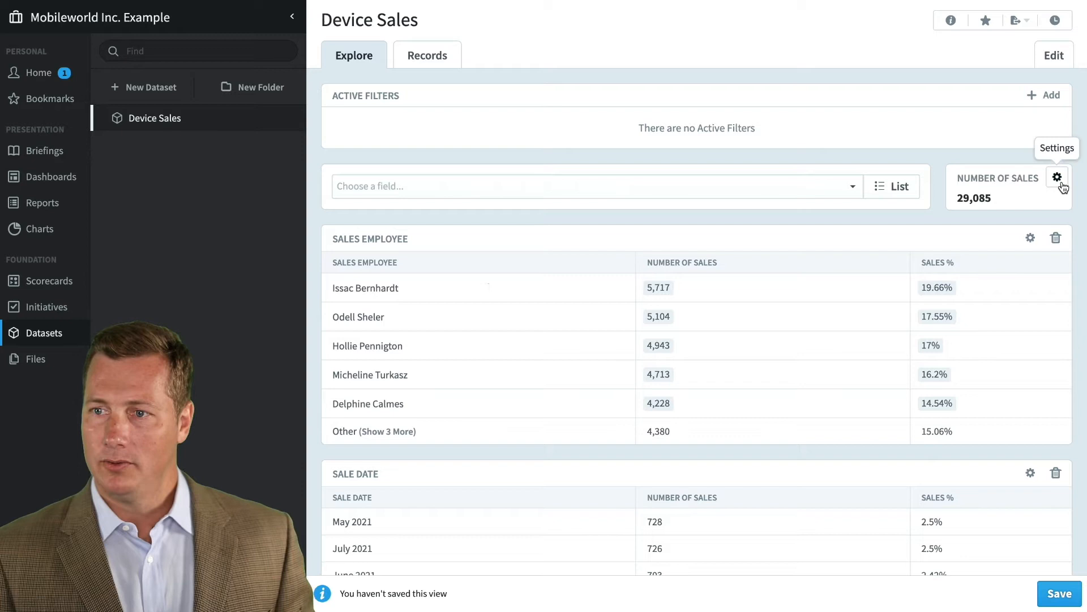
Change the overall total to a custom field: Sum of Sale Price, giving $28,804,269.46.
left_click(1056, 178)
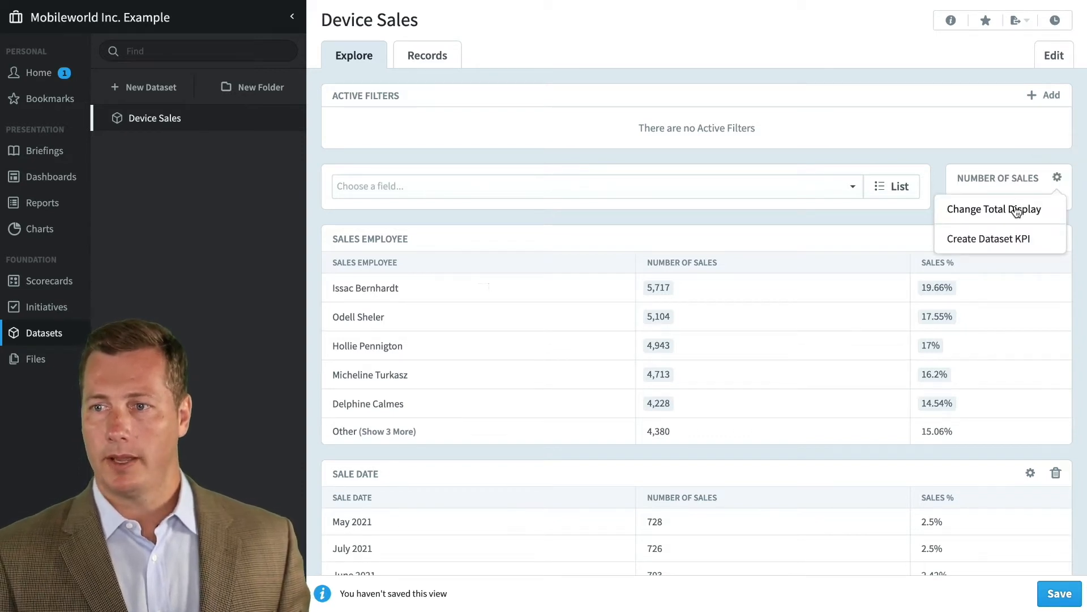
left_click(995, 208)
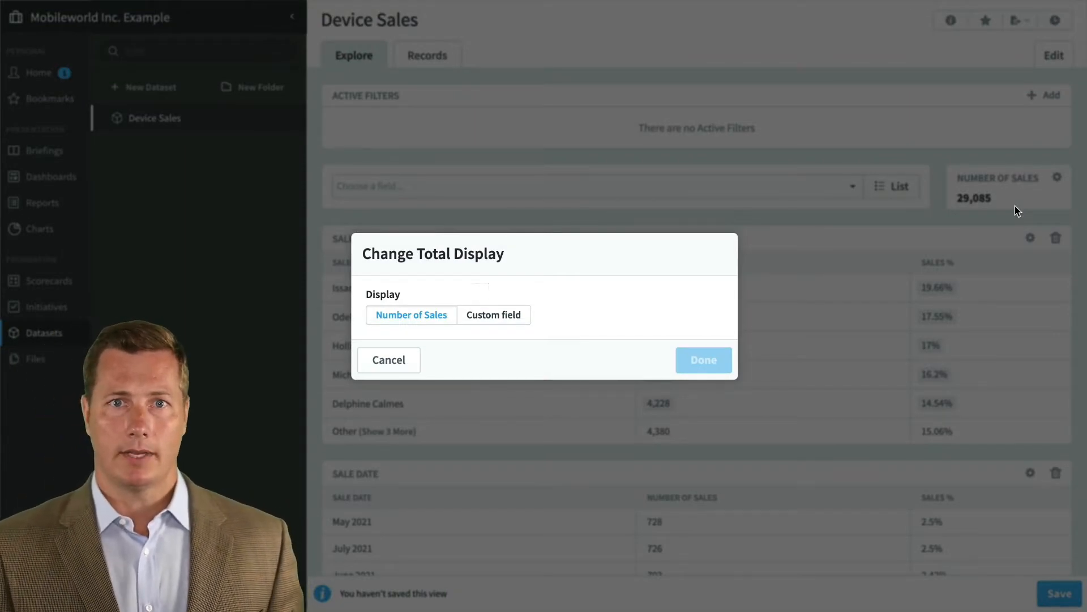
mouse_move(541, 321)
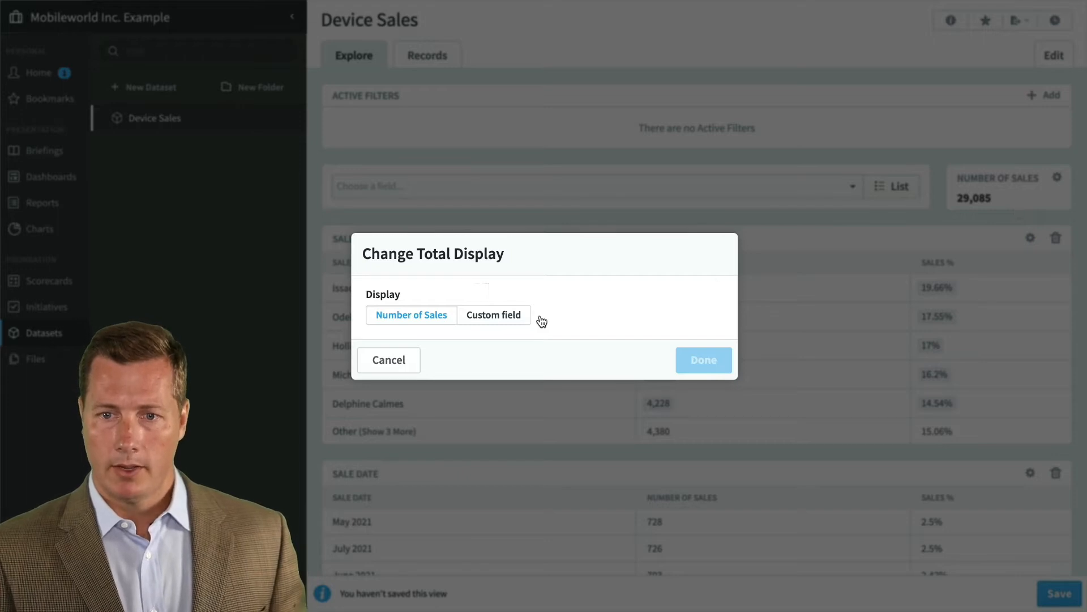
left_click(494, 314)
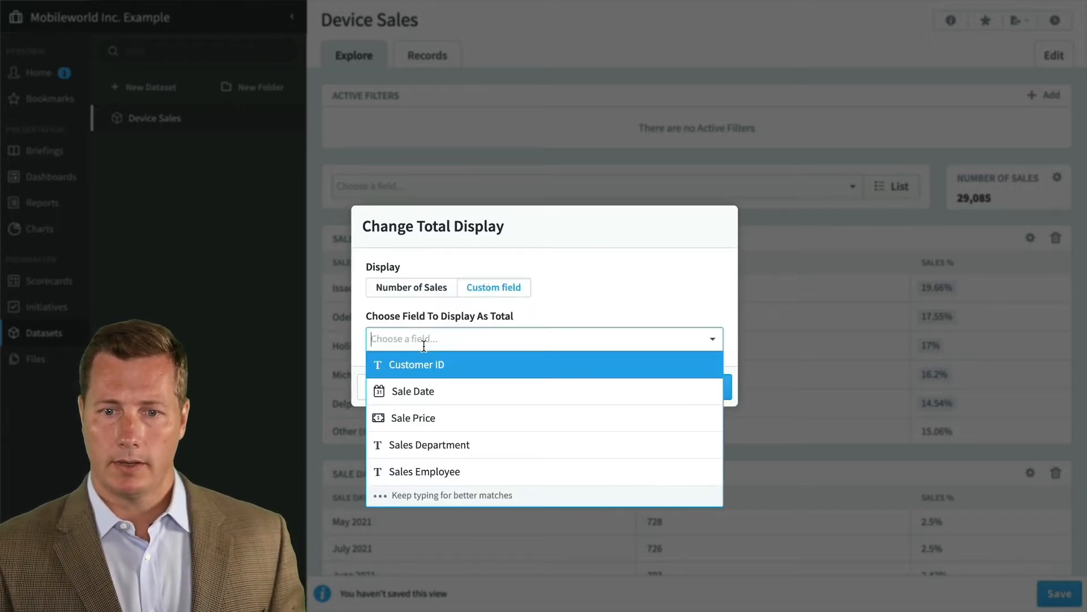
left_click(414, 418)
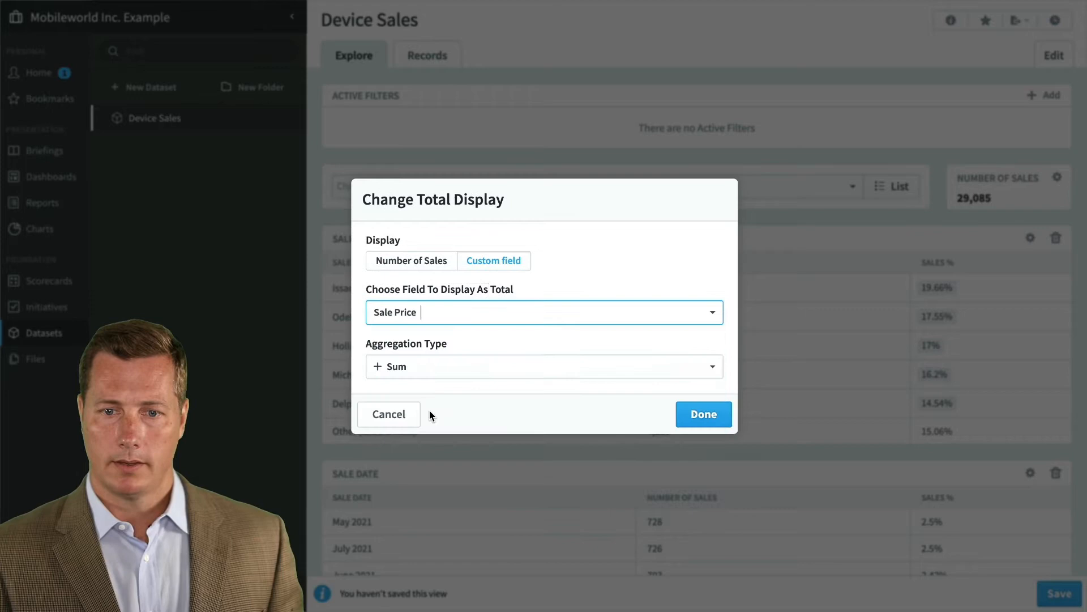
left_click(542, 365)
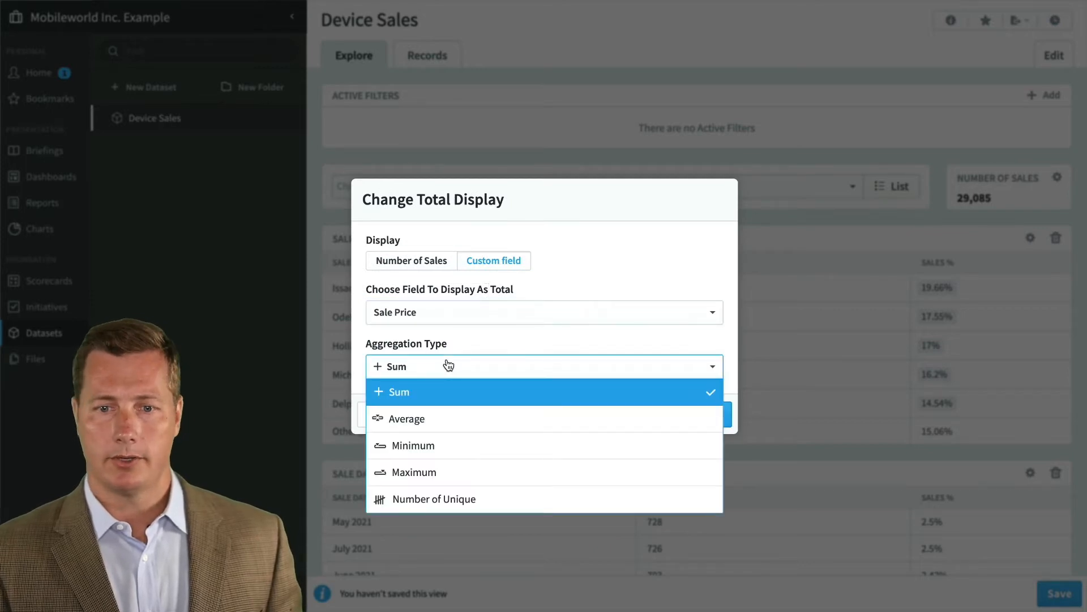
left_click(391, 391)
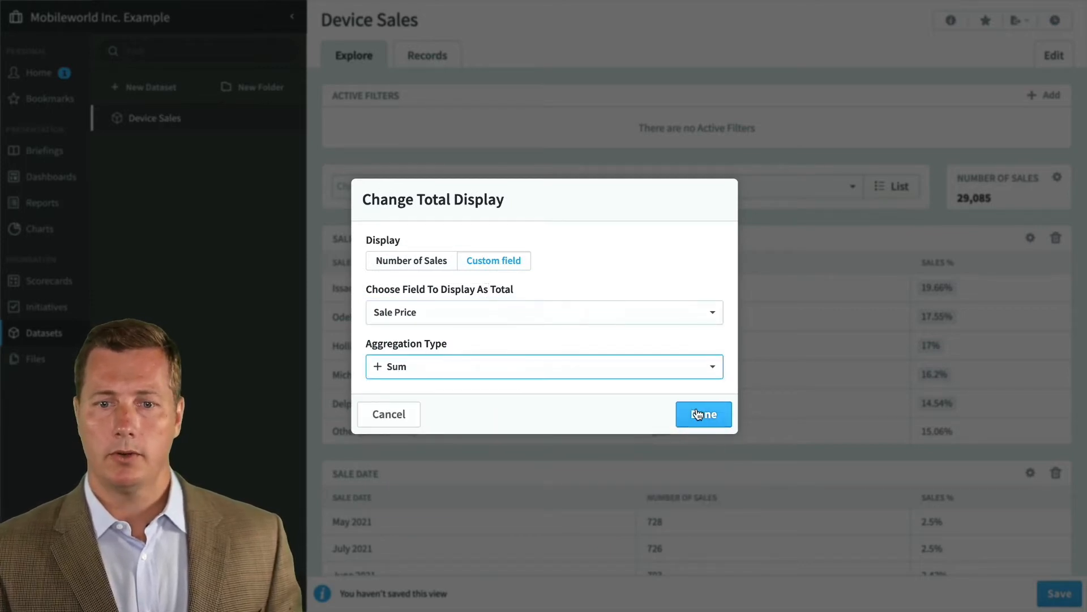
left_click(702, 414)
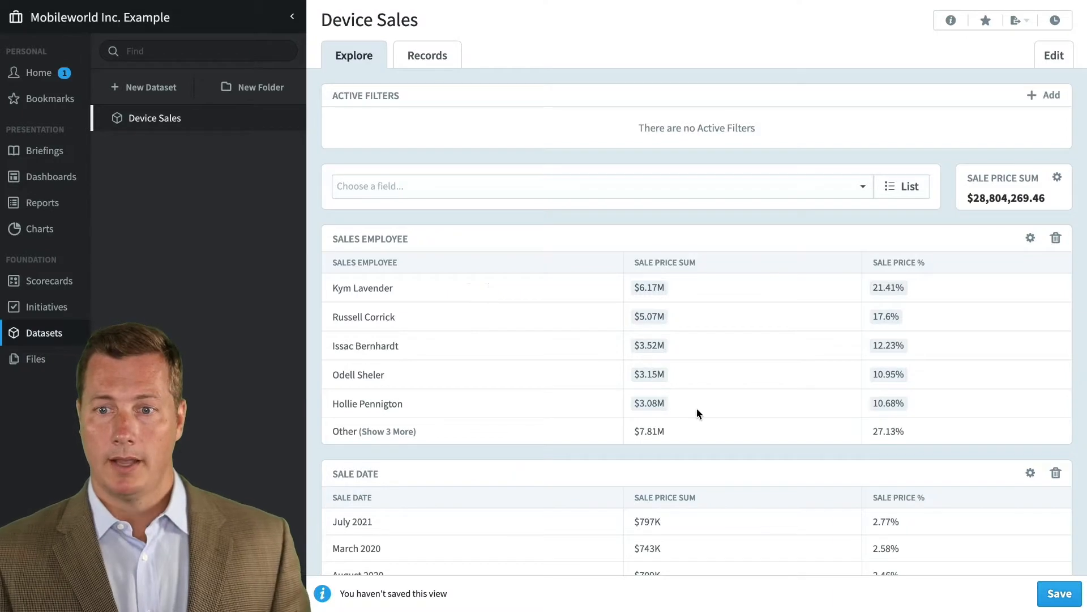
mouse_move(734, 381)
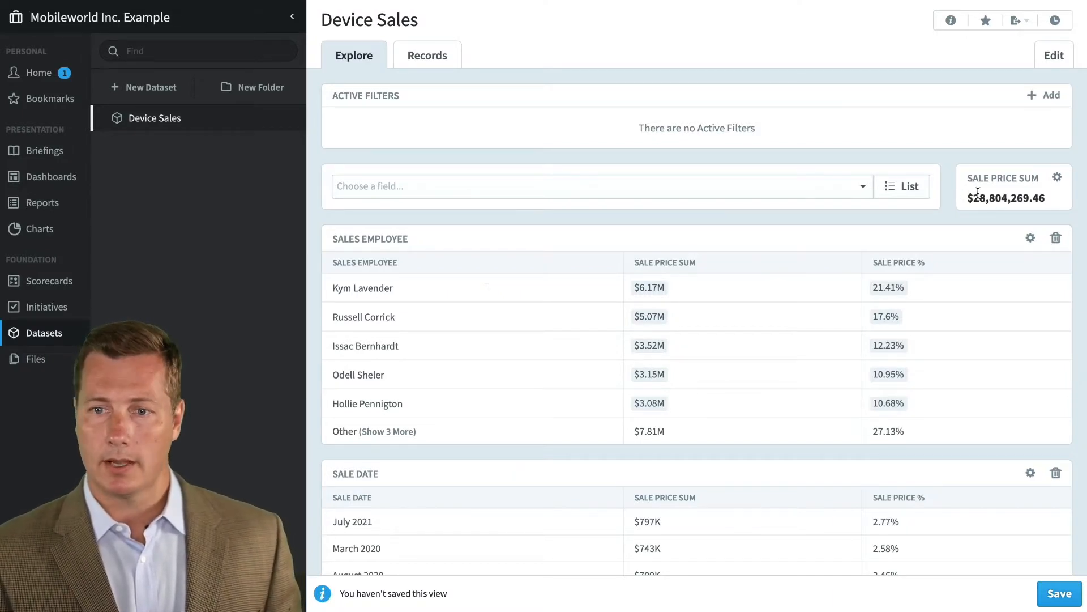
mouse_move(684, 273)
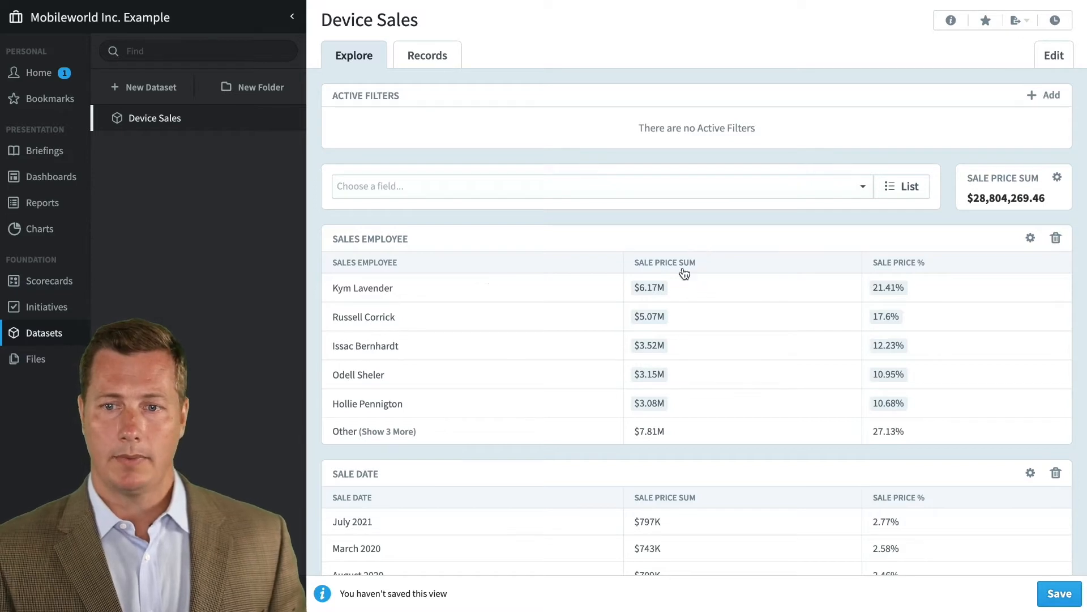
mouse_move(536, 304)
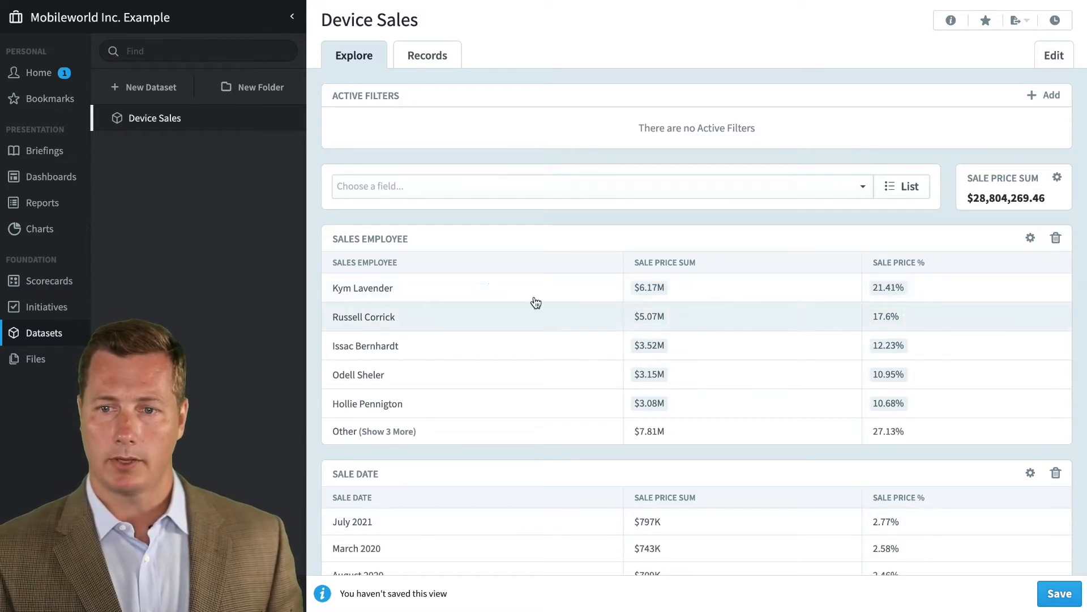
mouse_move(746, 310)
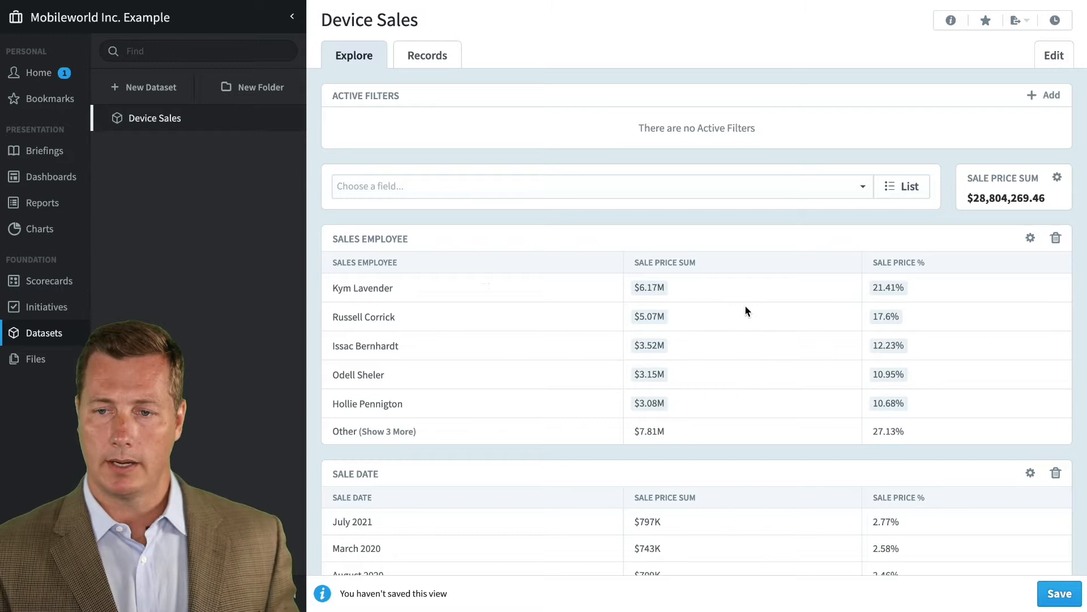
scroll("down", 3)
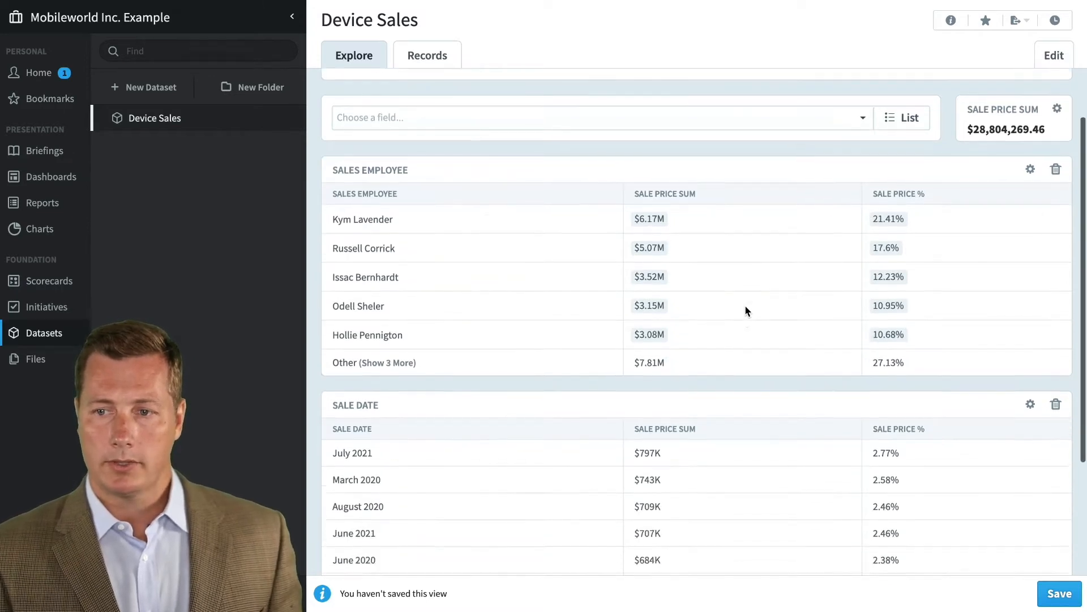
scroll("down", 3)
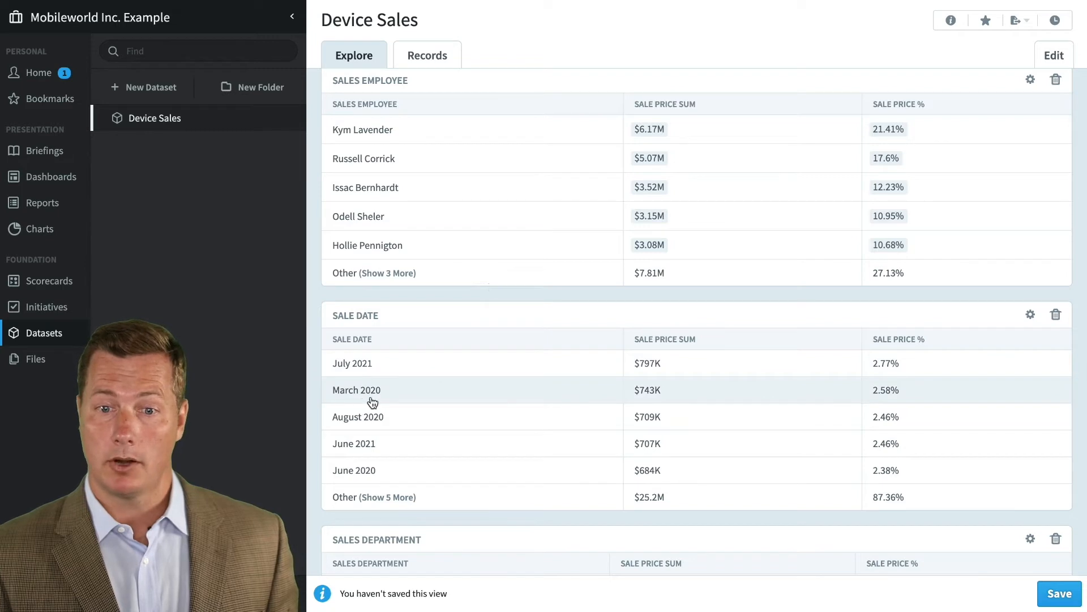
mouse_move(482, 385)
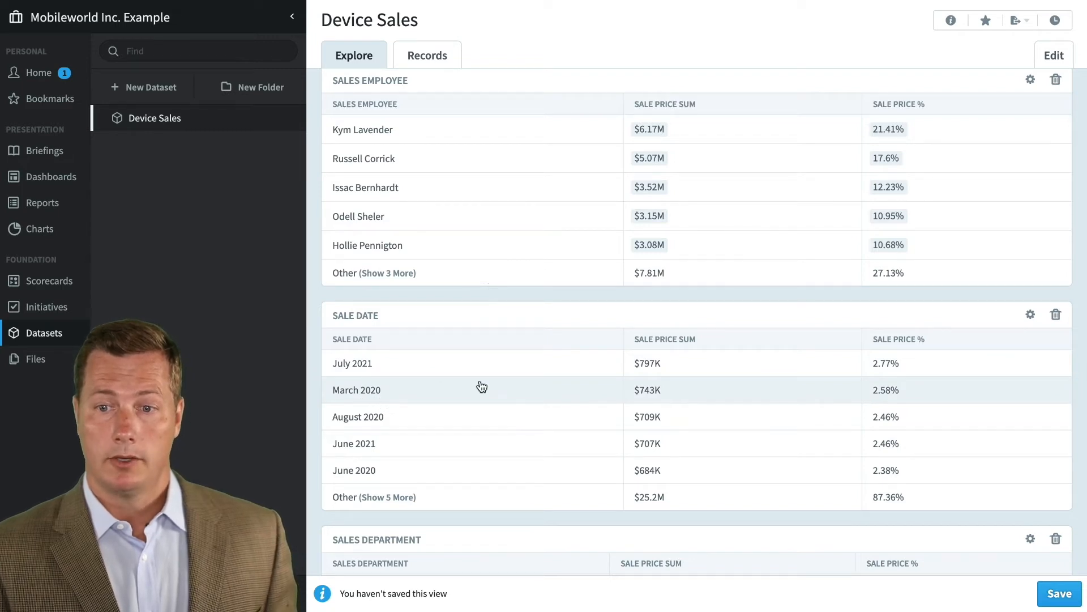
mouse_move(708, 382)
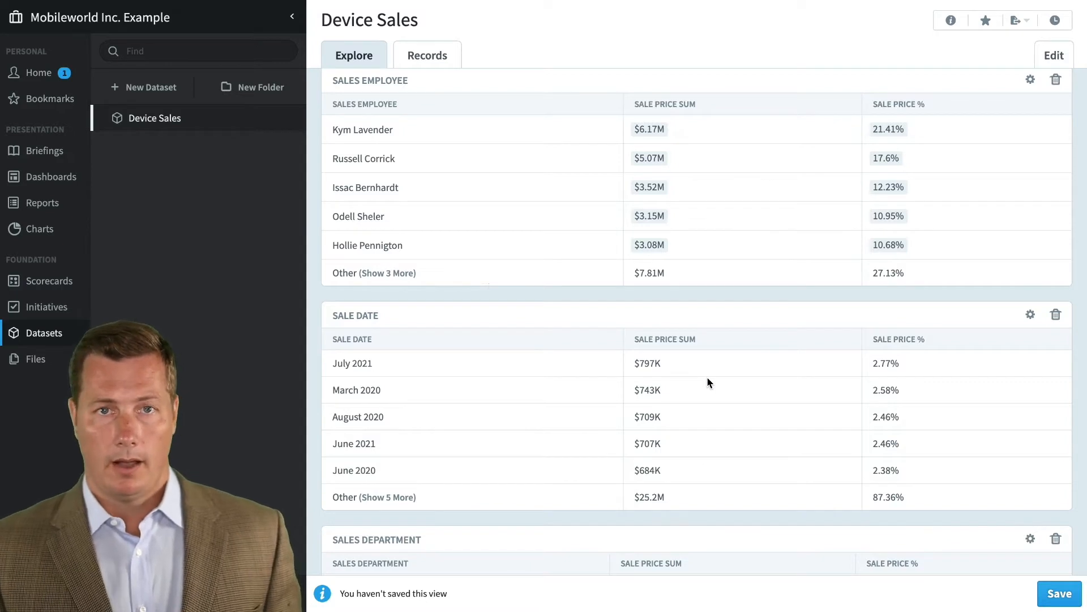
mouse_move(700, 298)
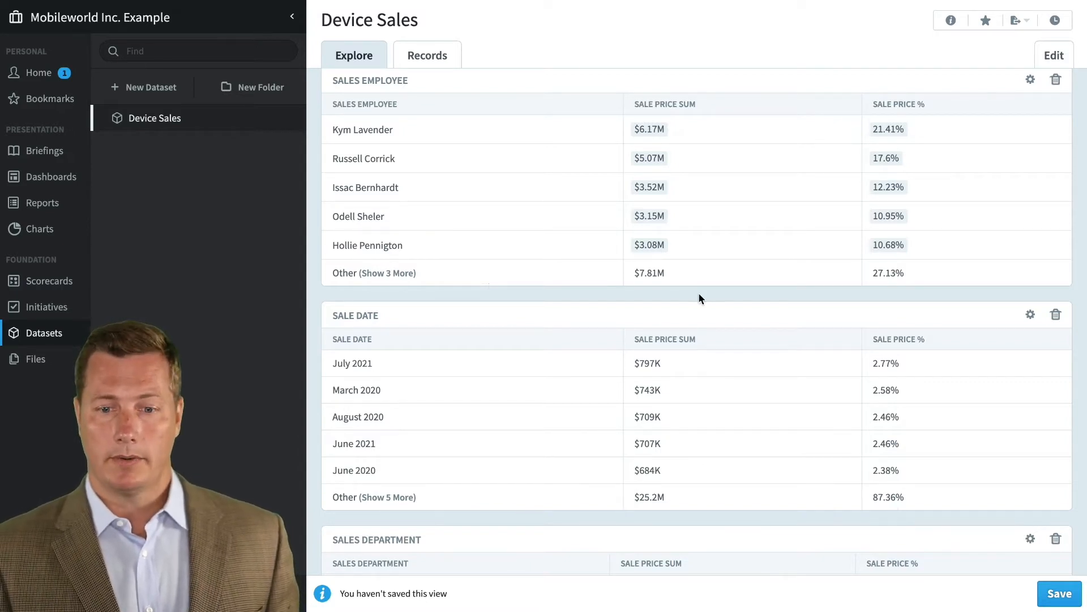
scroll("down", 3)
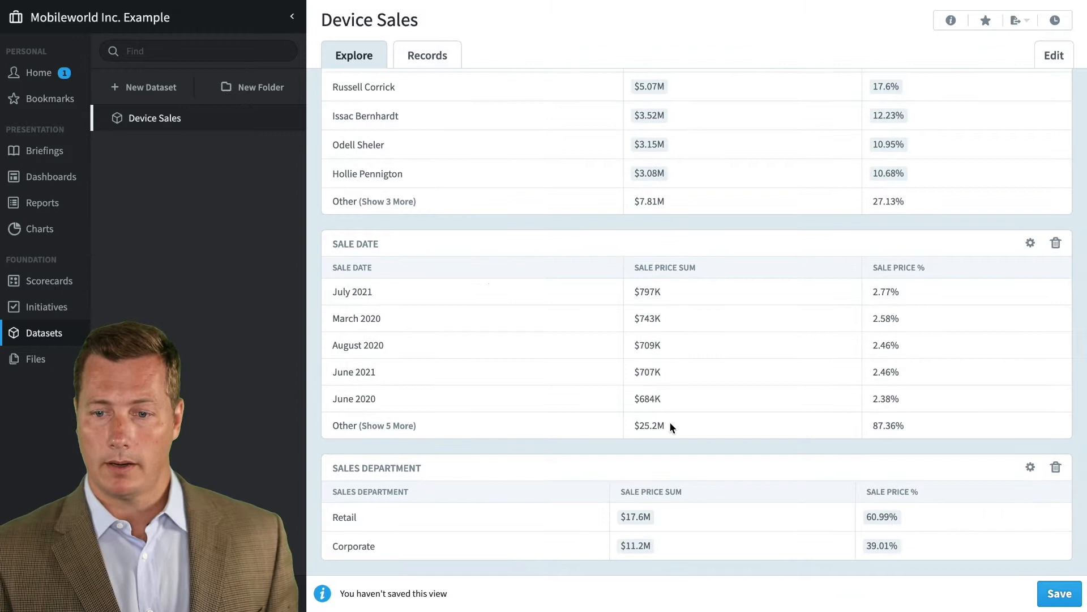
mouse_move(881, 517)
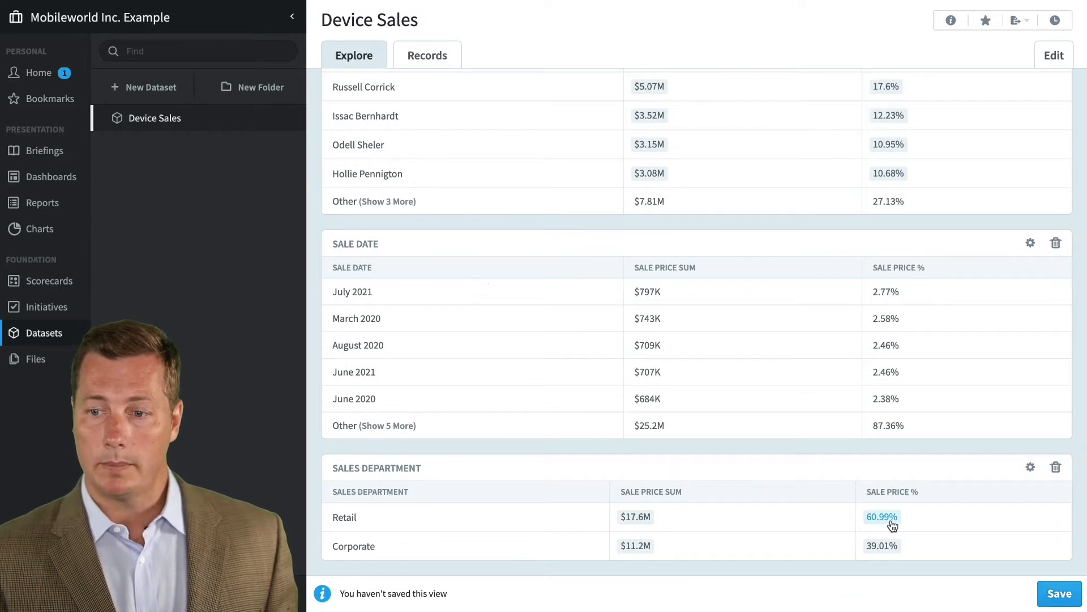
mouse_move(918, 546)
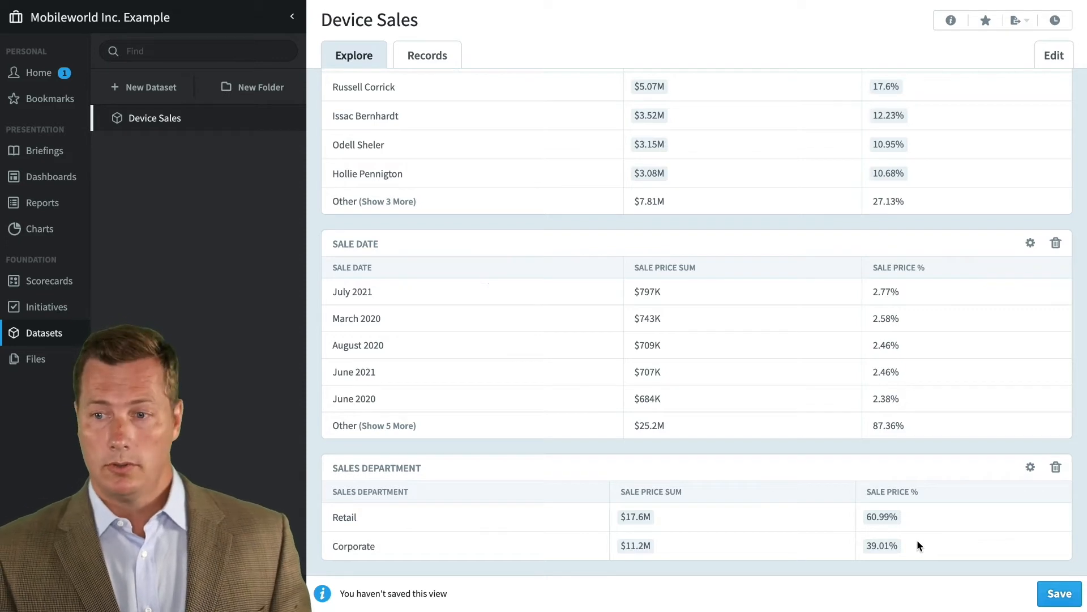
scroll("up", 3)
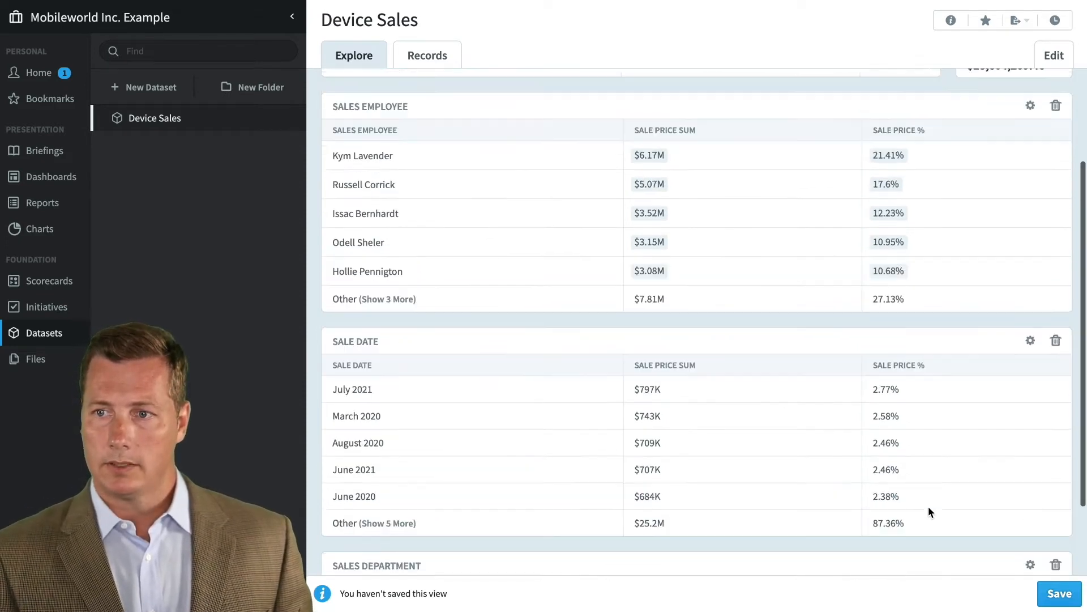
scroll("up", 3)
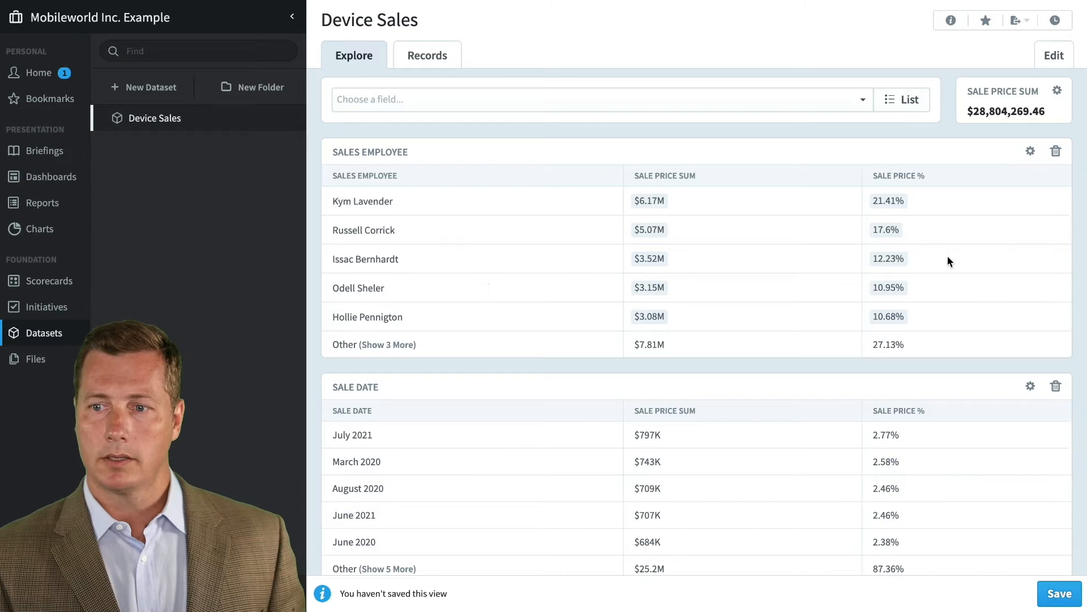
scroll("down", 3)
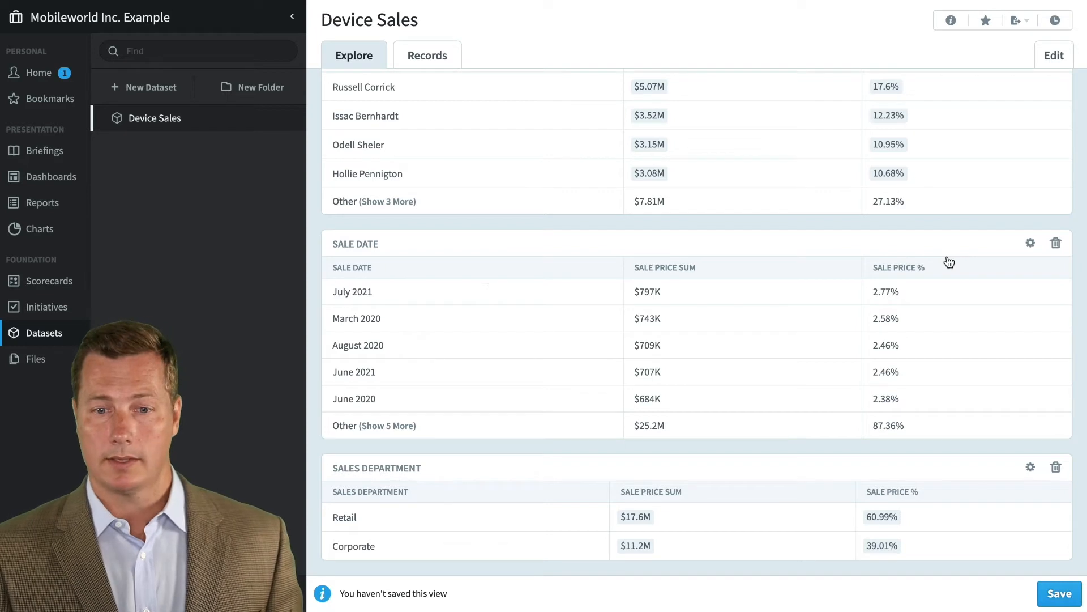
mouse_move(925, 538)
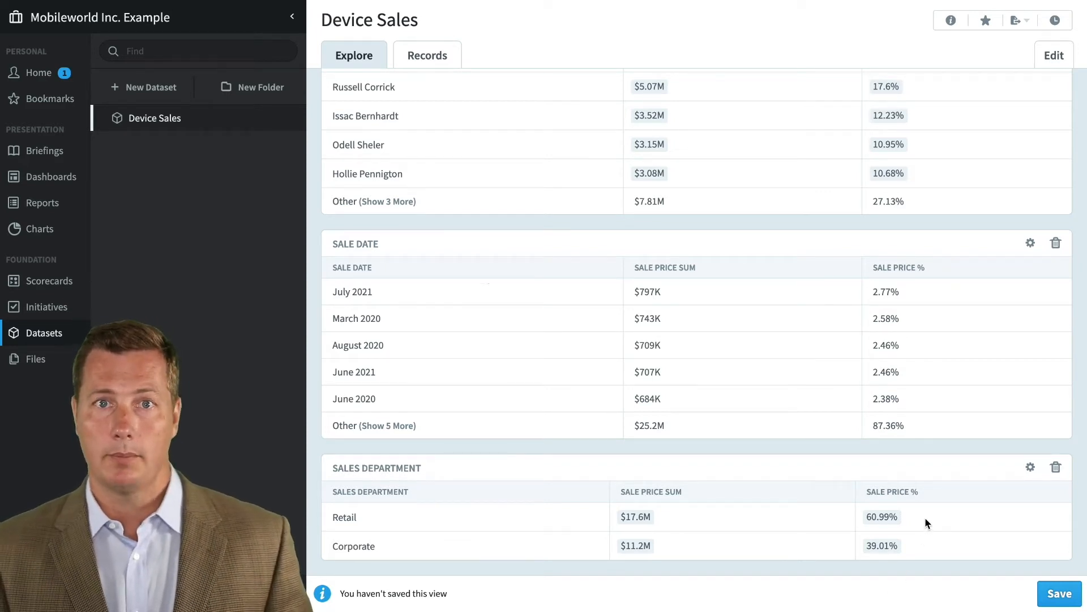
mouse_move(981, 505)
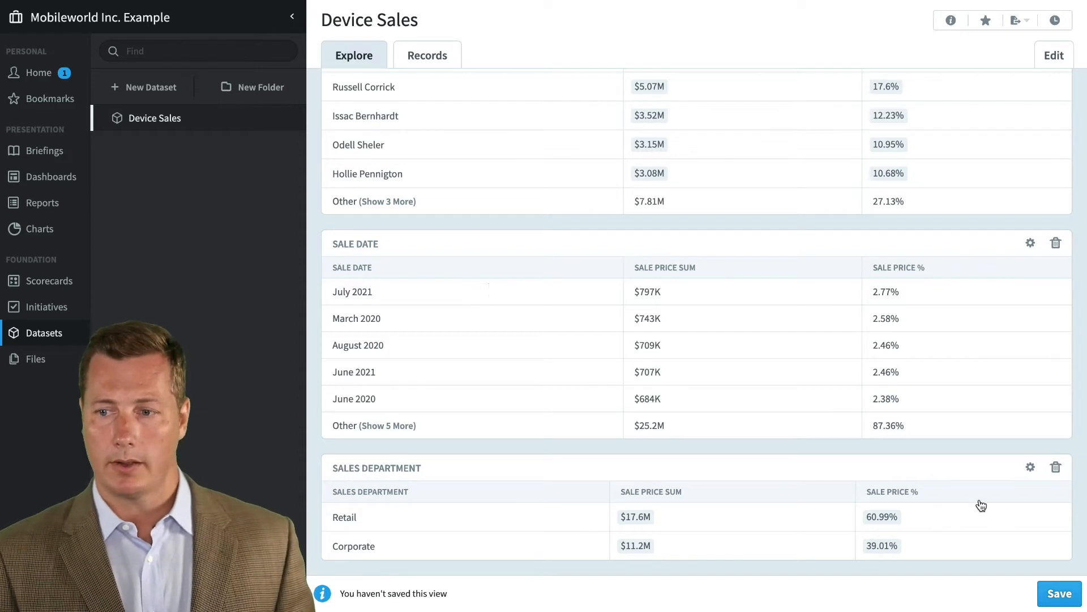
mouse_move(1004, 493)
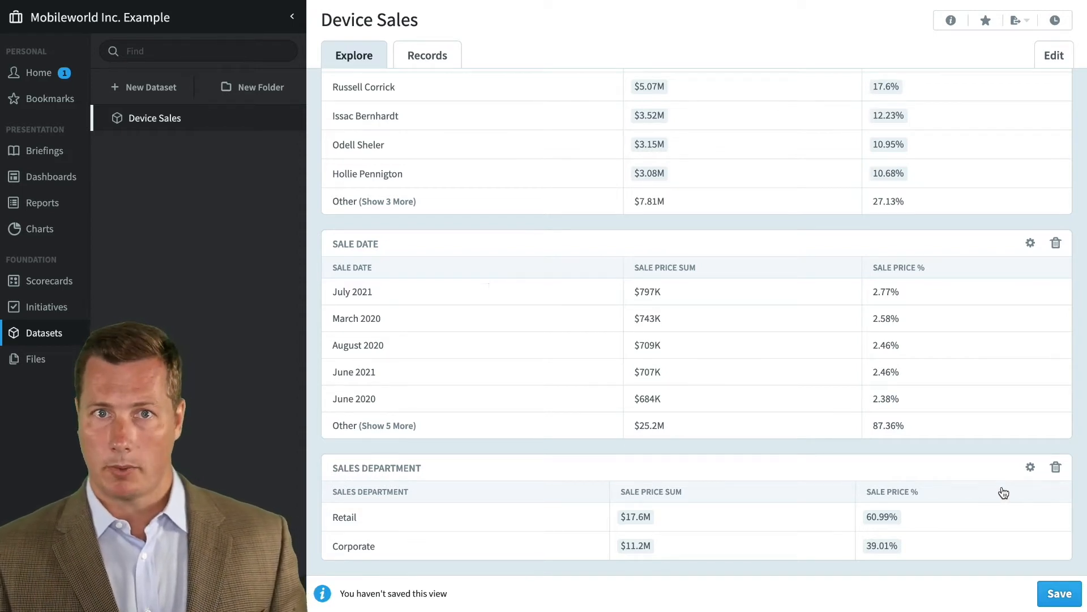
Add an Average Sale Price column to the Sales Department table (Retail $617, Corporate $17.8K).
left_click(1030, 466)
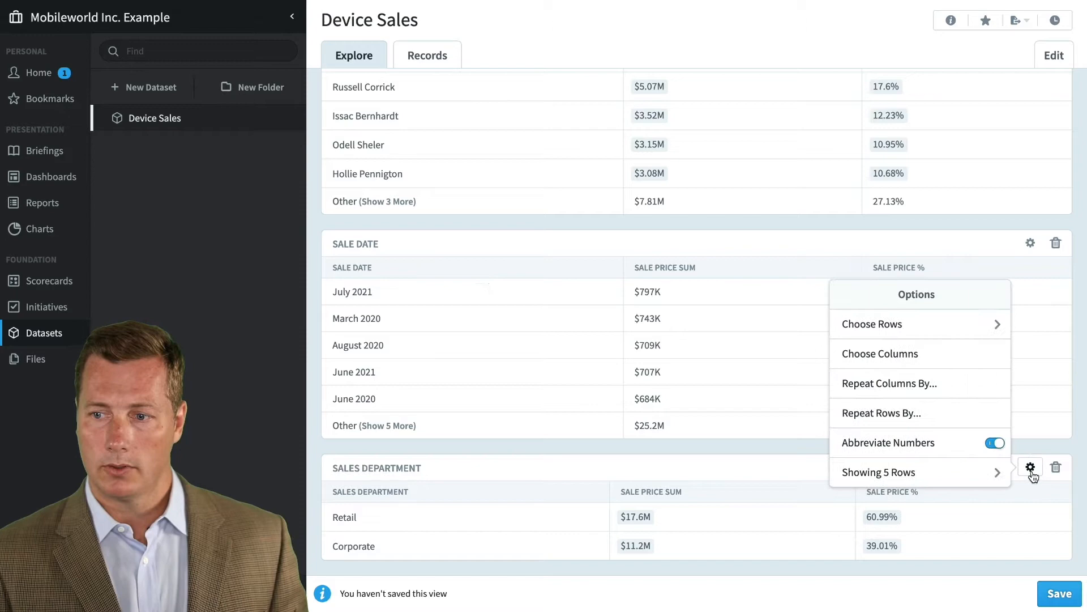
left_click(879, 353)
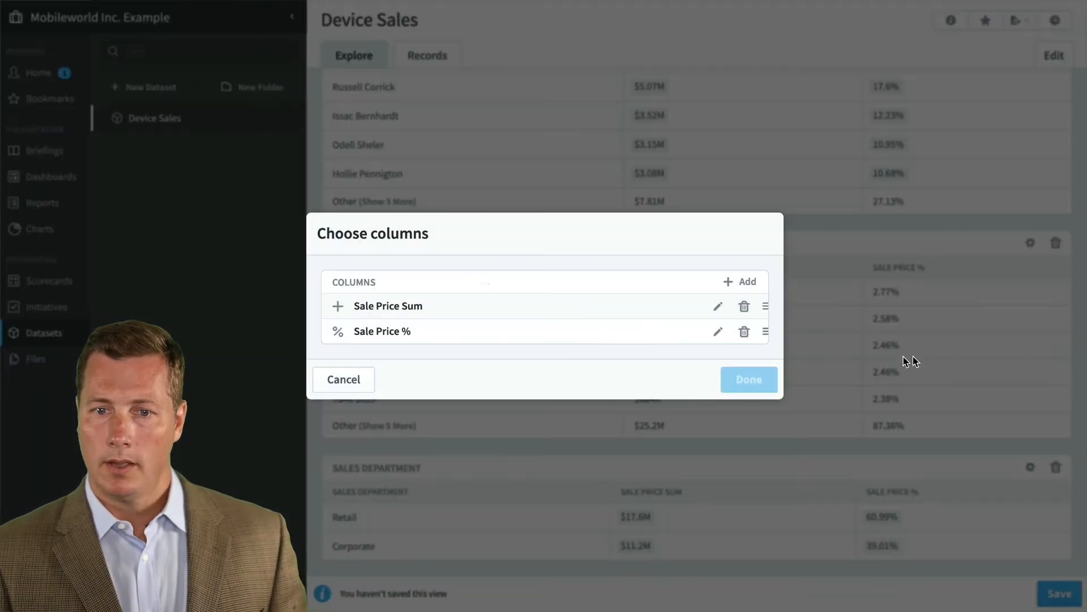
left_click(718, 331)
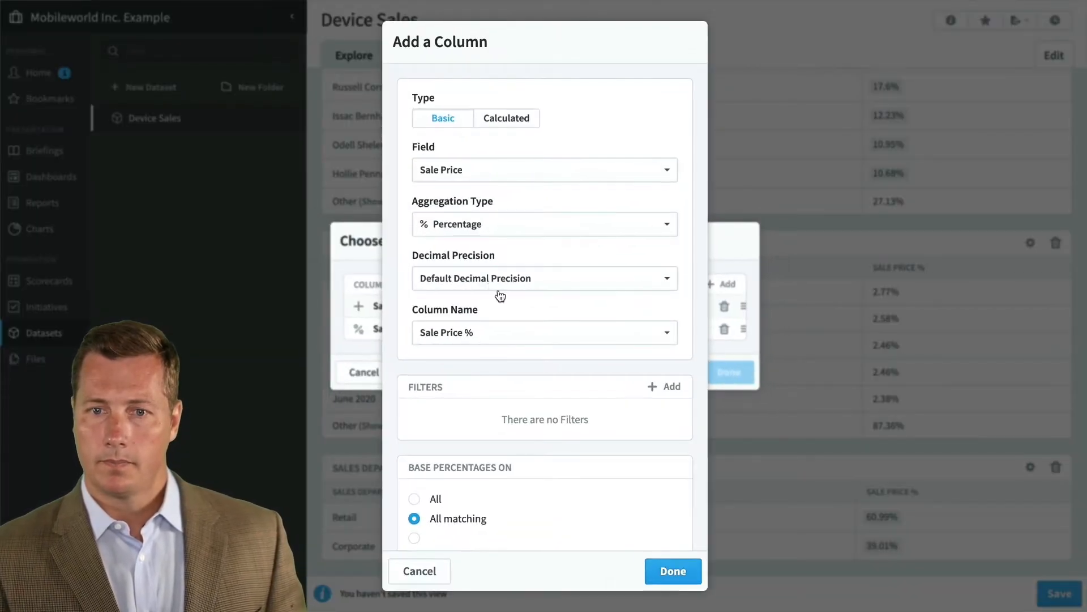
left_click(543, 223)
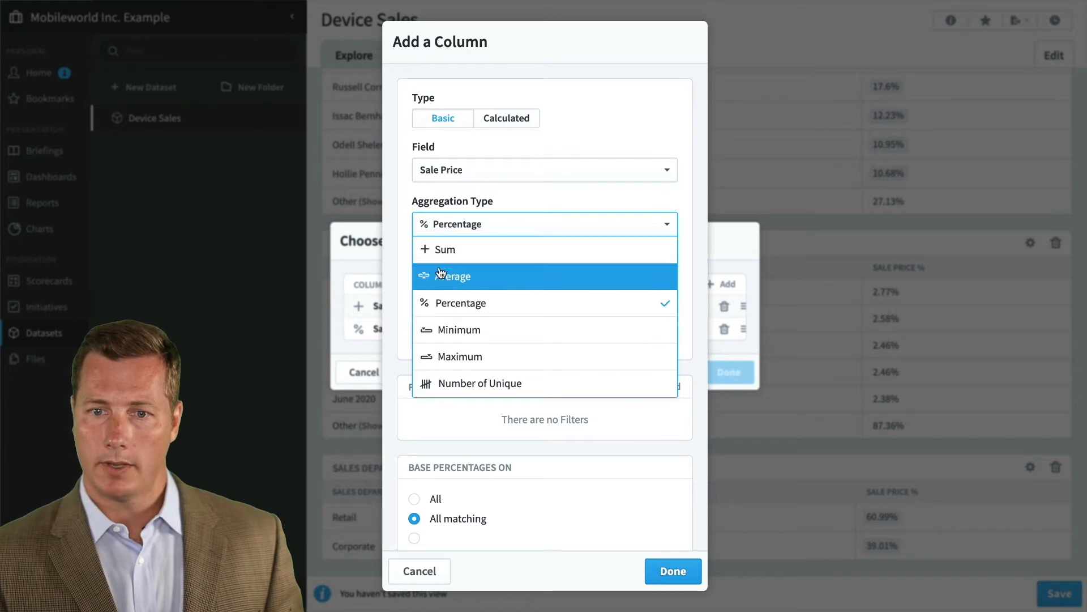
left_click(671, 571)
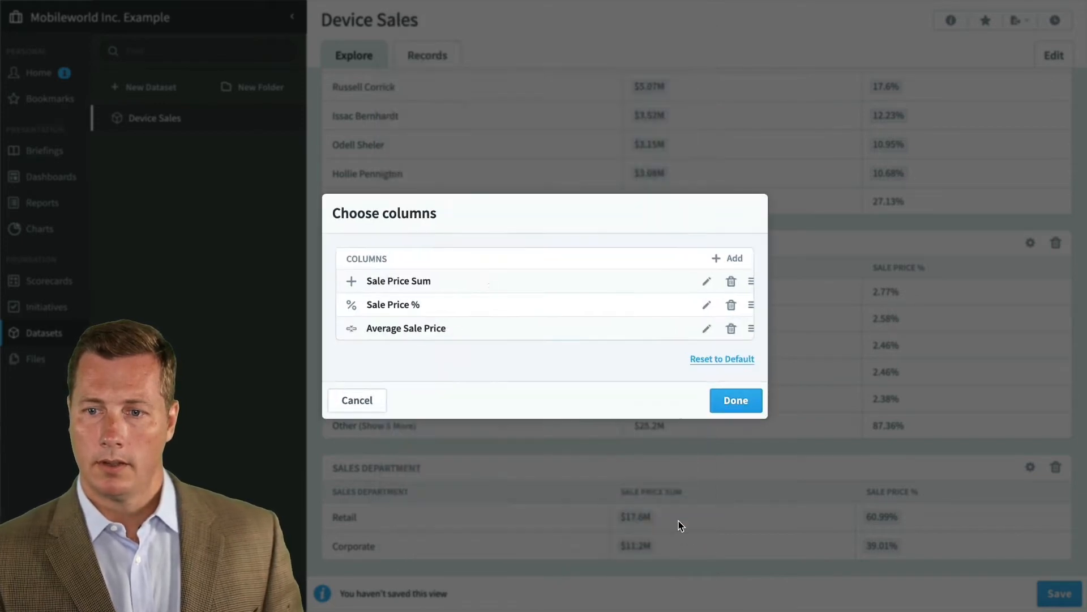
left_click(734, 400)
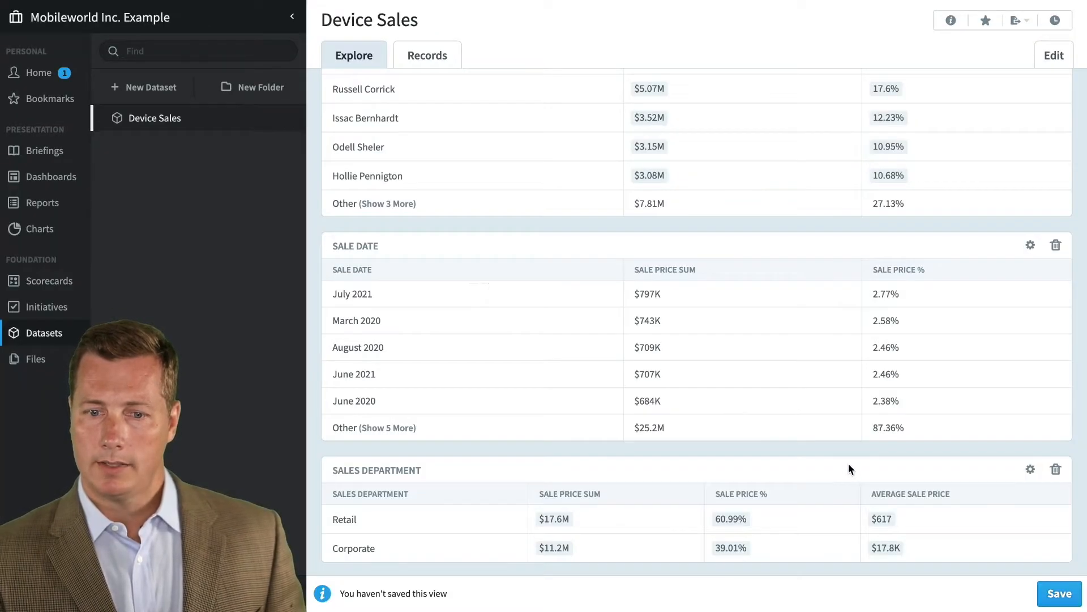
mouse_move(881, 519)
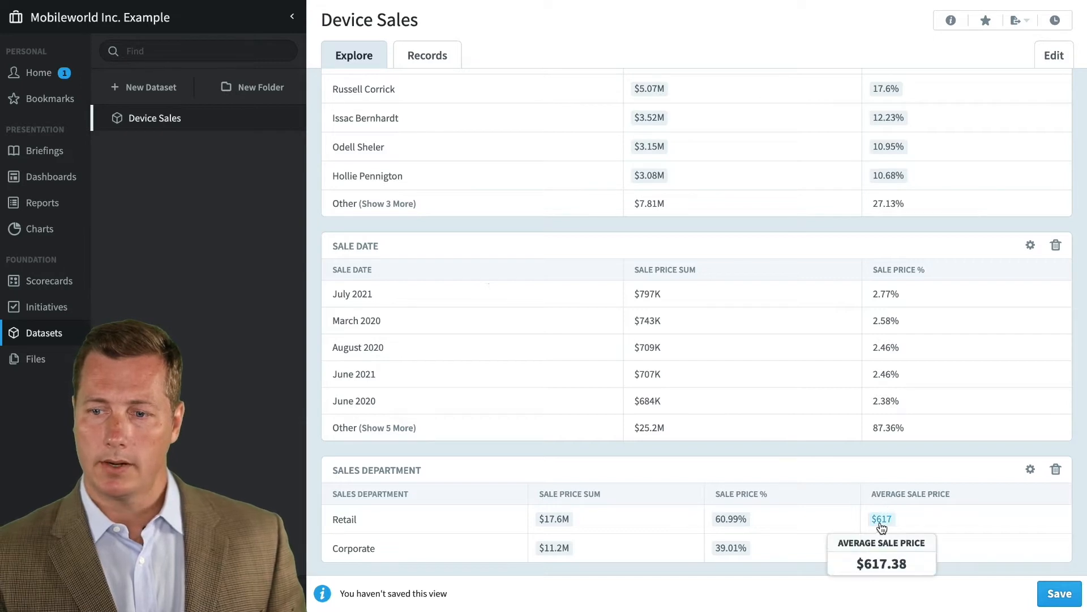
mouse_move(932, 515)
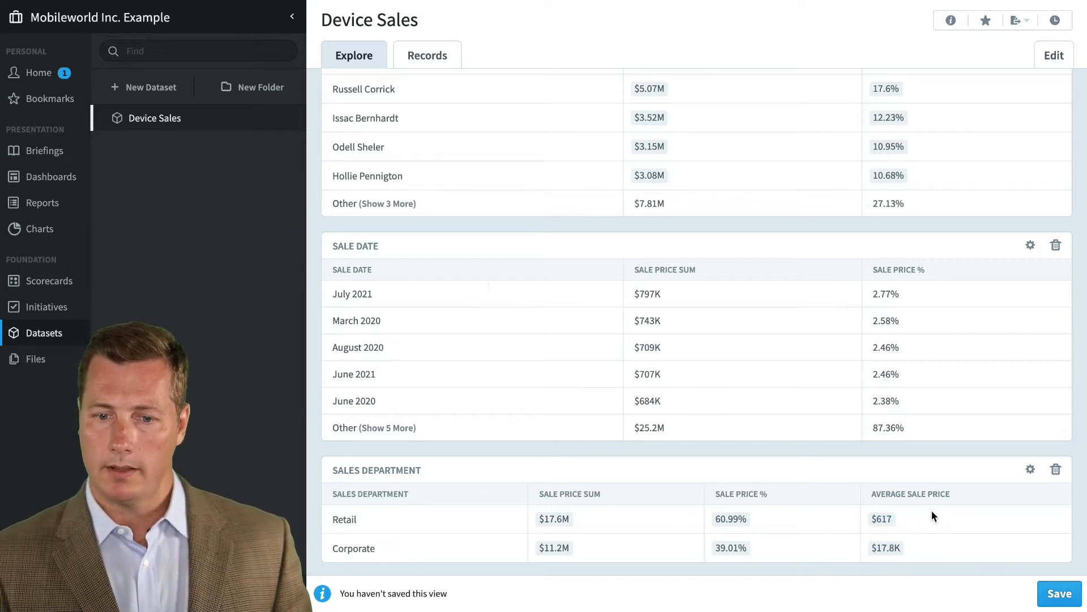
mouse_move(886, 548)
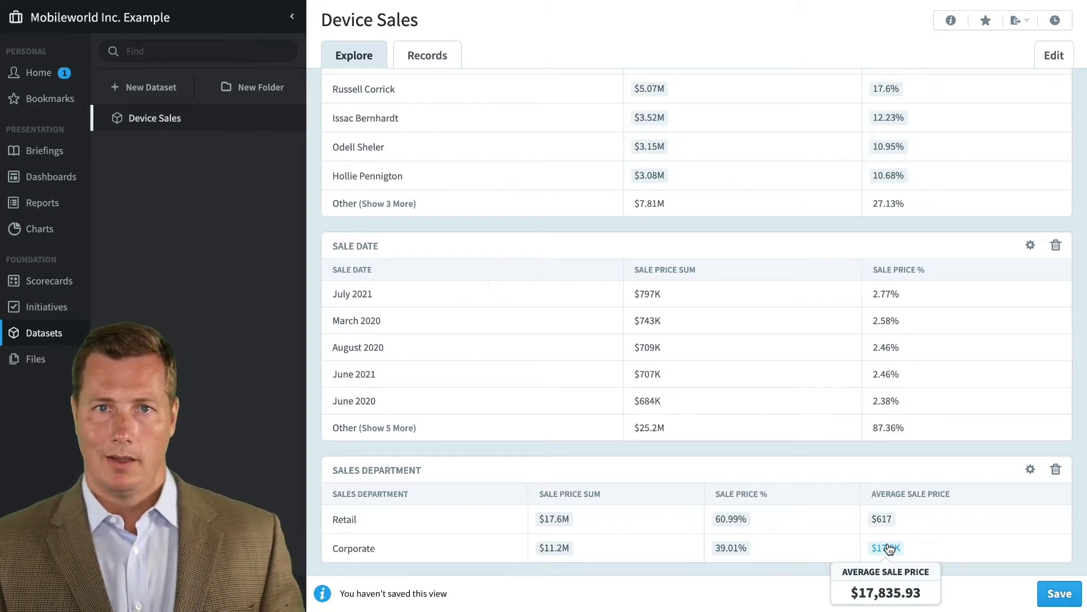
mouse_move(941, 410)
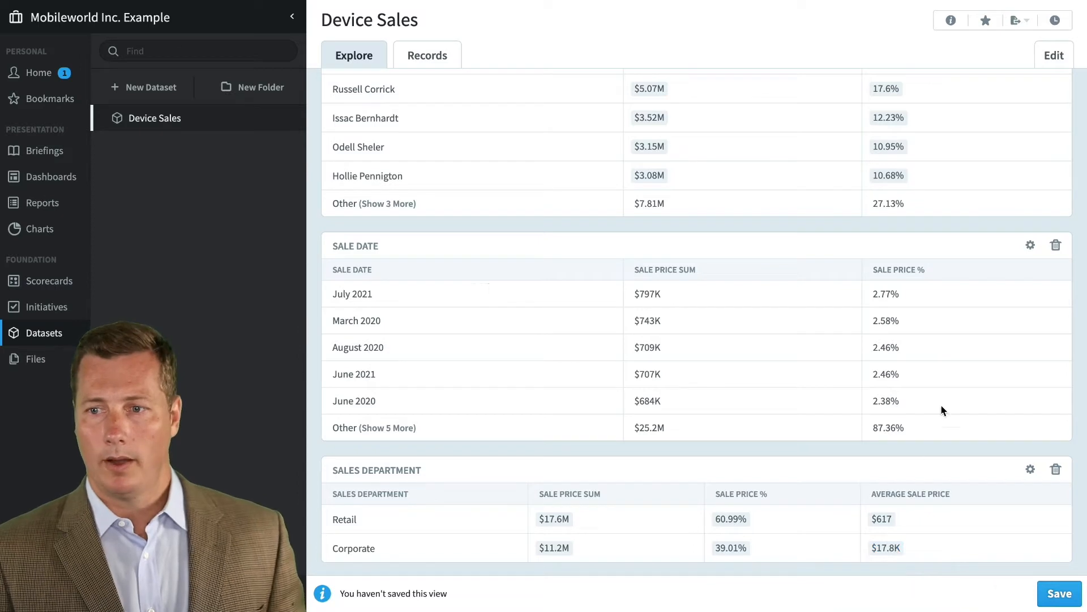
Repeat the Sale Date rows by Sales Department so each month splits into Corporate and Retail.
scroll("up", 3)
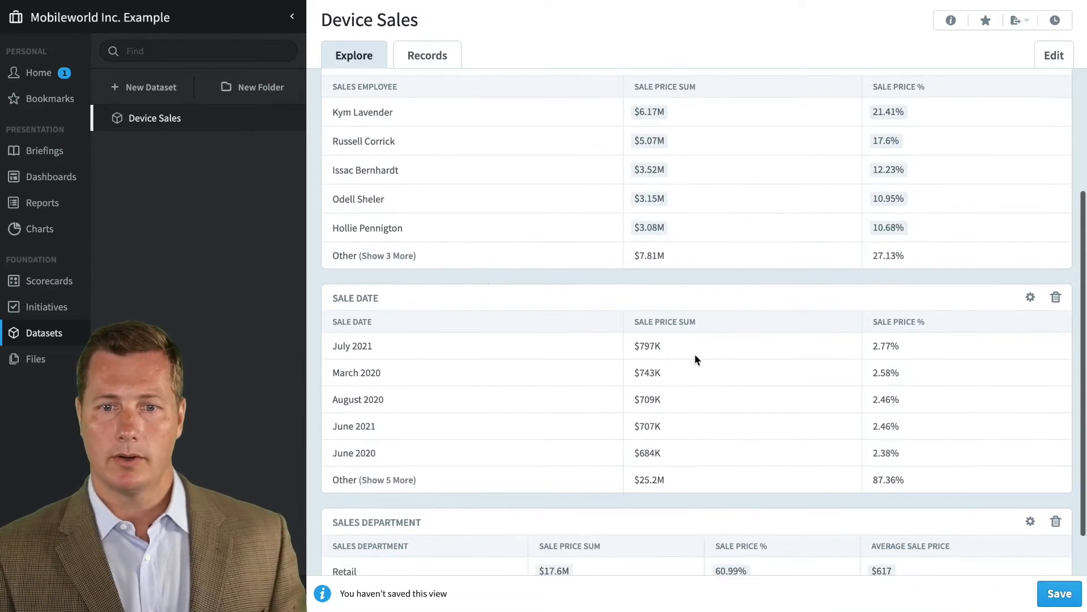
mouse_move(471, 346)
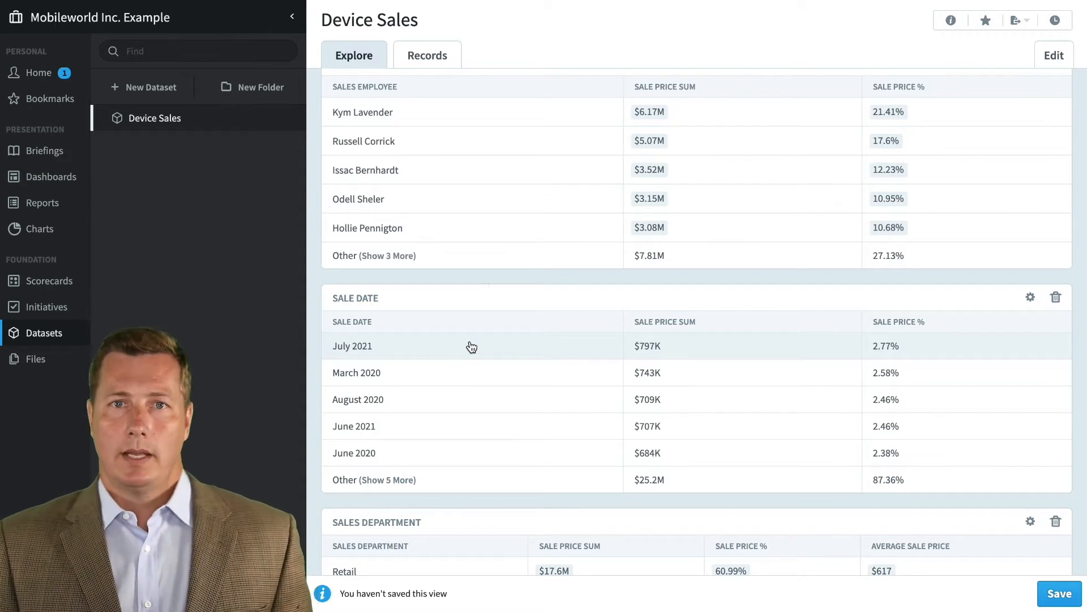
mouse_move(385, 433)
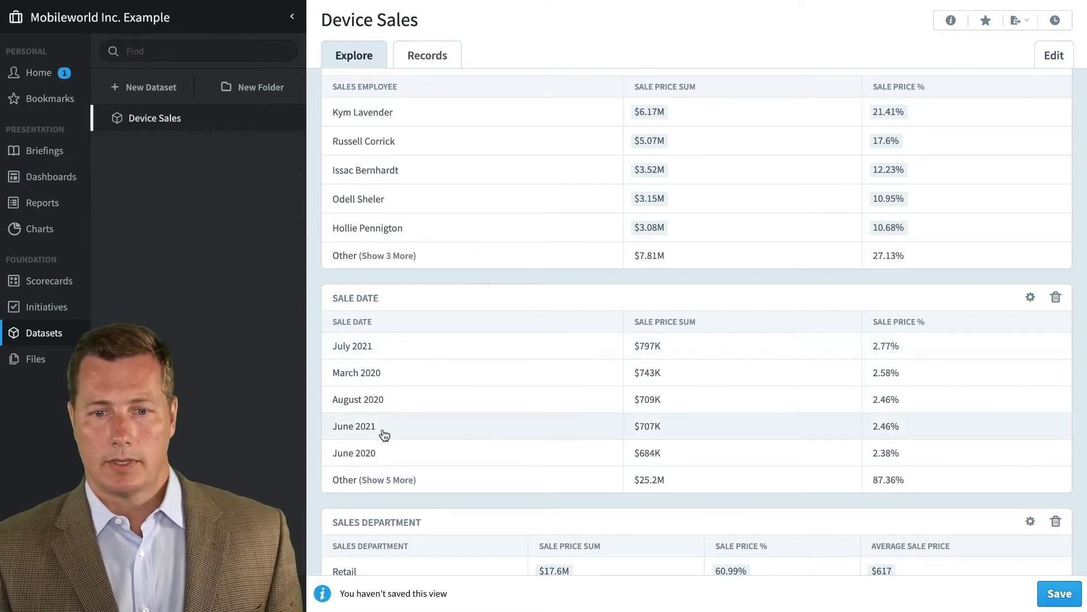
mouse_move(1031, 297)
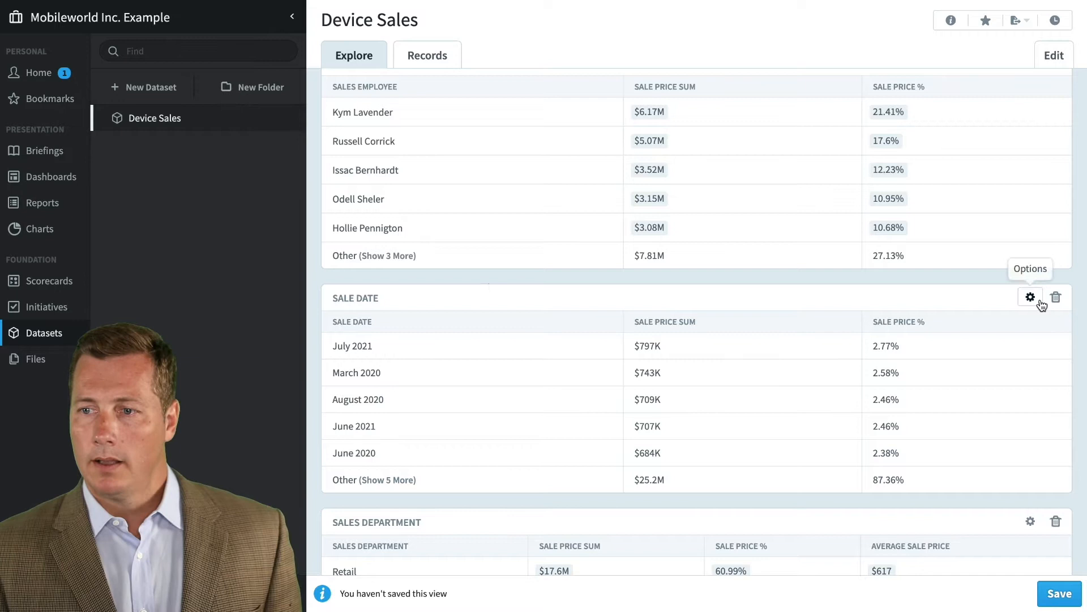
left_click(1031, 297)
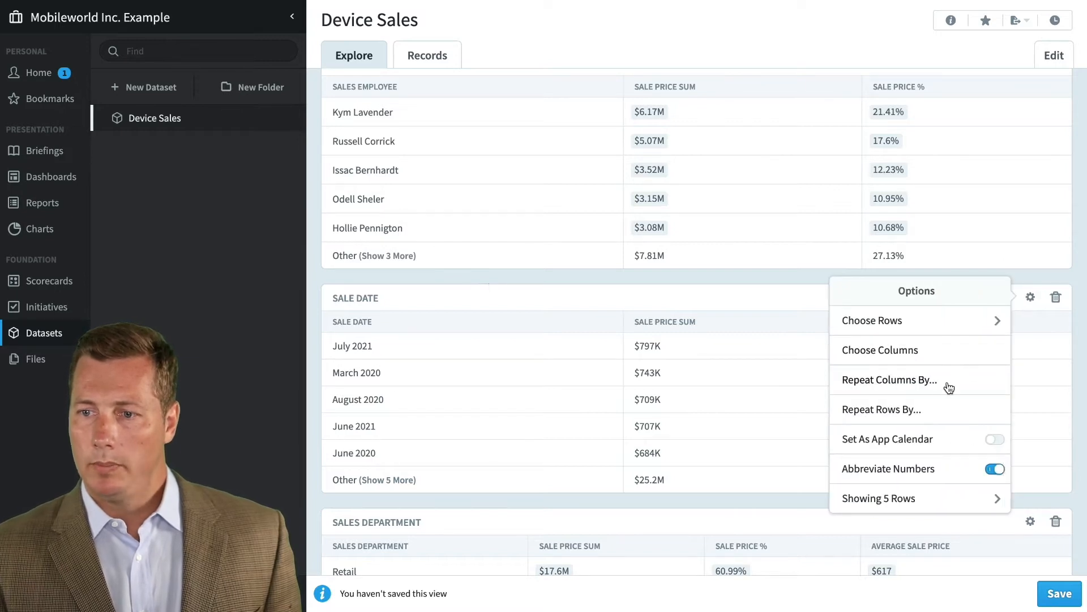
left_click(881, 409)
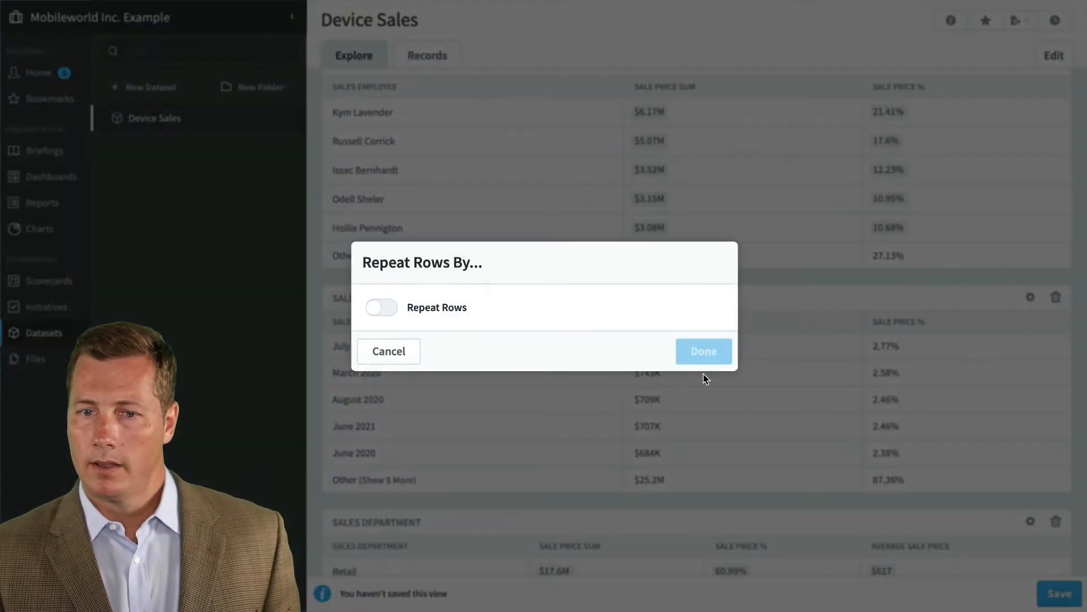
left_click(380, 307)
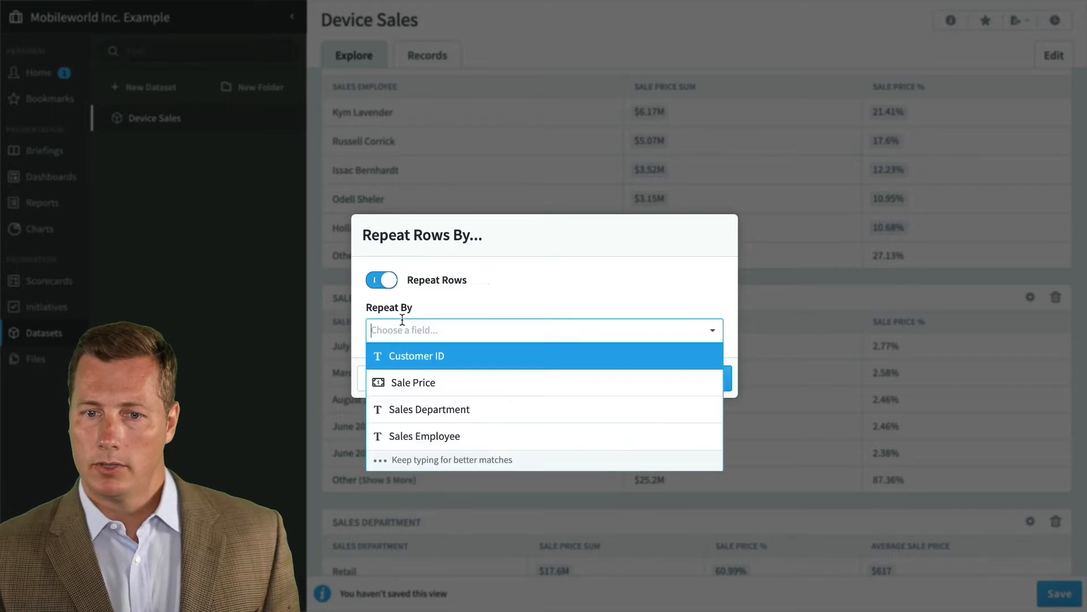
left_click(430, 408)
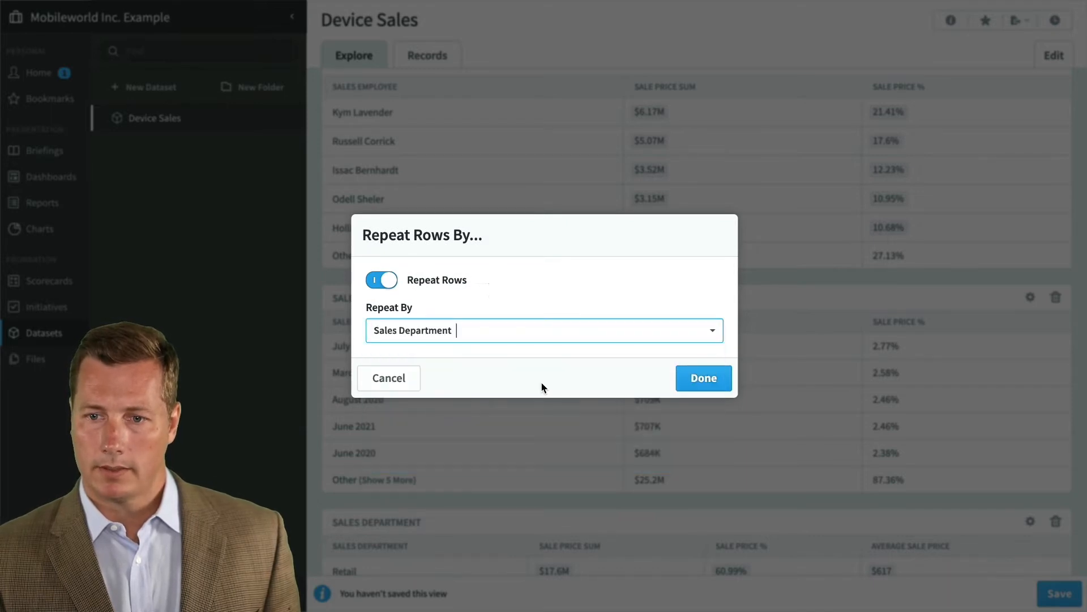
left_click(703, 377)
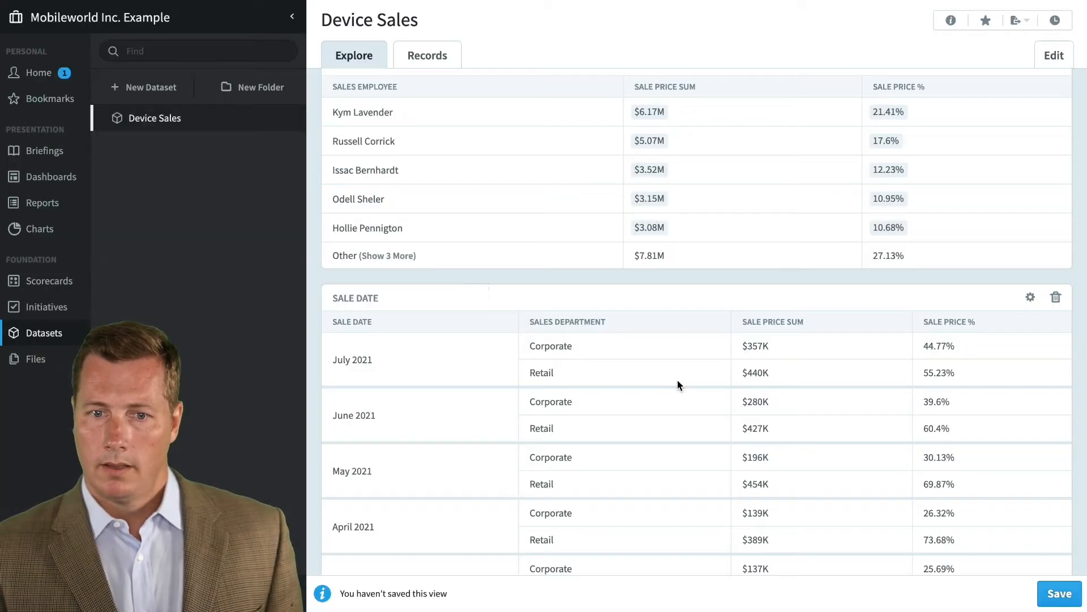
mouse_move(575, 349)
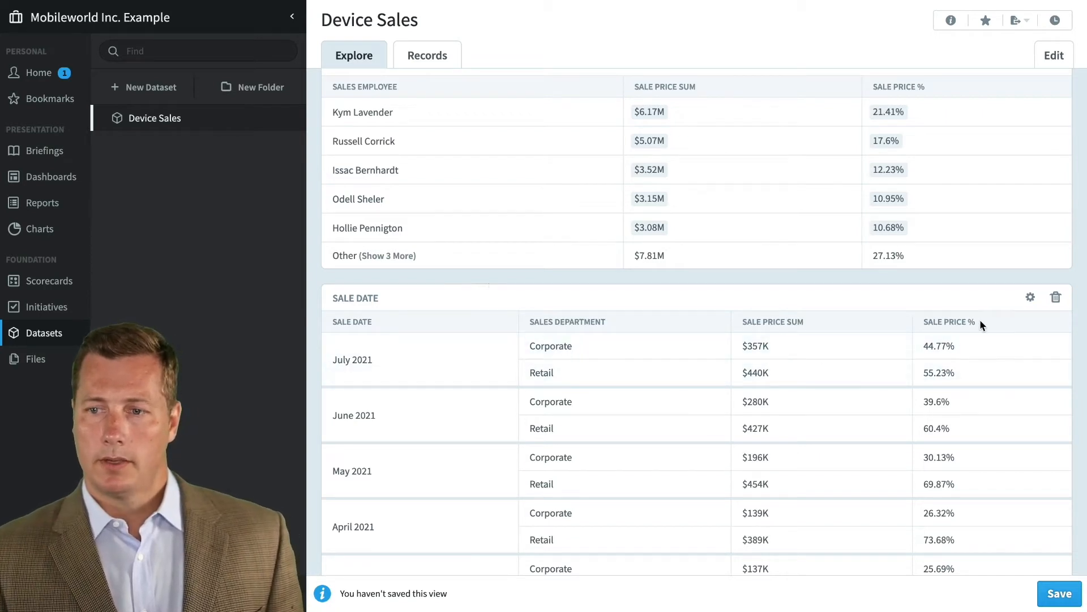
mouse_move(819, 403)
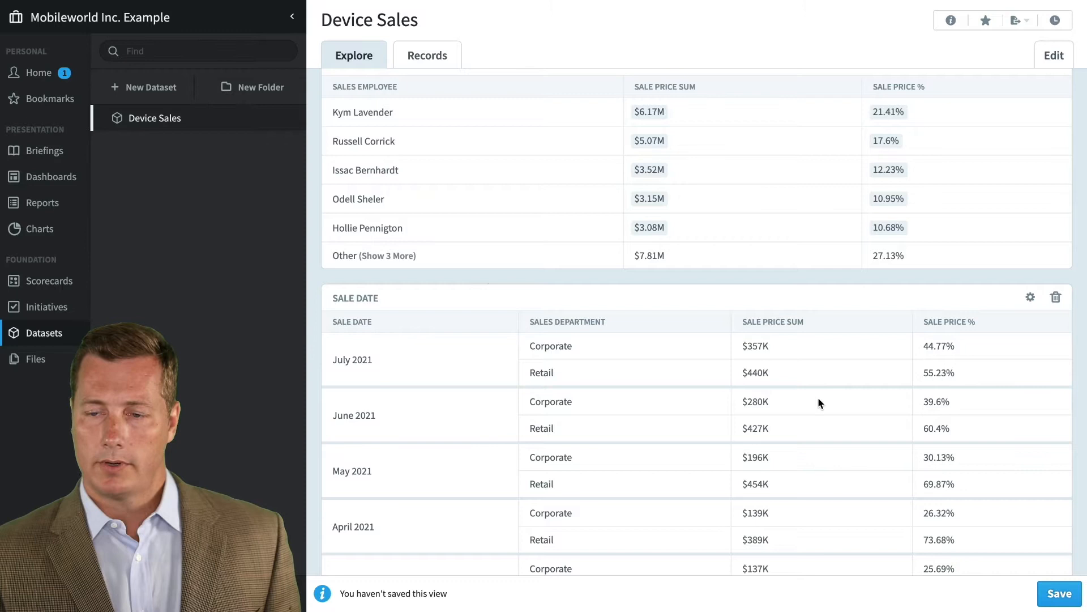
mouse_move(835, 441)
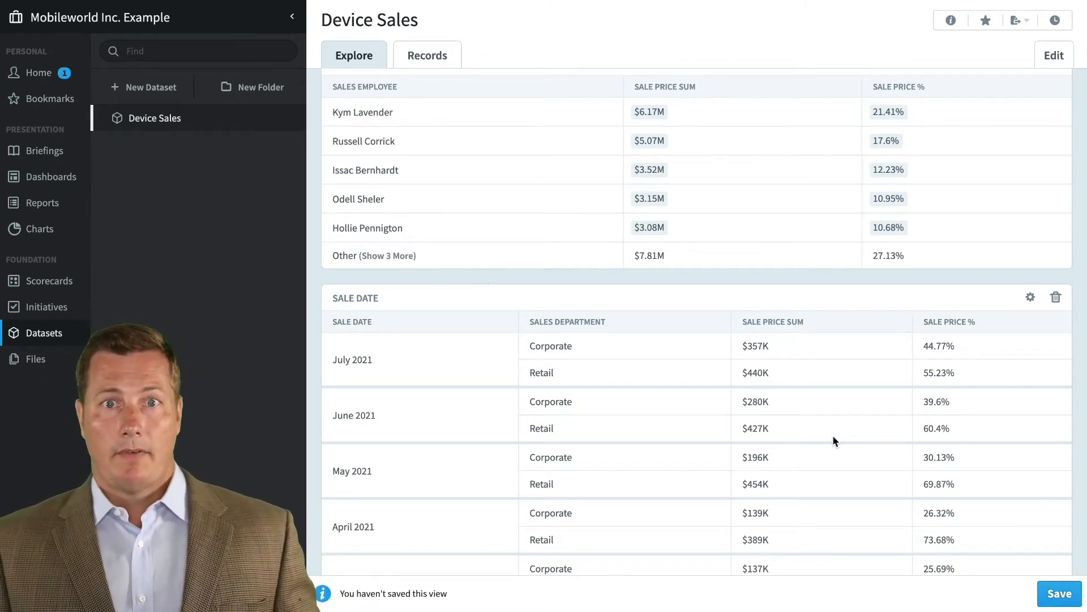
mouse_move(867, 455)
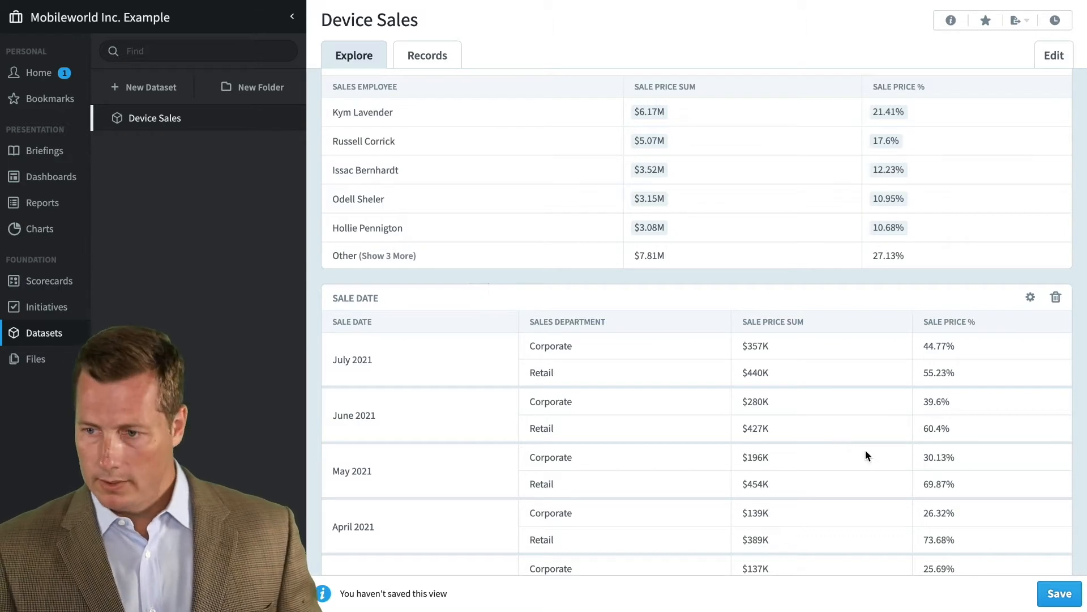
Save the exploration as a new view named My Test View.
left_click(1059, 592)
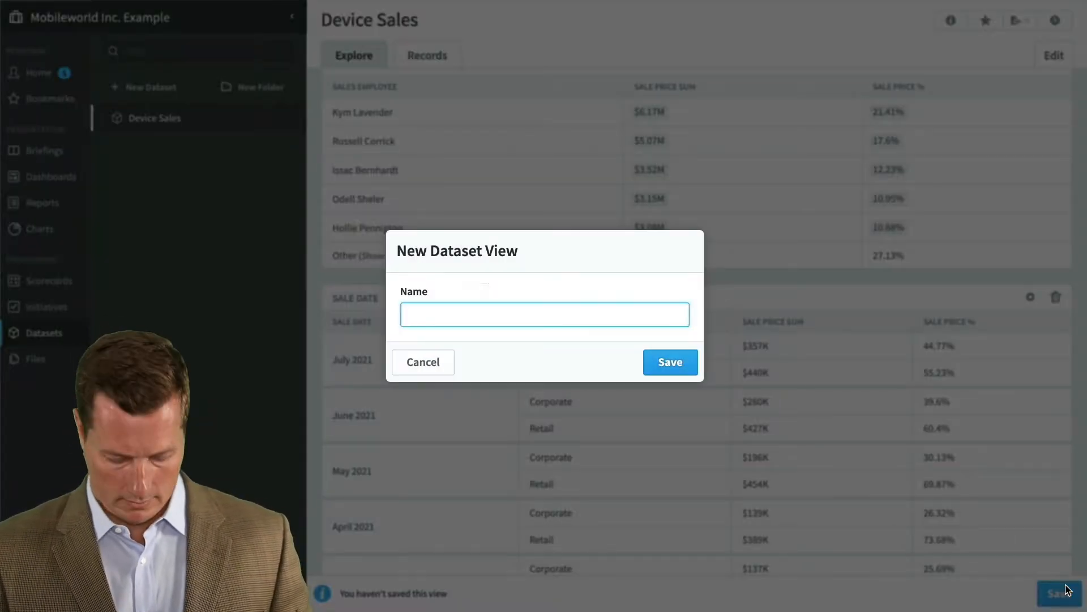
type("My Test View")
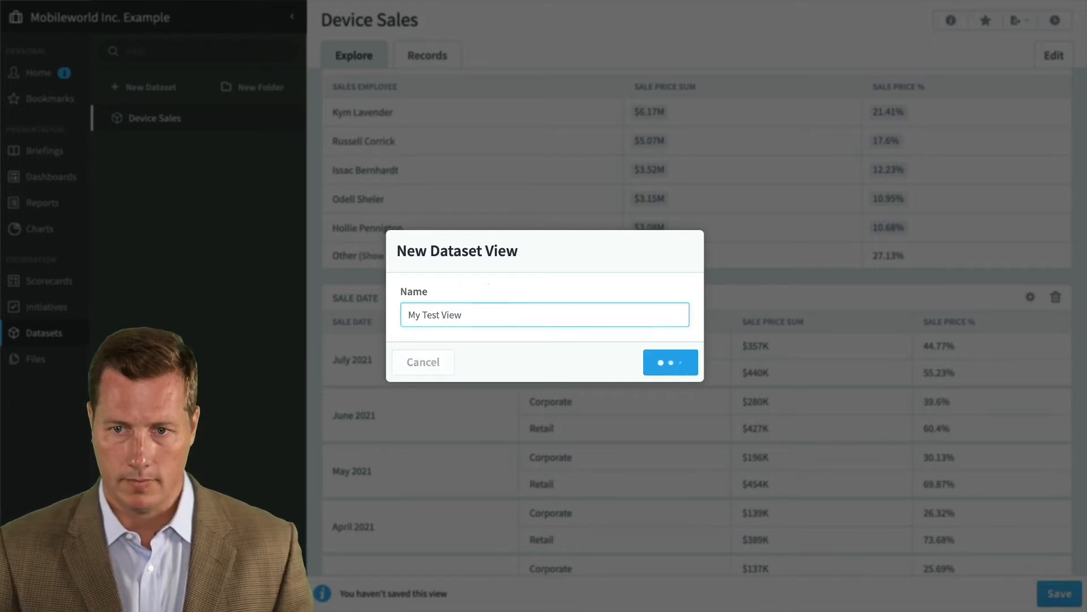
left_click(669, 363)
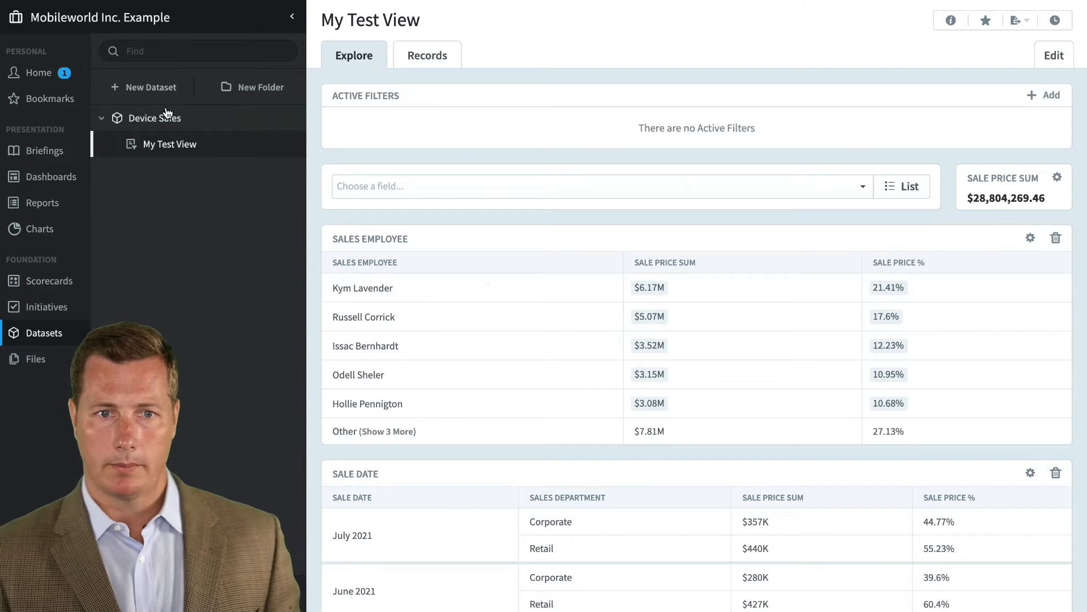
Return to the Device Sales dataset and reopen My Test View to review it.
left_click(153, 117)
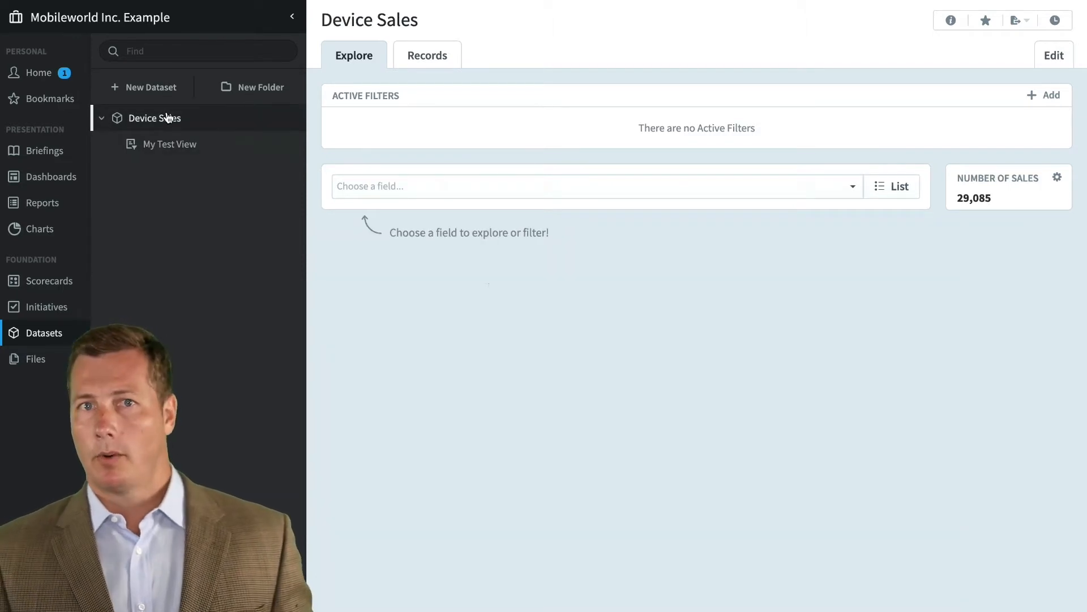
mouse_move(185, 151)
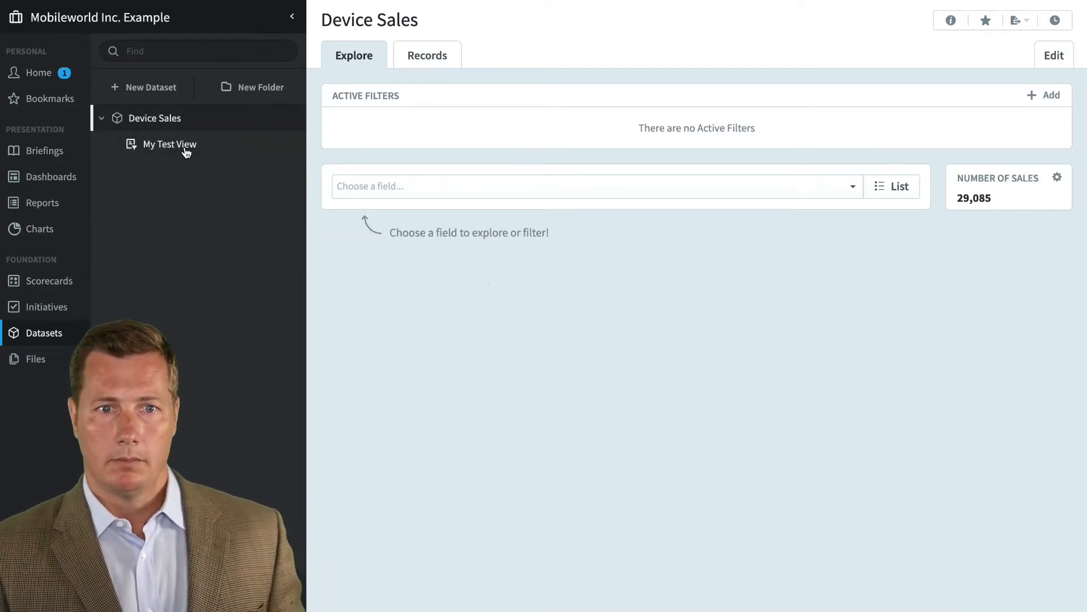
left_click(169, 144)
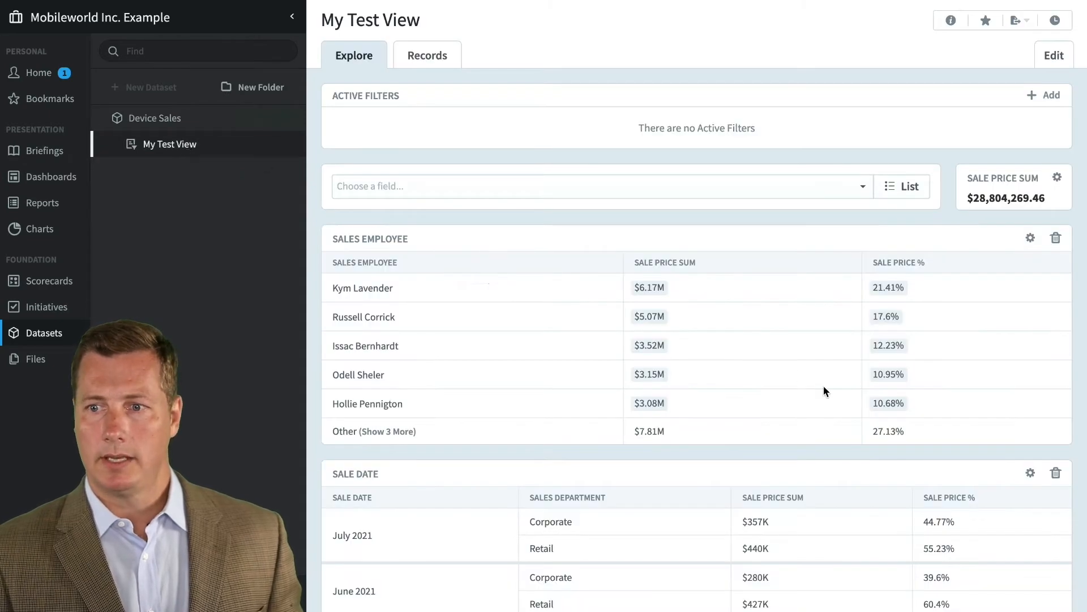
scroll("down", 3)
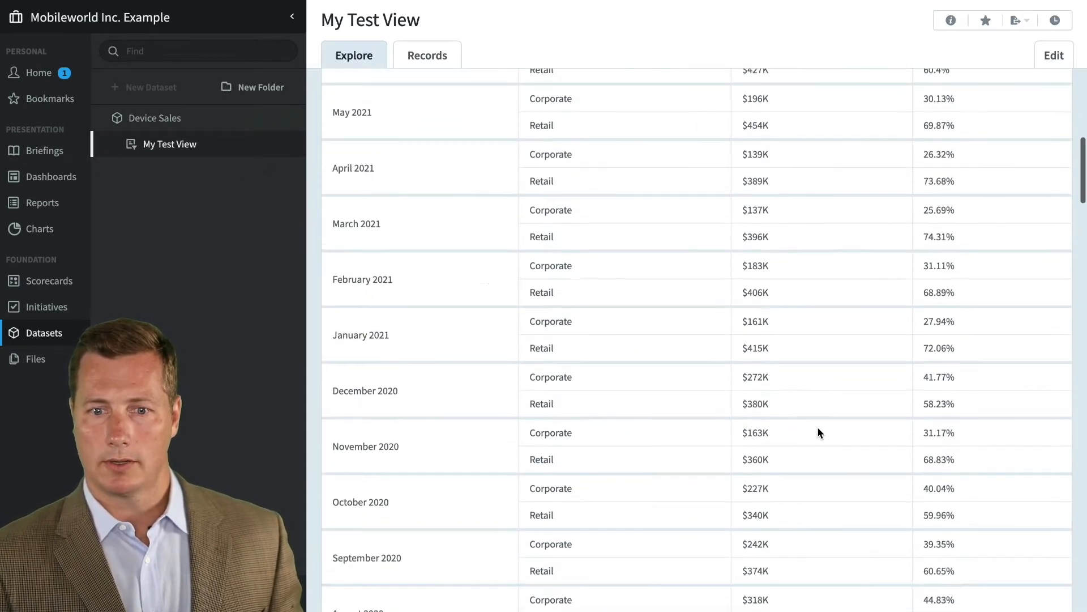
scroll("up", 3)
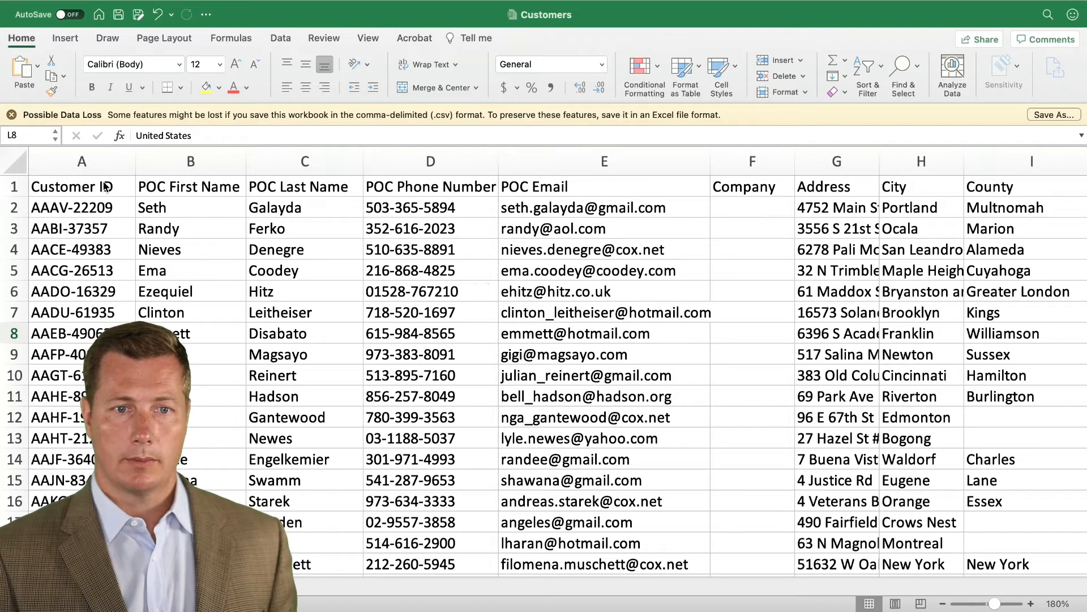
left_click(81, 186)
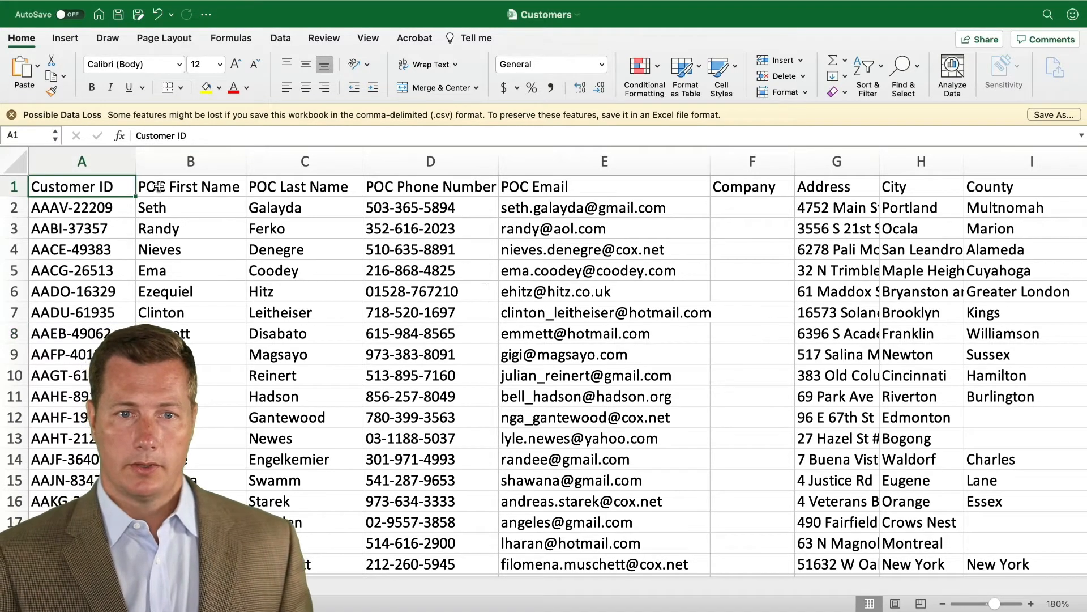
left_click(190, 186)
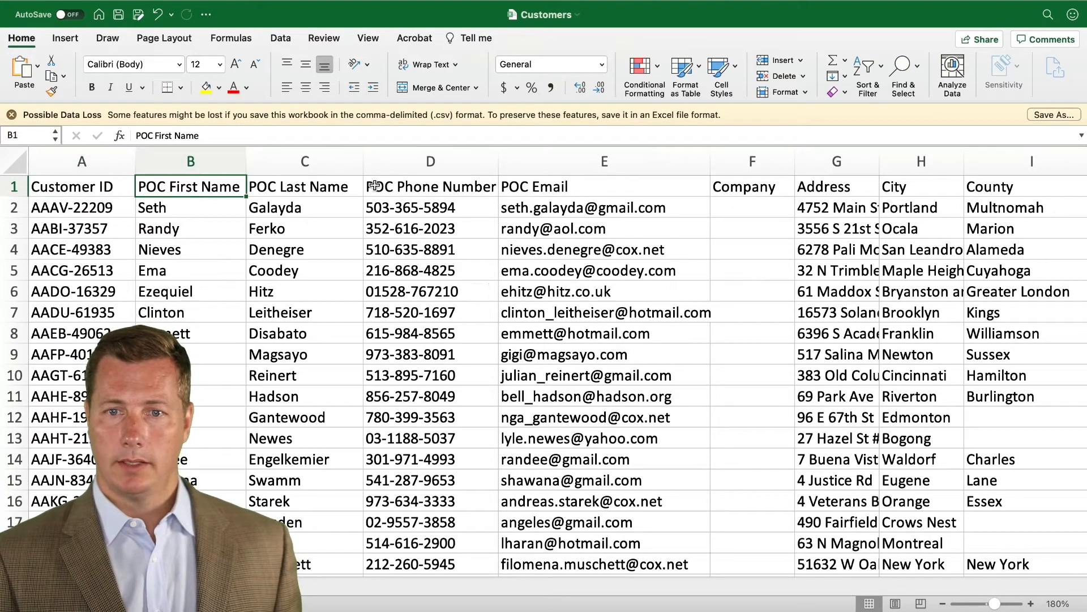
left_click(752, 186)
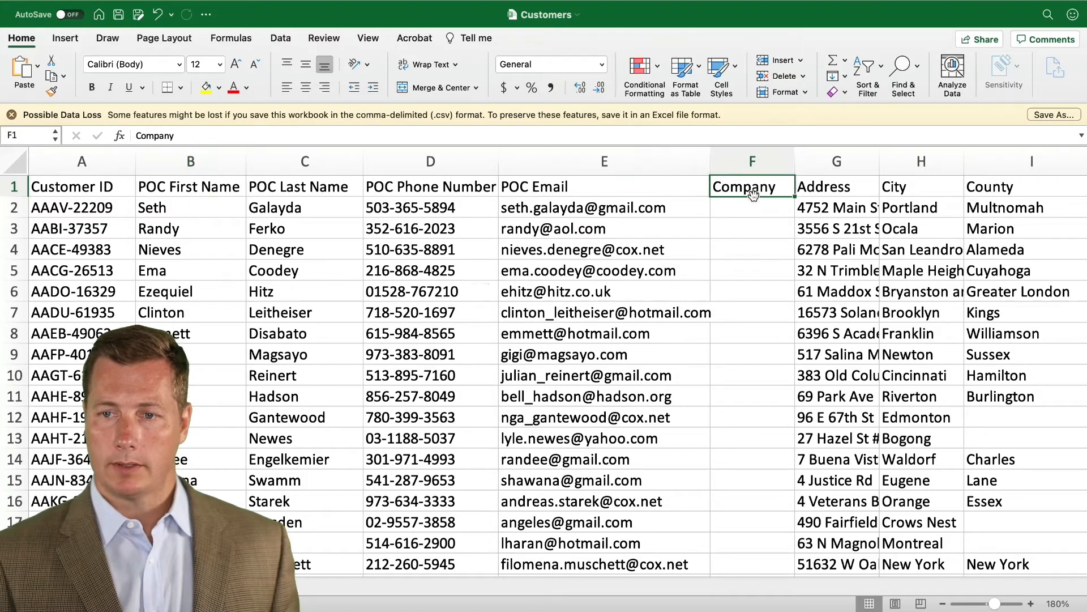
scroll("down", 3)
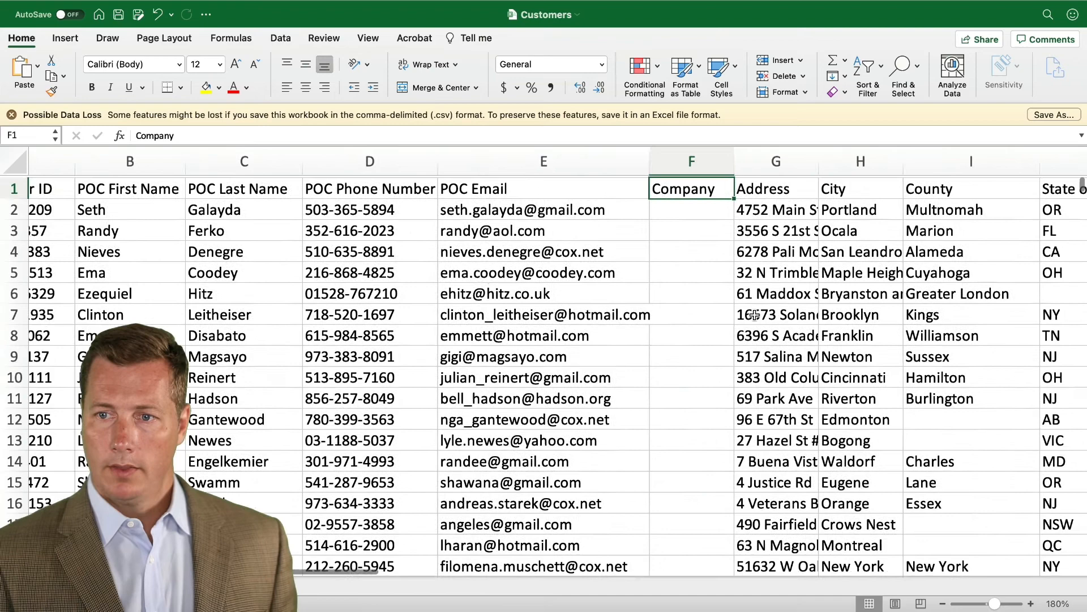
scroll("right", 3)
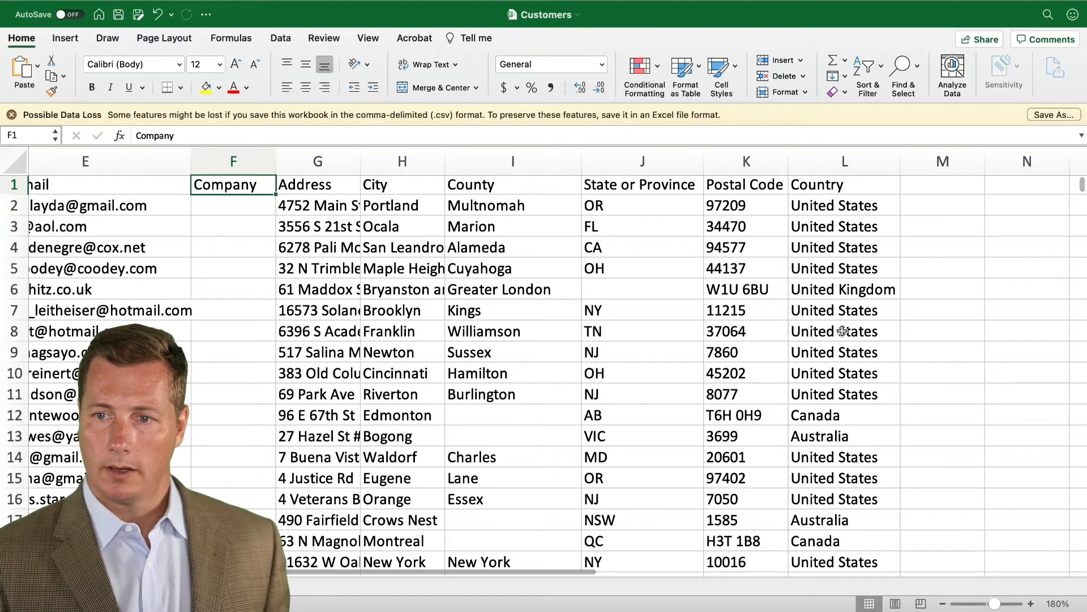
scroll("left", 3)
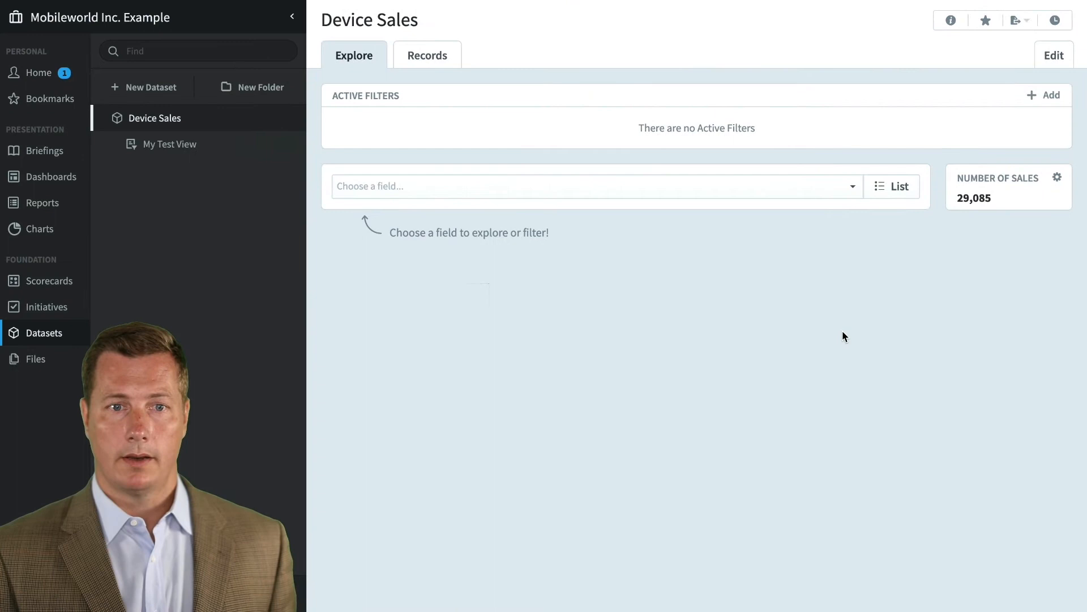
mouse_move(130, 75)
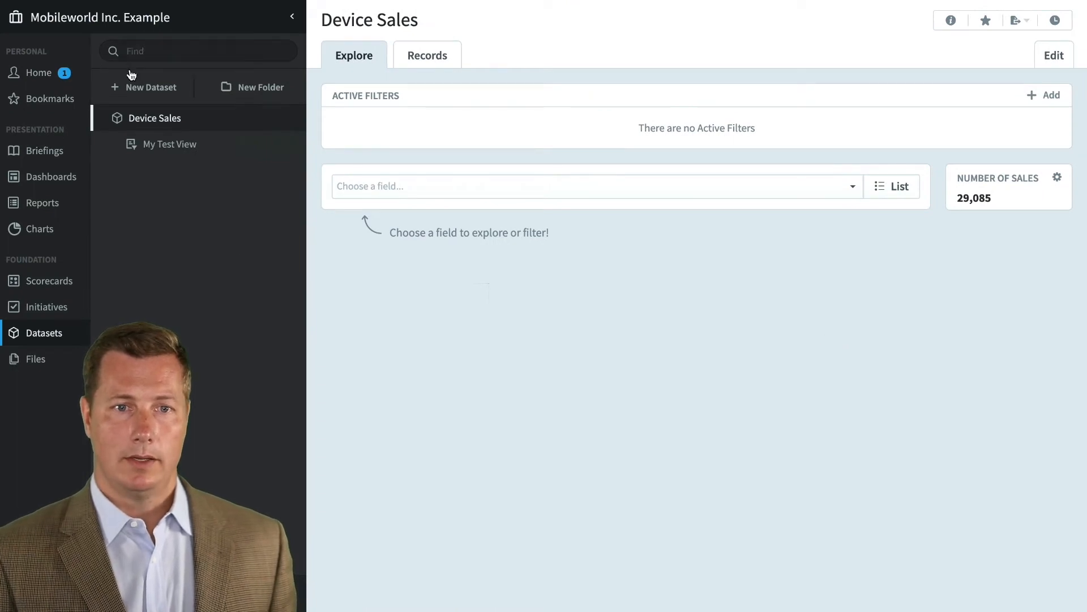
Create a new spreadsheet dataset named Customers that tracks Customers and continue to file selection.
left_click(151, 88)
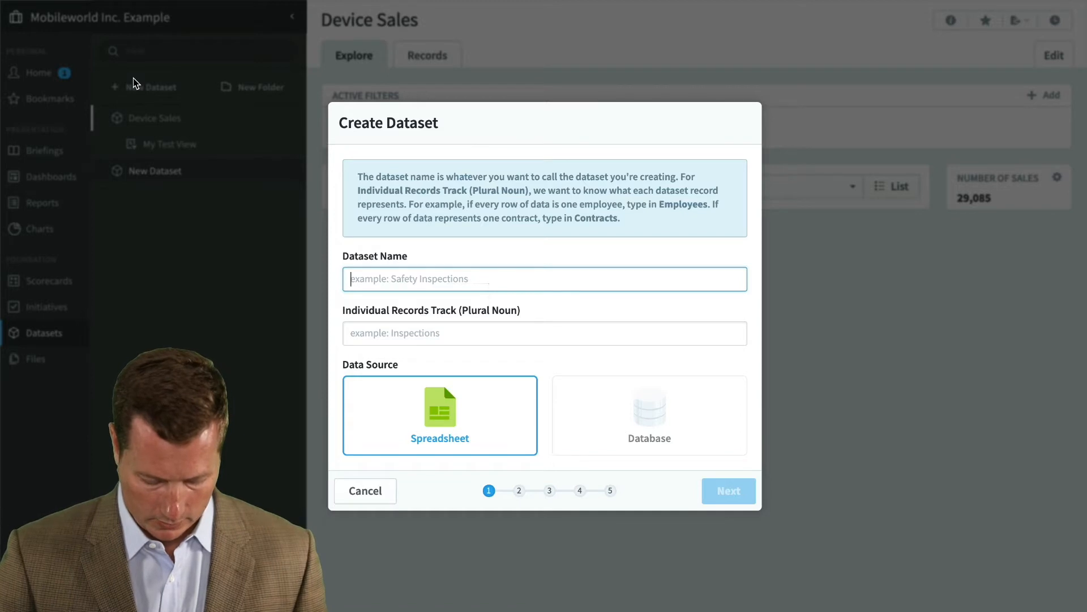
type("Customers")
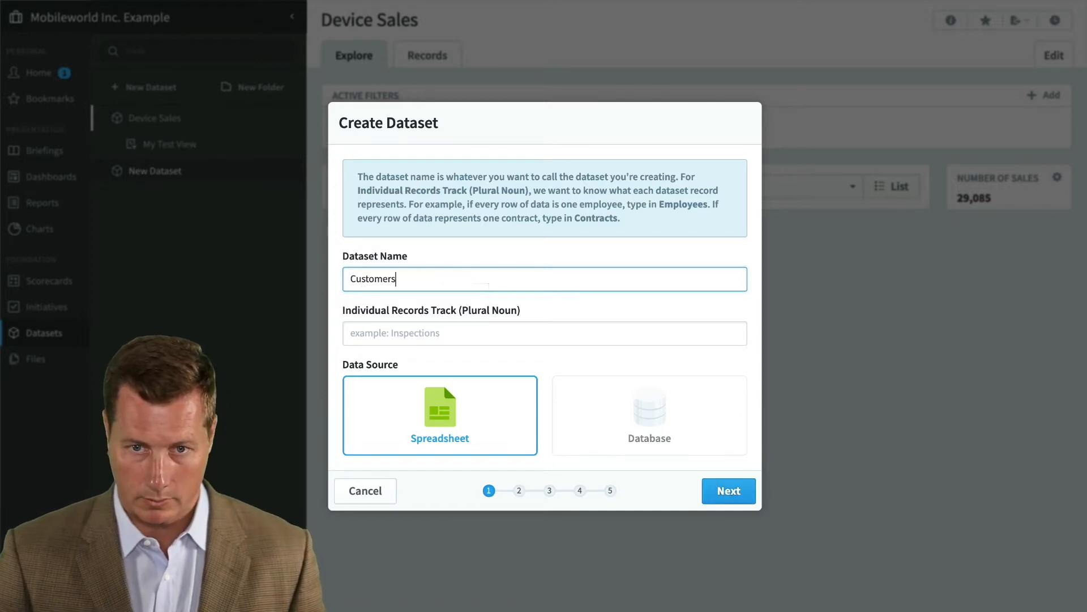
type("Customers")
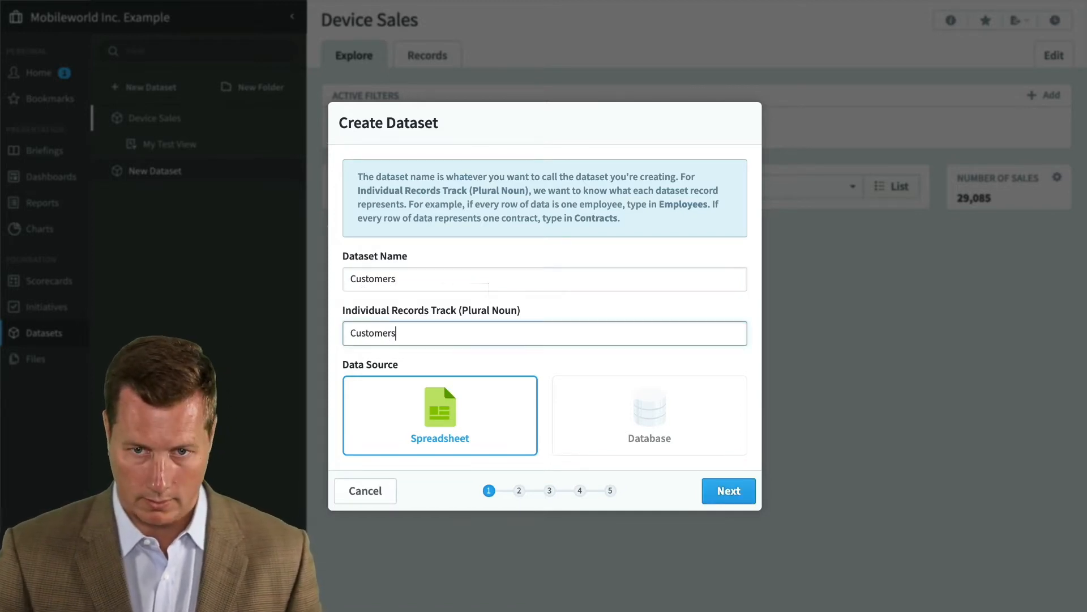
mouse_move(729, 490)
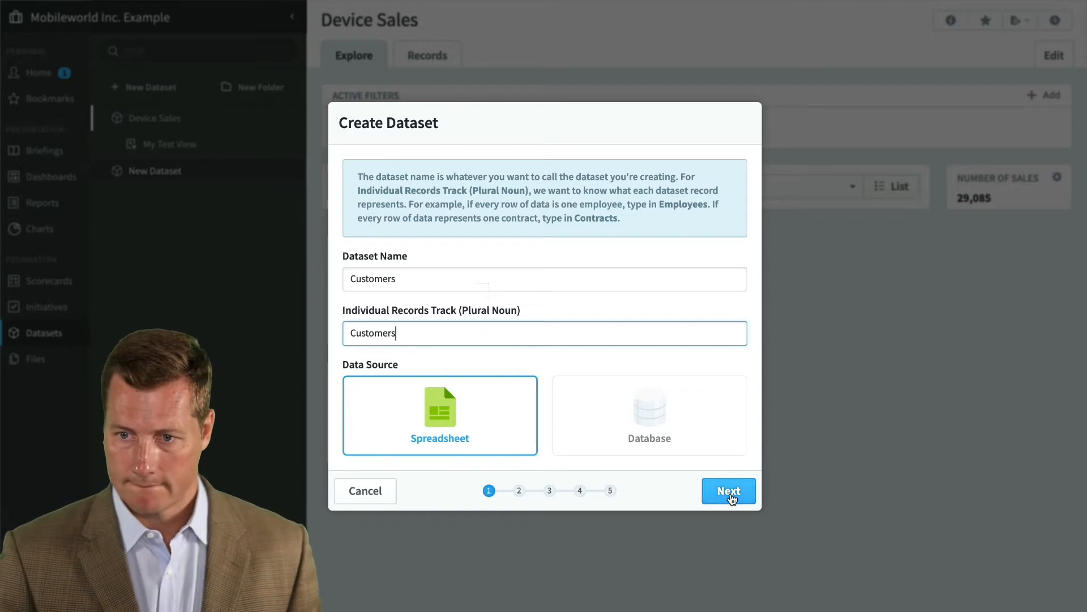
left_click(729, 491)
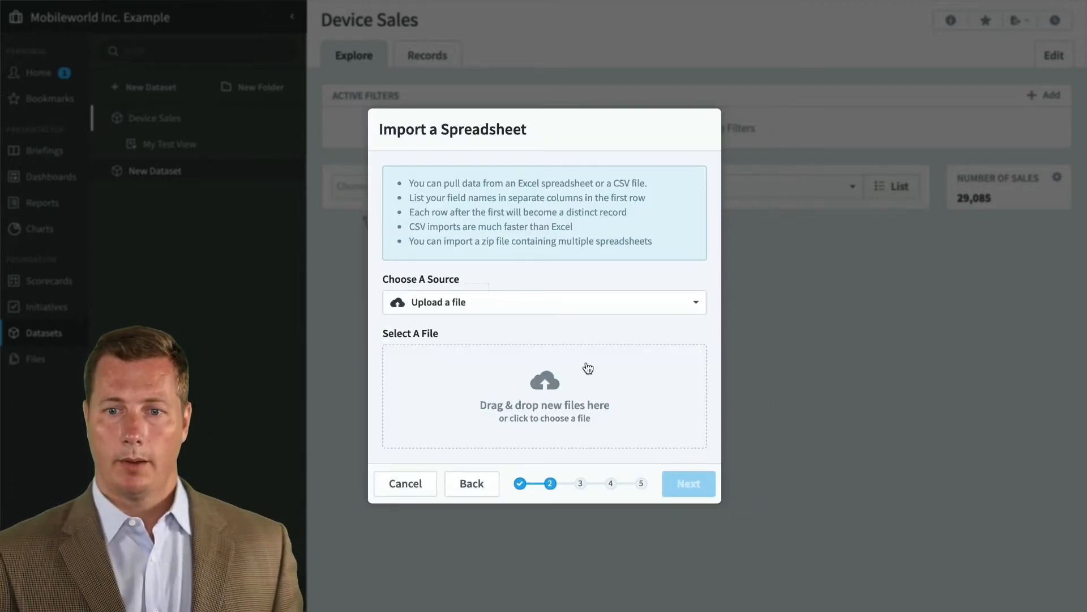
mouse_move(271, 160)
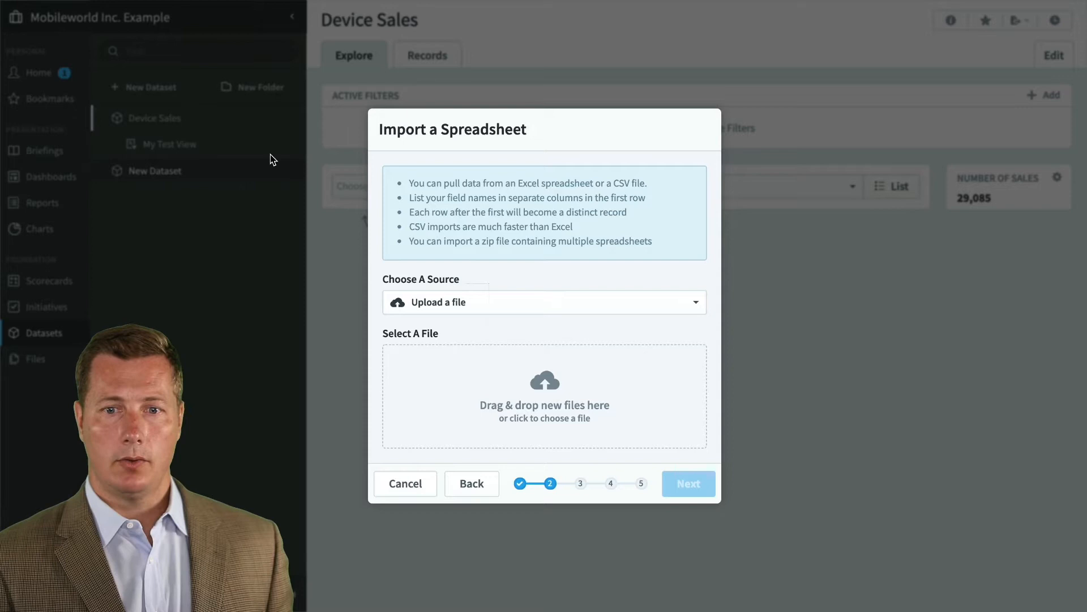
Upload Customers.csv as the source and accept its first row as column labels.
left_click(543, 301)
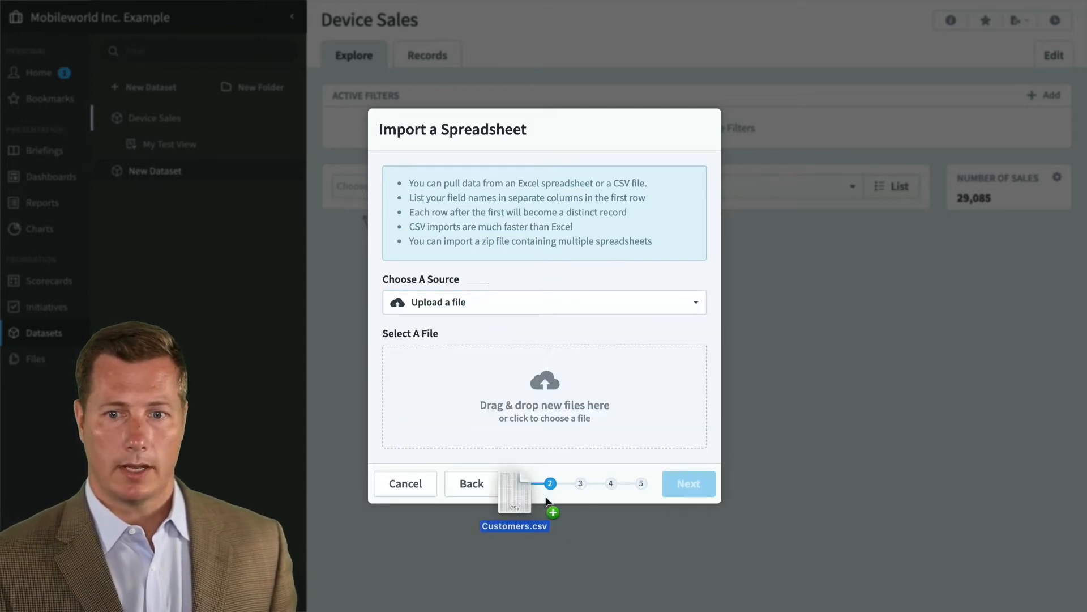
left_click(687, 484)
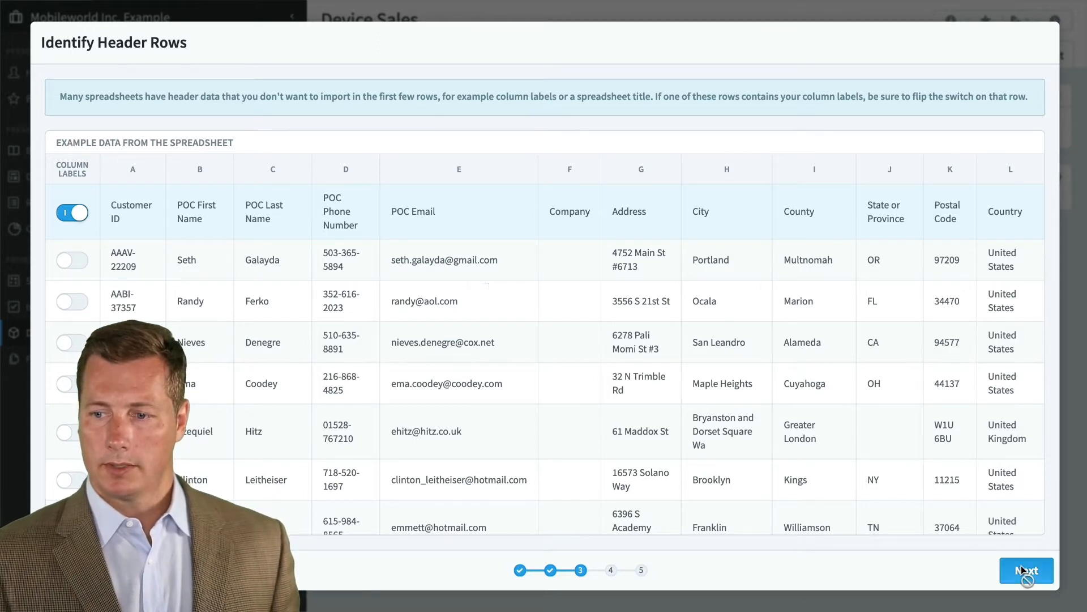
left_click(1027, 569)
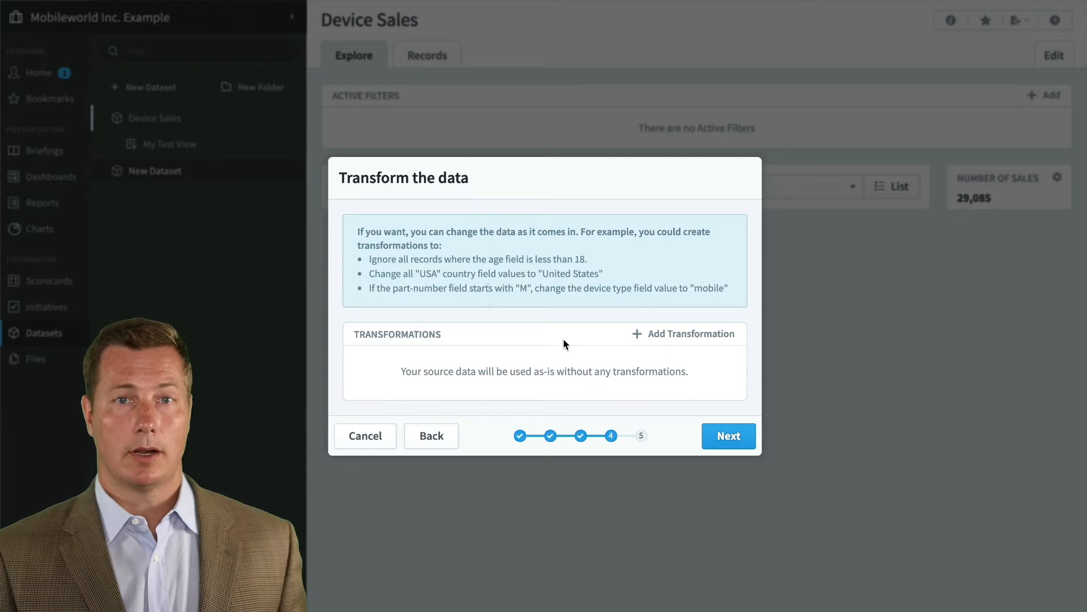
mouse_move(578, 357)
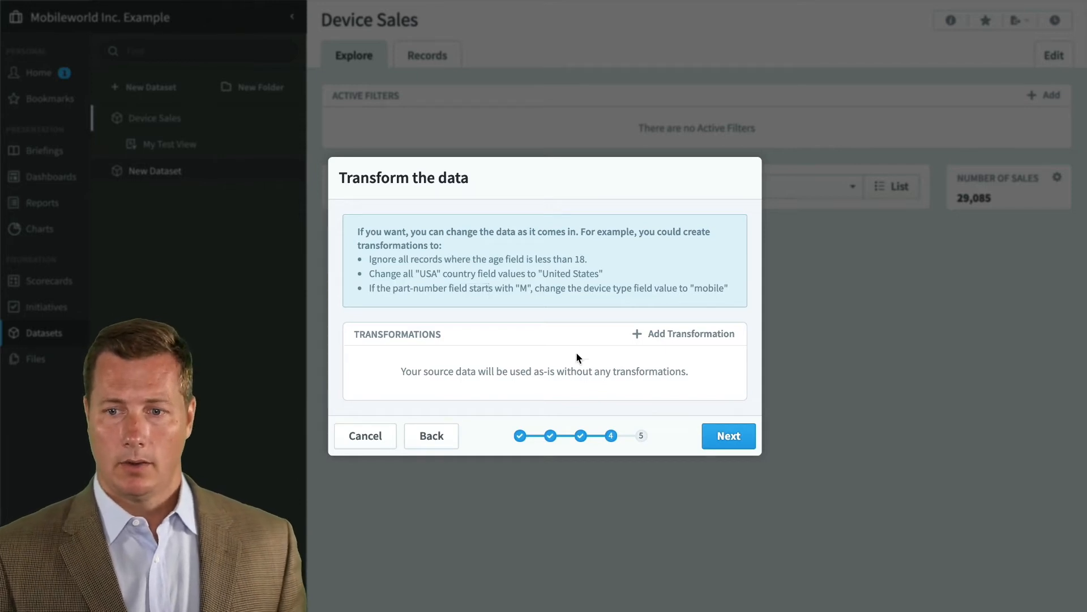
Skip transformations, set Customer ID as the primary key and finish creating Customers with 19,958 records.
left_click(727, 435)
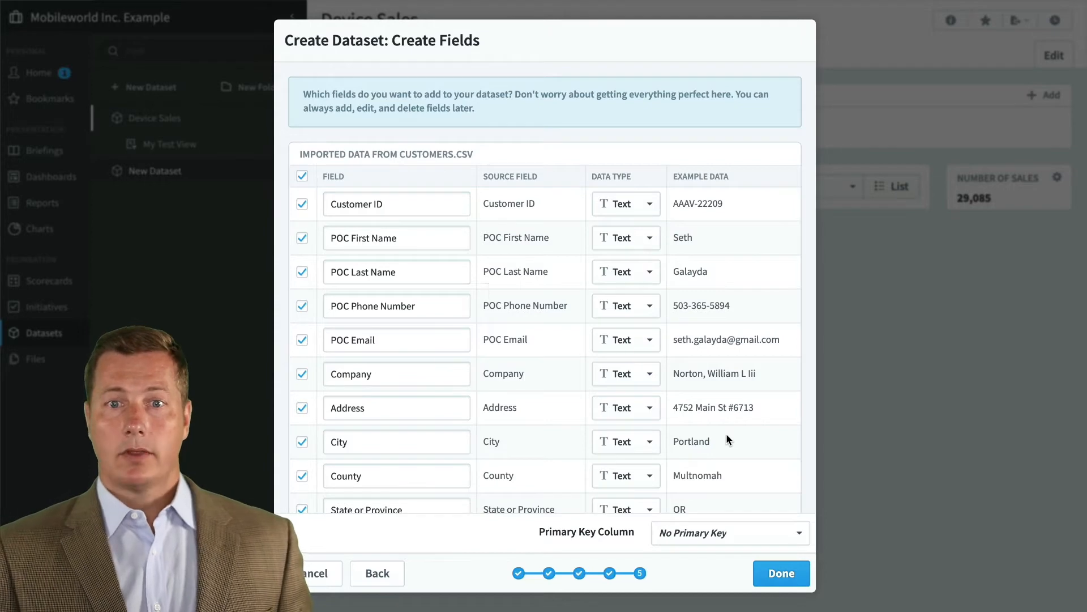
scroll("down", 3)
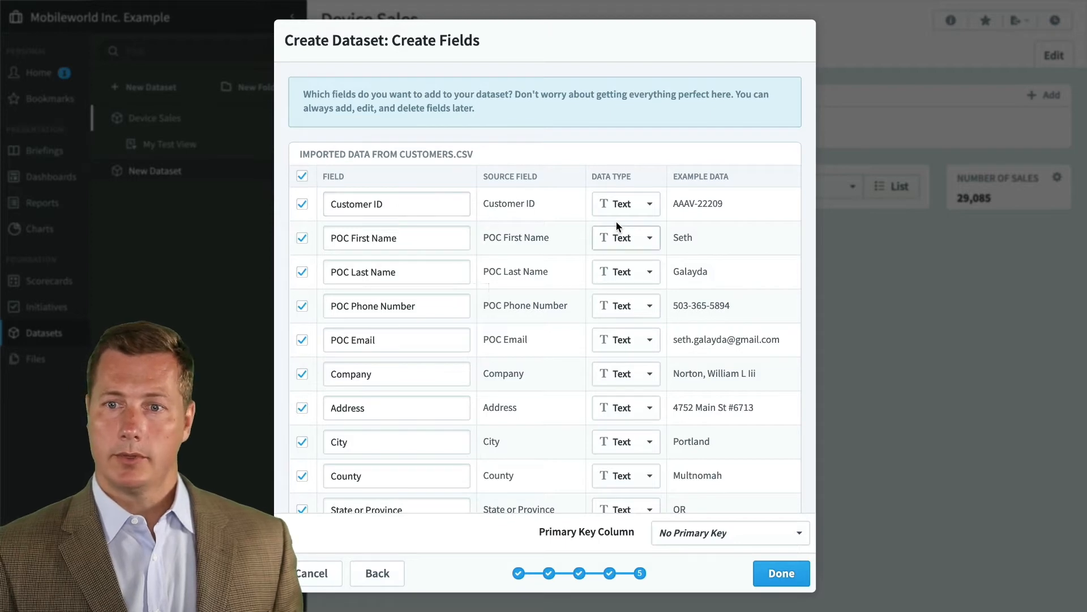
scroll("down", 3)
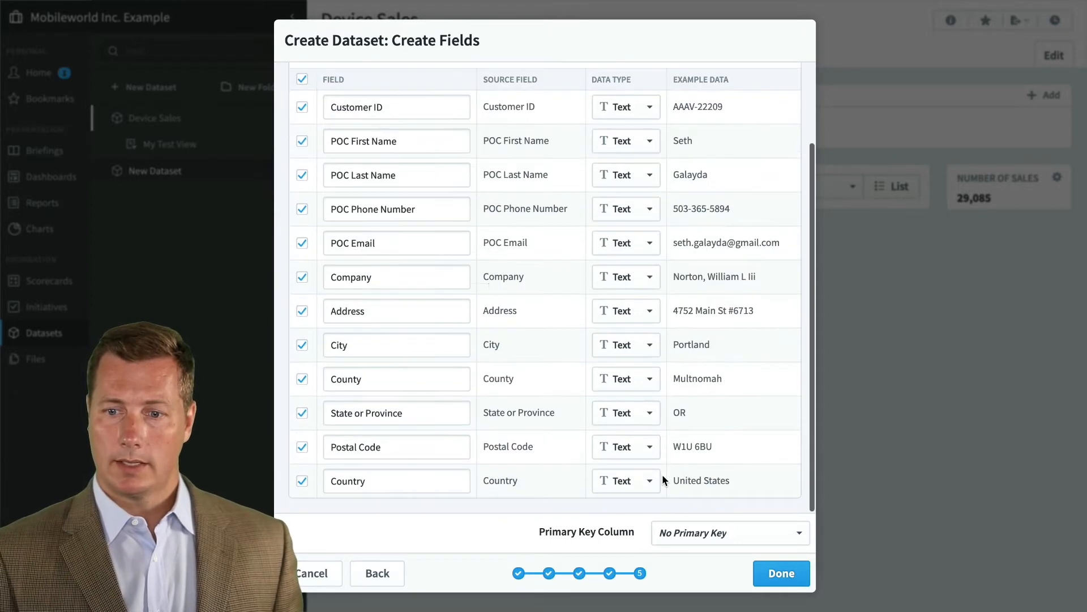
left_click(728, 533)
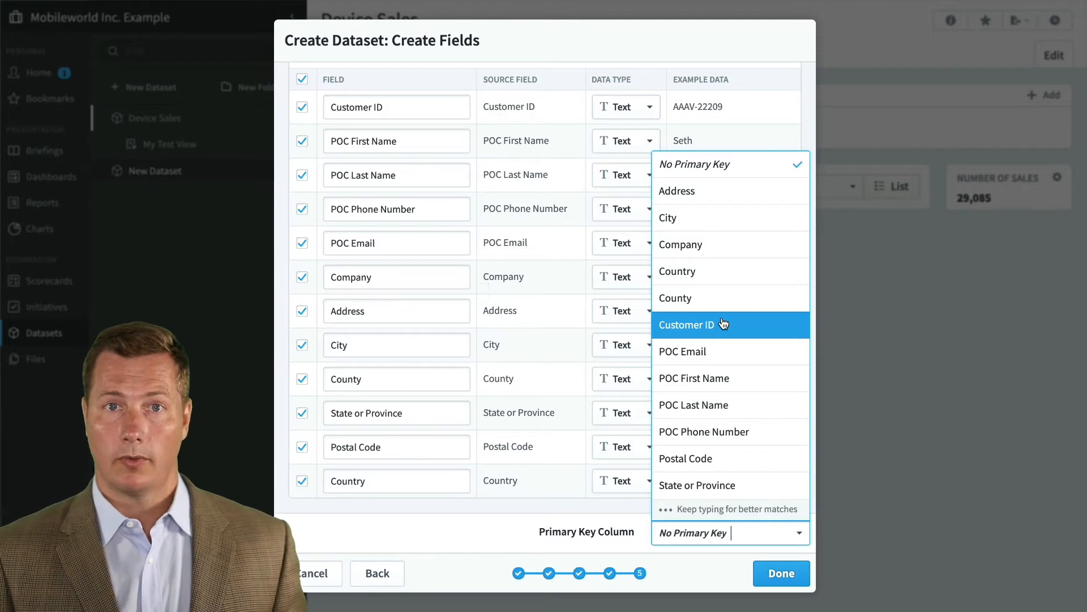
left_click(687, 326)
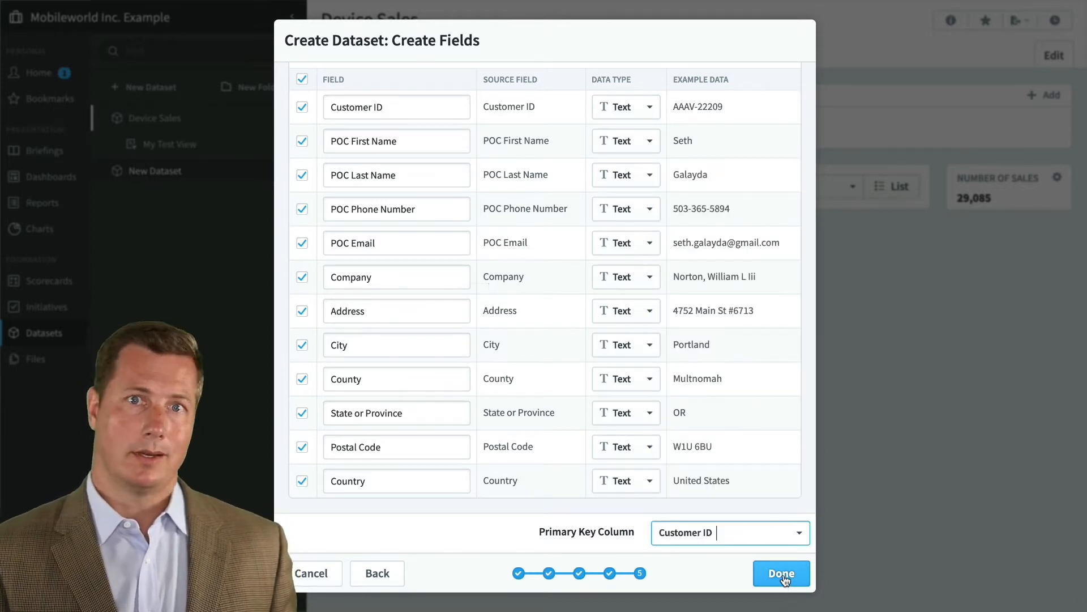
left_click(781, 573)
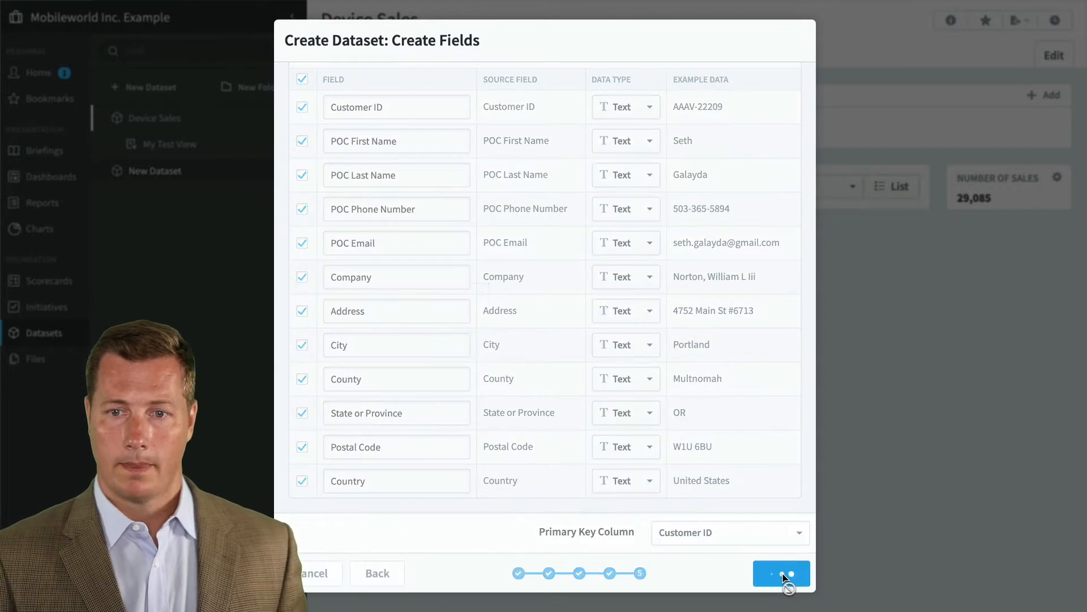
left_click(780, 573)
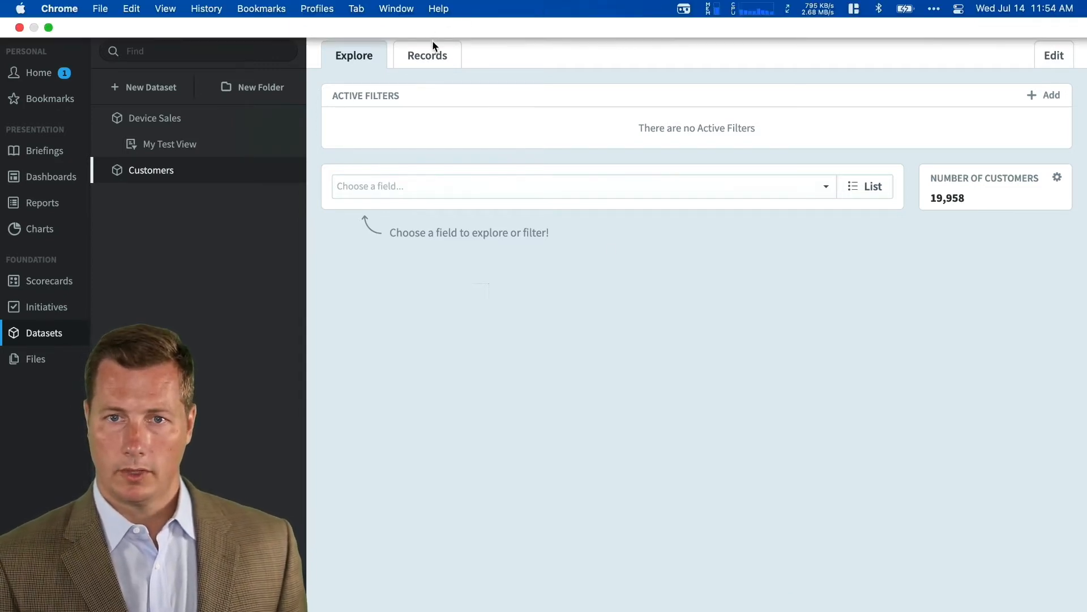
left_click(427, 56)
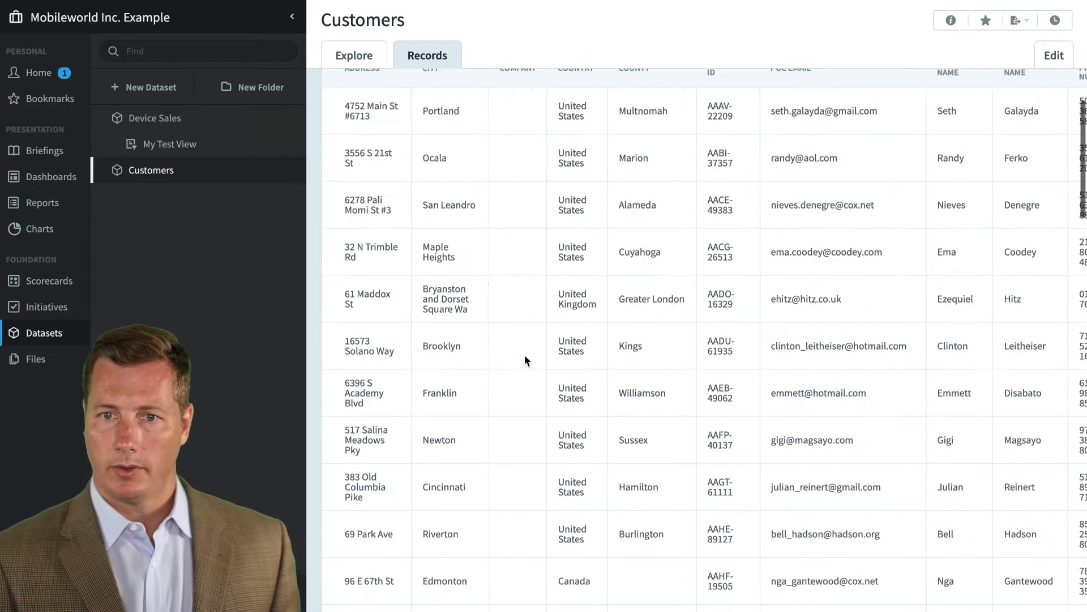
left_click(354, 56)
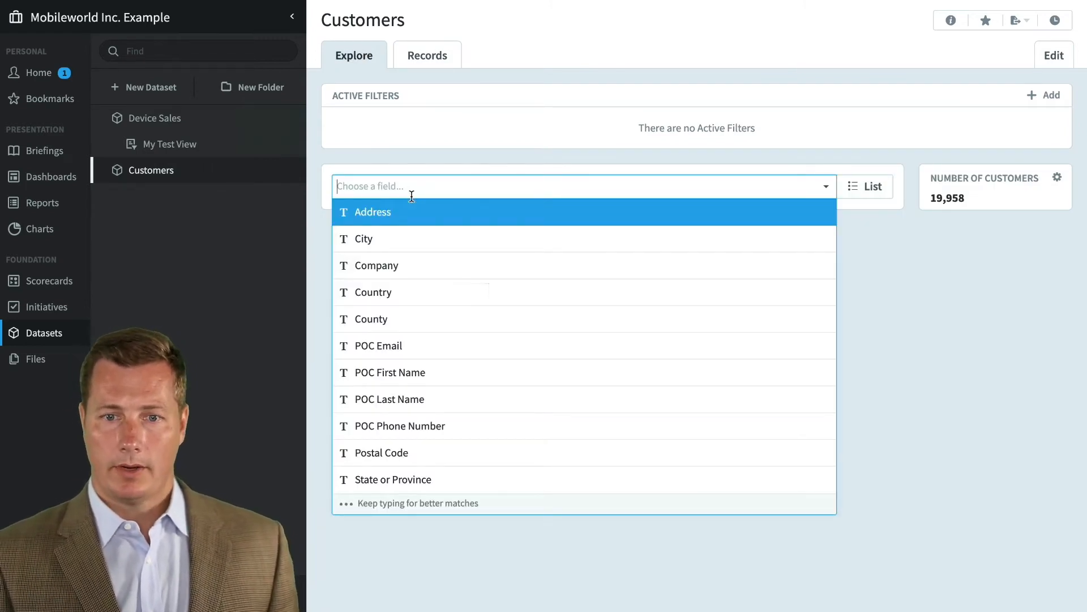
mouse_move(443, 292)
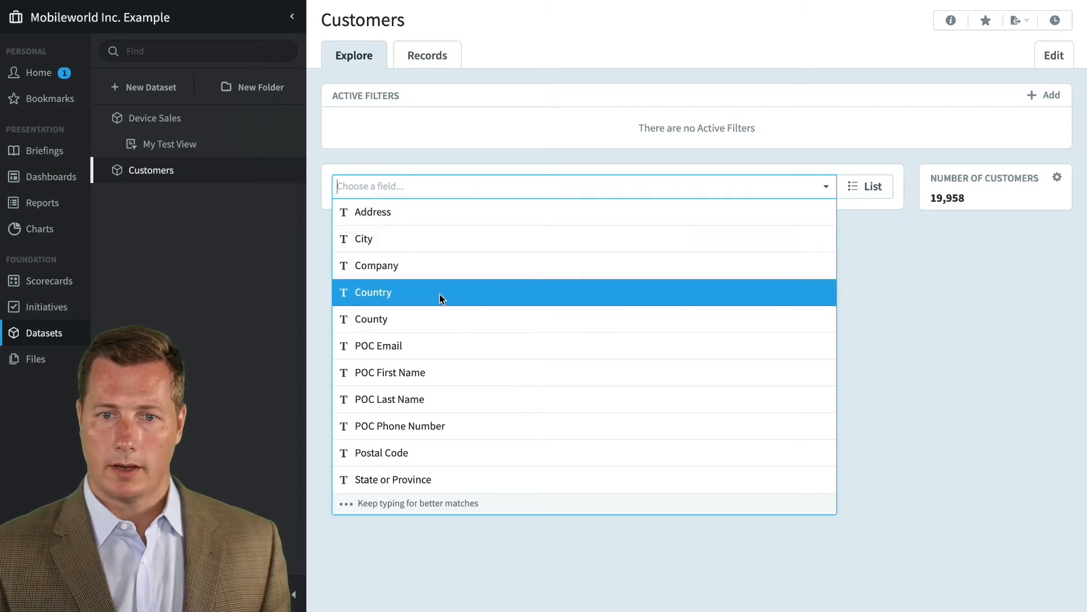
Break Customers down by Country and State or Province, then drill into Australia's 2,478 customers.
left_click(372, 293)
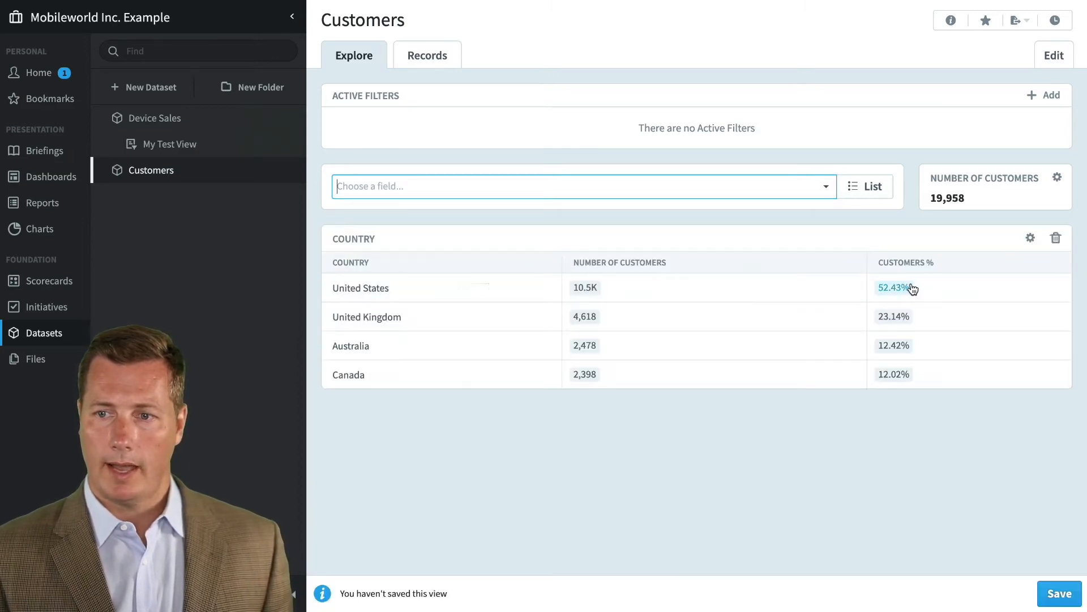
mouse_move(915, 297)
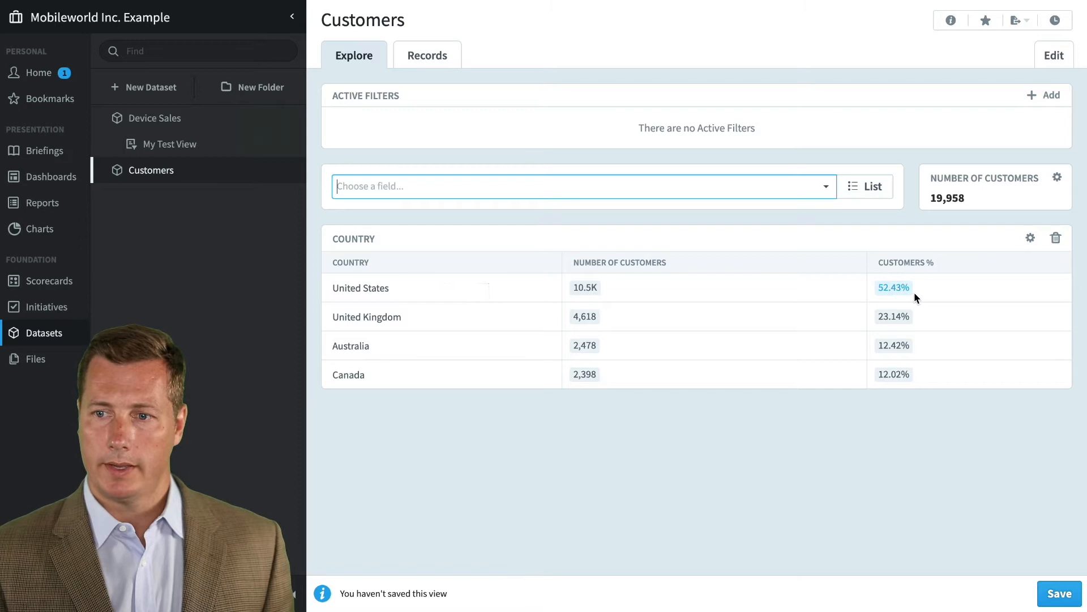
mouse_move(910, 369)
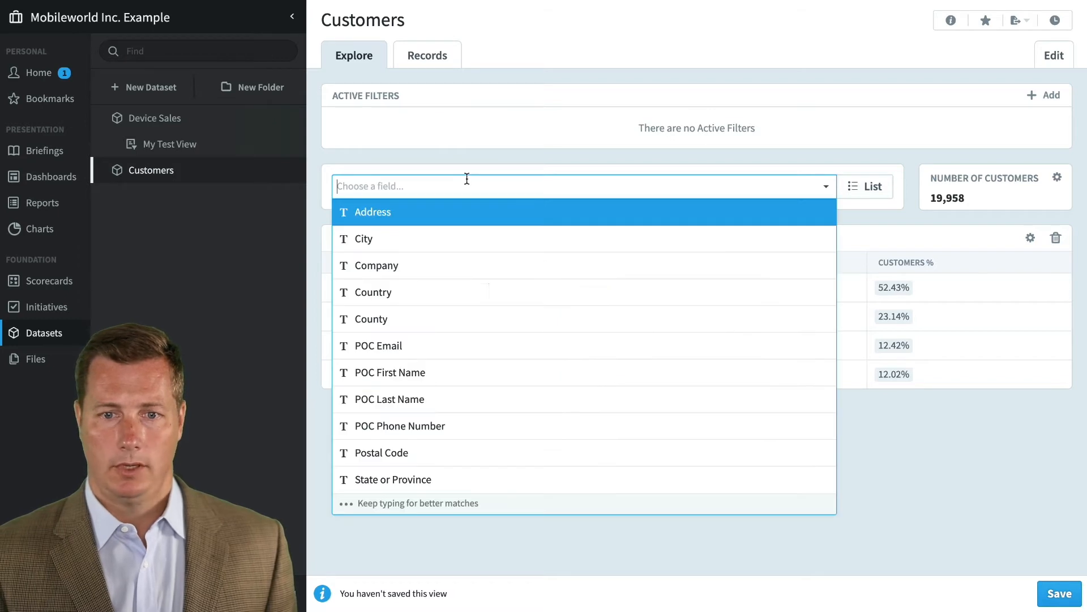
mouse_move(474, 239)
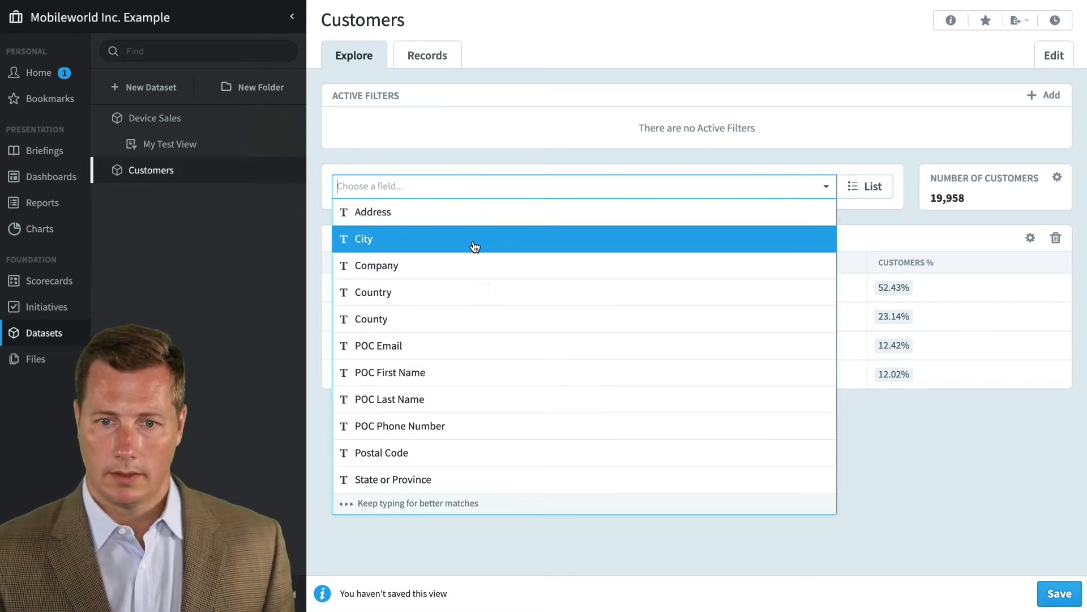
left_click(373, 291)
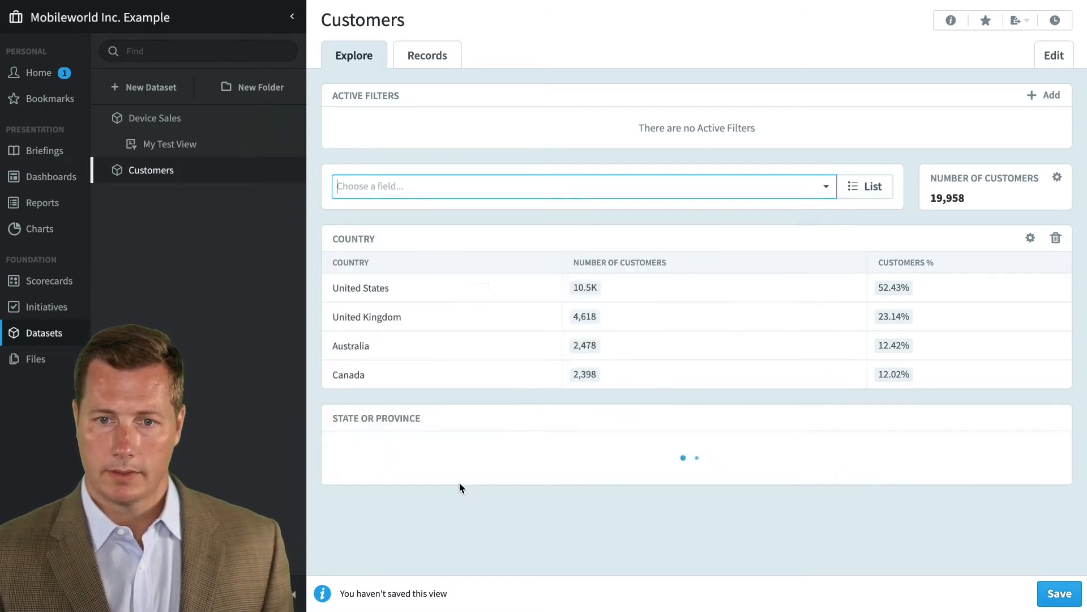
left_click(360, 287)
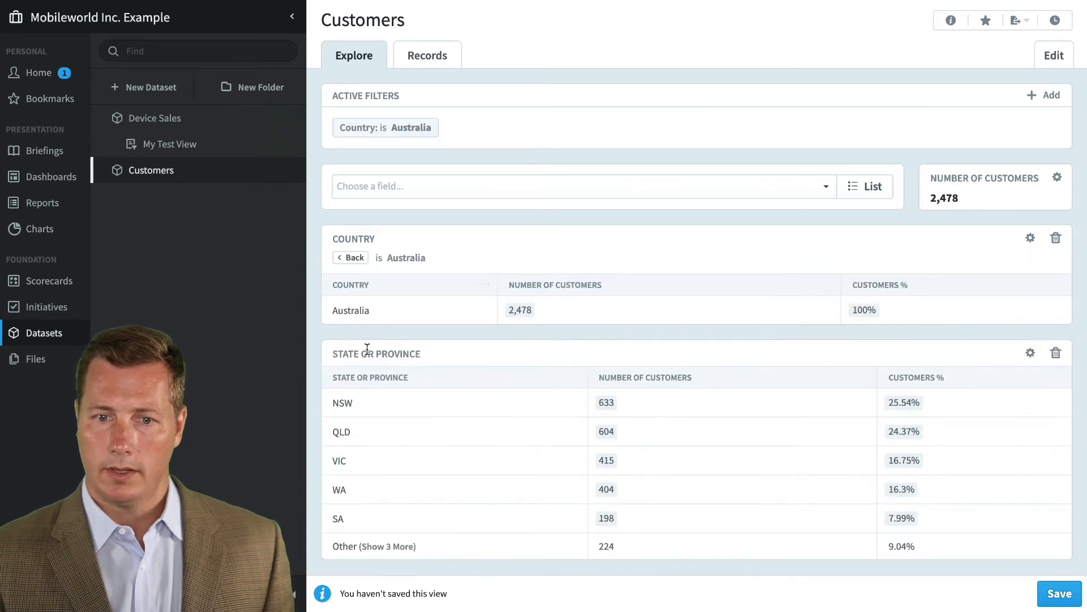
mouse_move(505, 349)
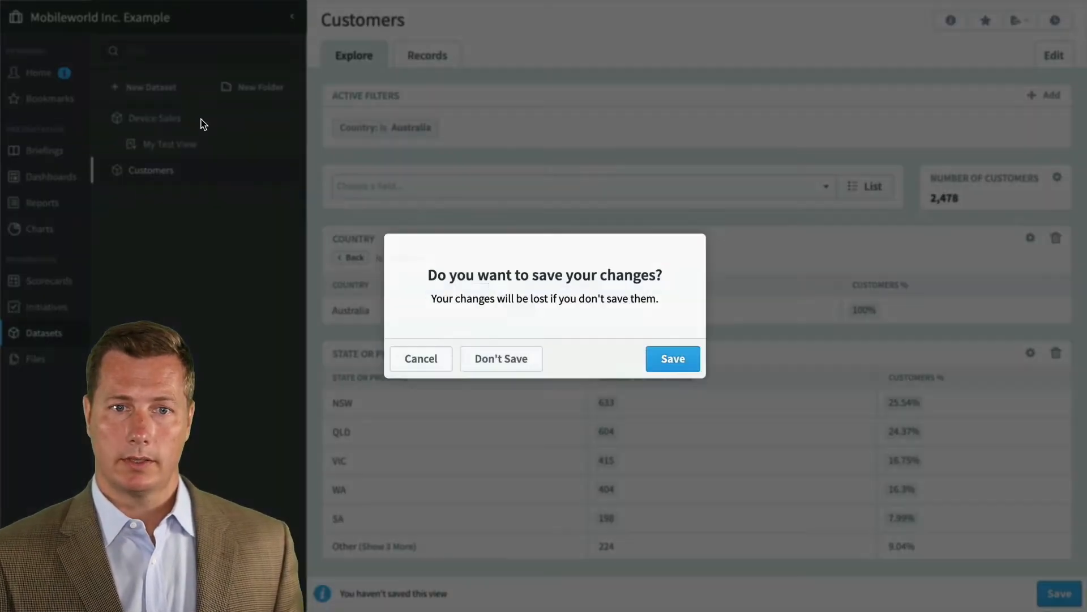
Discard the view changes and make Customer ID a Dataset Link to Customers, then save Device Sales.
left_click(499, 359)
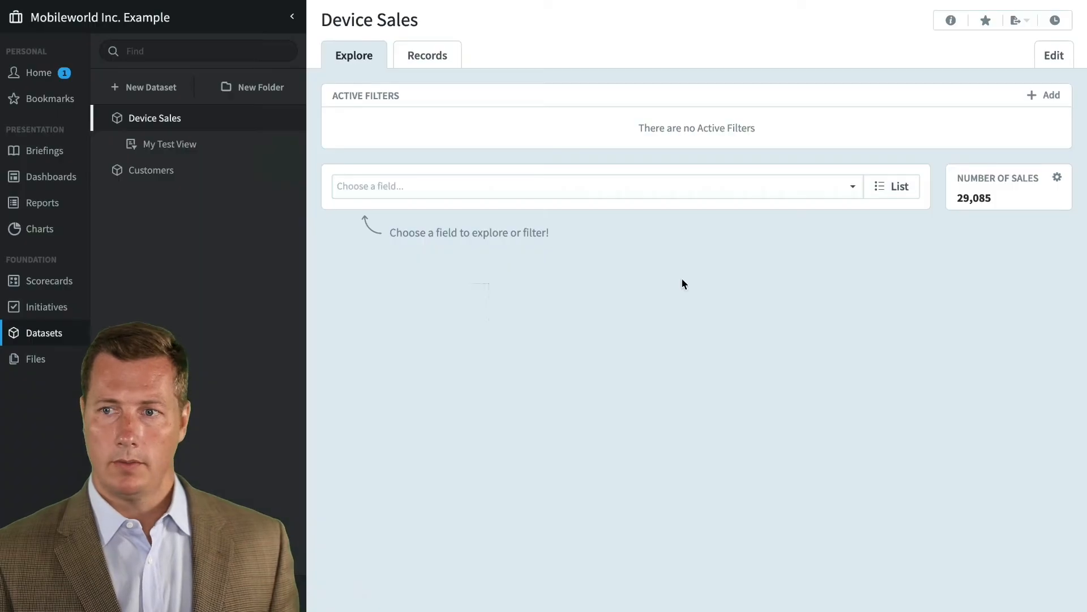
left_click(1053, 55)
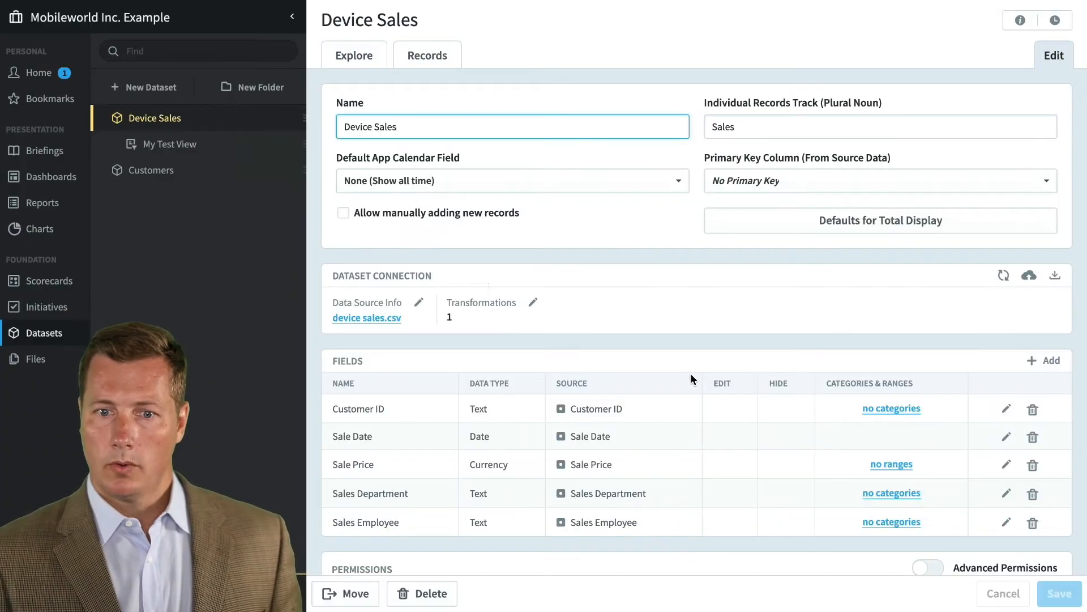
mouse_move(1006, 407)
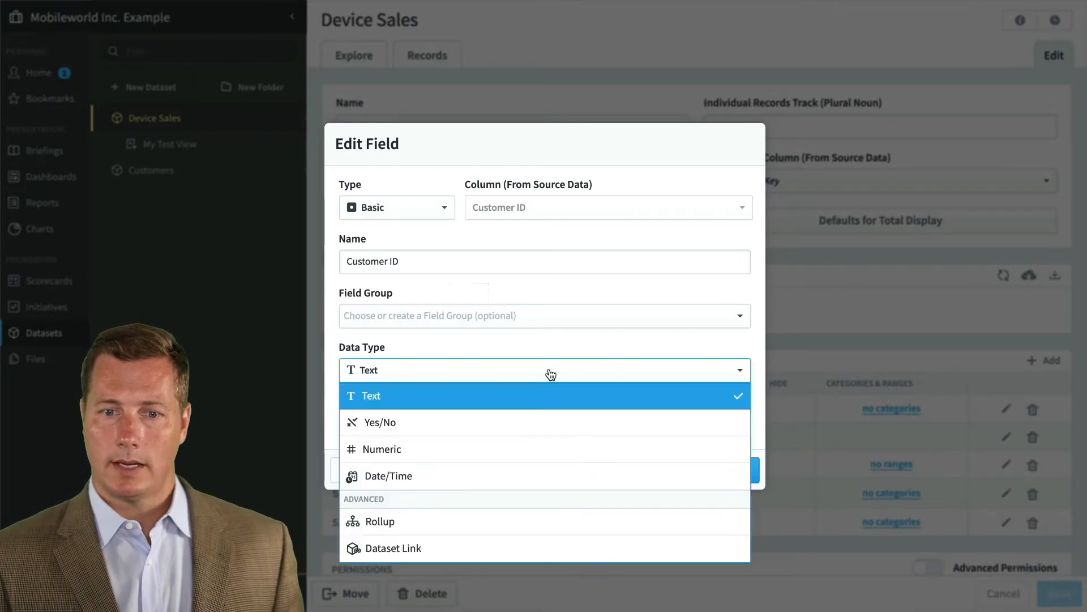
left_click(392, 547)
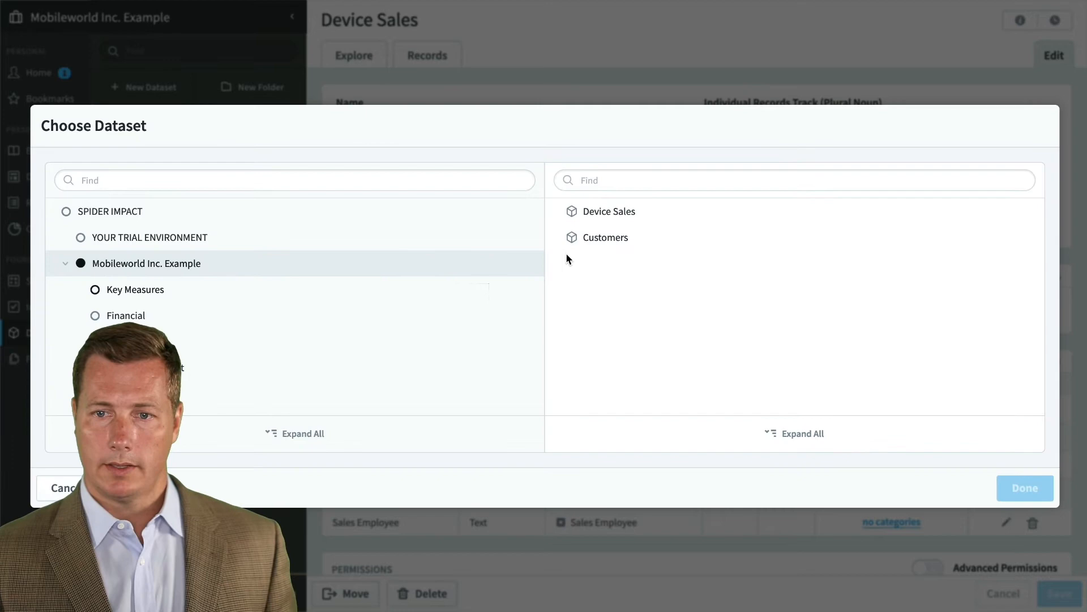
left_click(605, 236)
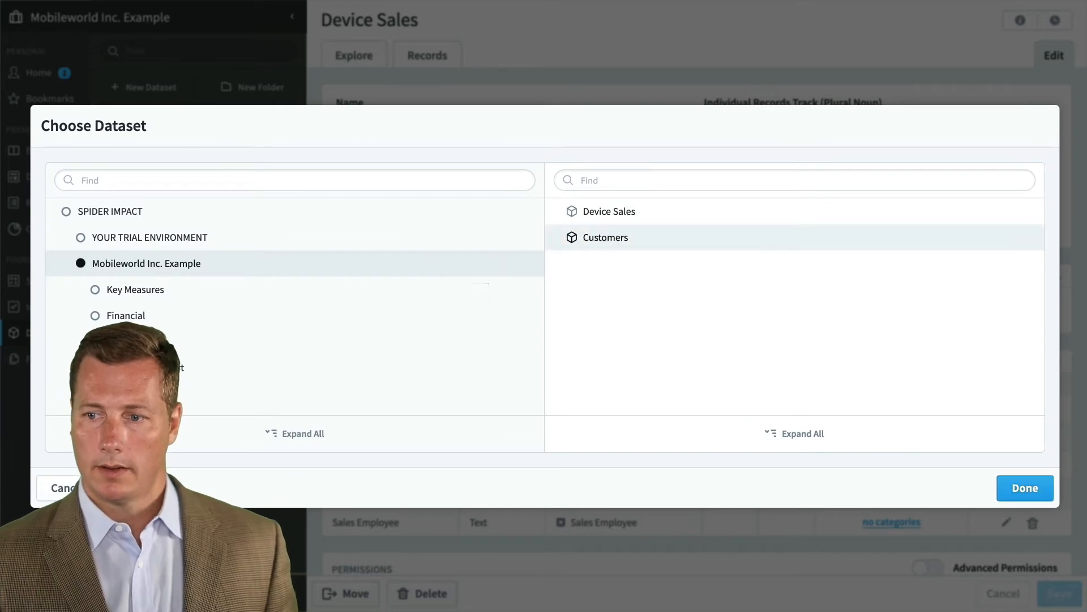
left_click(1024, 487)
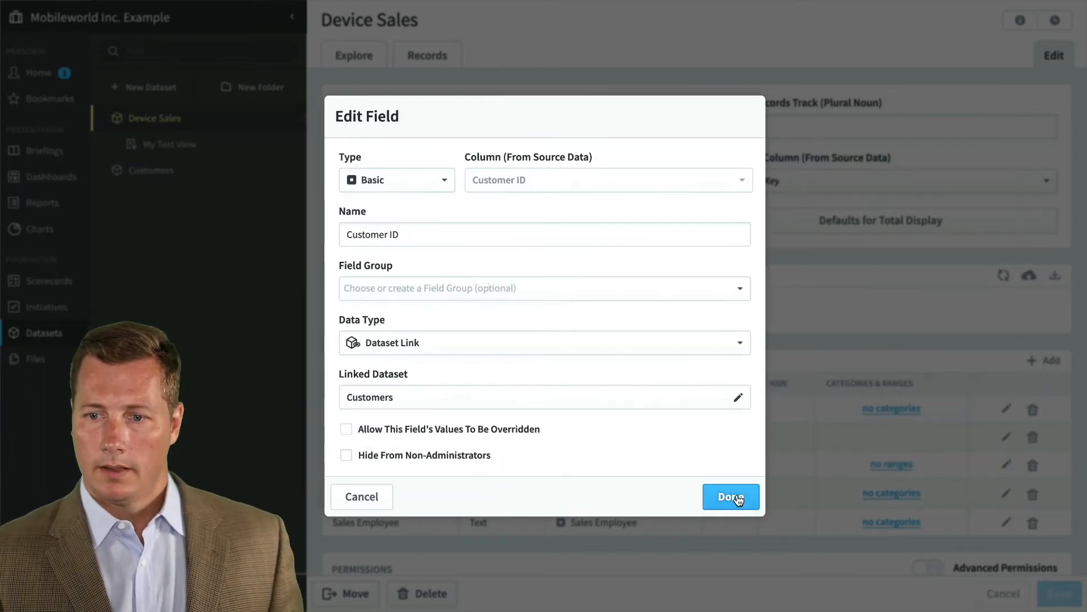
left_click(731, 497)
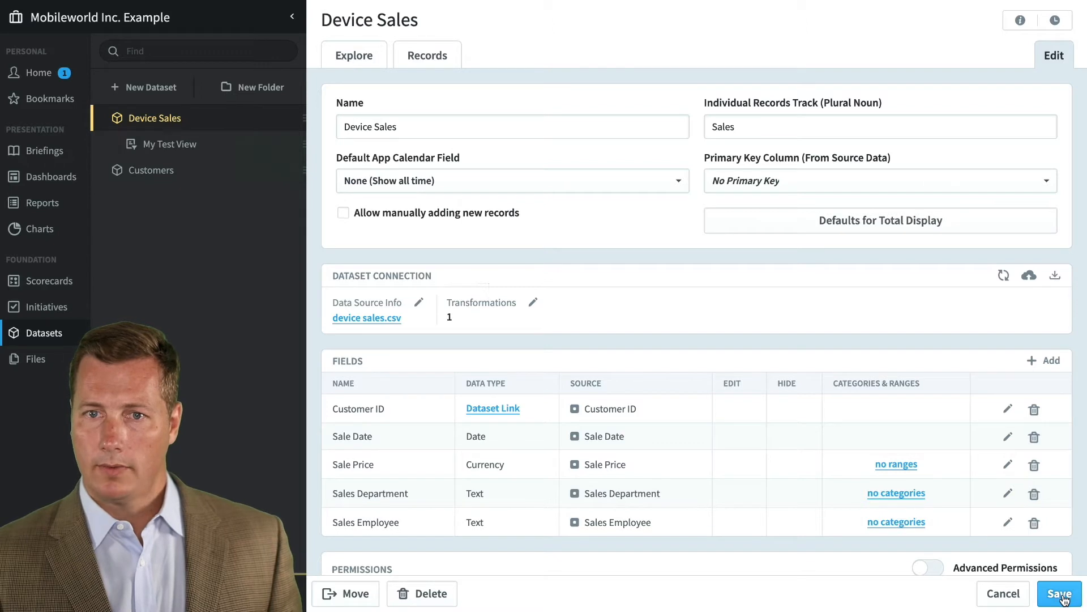
left_click(1057, 592)
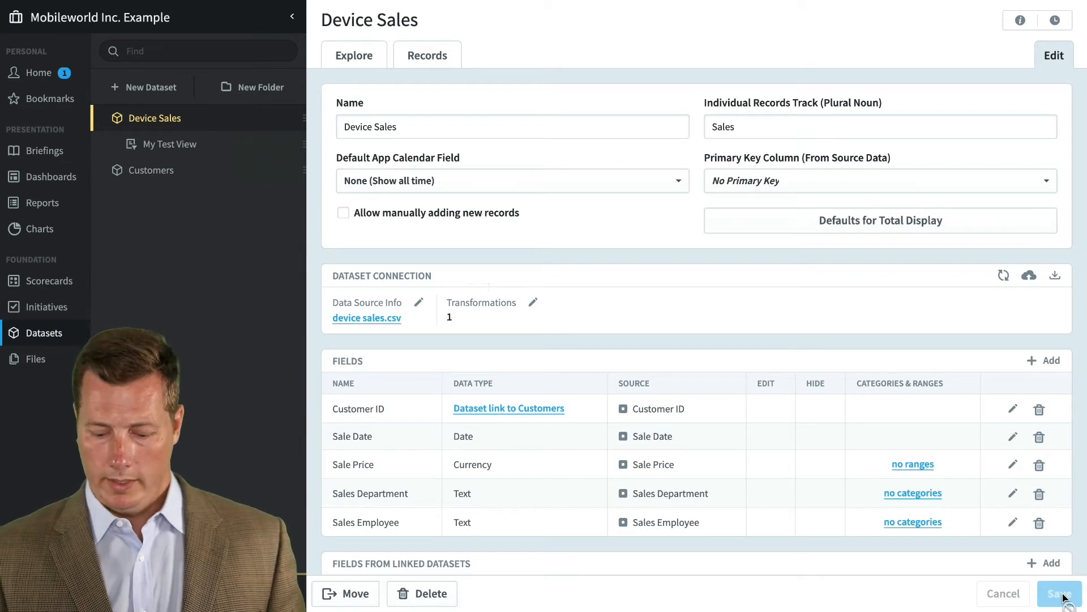
Add Country from the linked Customers dataset as a linked field.
scroll("down", 3)
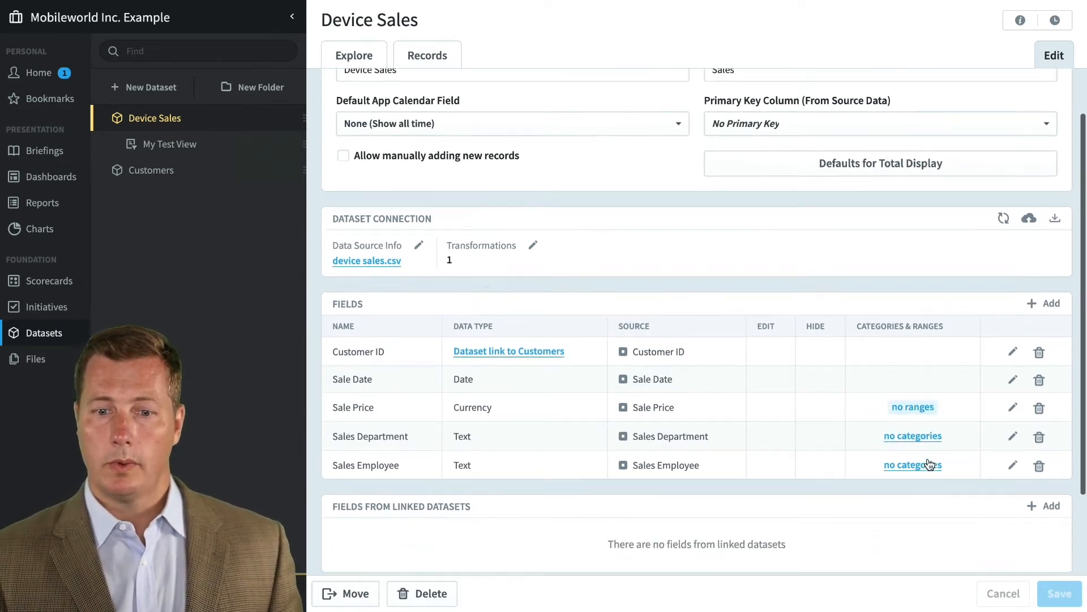
scroll("down", 3)
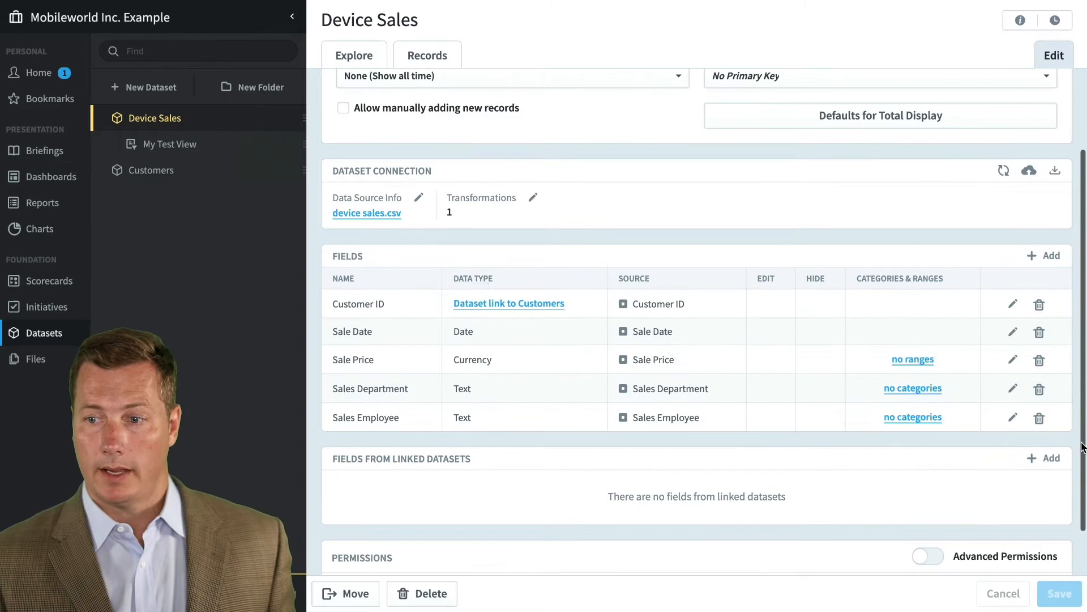
left_click(1049, 458)
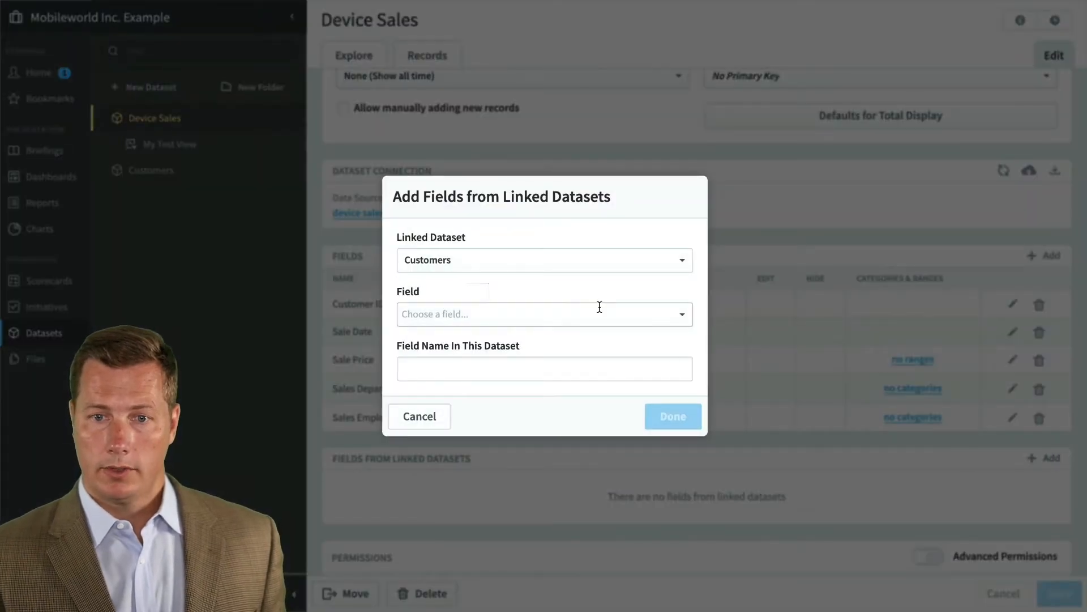
mouse_move(566, 260)
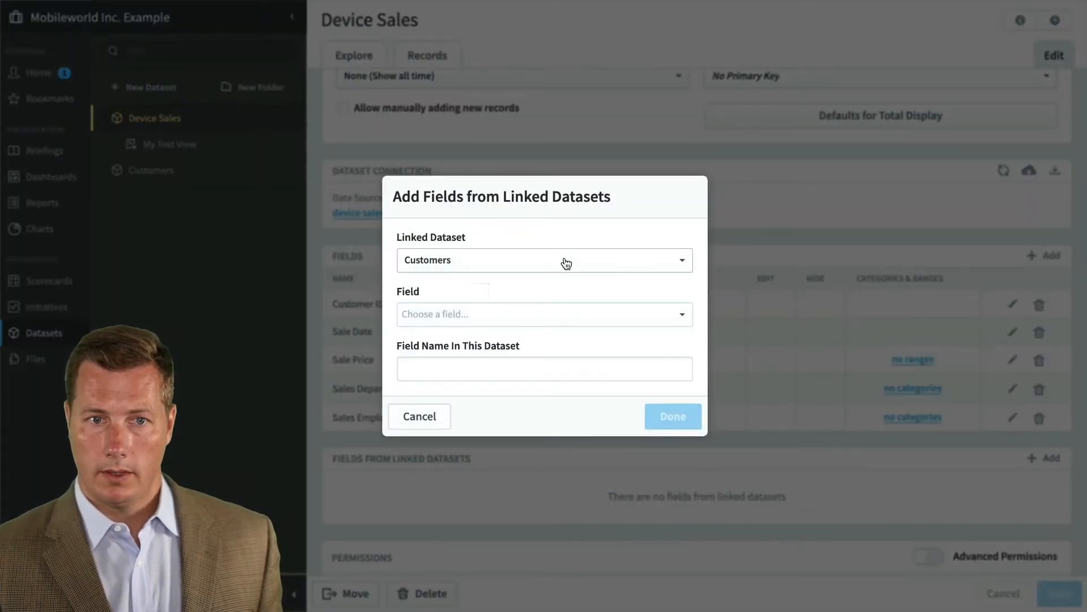
left_click(543, 314)
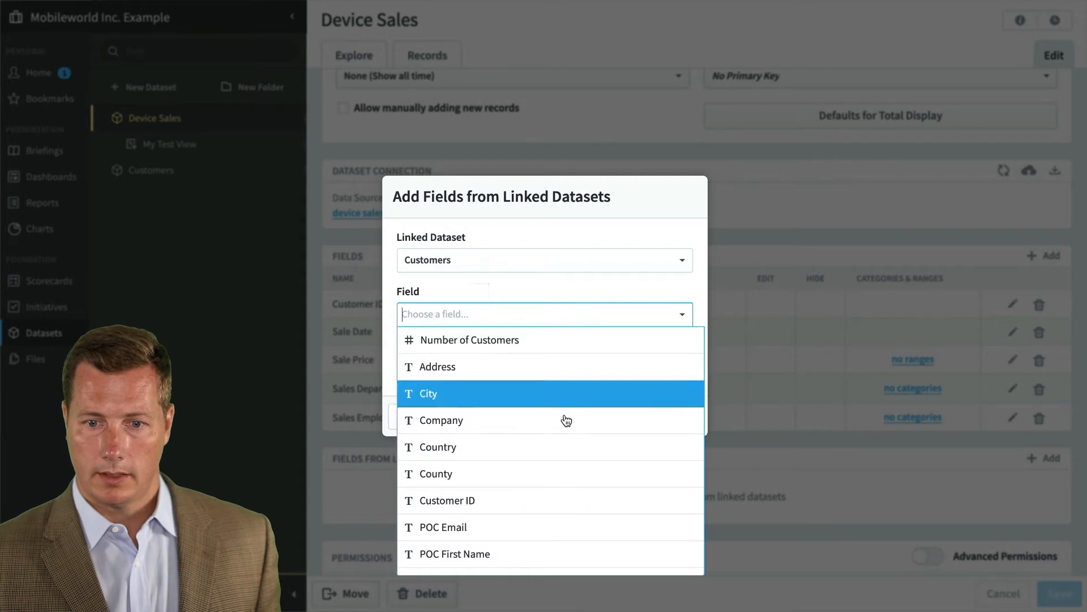
mouse_move(566, 419)
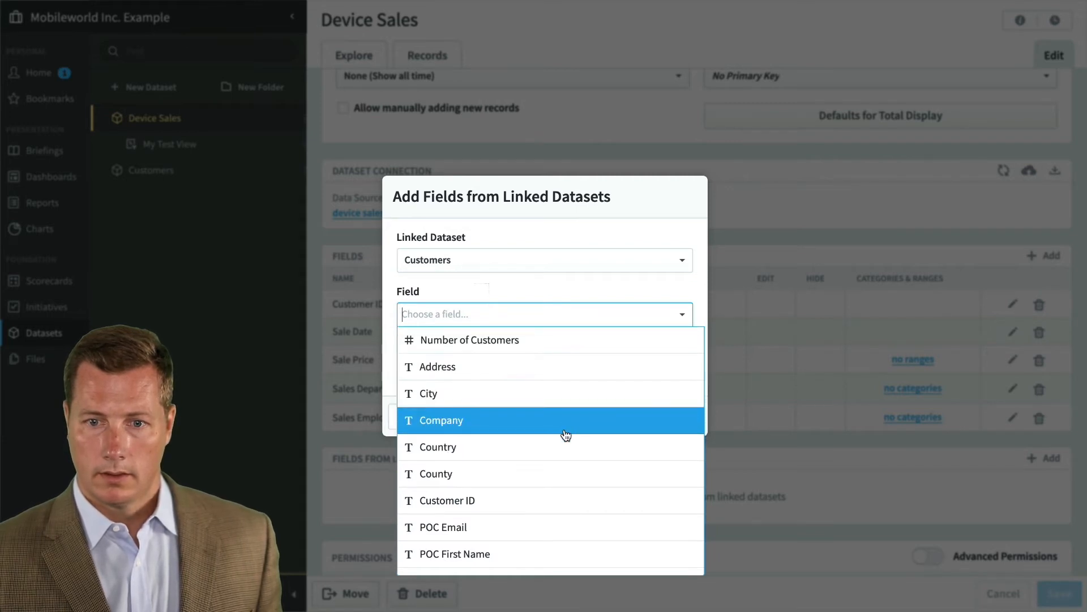
mouse_move(568, 478)
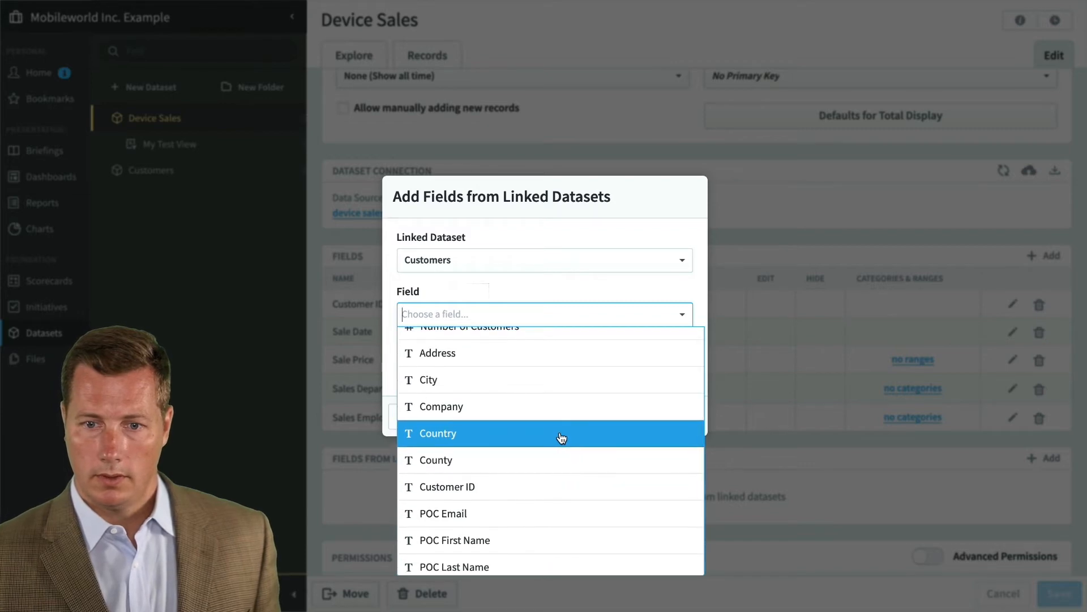
left_click(437, 433)
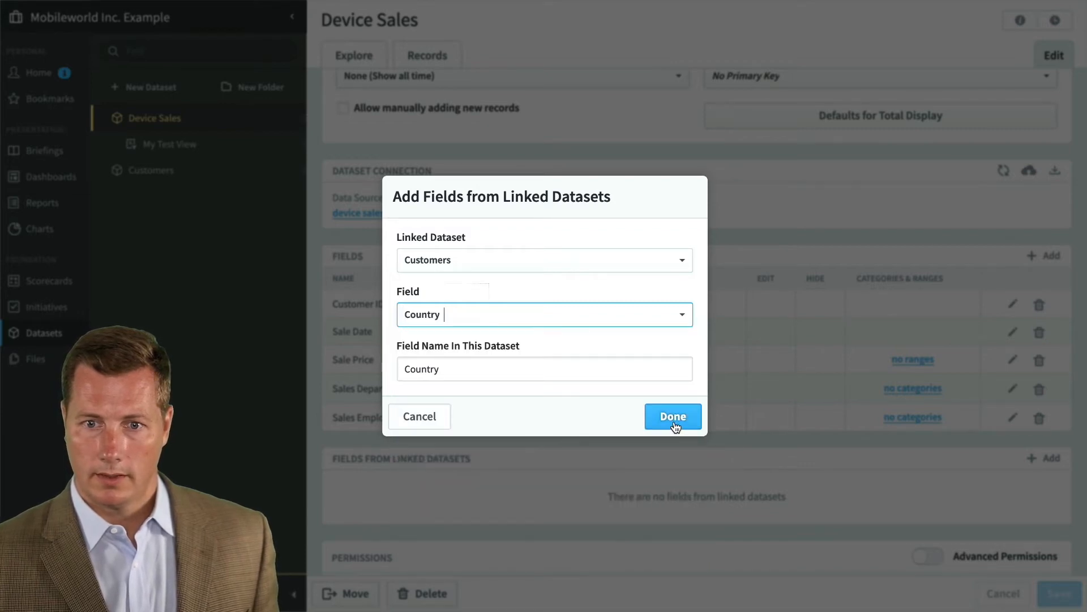
left_click(671, 416)
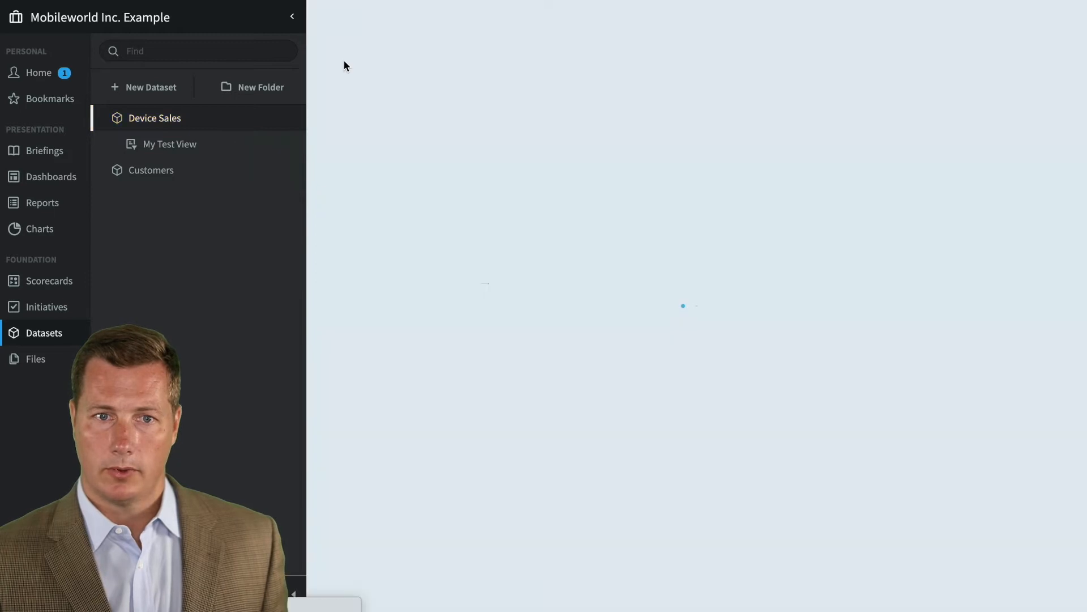
Go to My Test View and bring up the sales employee table's Repeat Rows By options.
left_click(155, 117)
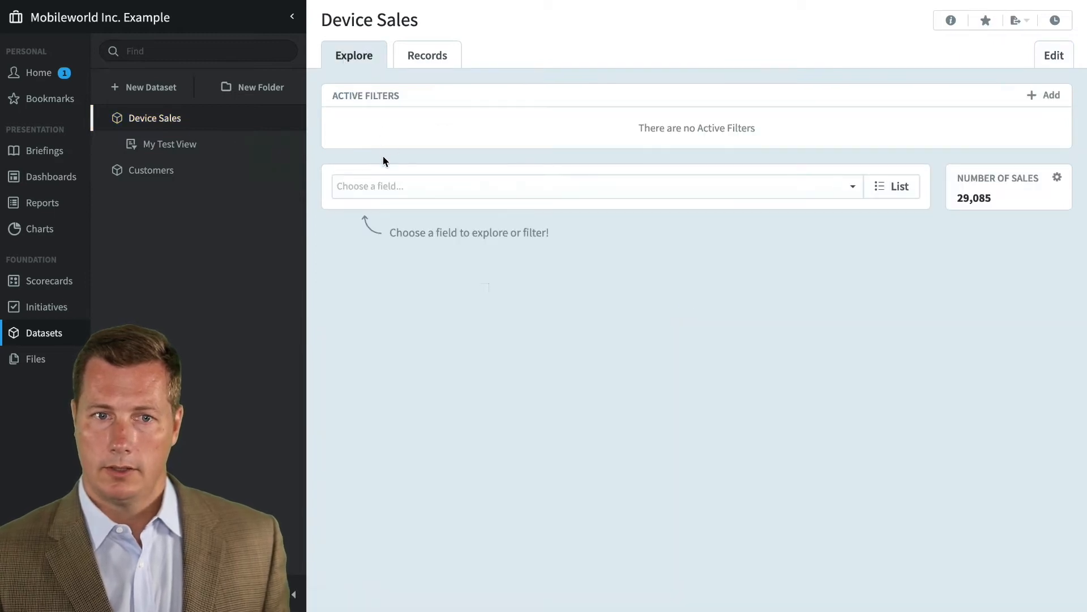
left_click(170, 144)
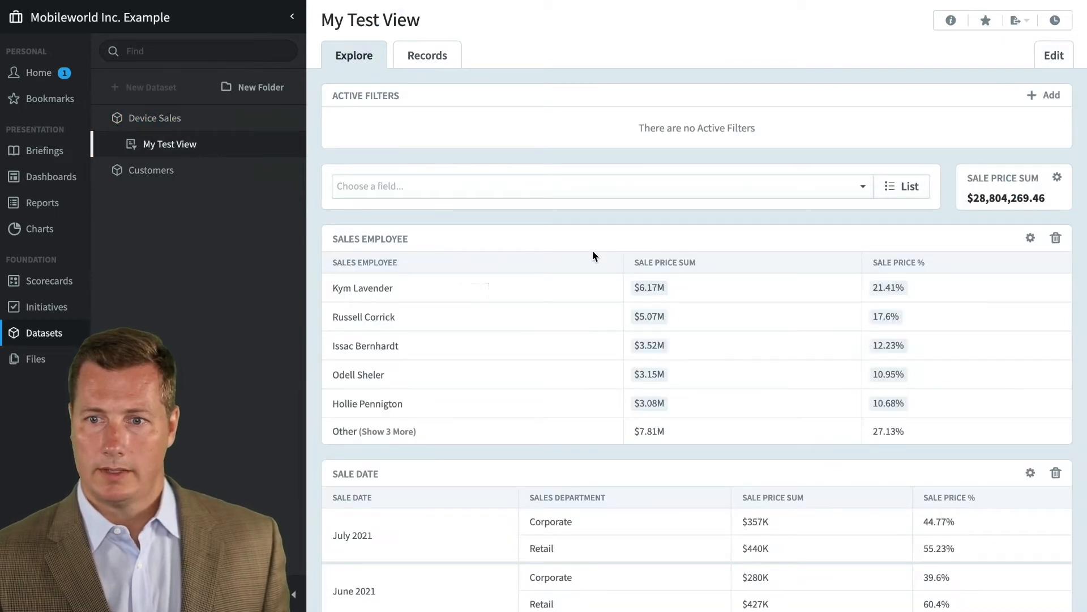
mouse_move(605, 282)
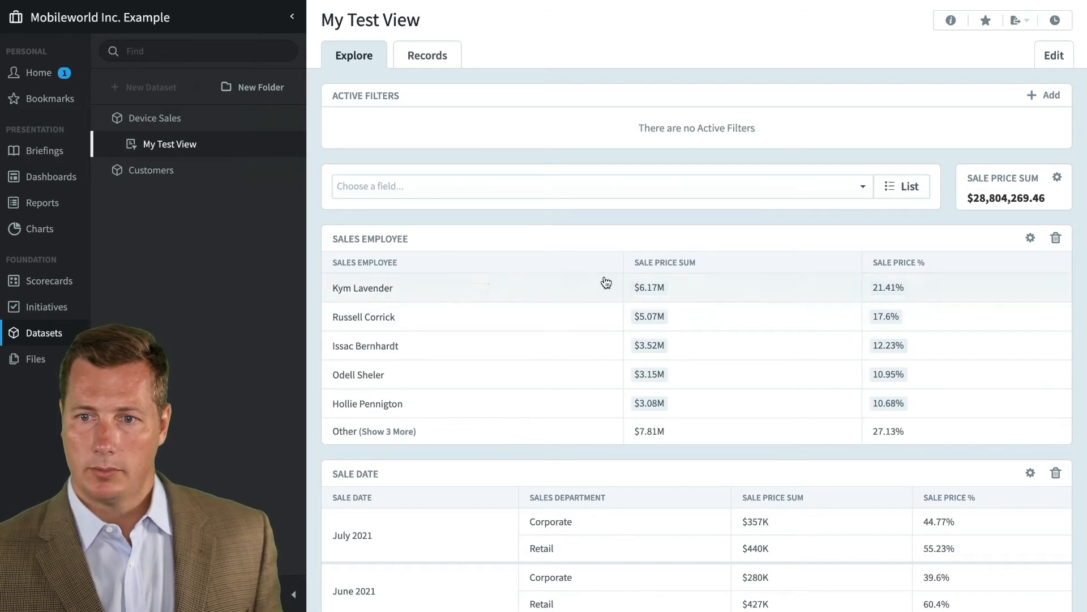
left_click(1030, 237)
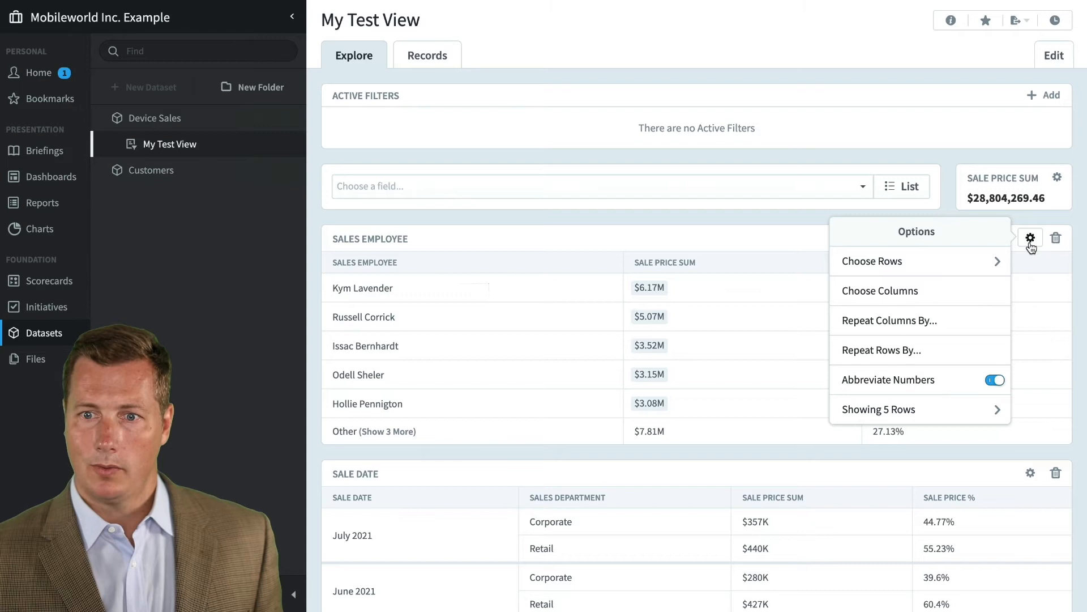
mouse_move(994, 275)
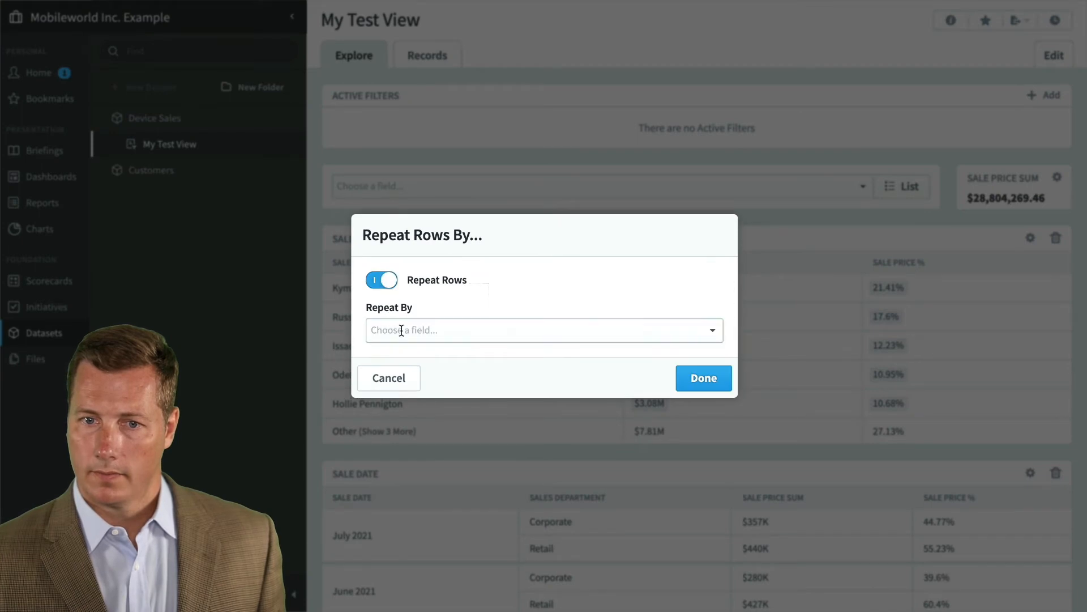
Repeat the employee rows by customers' Country, then cancel the change and go to the Customers dataset.
left_click(543, 330)
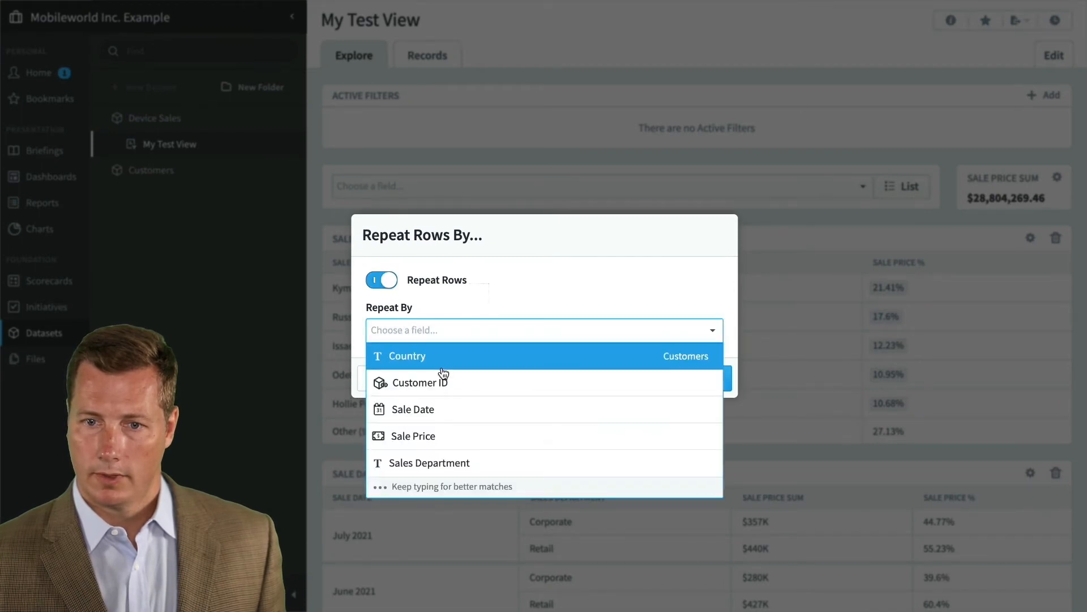
left_click(407, 356)
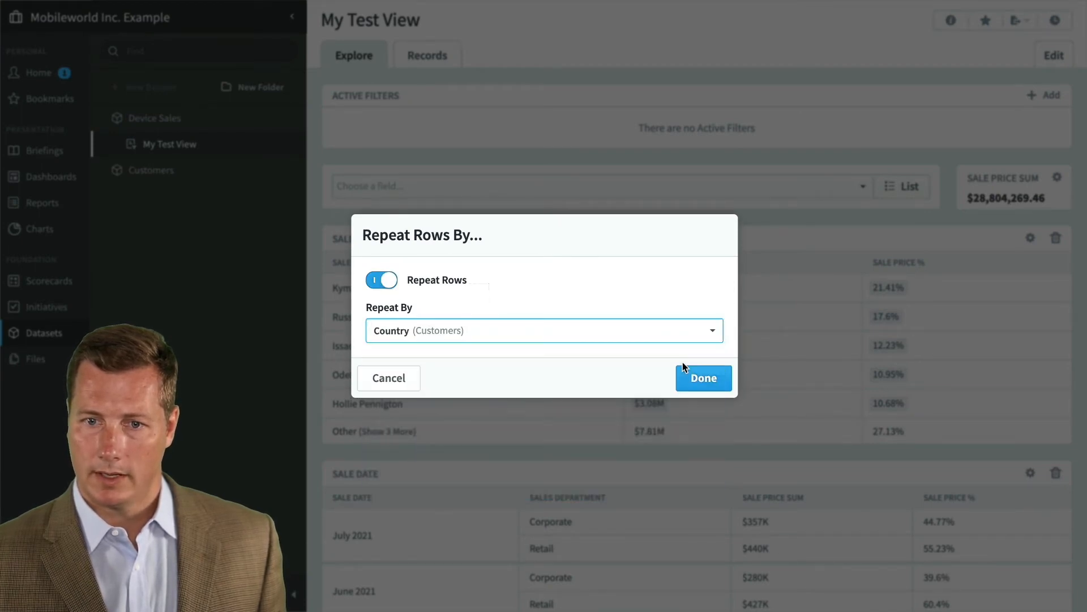
left_click(702, 378)
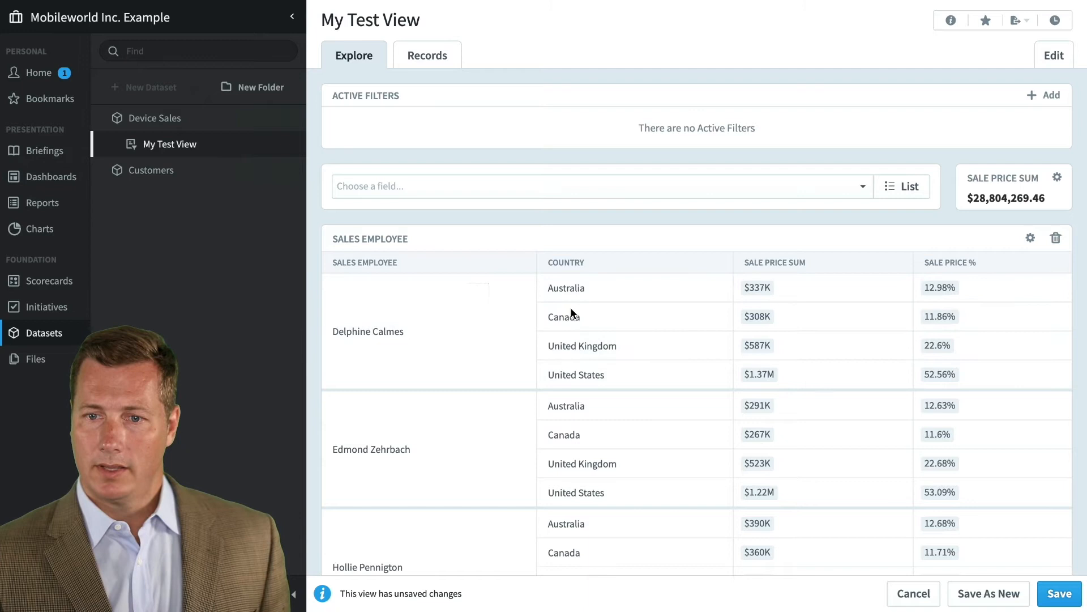
mouse_move(756, 286)
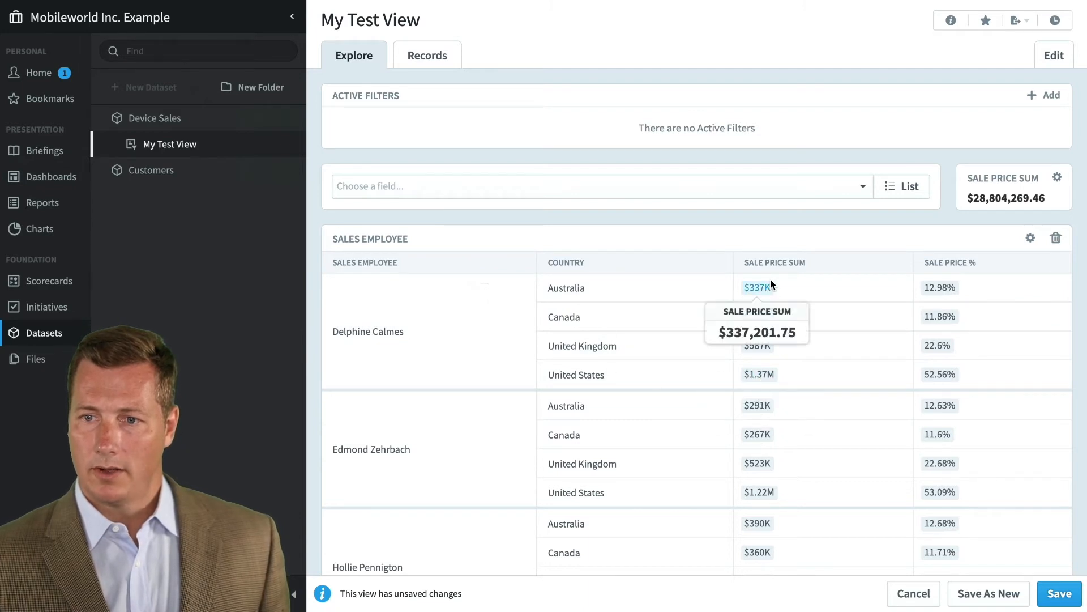
mouse_move(847, 402)
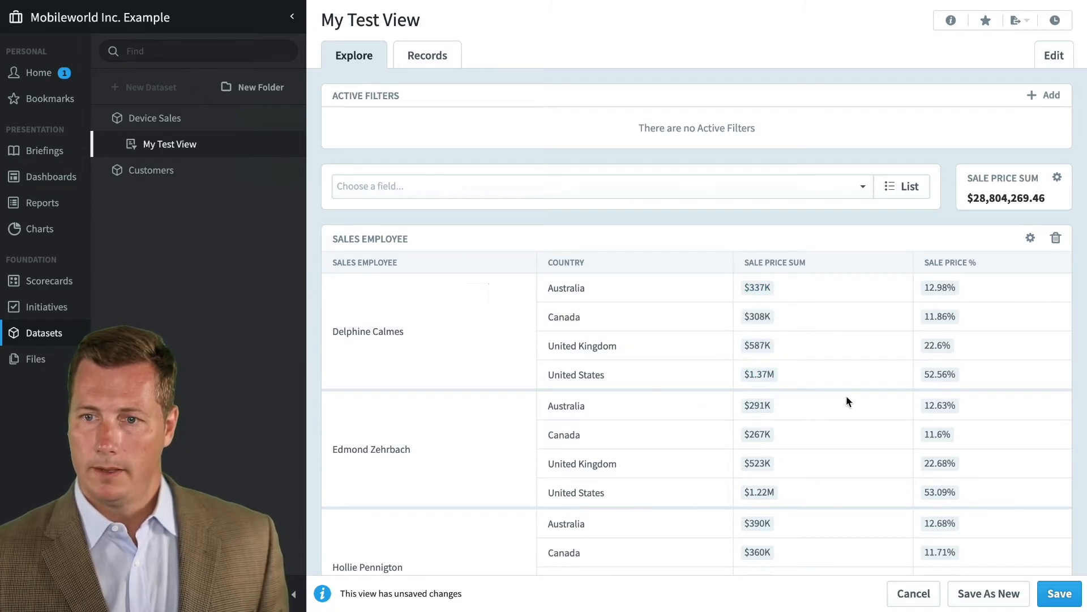
mouse_move(894, 463)
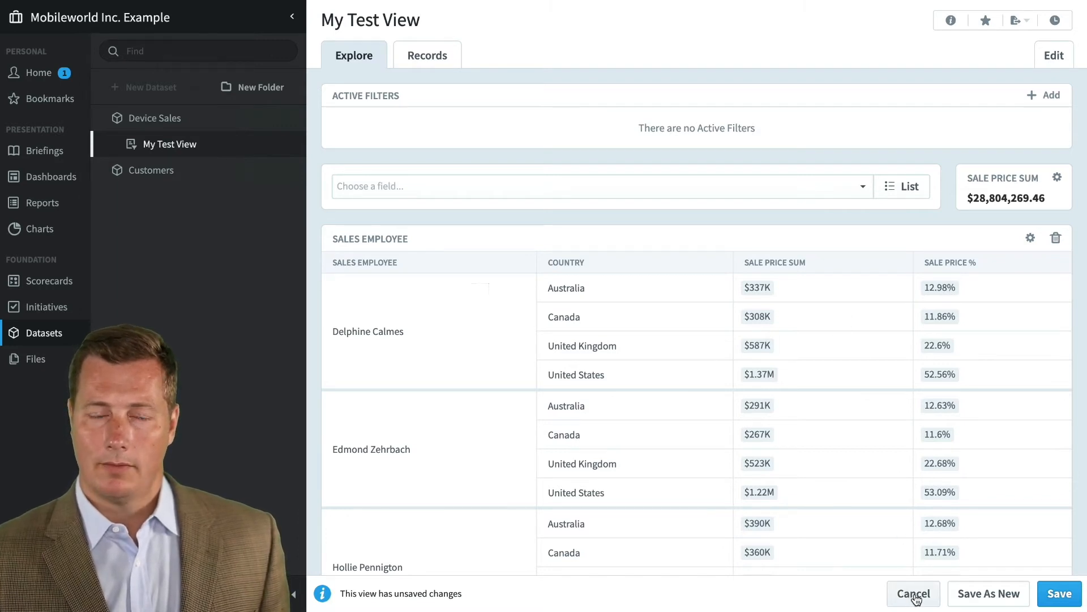
left_click(912, 593)
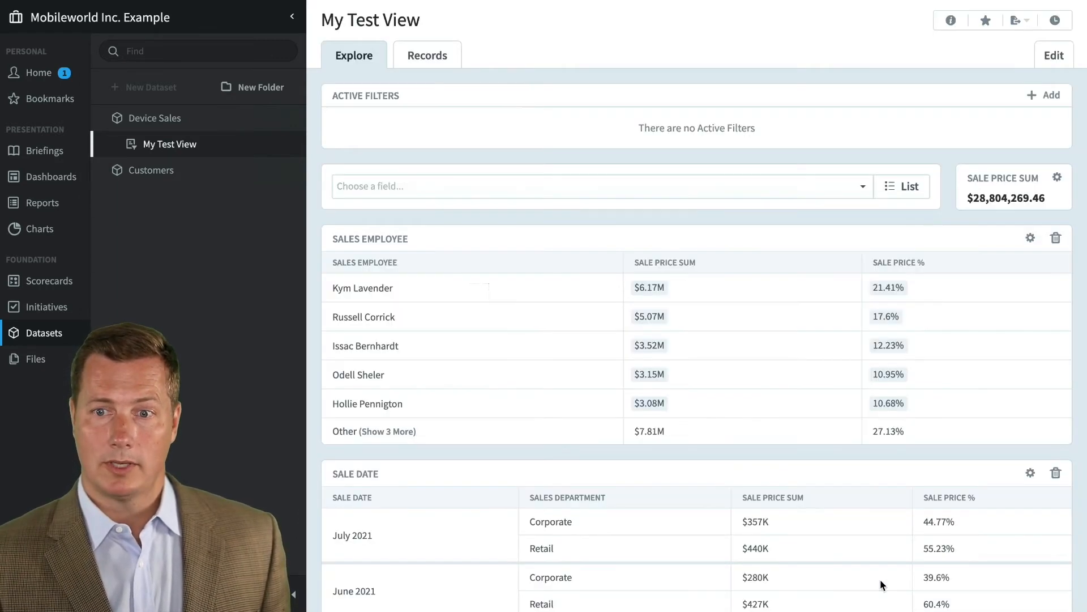
left_click(150, 170)
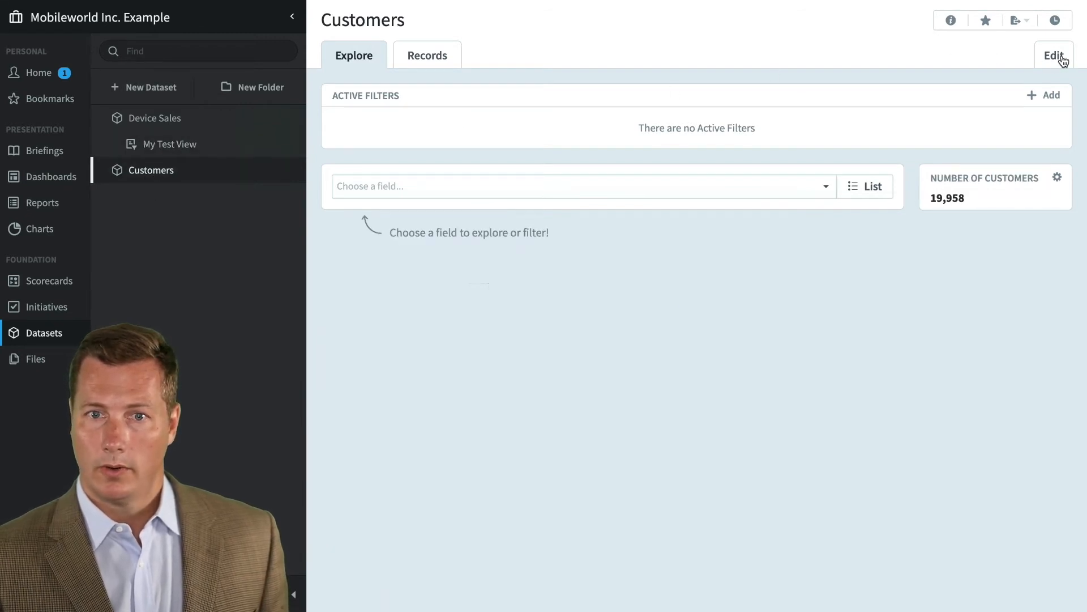
Add Sale Price from Device Sales as a linked field on Customers and return to Explore.
left_click(1054, 56)
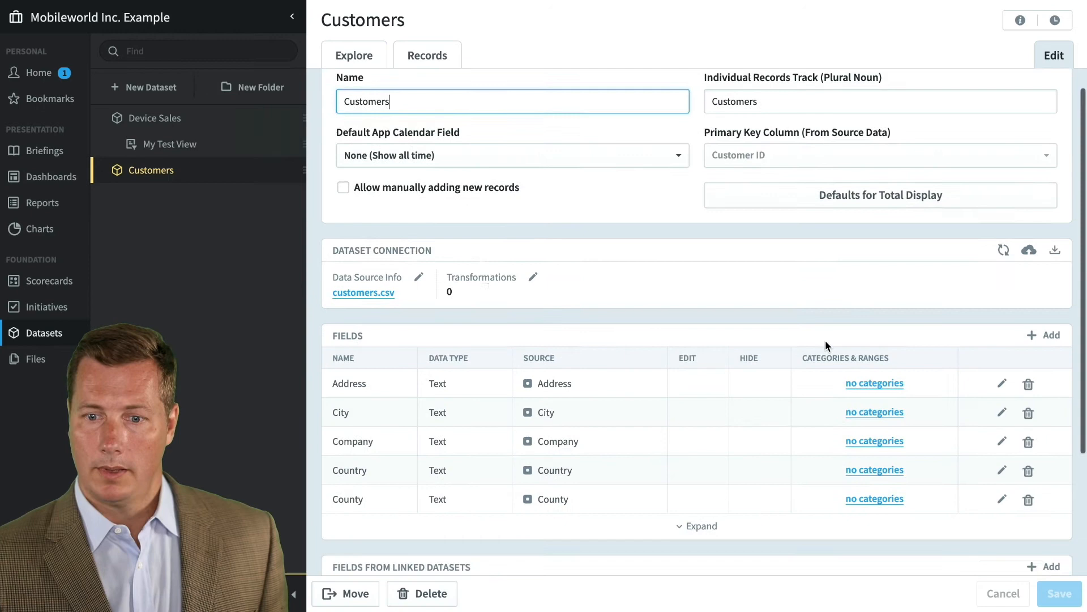
left_click(1051, 566)
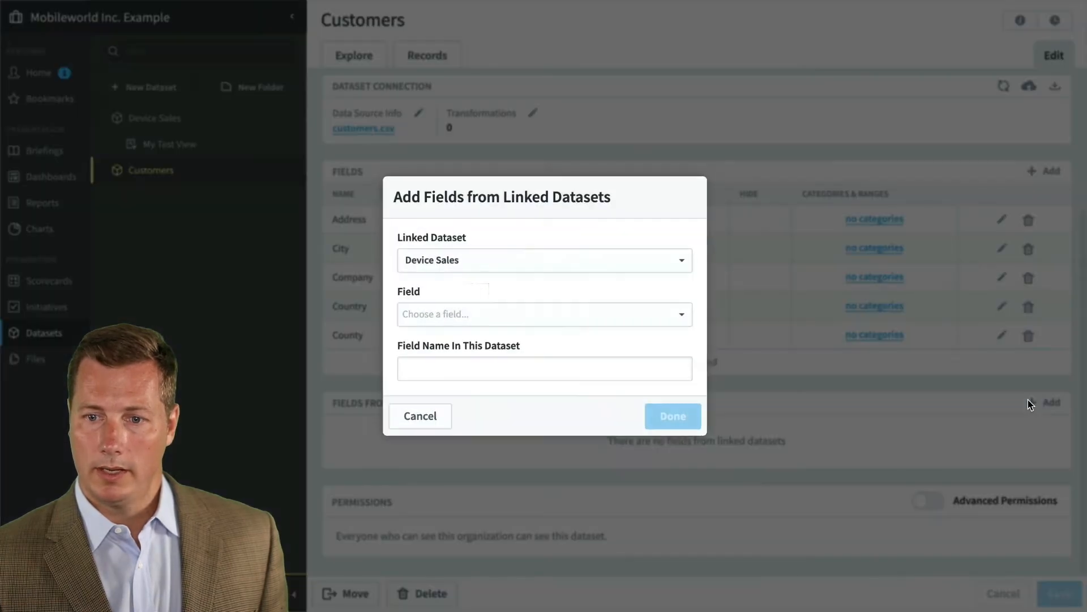
left_click(543, 314)
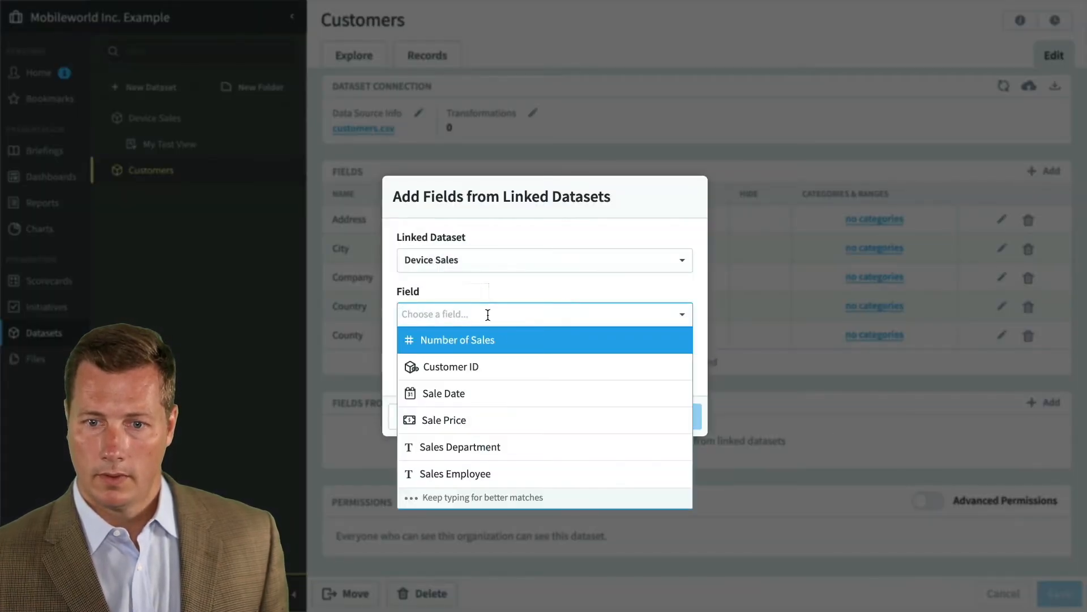
left_click(444, 419)
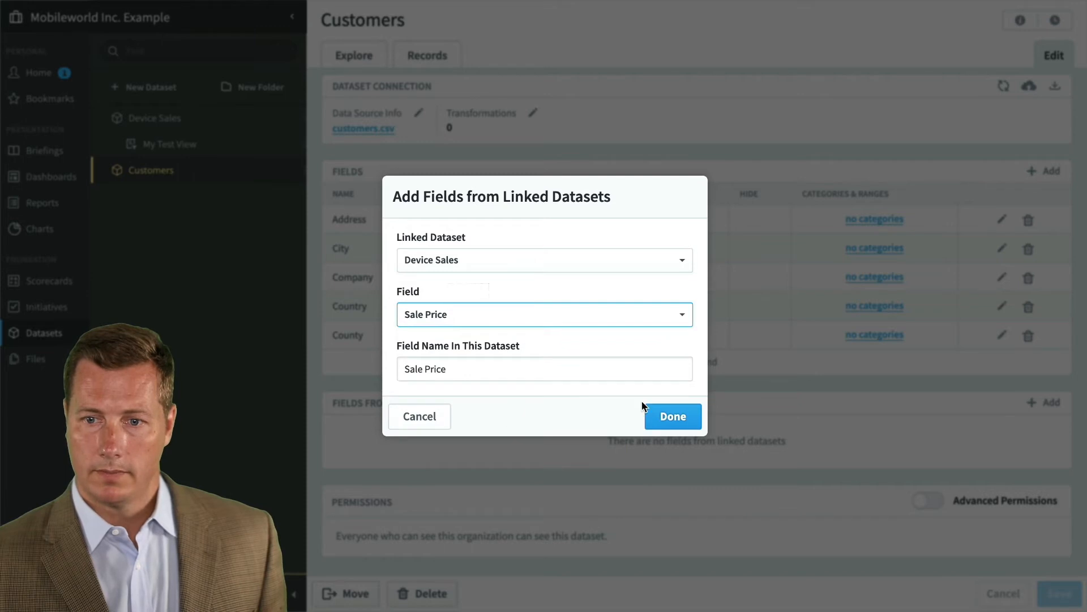
left_click(672, 415)
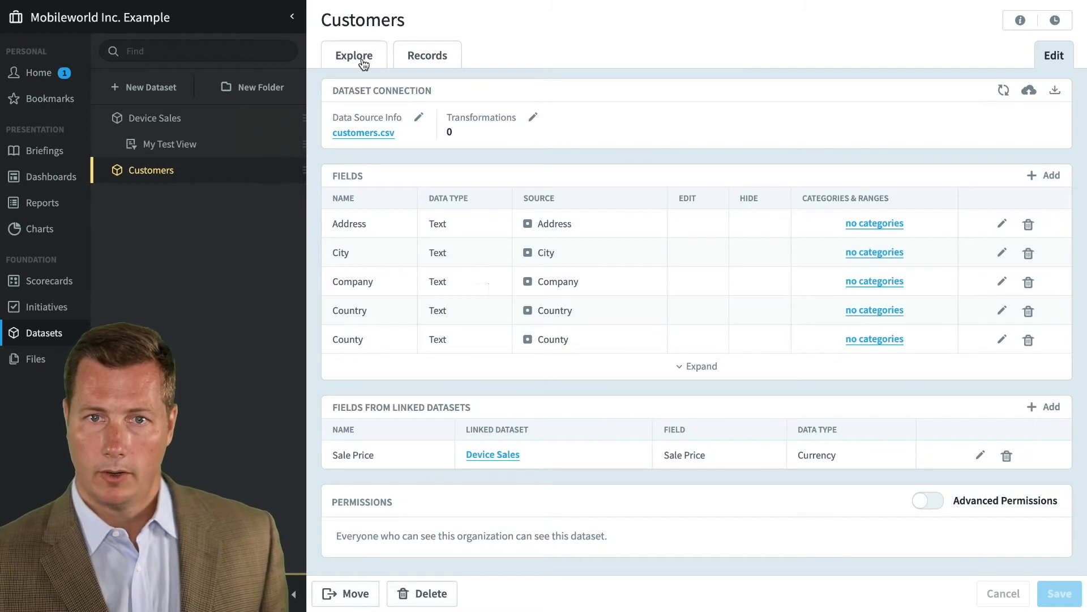
left_click(353, 55)
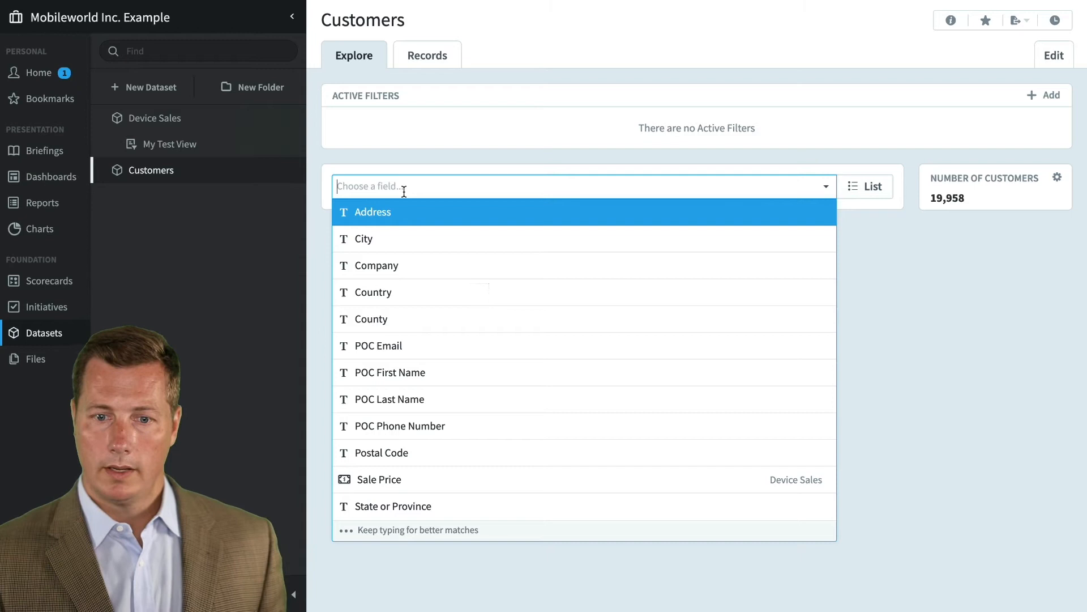
mouse_move(422, 228)
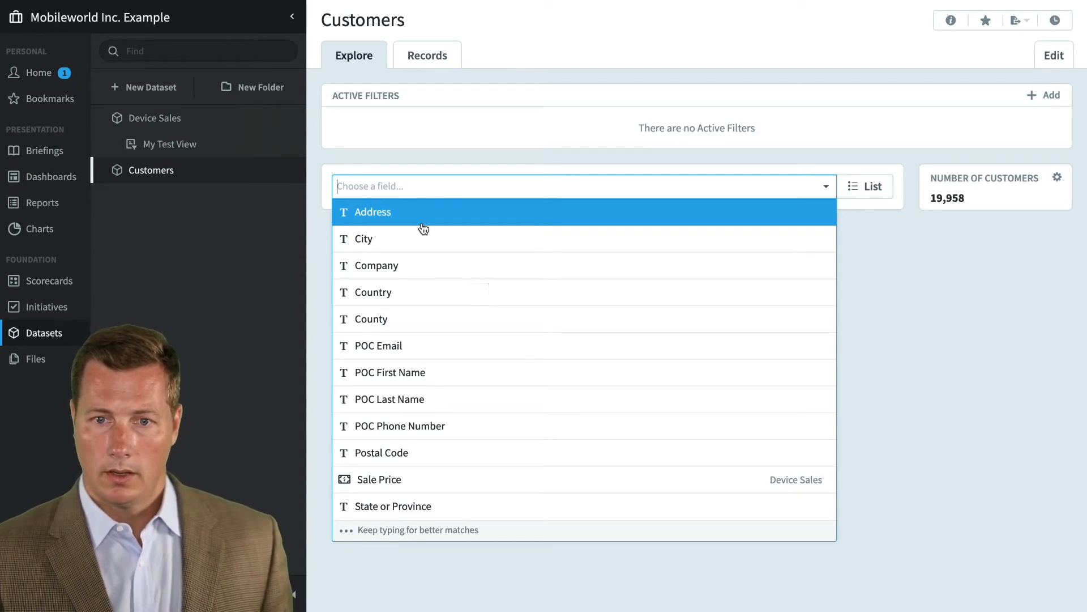
Break customers down by Country and add a Sale Price (Device Sales) Sum column via Choose Columns.
left_click(374, 293)
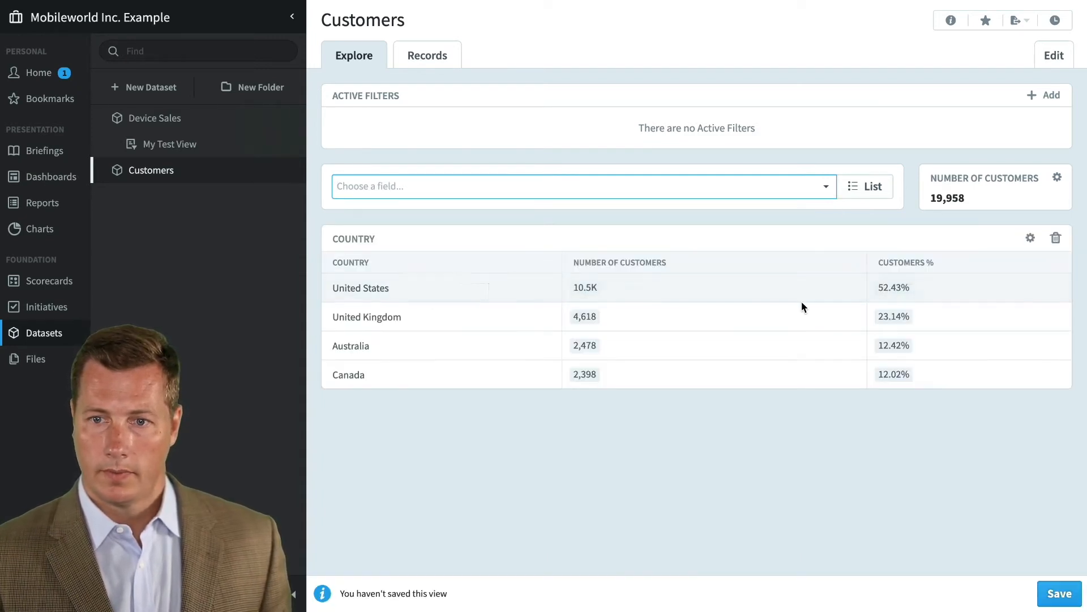
left_click(1030, 237)
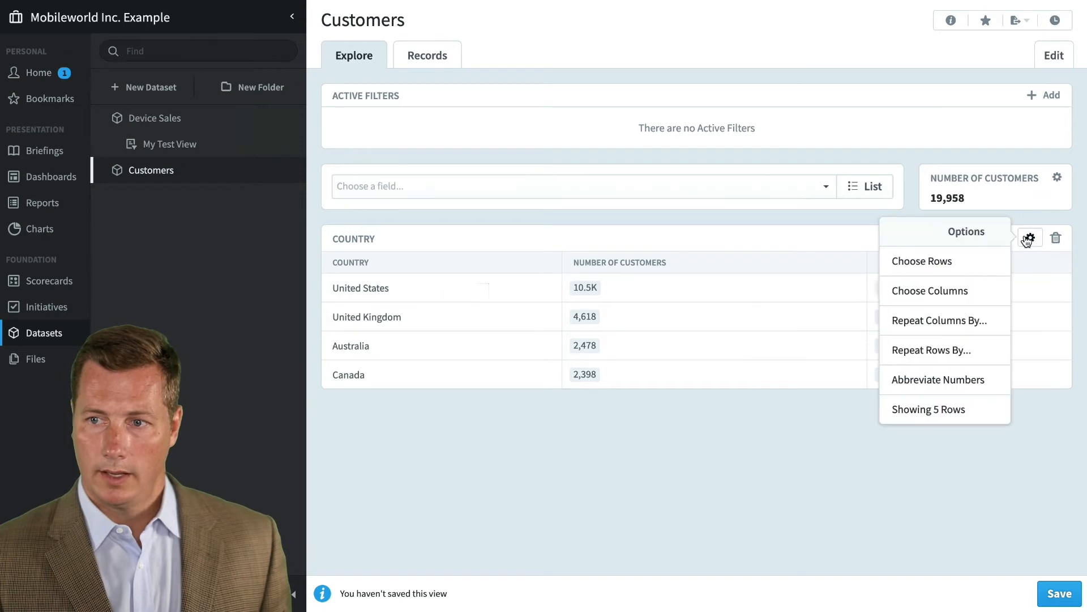
left_click(928, 291)
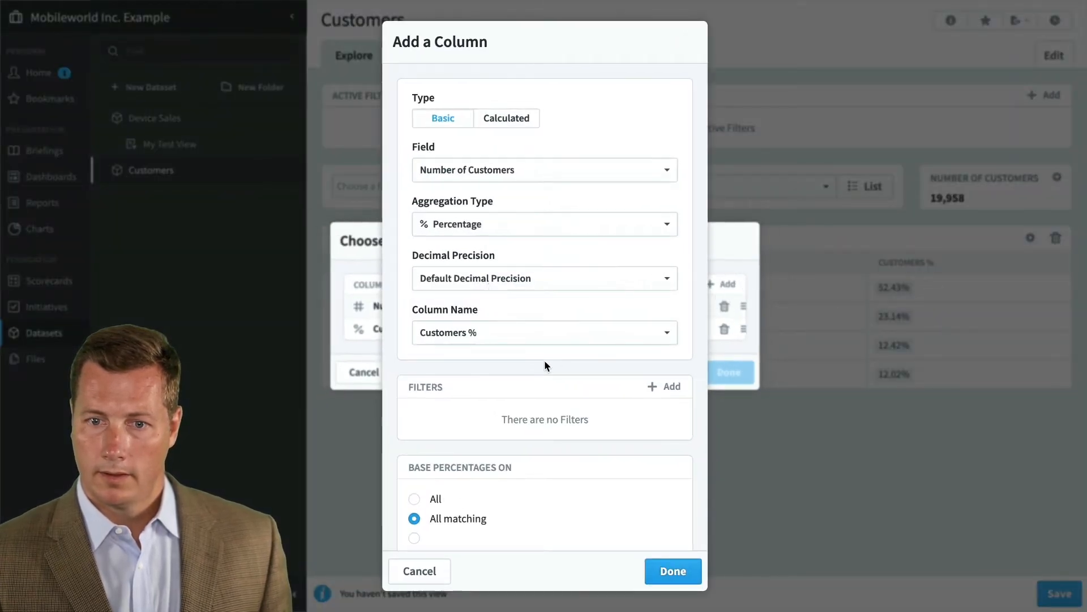
left_click(544, 170)
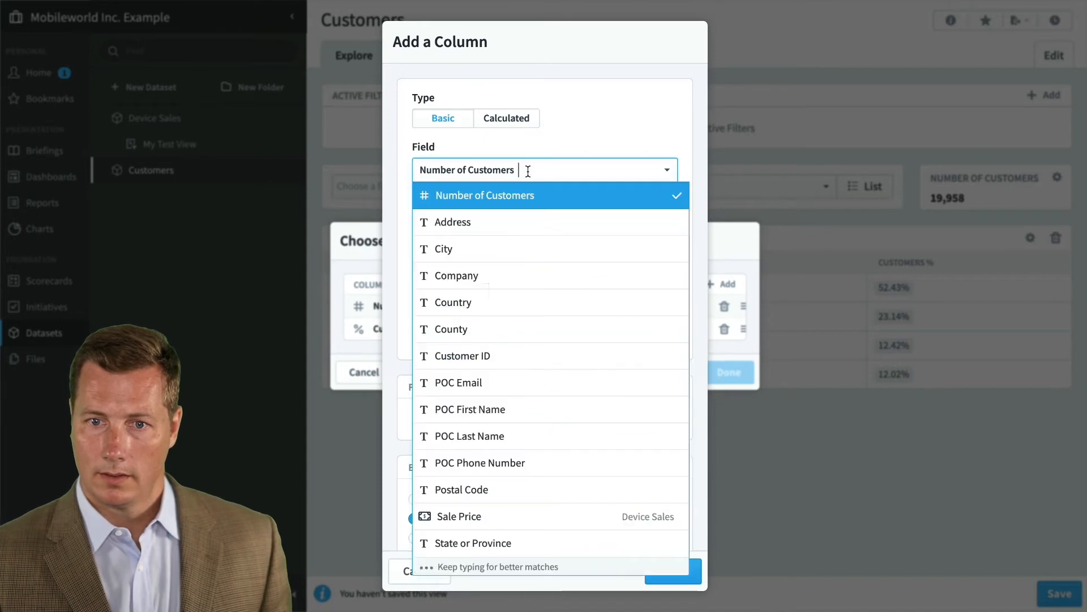
mouse_move(619, 519)
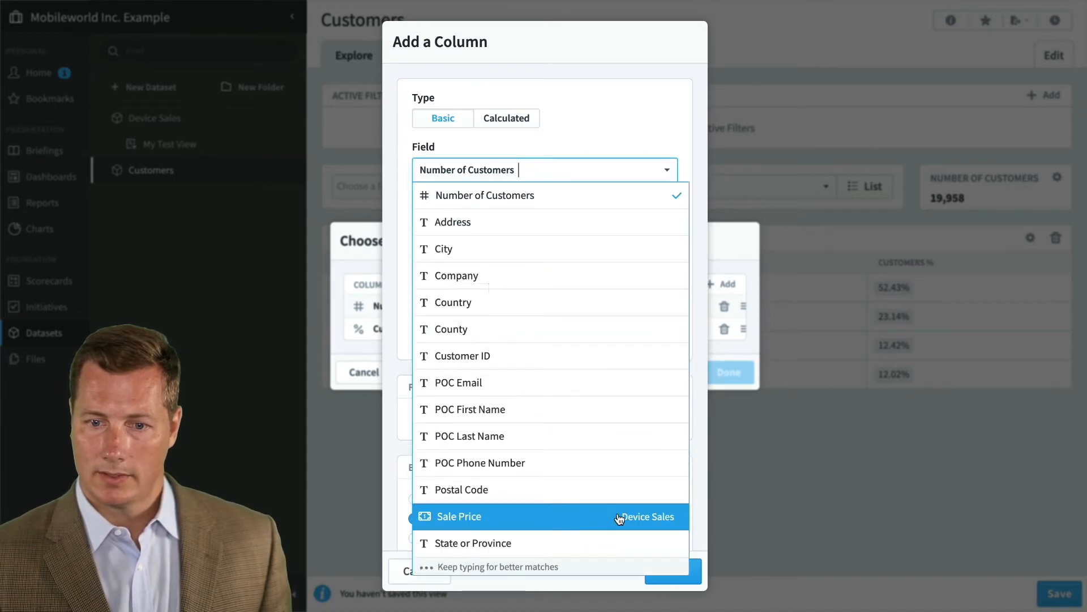
left_click(458, 516)
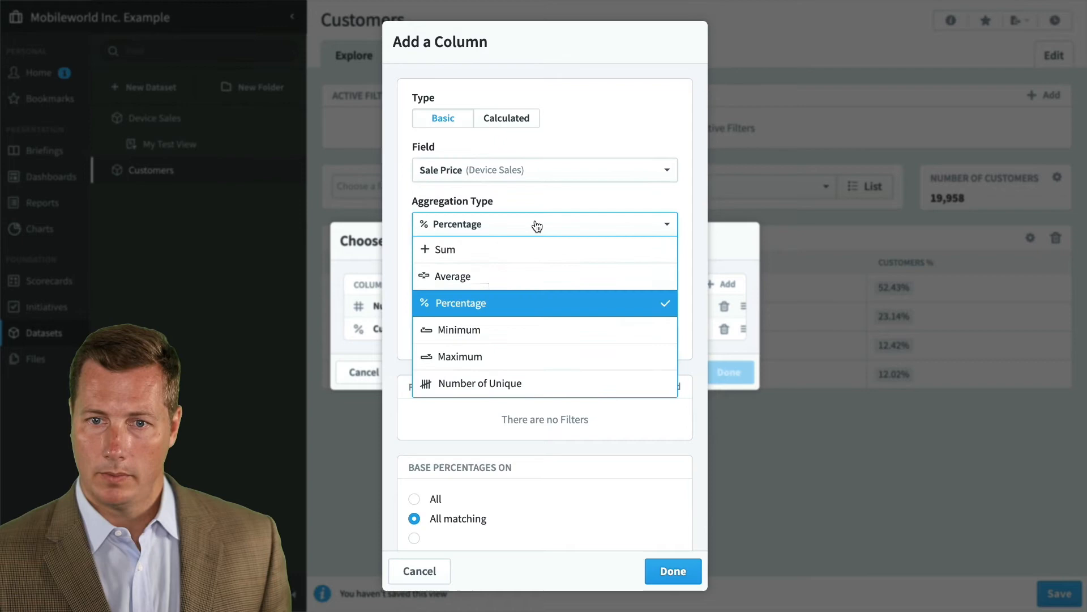
left_click(444, 250)
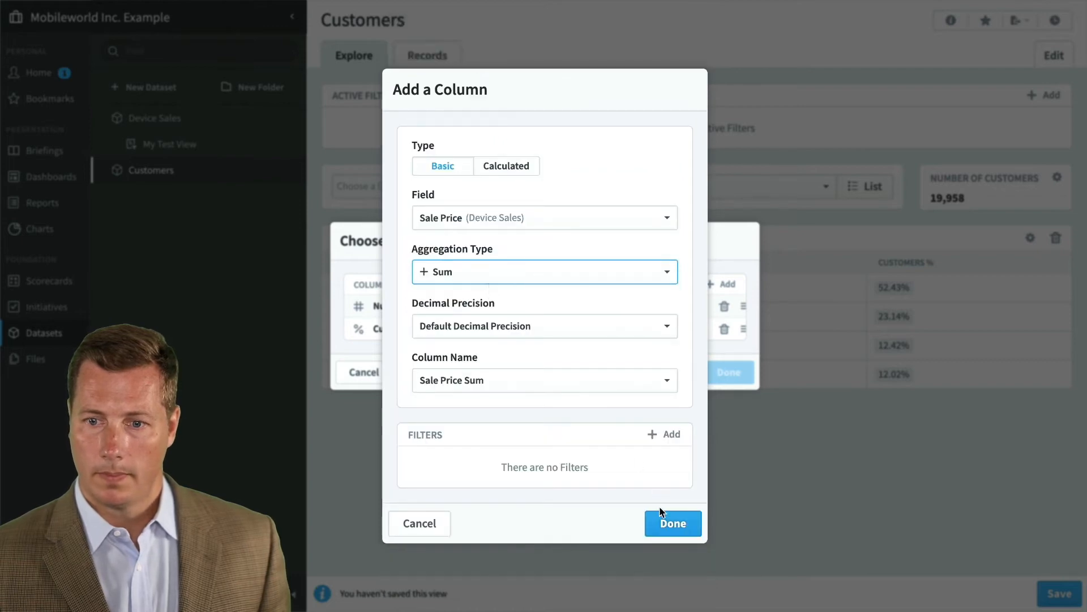
left_click(671, 524)
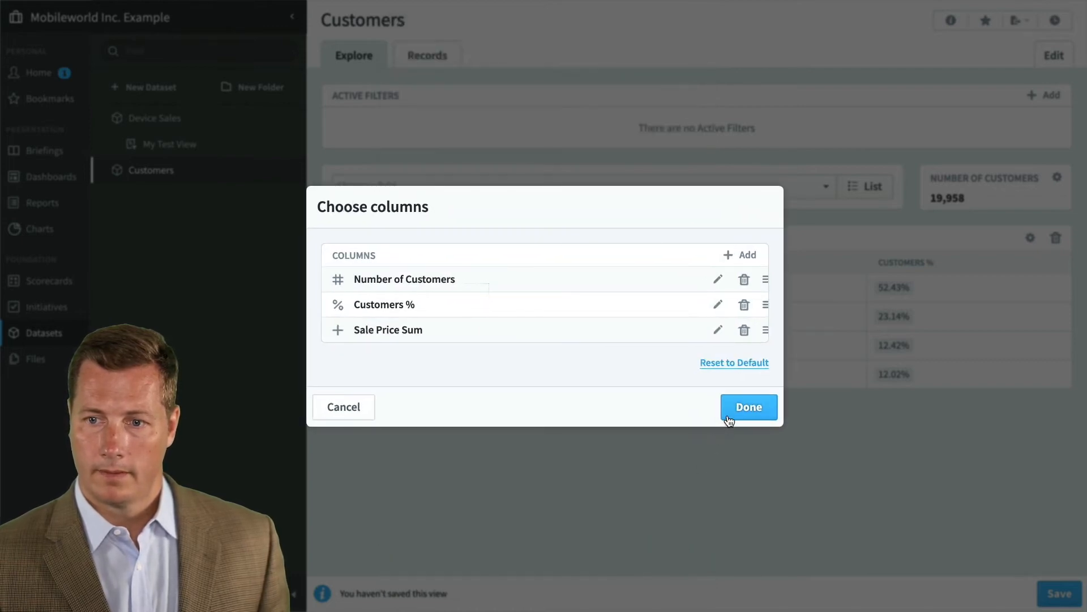
left_click(748, 407)
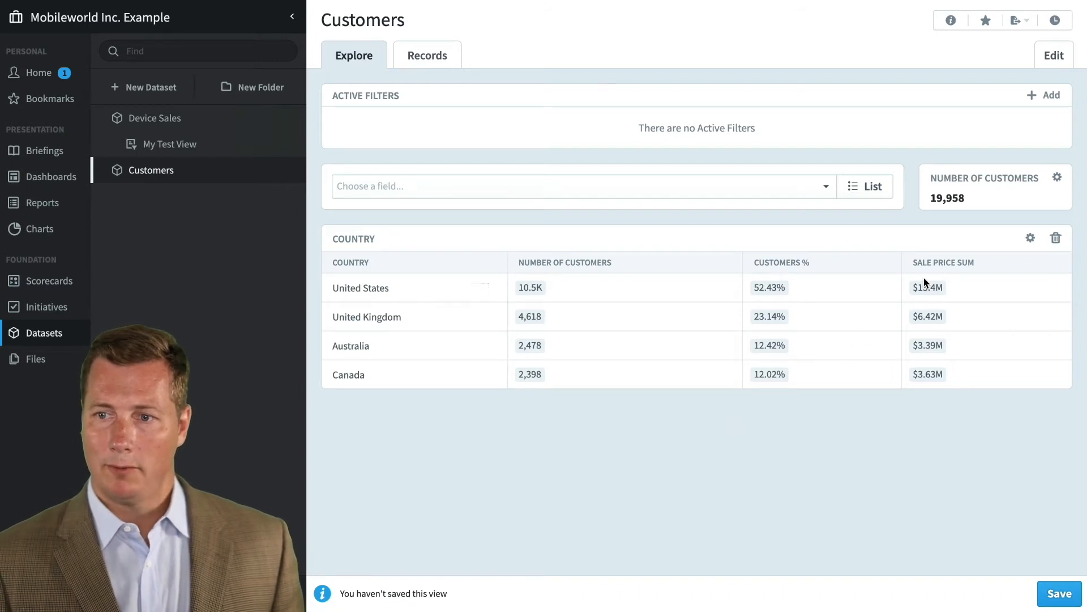
mouse_move(928, 286)
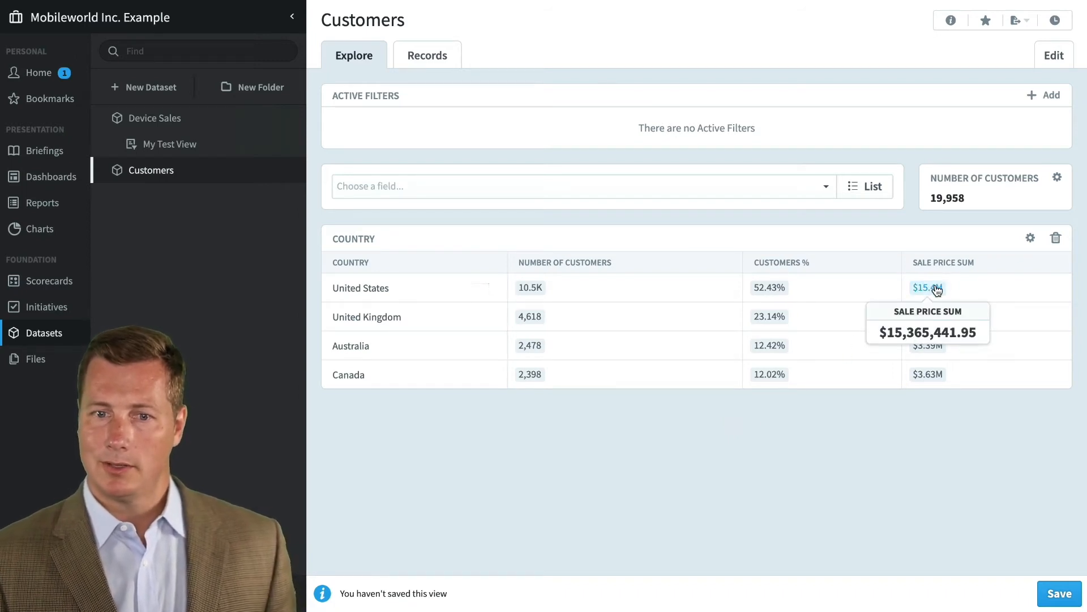
mouse_move(928, 316)
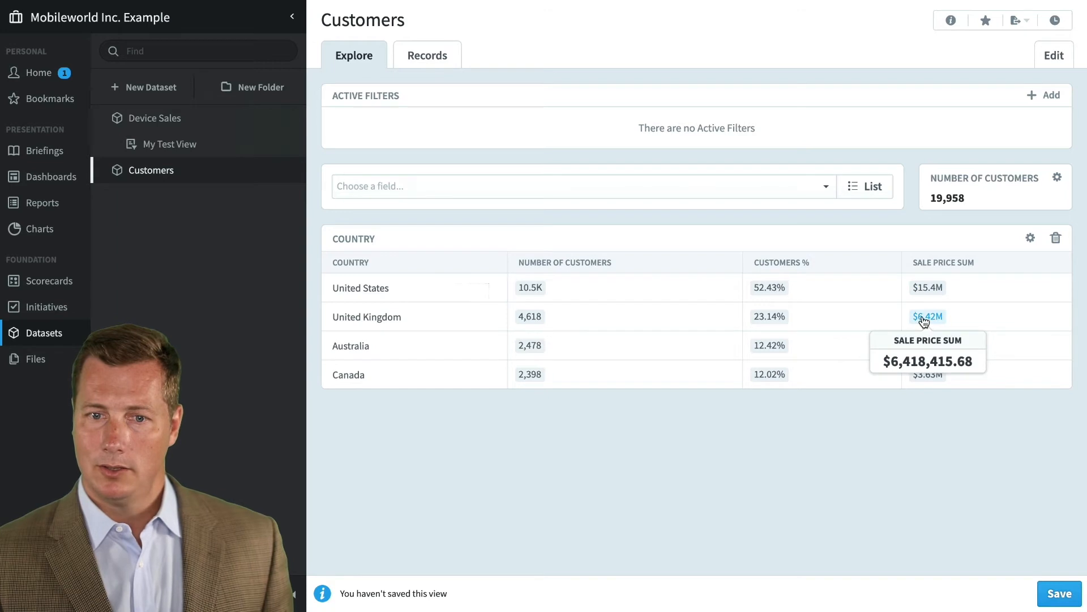
mouse_move(935, 397)
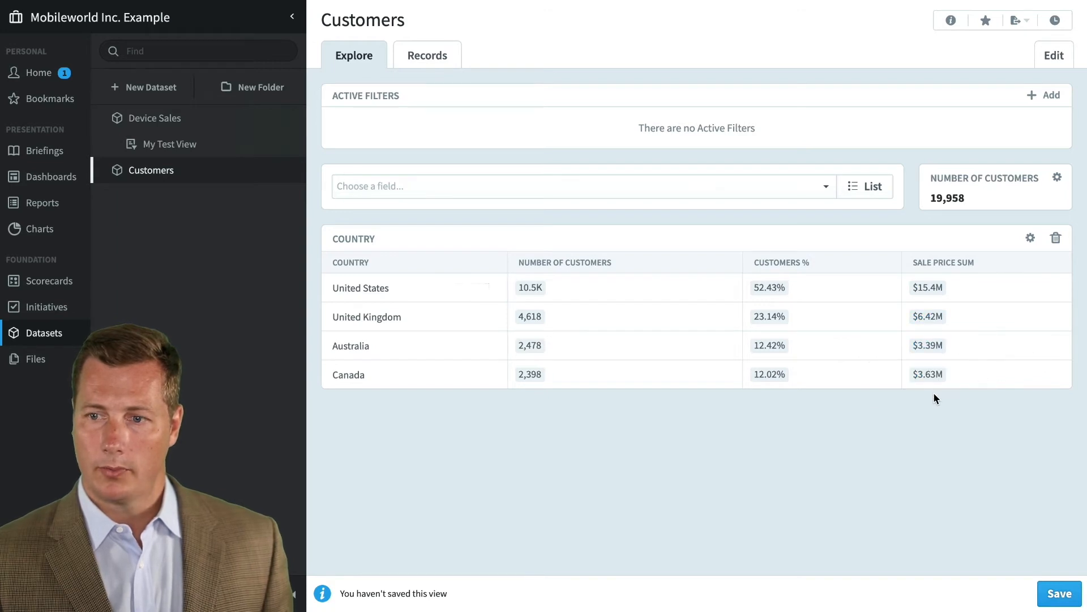
mouse_move(928, 456)
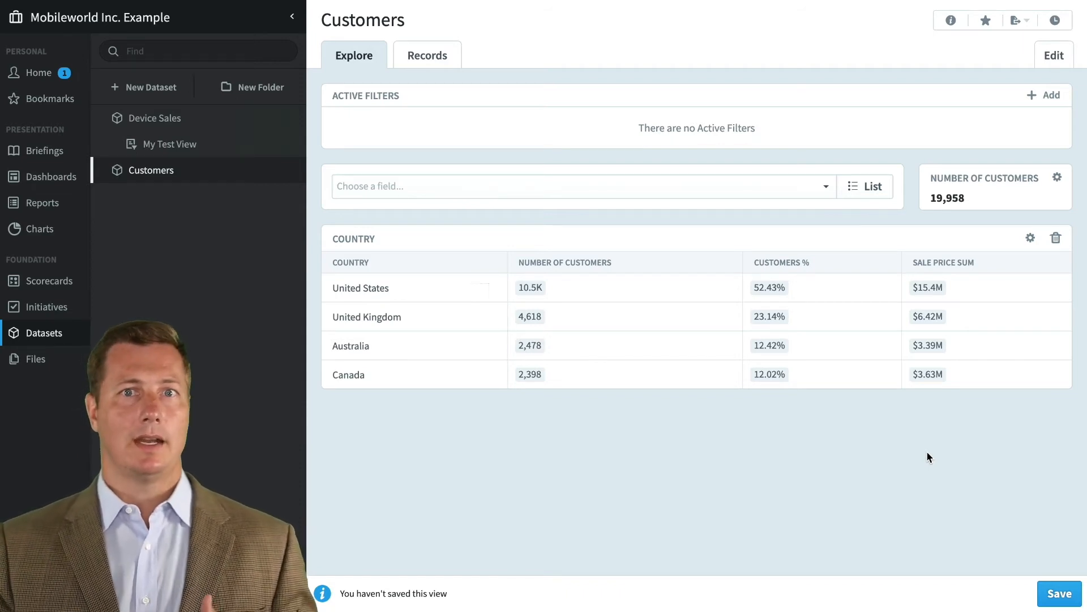
mouse_move(682, 452)
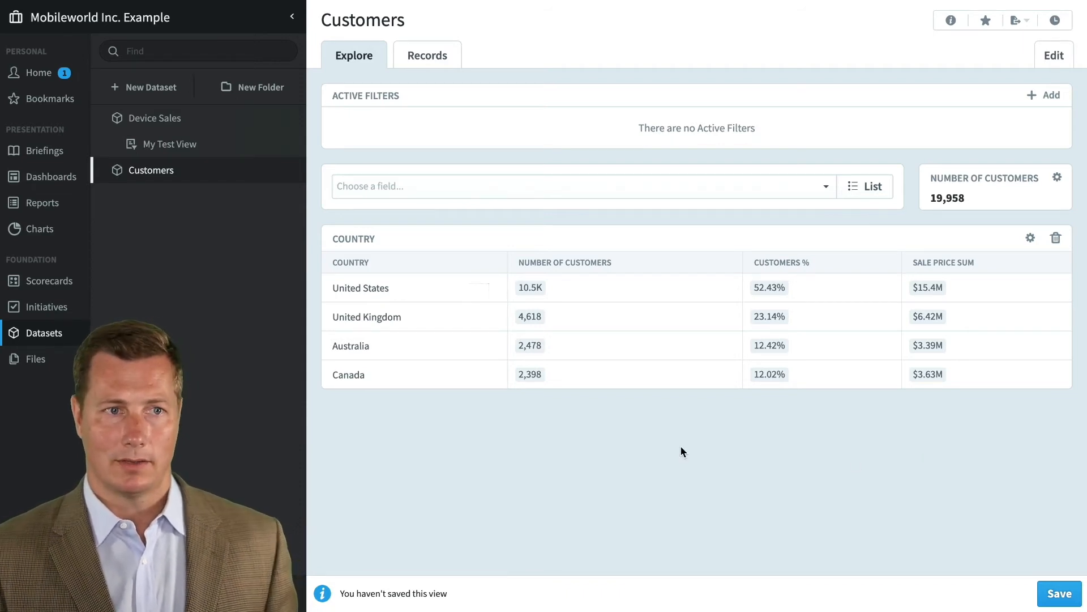
left_click(1055, 238)
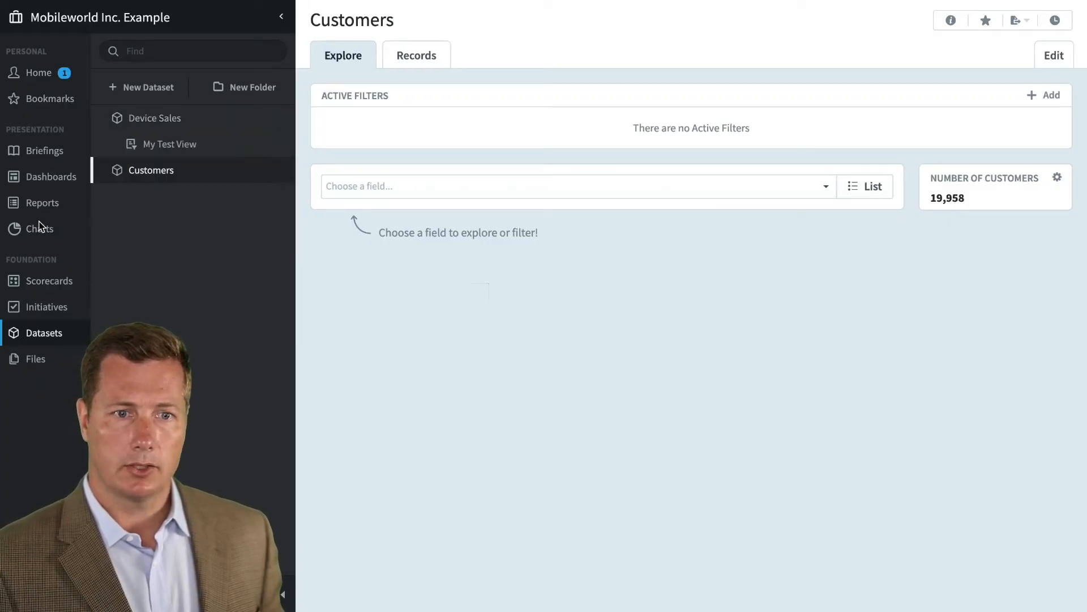
left_click(41, 227)
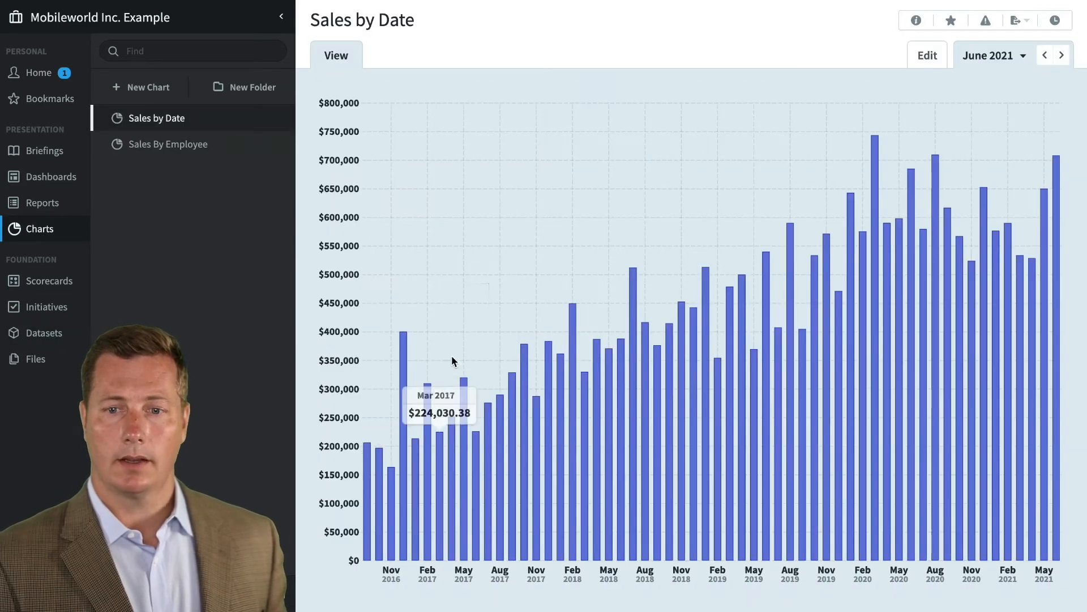
mouse_move(728, 290)
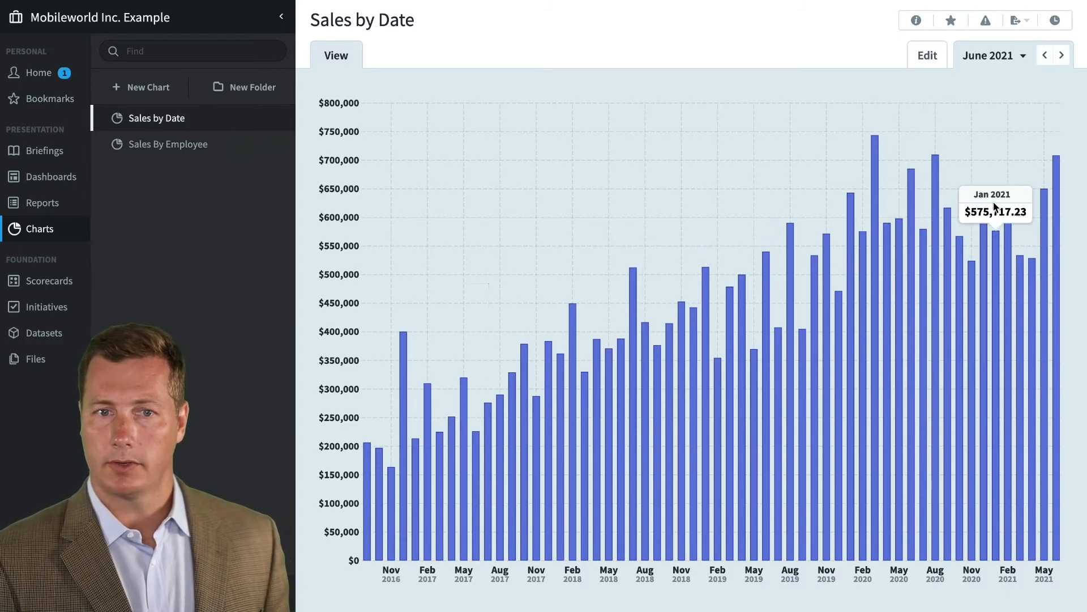
left_click(168, 144)
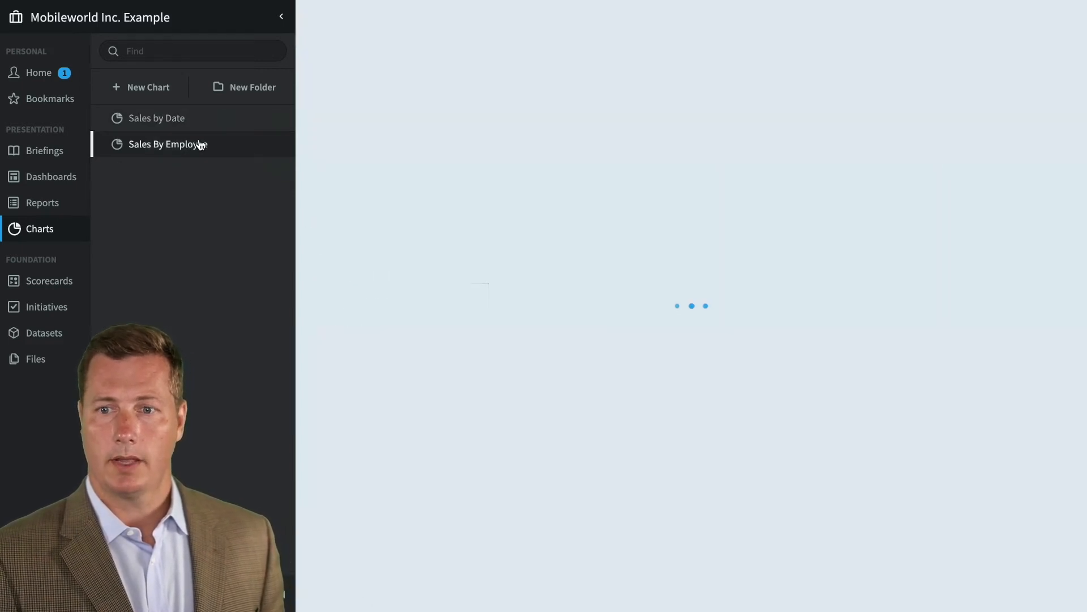
left_click(169, 144)
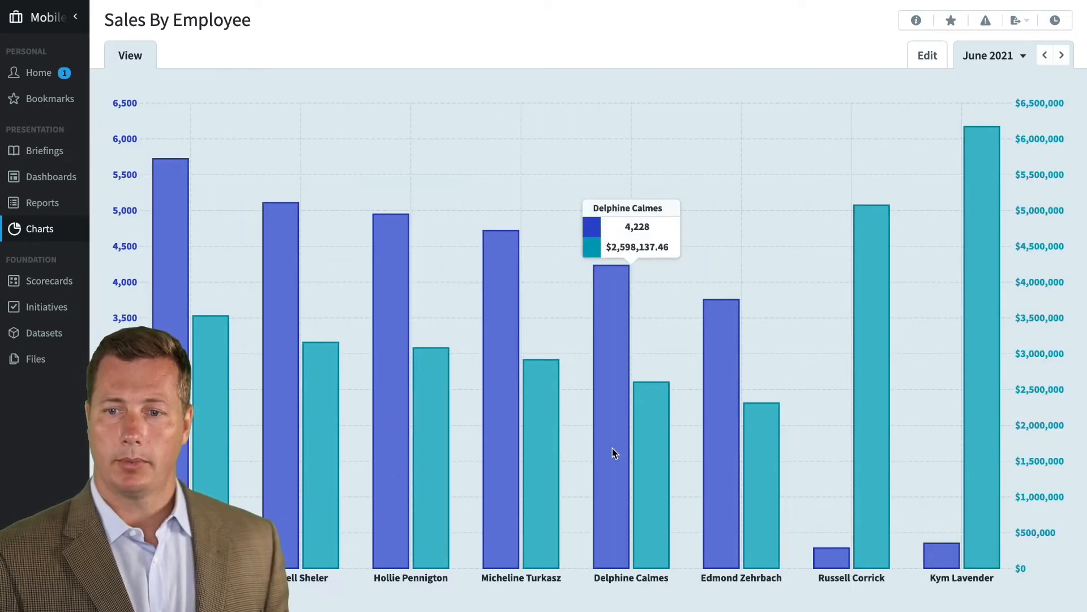
mouse_move(711, 405)
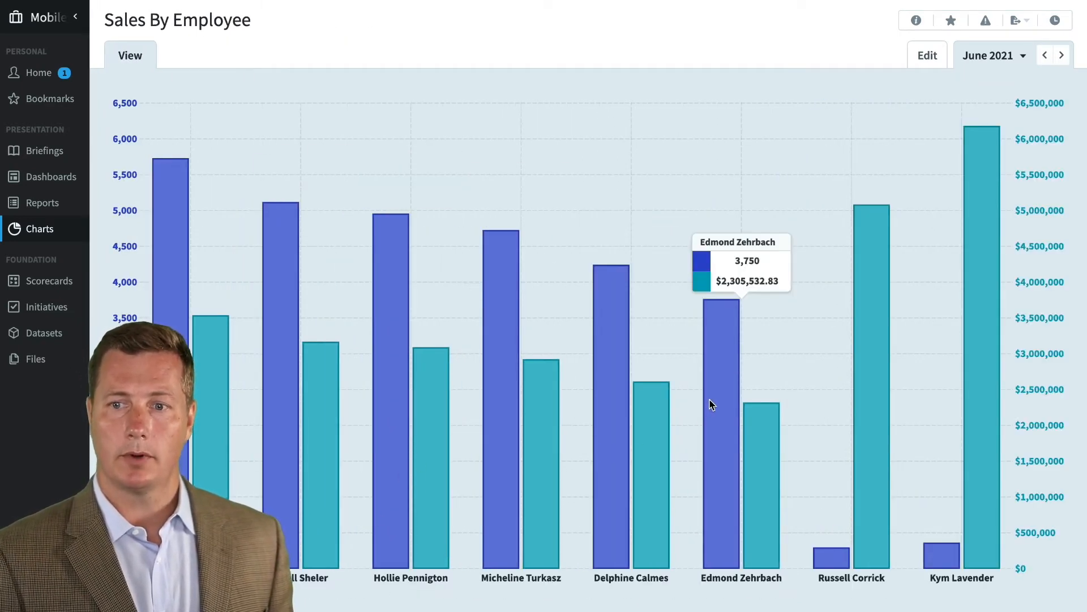
mouse_move(721, 401)
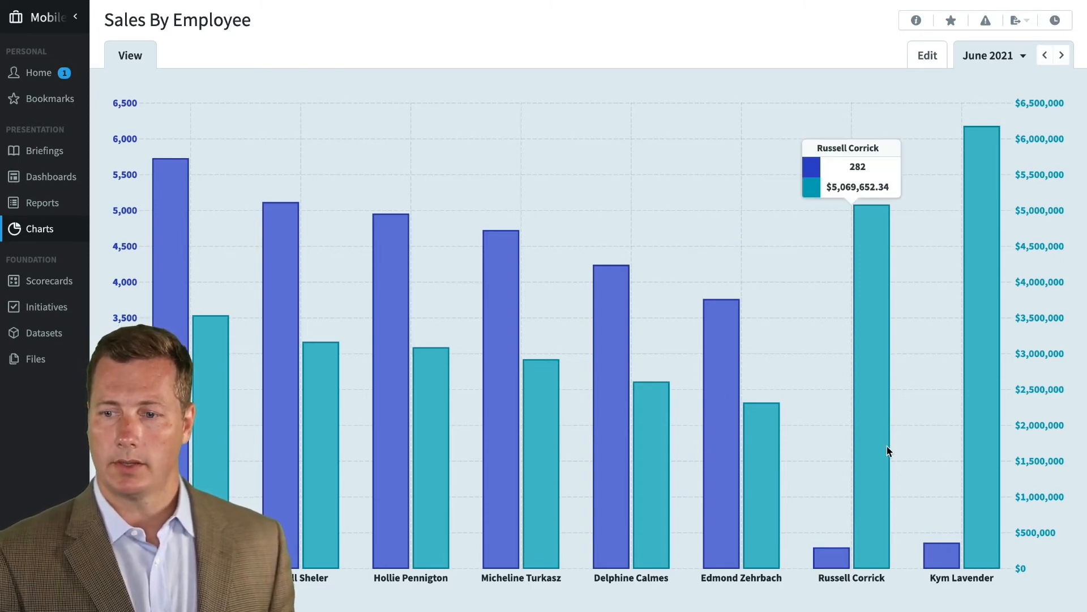
mouse_move(845, 562)
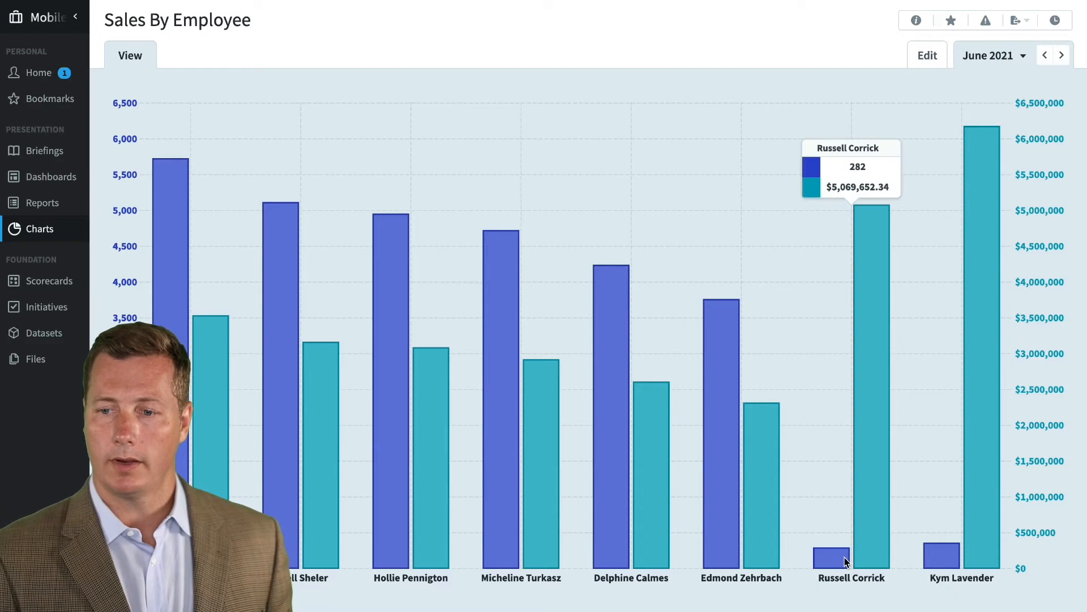
mouse_move(1028, 388)
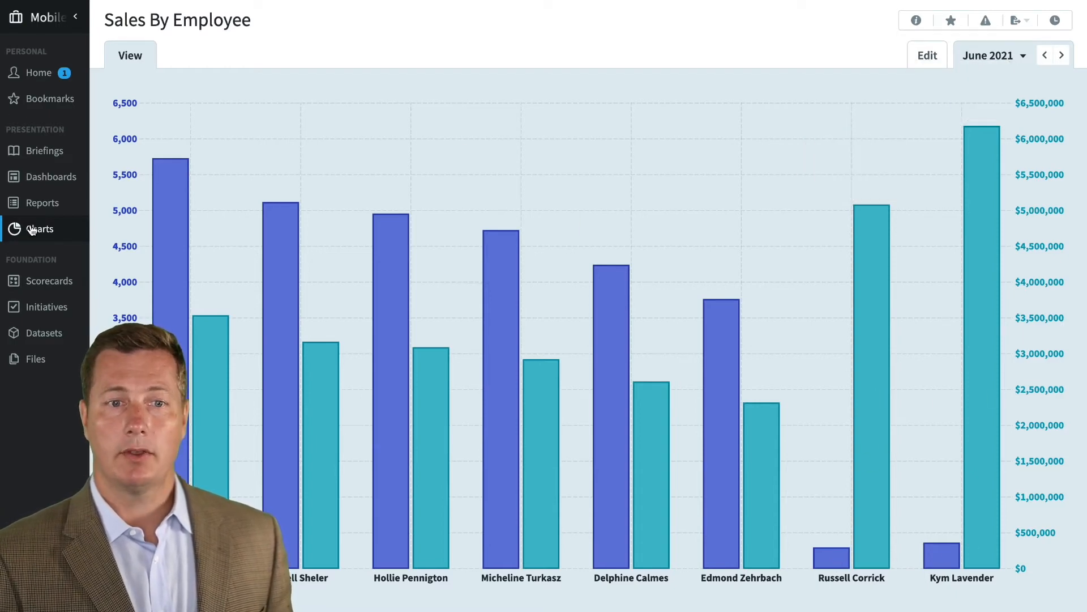
Go to Reports to show the Dataset Report of individual sales.
left_click(42, 203)
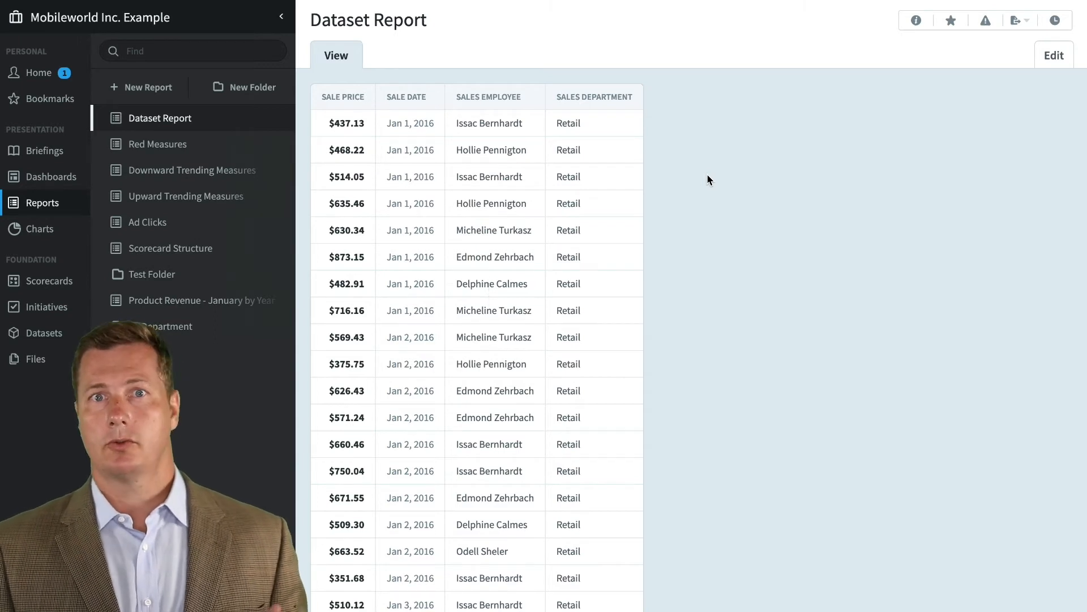
mouse_move(252, 87)
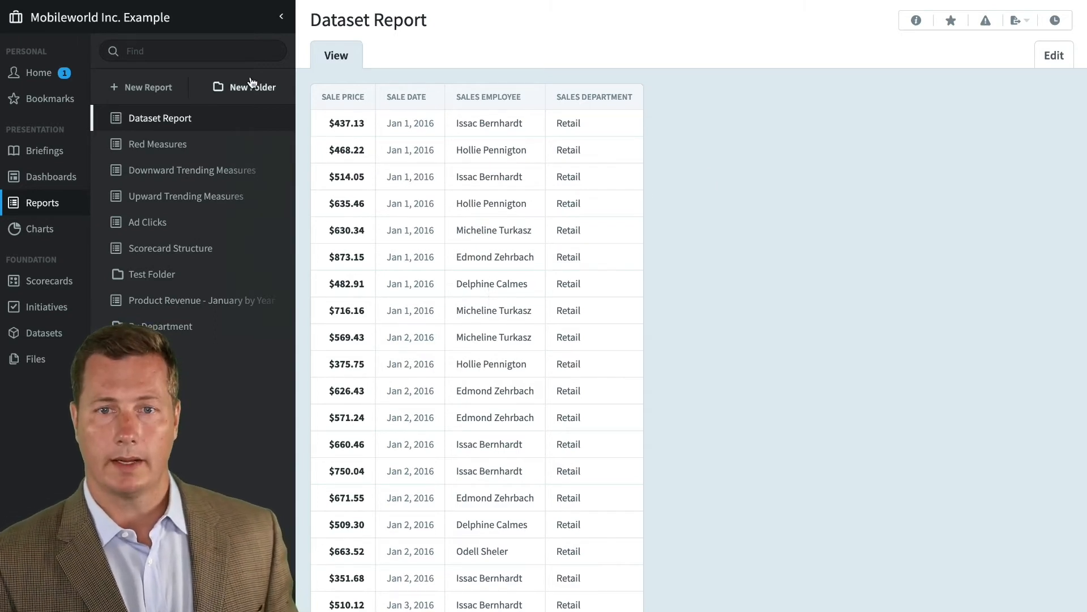
mouse_move(398, 144)
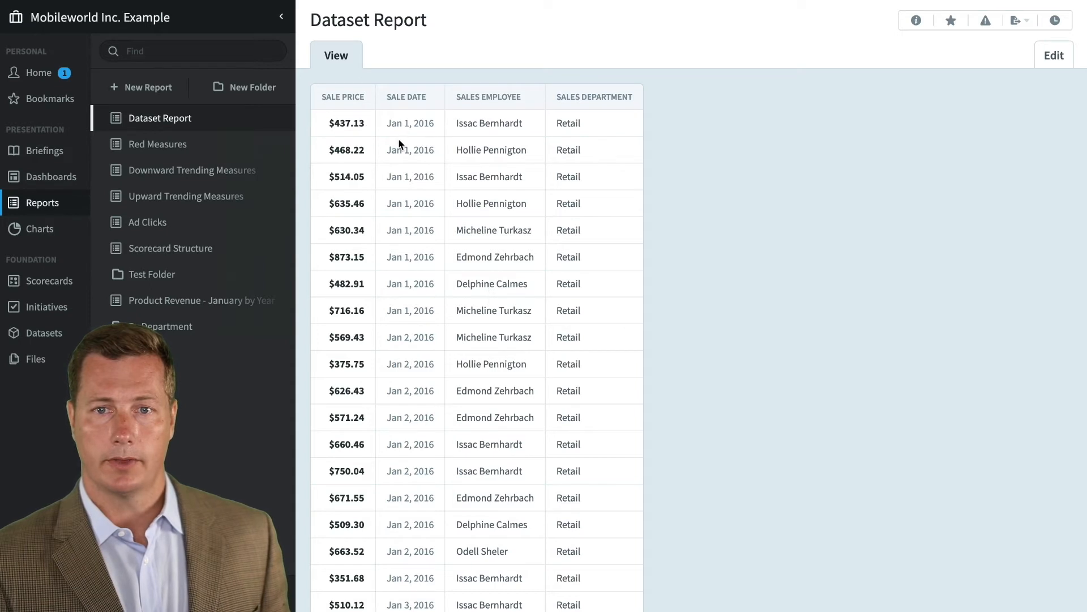
mouse_move(422, 136)
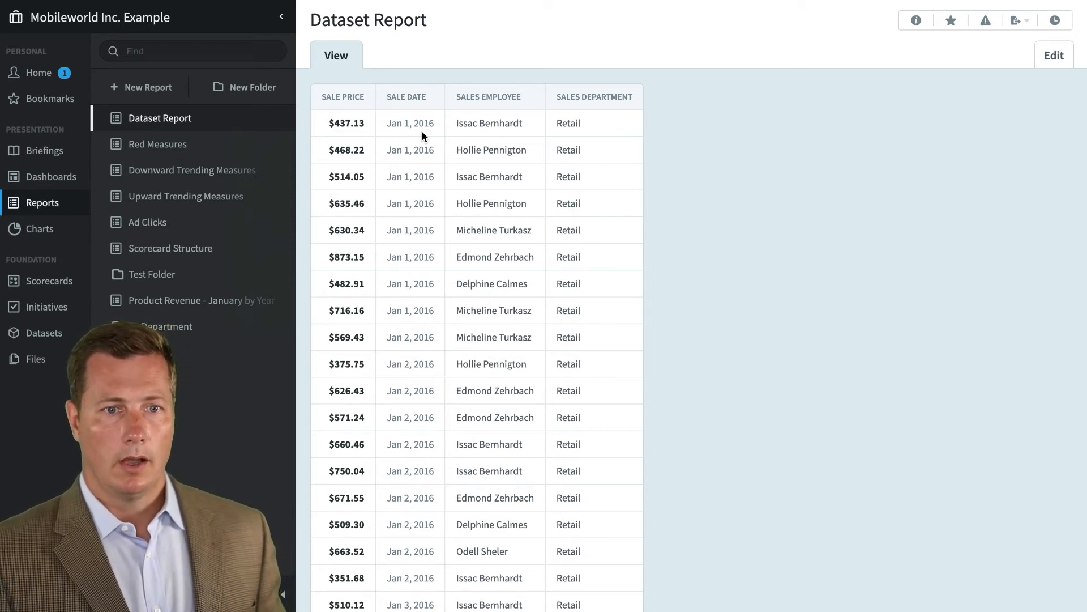
View the Dataset Example dashboard filtered to United Kingdom, then go back to all countries.
left_click(50, 177)
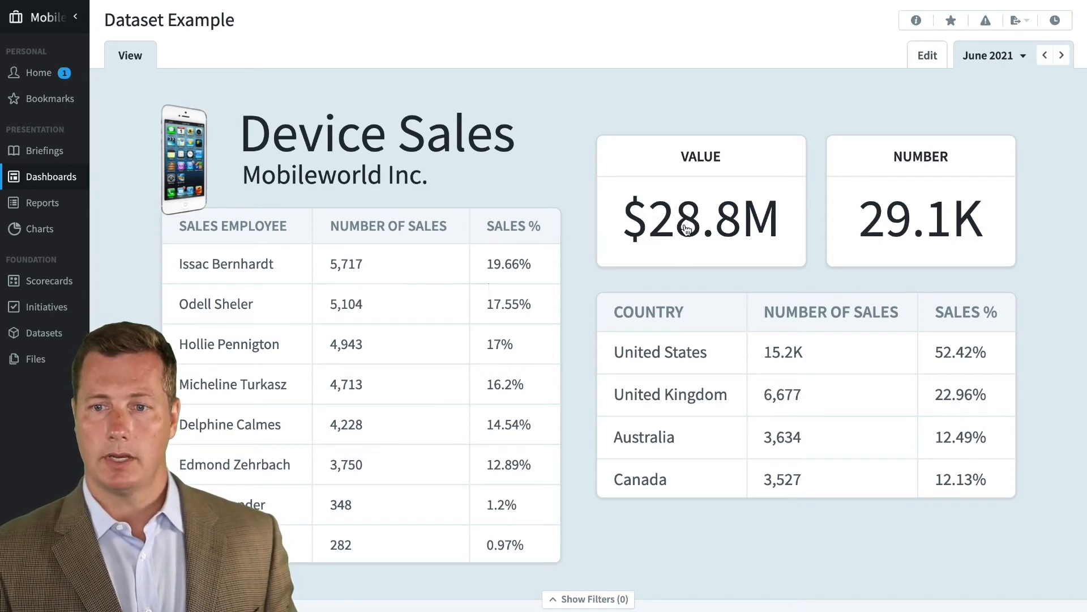
mouse_move(658, 285)
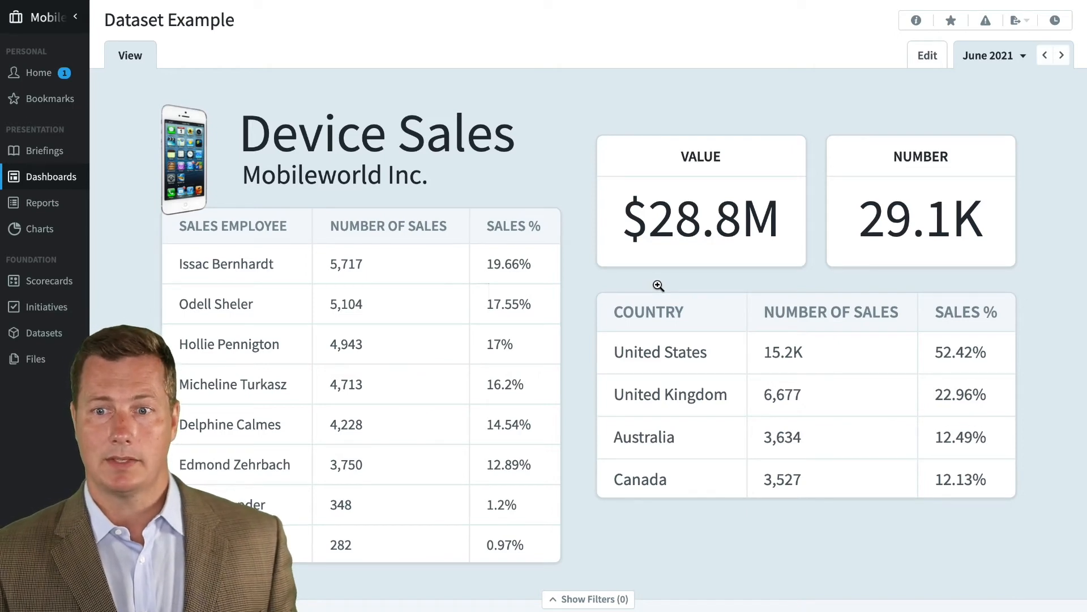
mouse_move(651, 395)
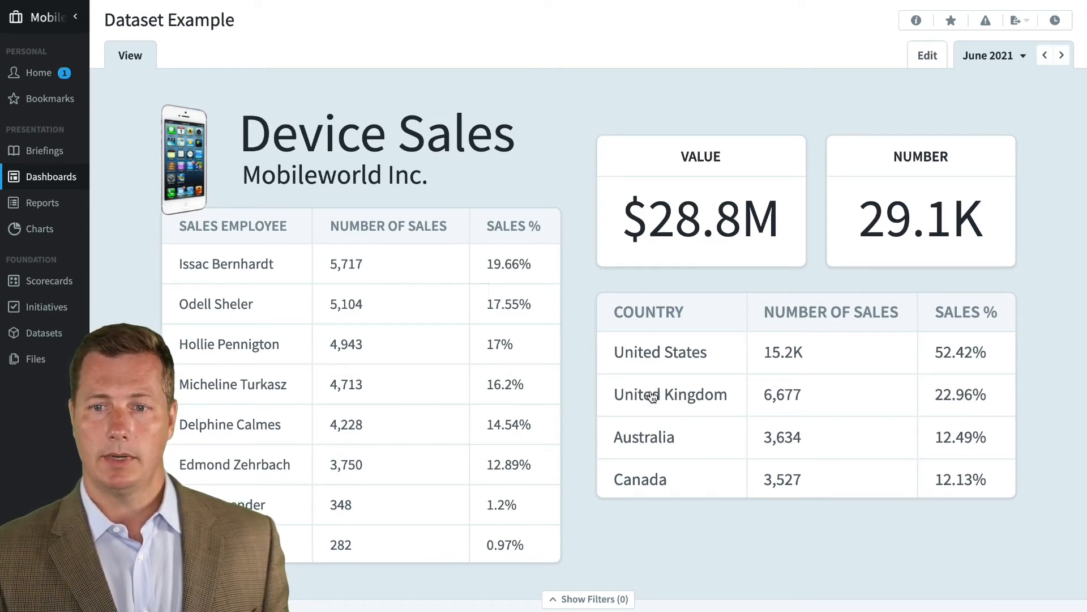
left_click(670, 394)
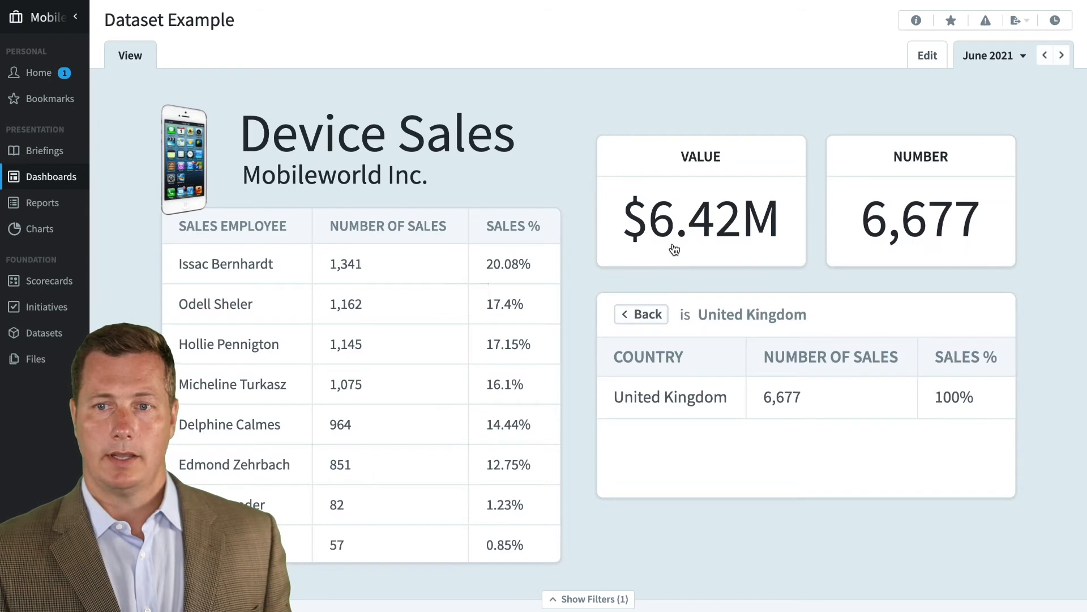
mouse_move(725, 232)
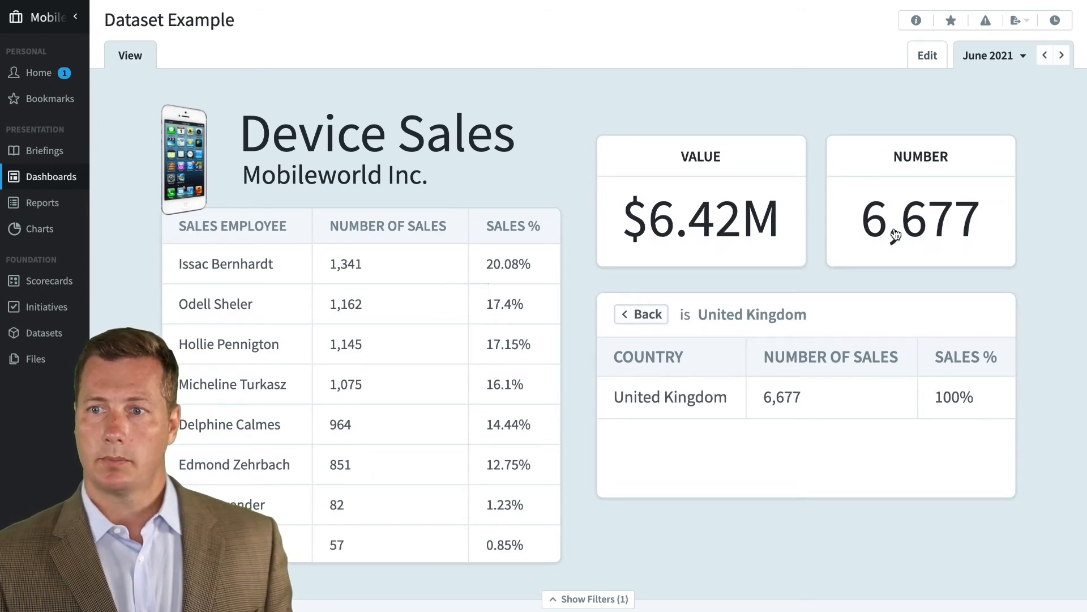
mouse_move(345, 276)
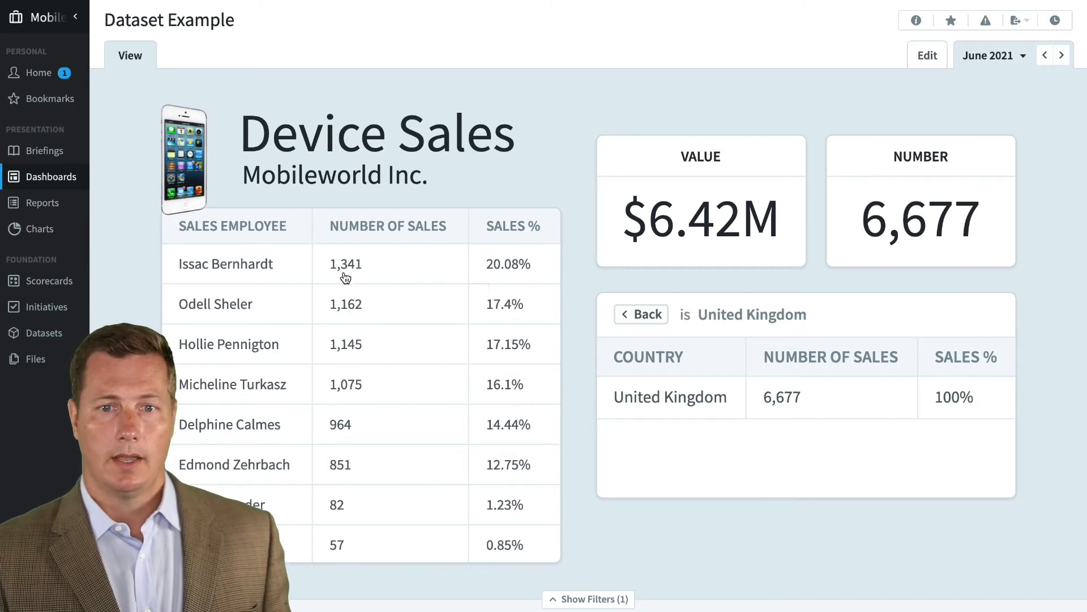
mouse_move(241, 241)
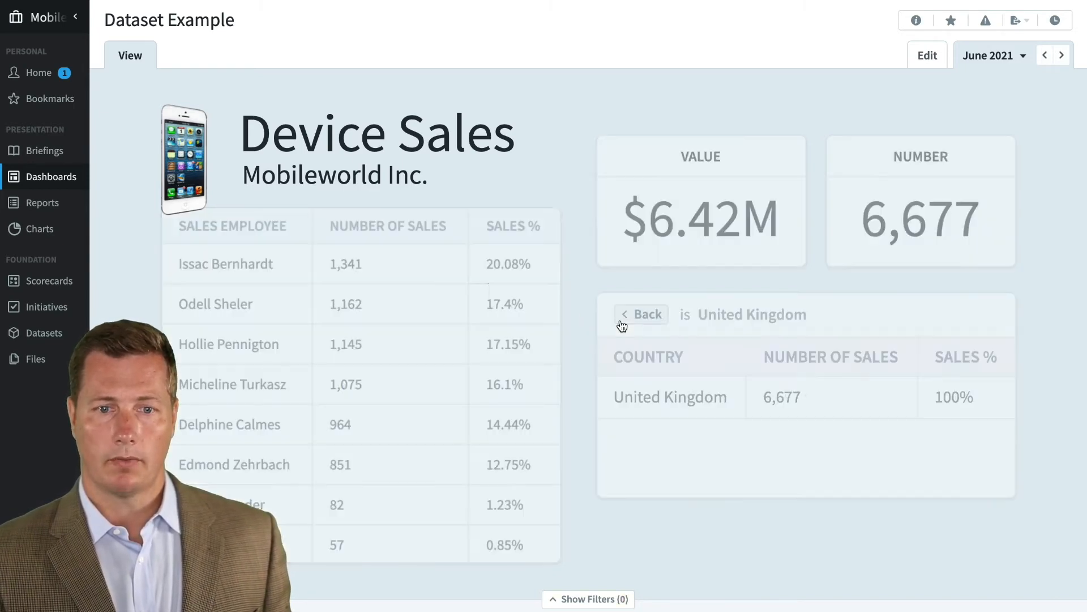
left_click(228, 344)
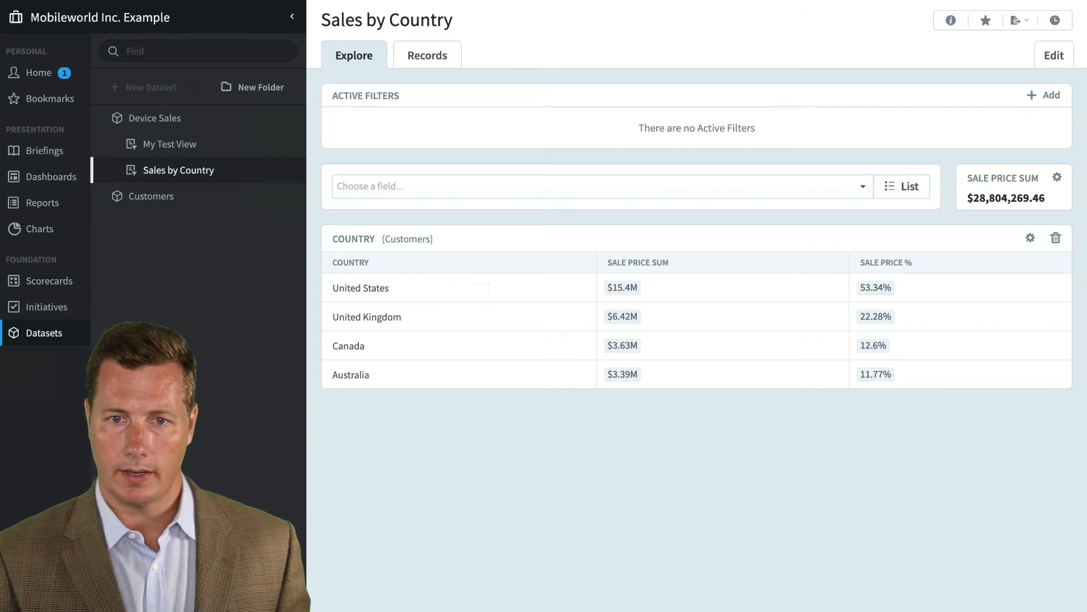
mouse_move(447, 231)
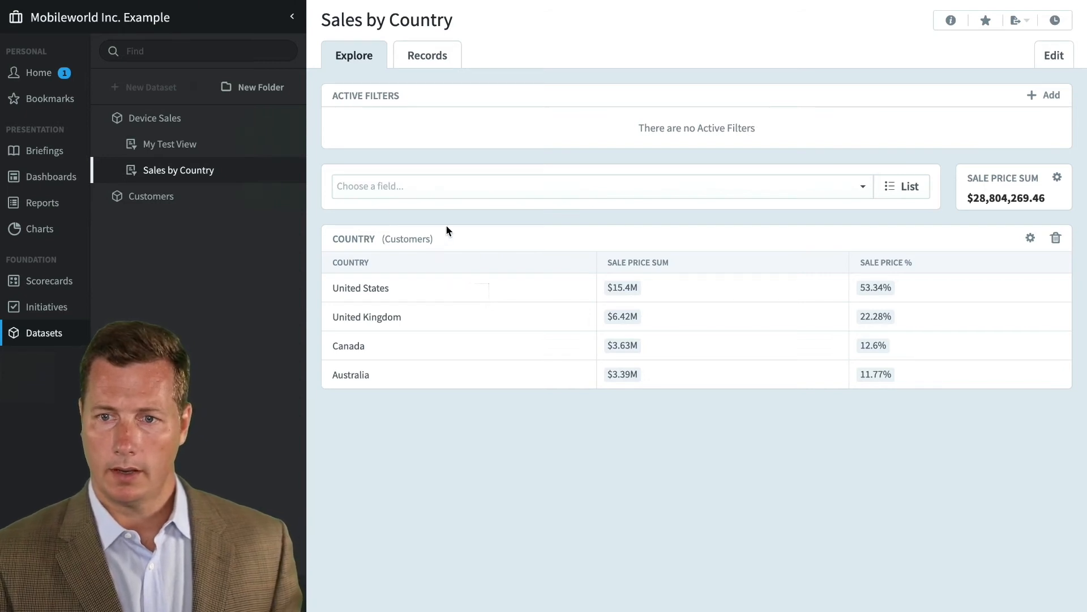
mouse_move(468, 424)
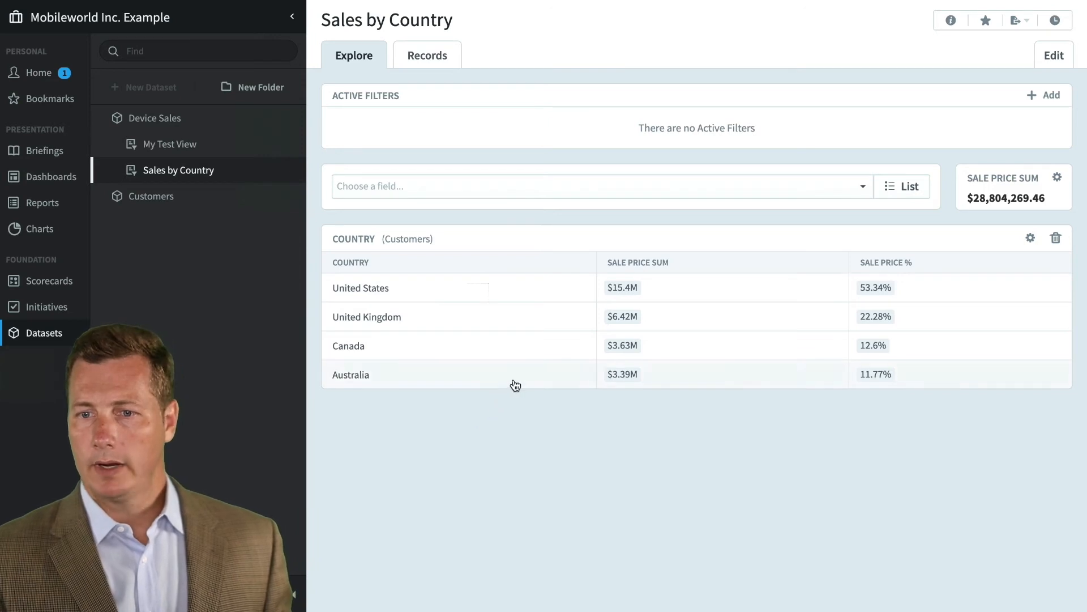
mouse_move(622, 344)
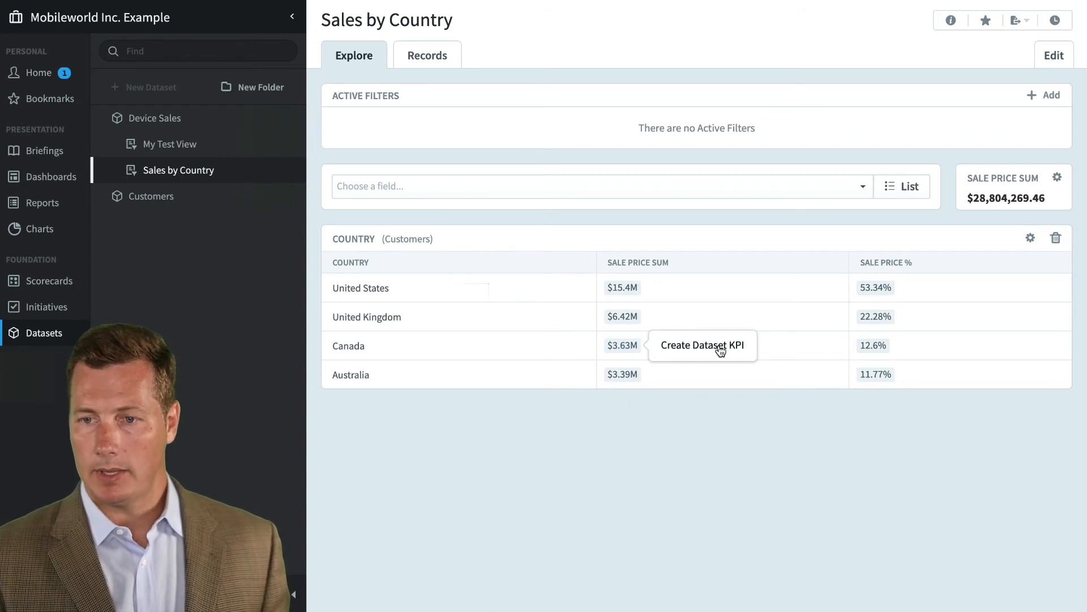
Create KPI 'Canada Sales $' with Sale Date as calendar field under Improve Customer Satisfaction and save.
left_click(701, 344)
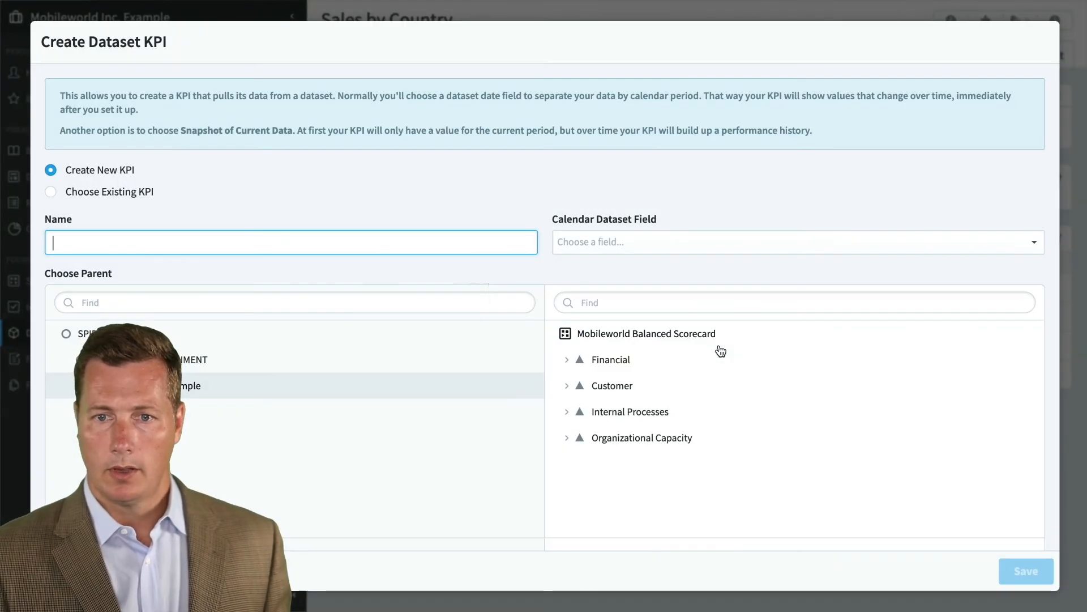
type("C")
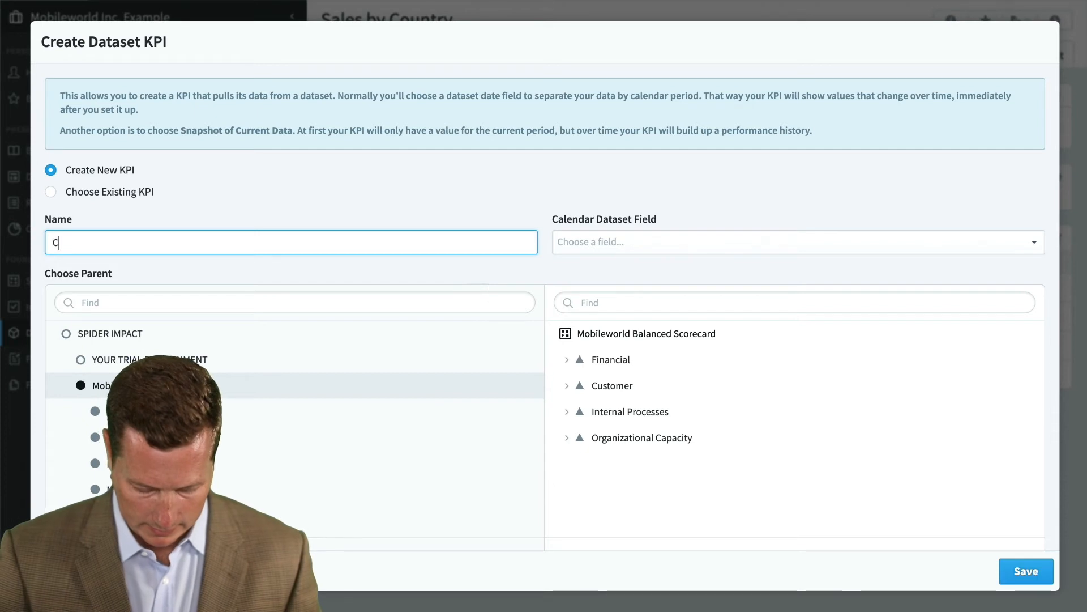
type("anada")
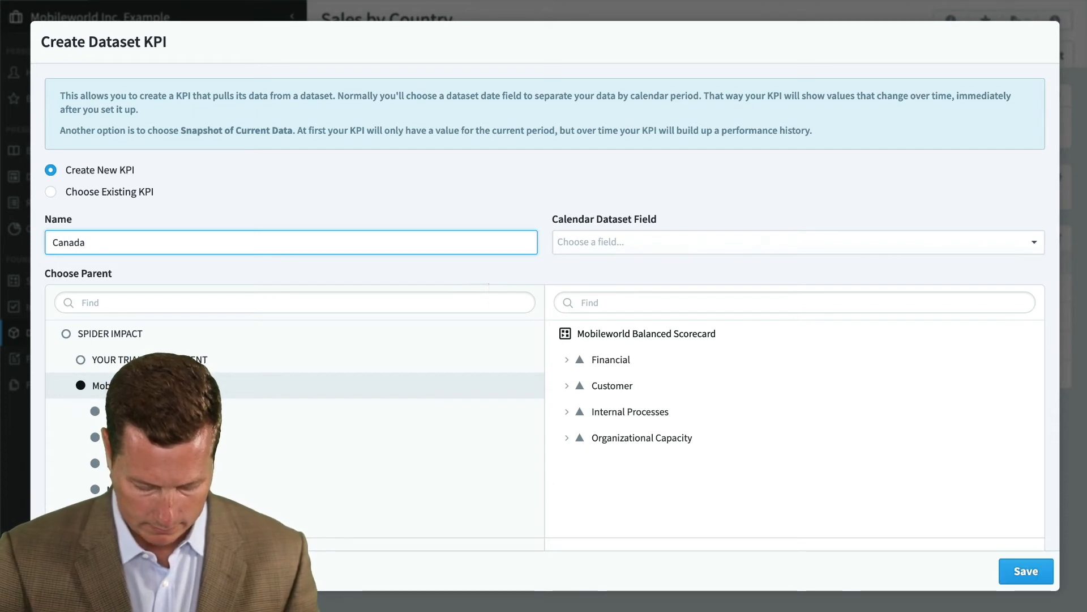
type("$$")
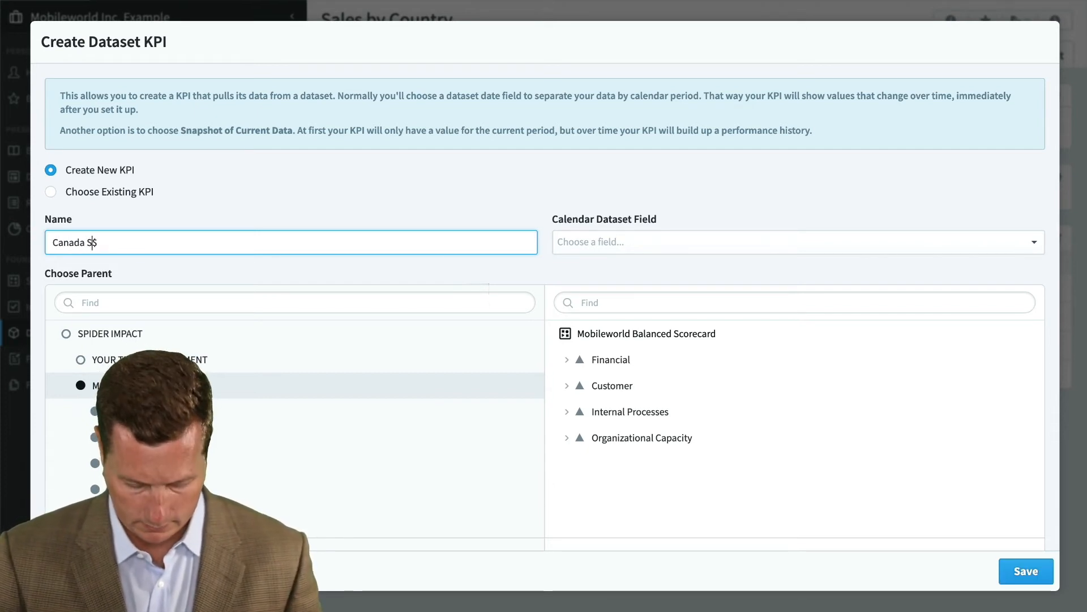
type("Sales")
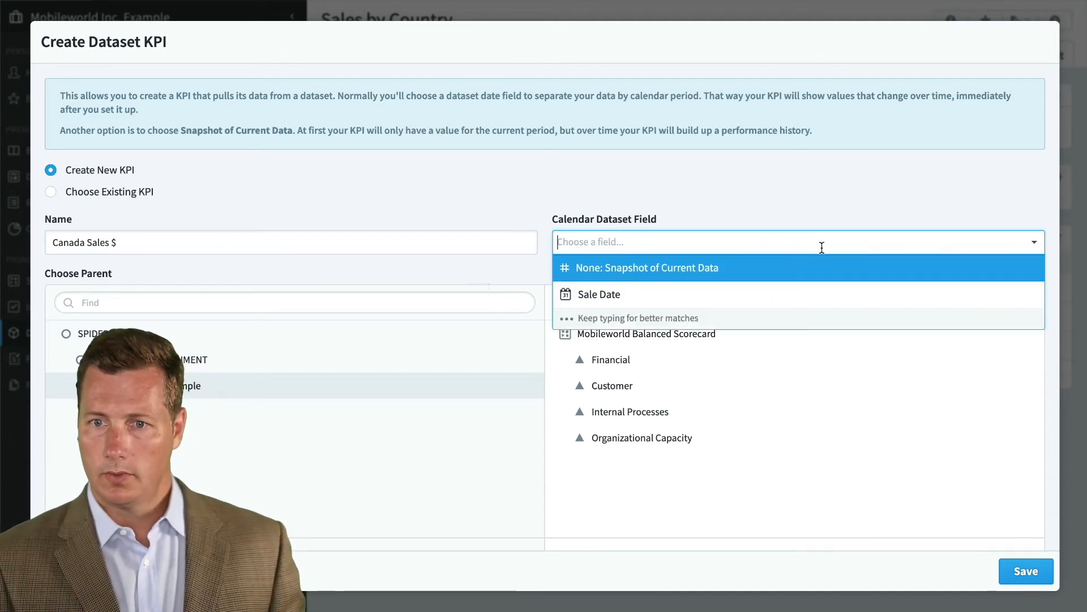
left_click(598, 294)
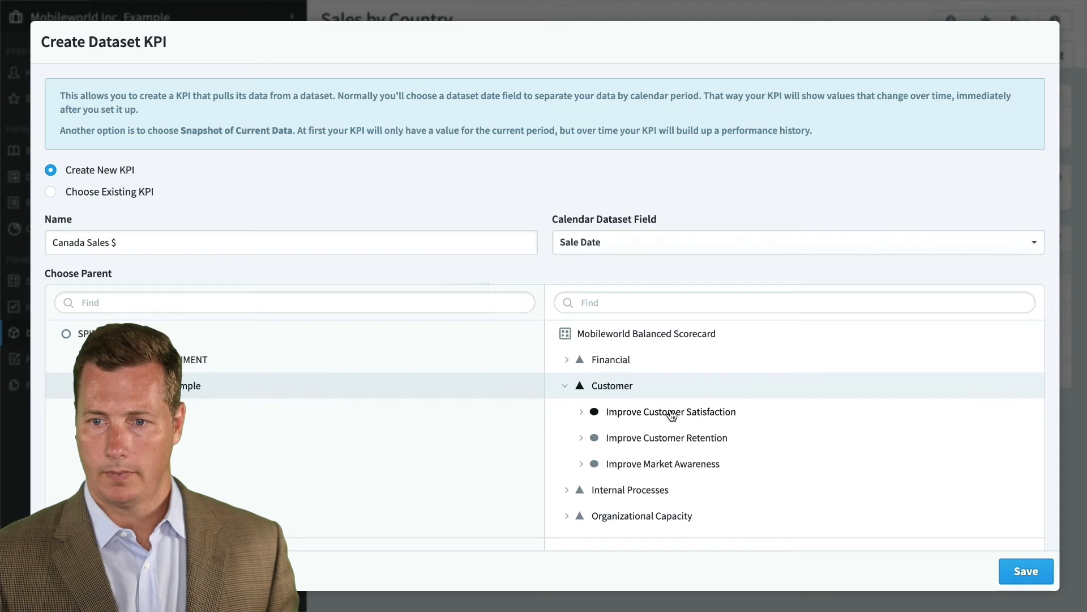
left_click(581, 411)
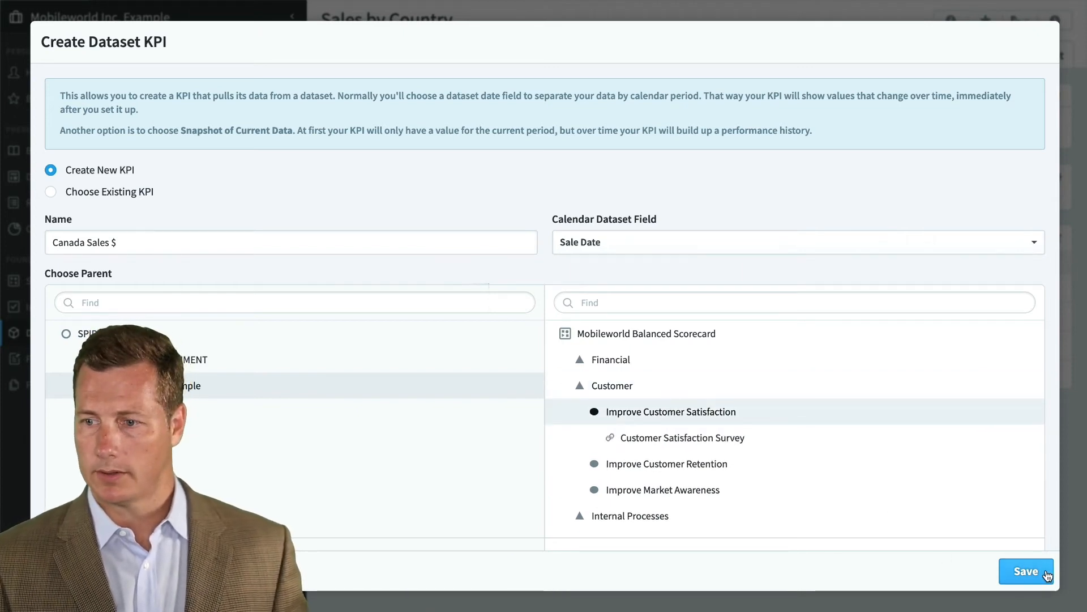
left_click(1027, 570)
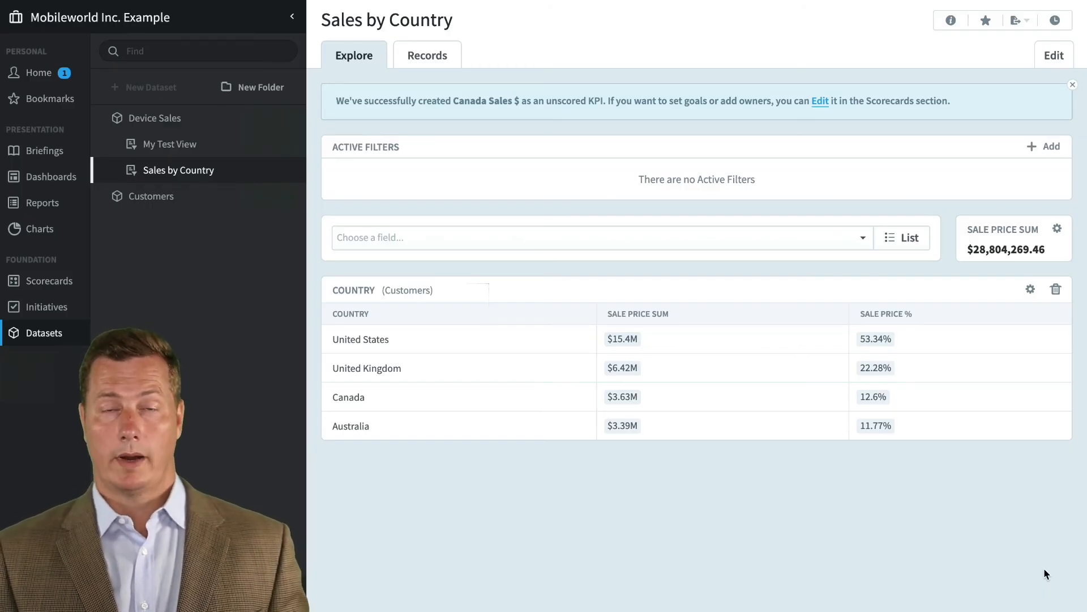
mouse_move(808, 135)
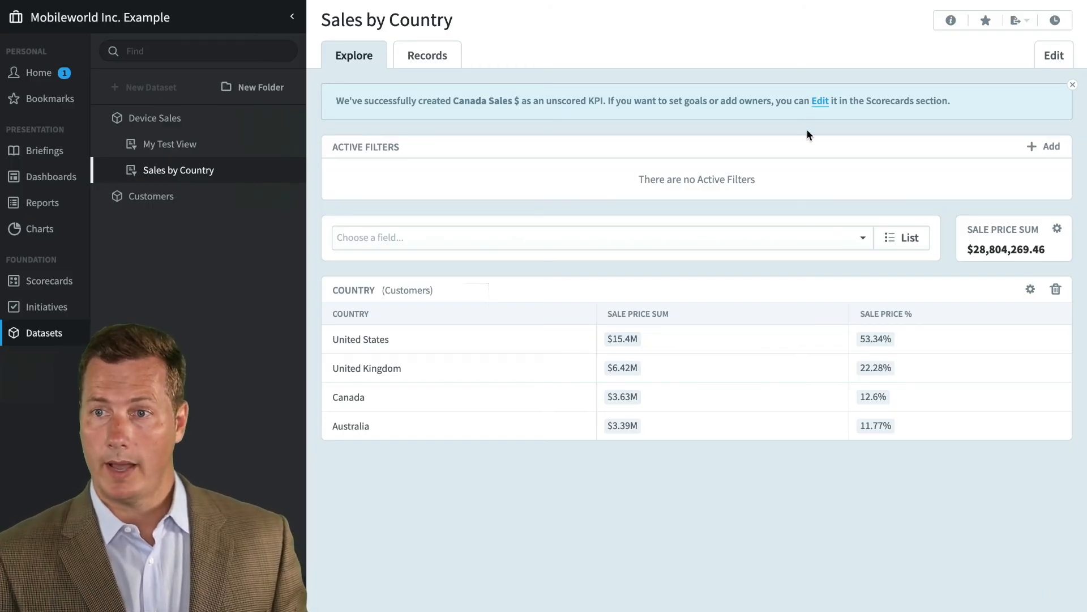
Bring up the new Canada Sales $ KPI's scorecard edit form.
left_click(820, 101)
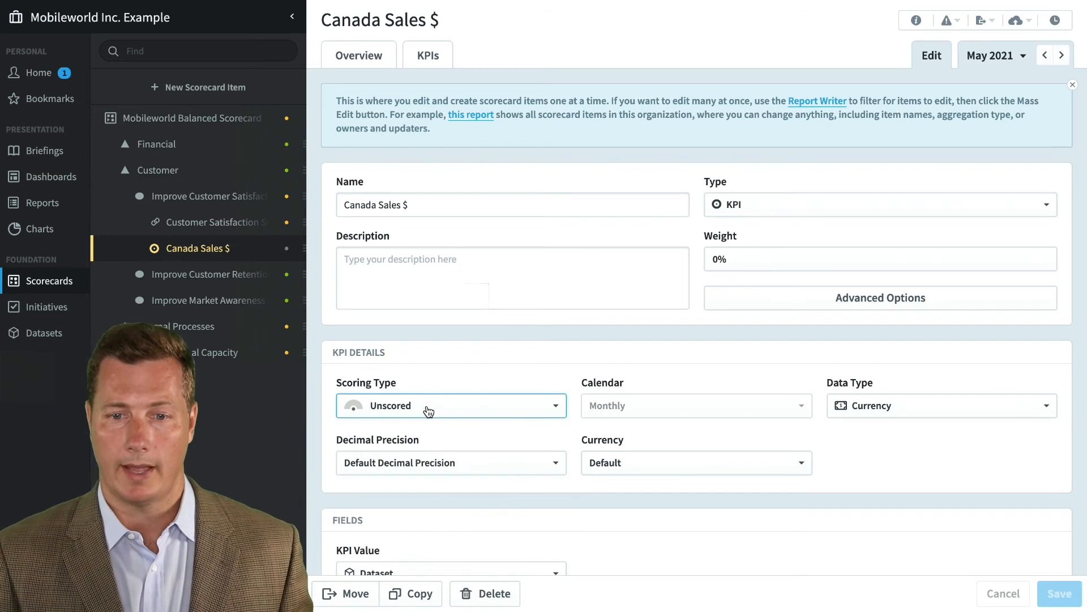
mouse_move(449, 380)
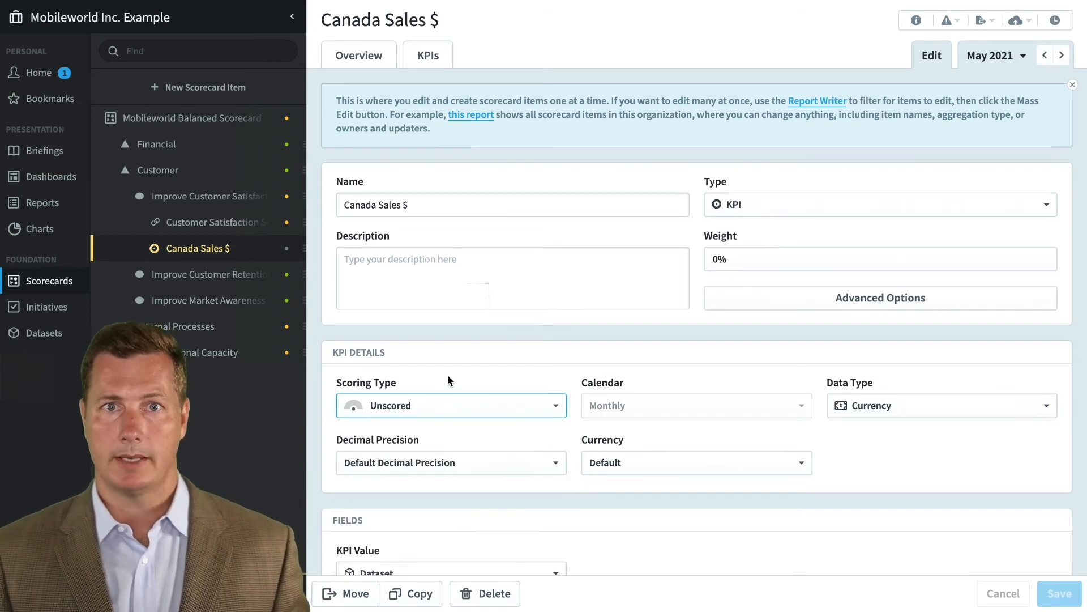
mouse_move(320, 4)
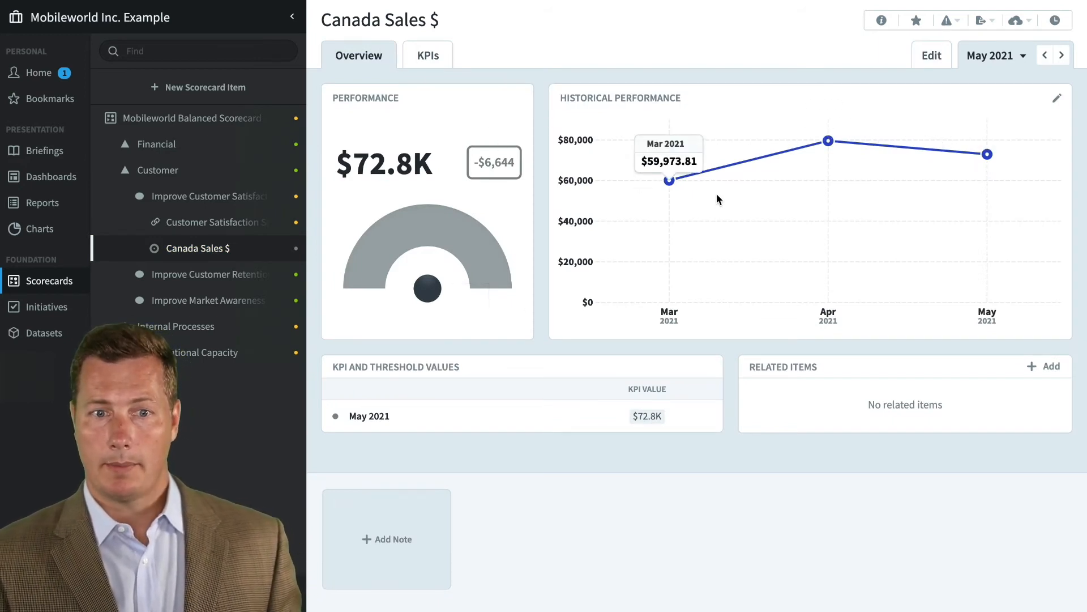
Set the Historical Performance monthly range to start 49 periods earlier and save.
left_click(1056, 98)
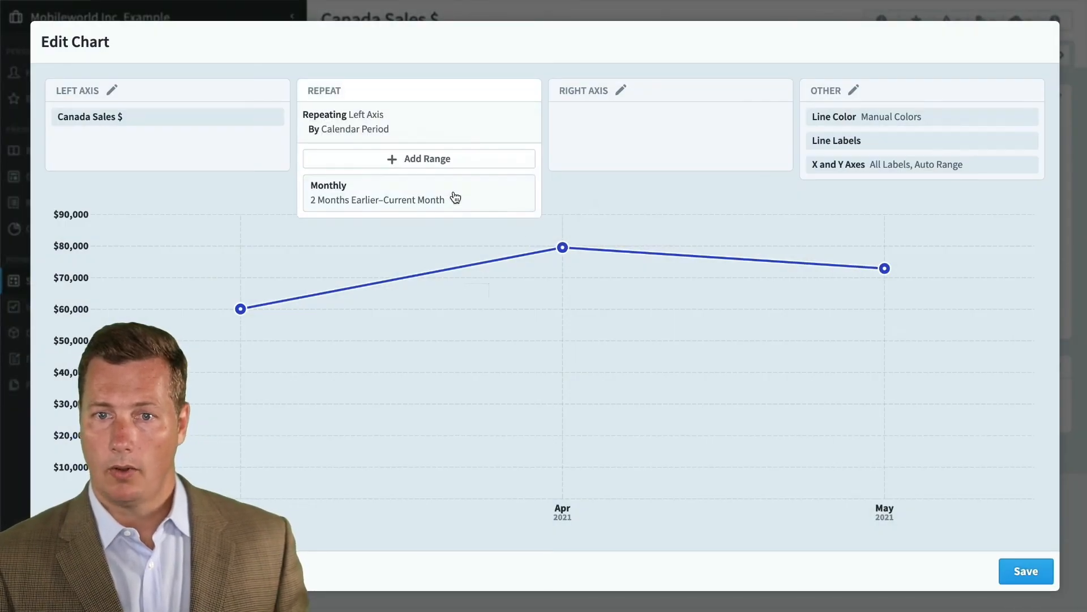
left_click(377, 200)
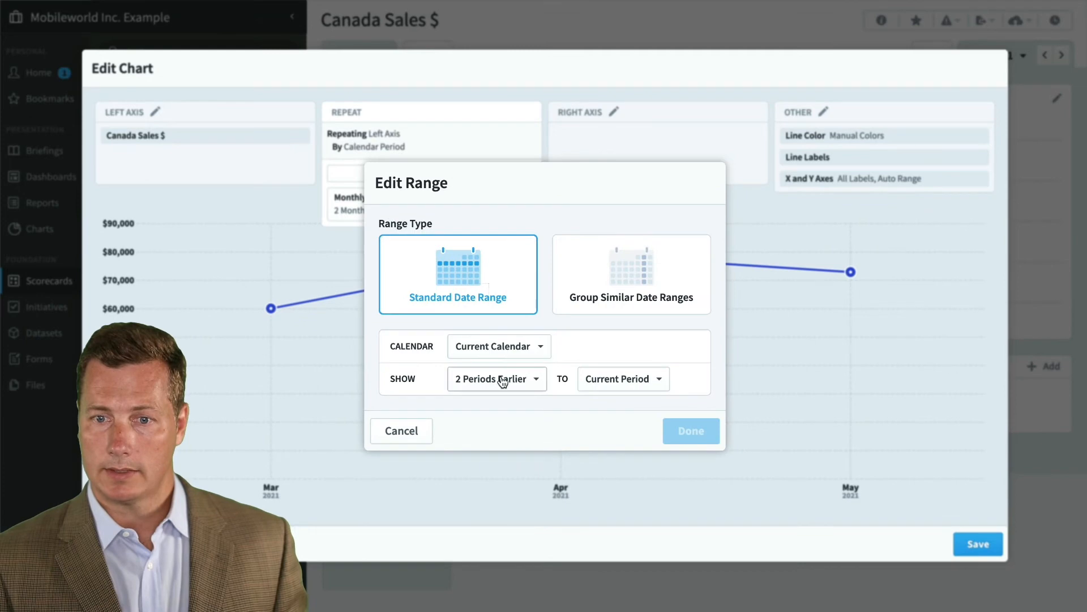
left_click(496, 378)
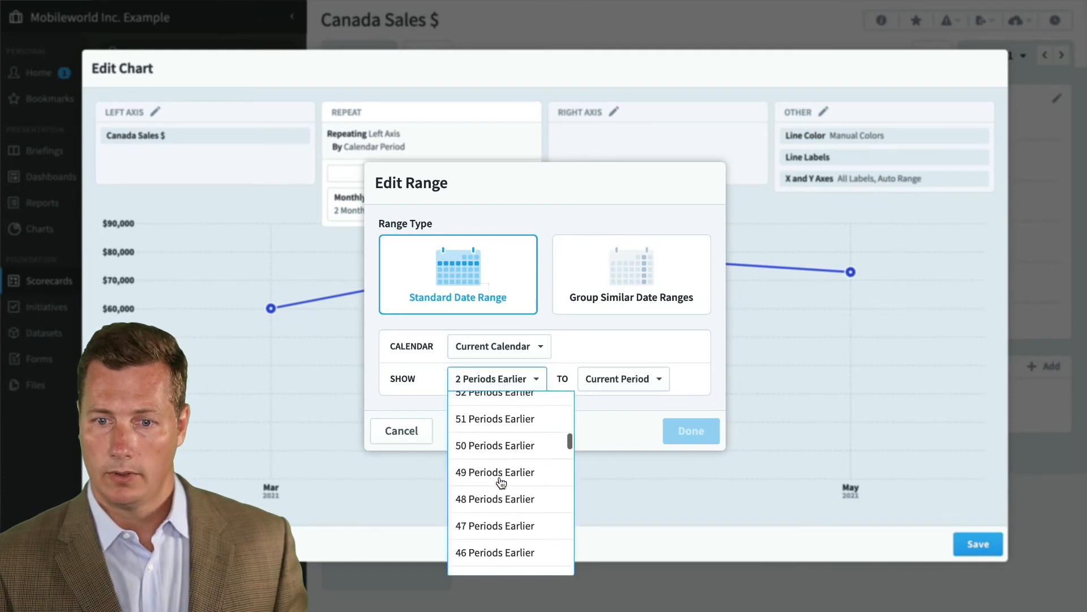
left_click(495, 471)
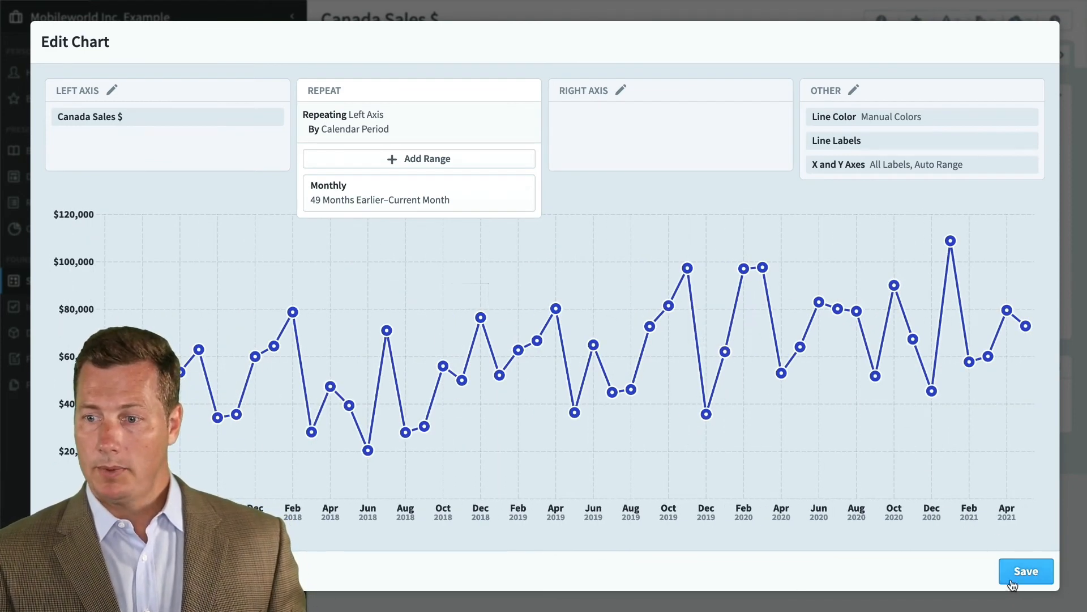
left_click(1027, 570)
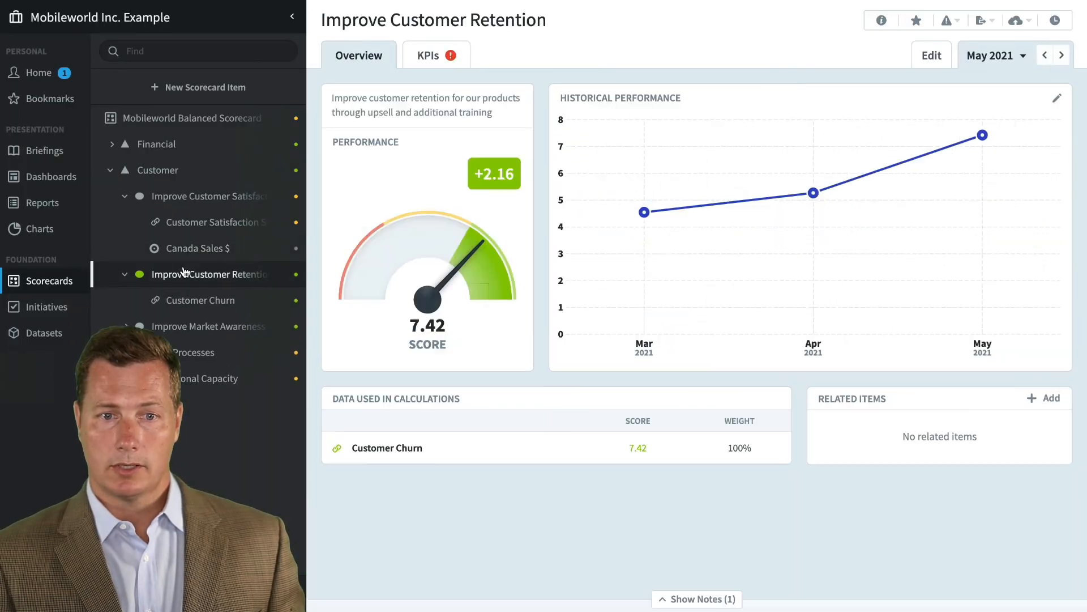
Navigate via Customer Satisfaction Survey back to the Canada Sales $ KPI overview.
left_click(211, 222)
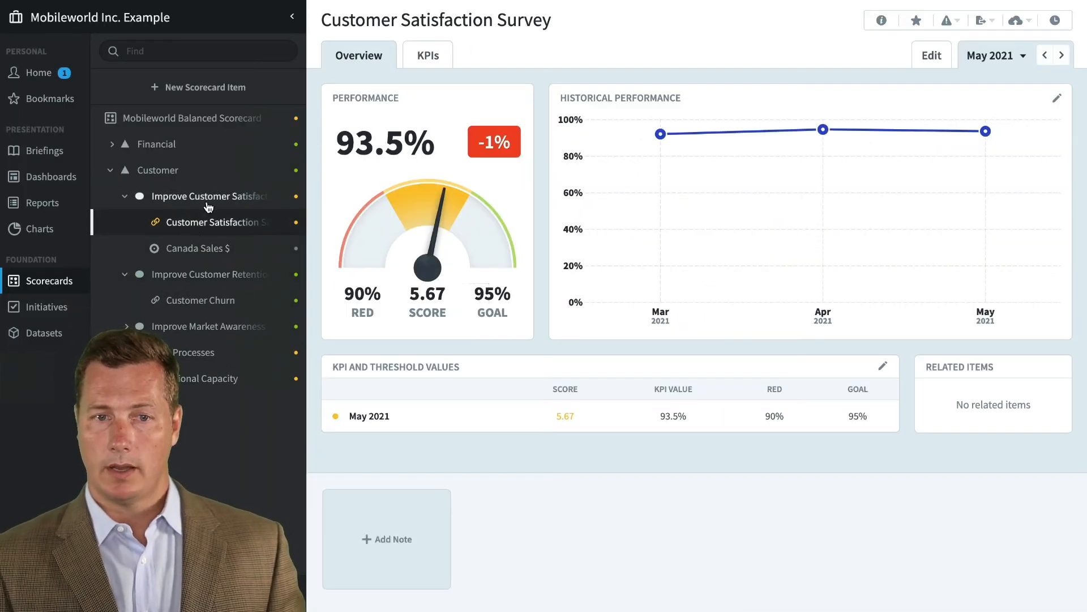
left_click(197, 248)
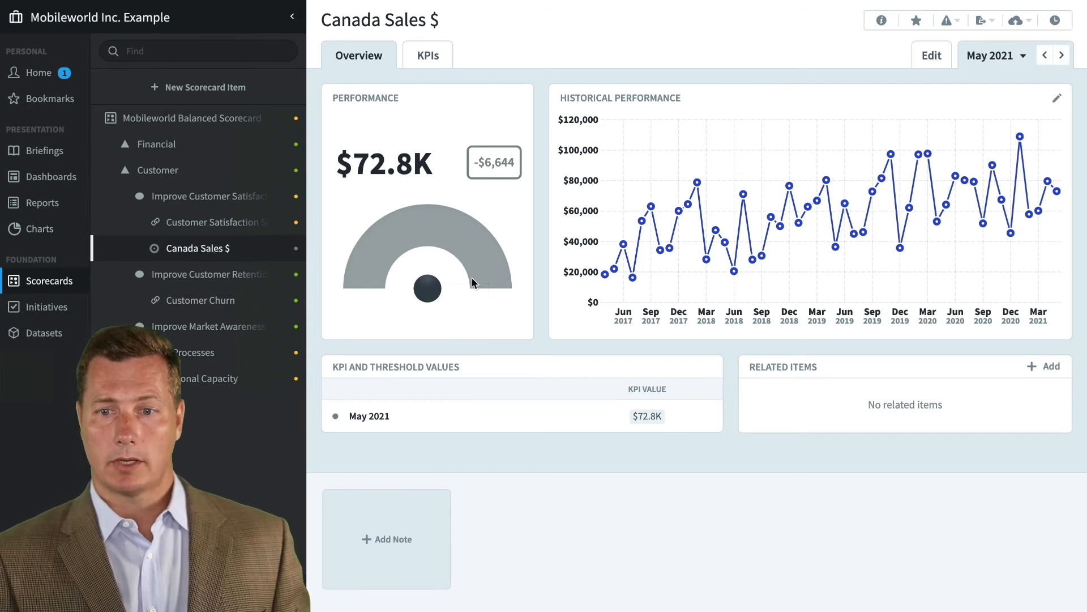
mouse_move(647, 416)
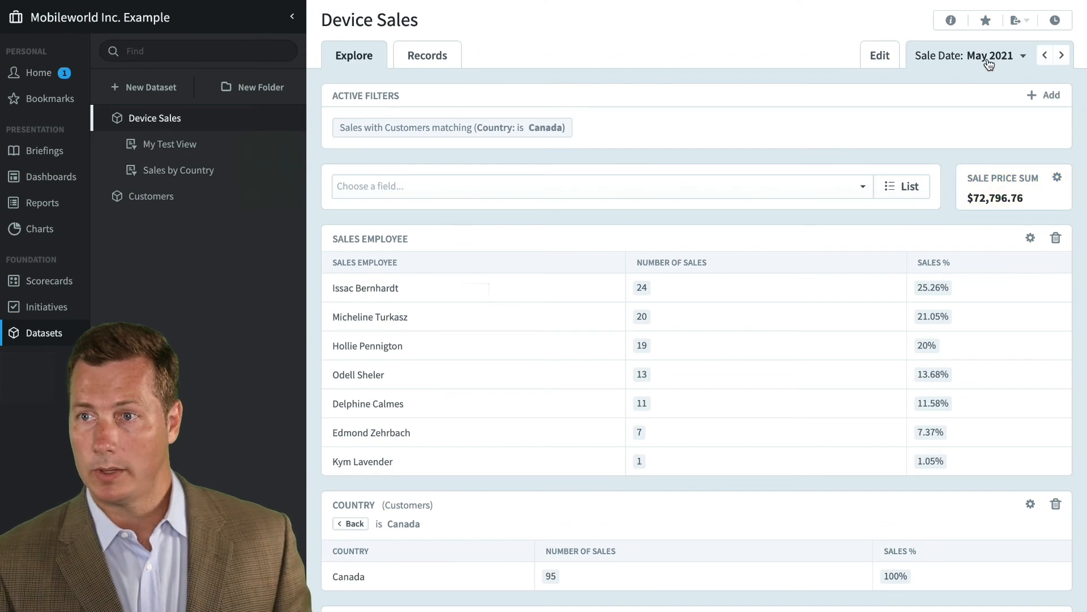
mouse_move(536, 131)
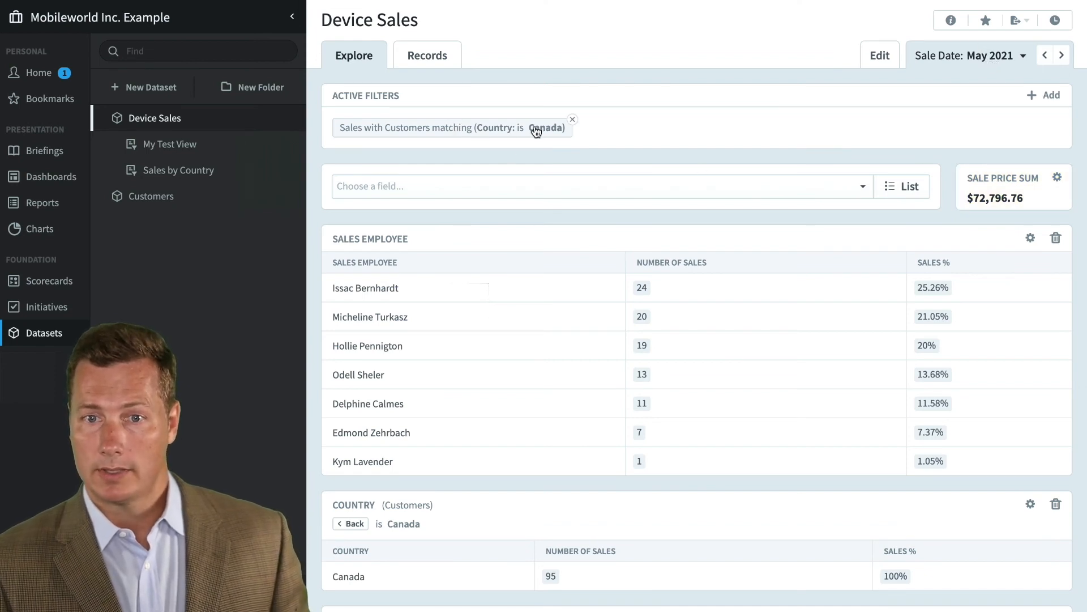
mouse_move(397, 331)
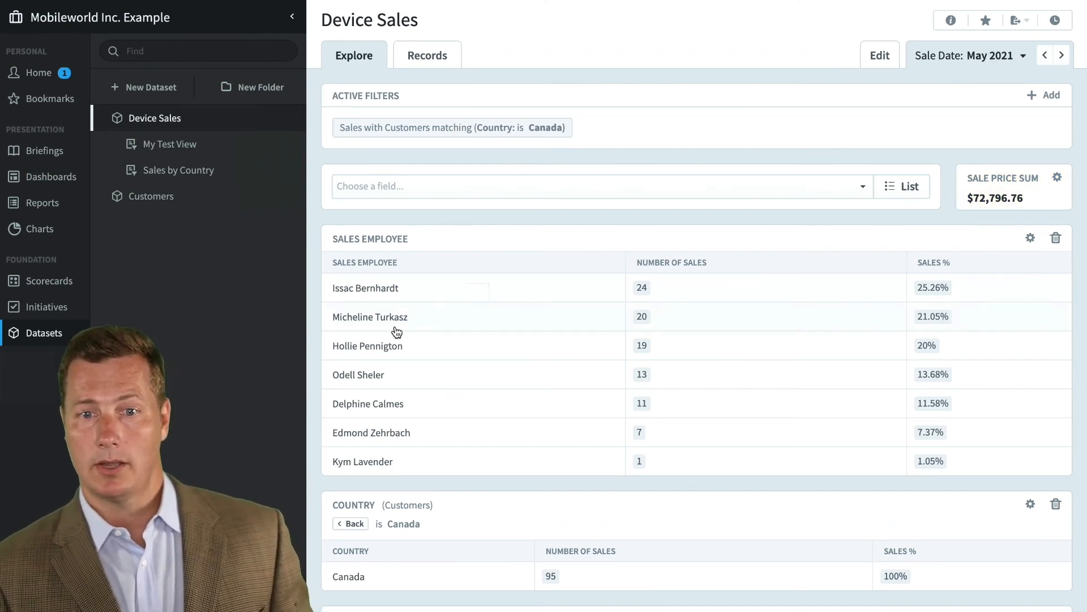
mouse_move(407, 526)
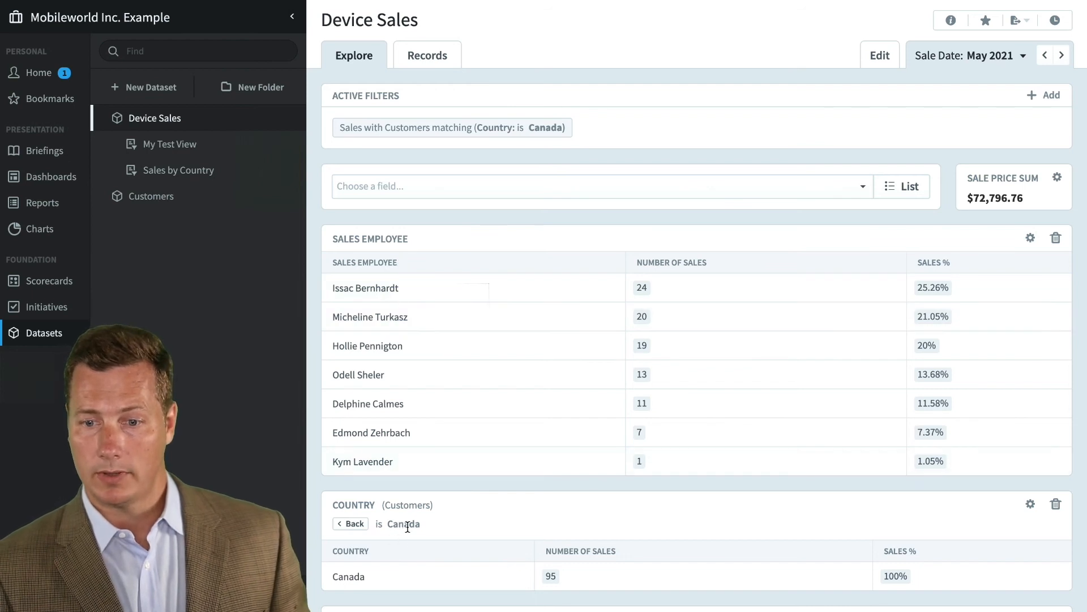
mouse_move(656, 215)
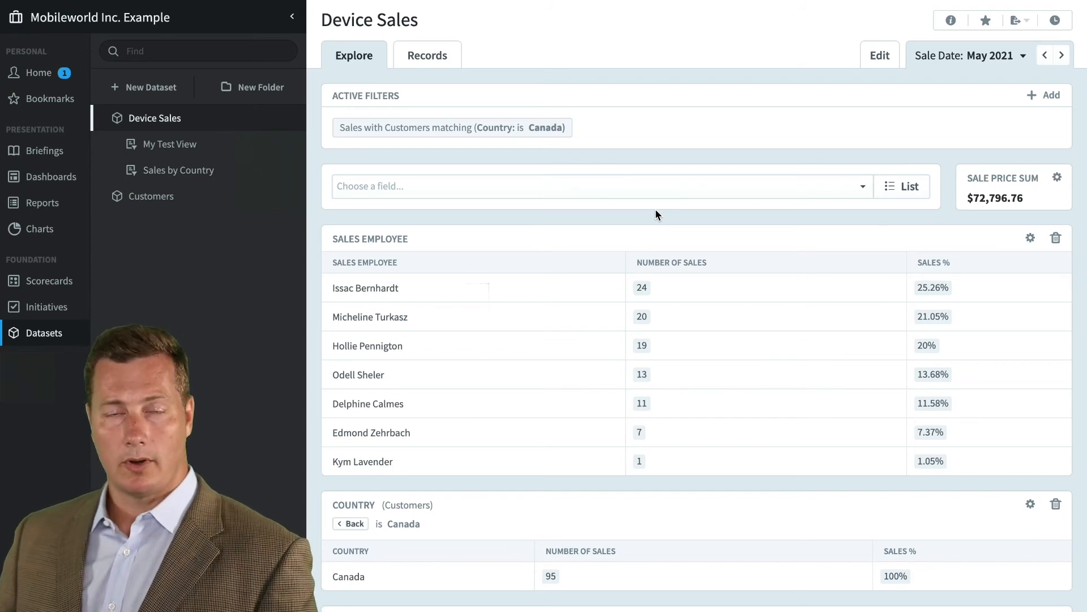
Reopen My Test View after drilling Device Sales to Canada's May 2021 sales ($72,796.76).
left_click(171, 144)
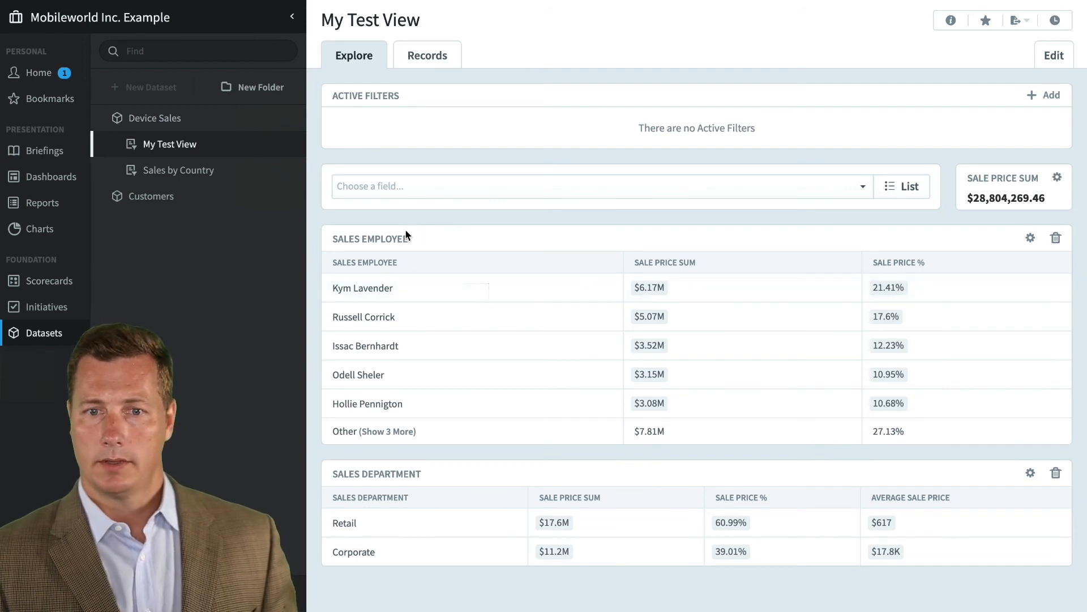
mouse_move(394, 589)
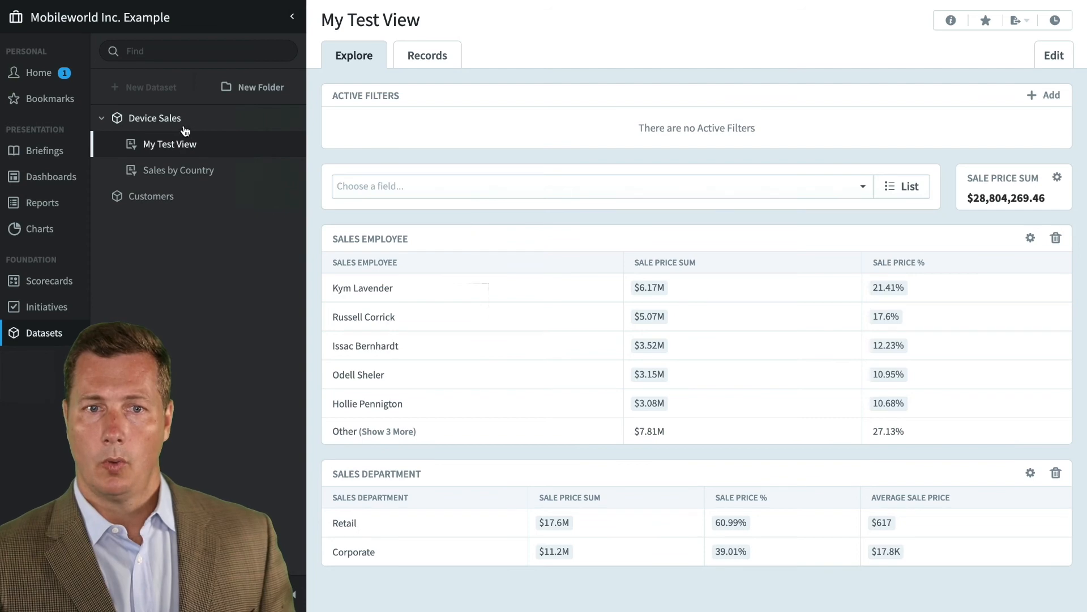
Edit the Device Sales dataset settings and switch on Advanced Permissions.
left_click(151, 117)
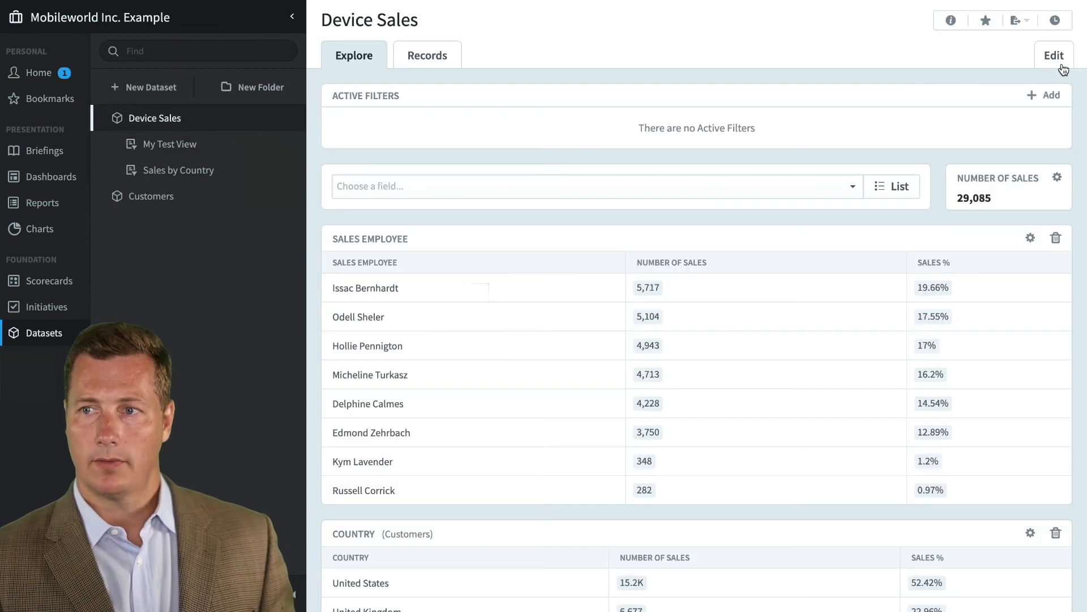
left_click(1053, 54)
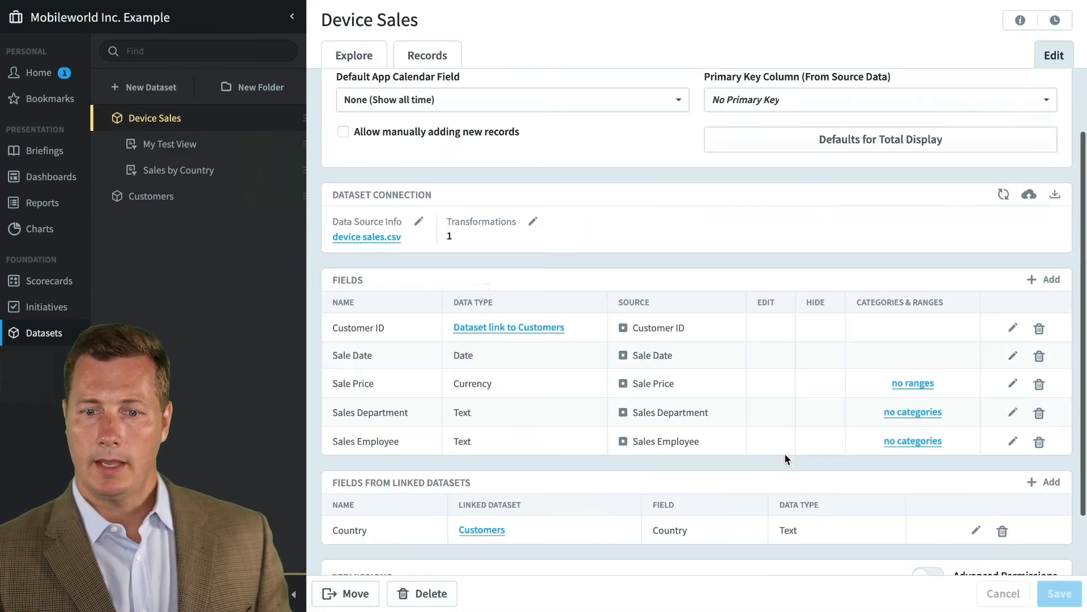
scroll("down", 3)
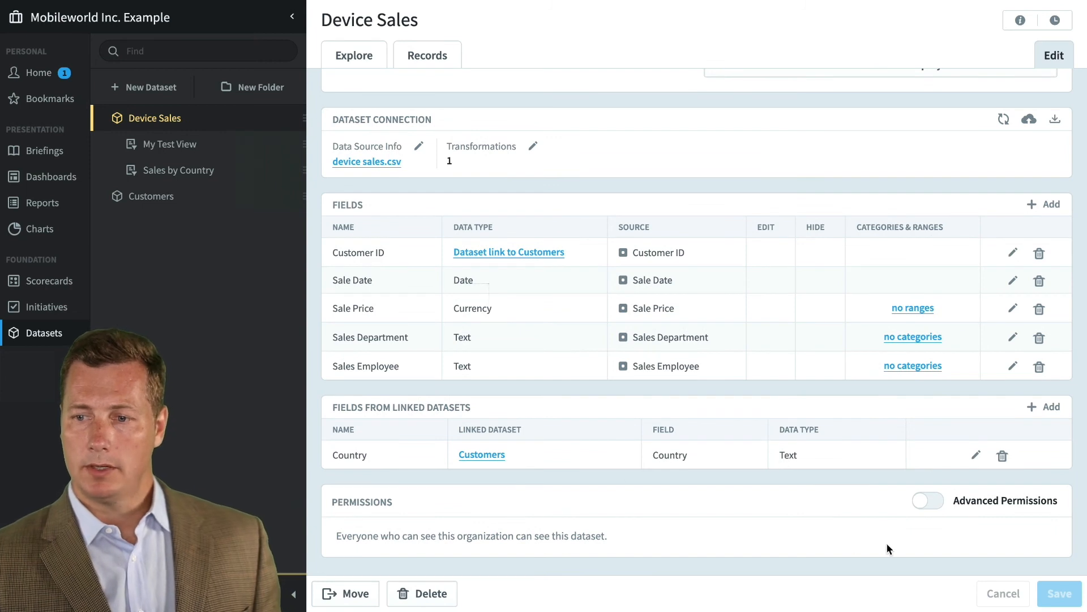
mouse_move(335, 543)
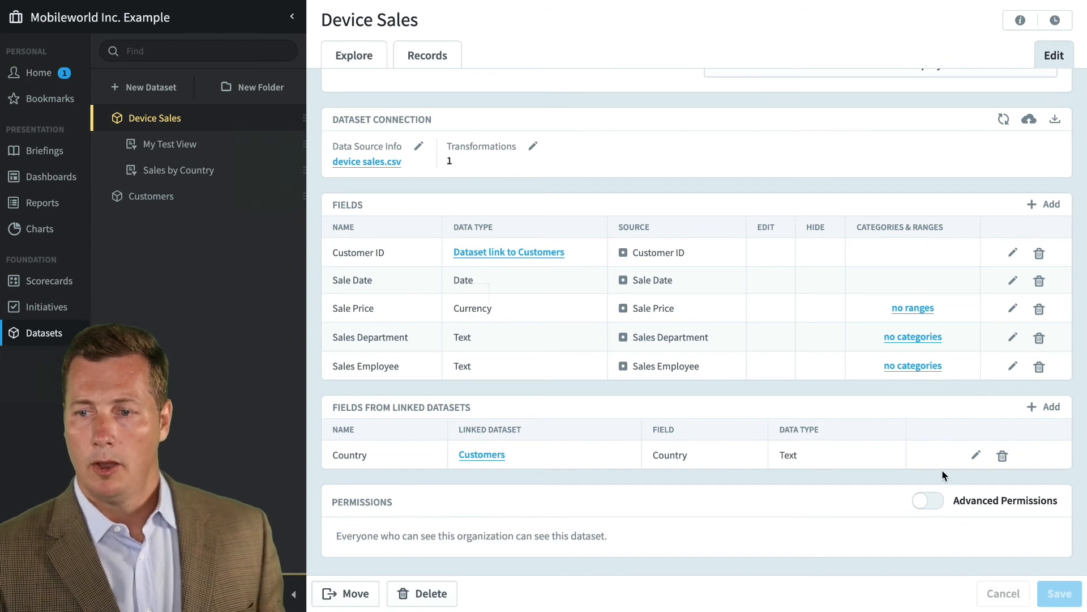
left_click(928, 499)
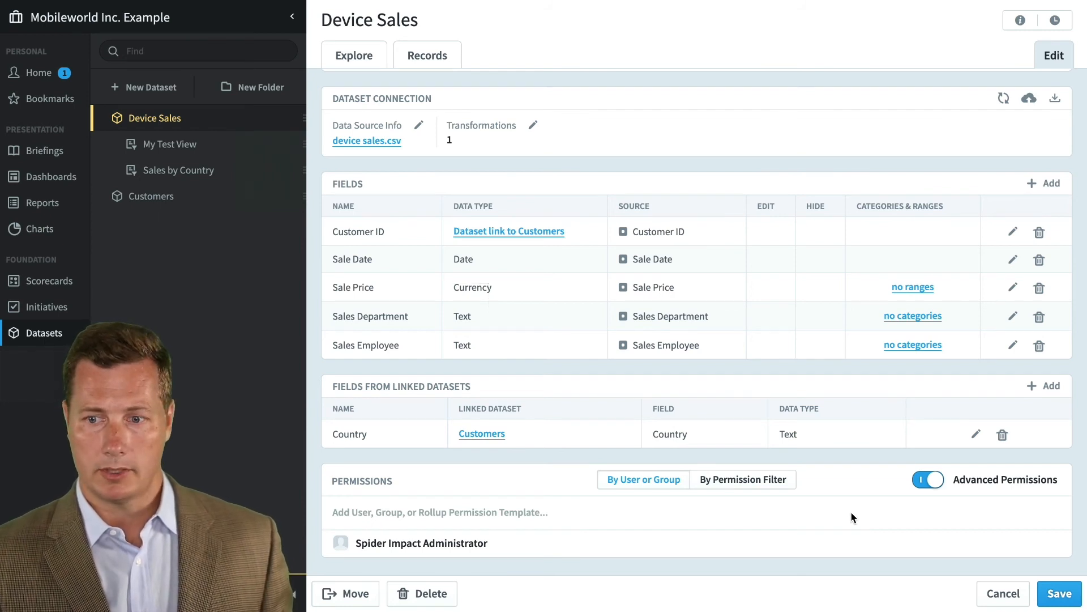
left_click(439, 512)
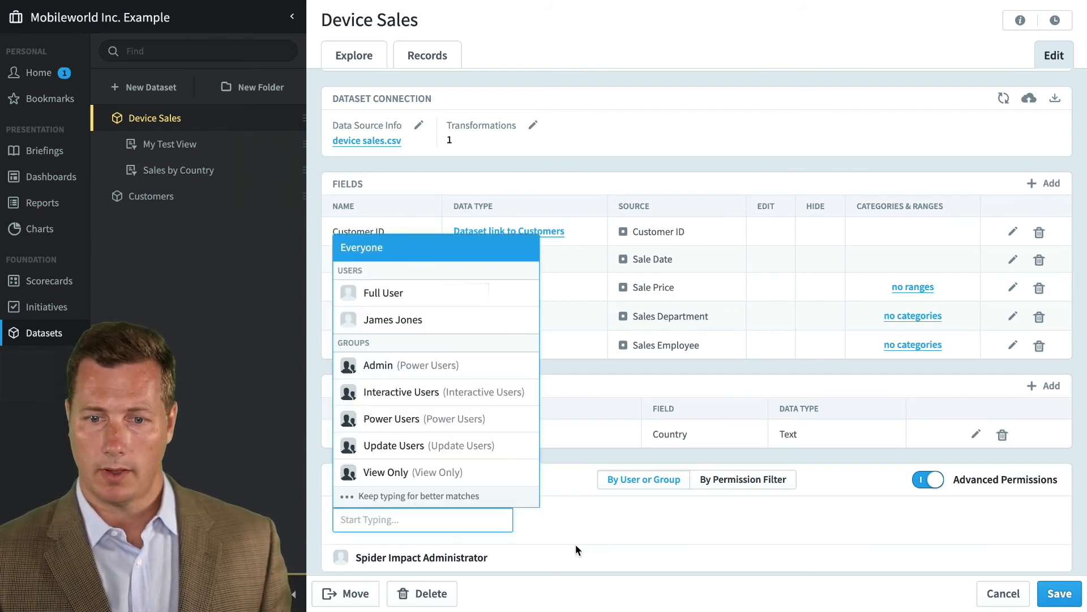
left_click(393, 320)
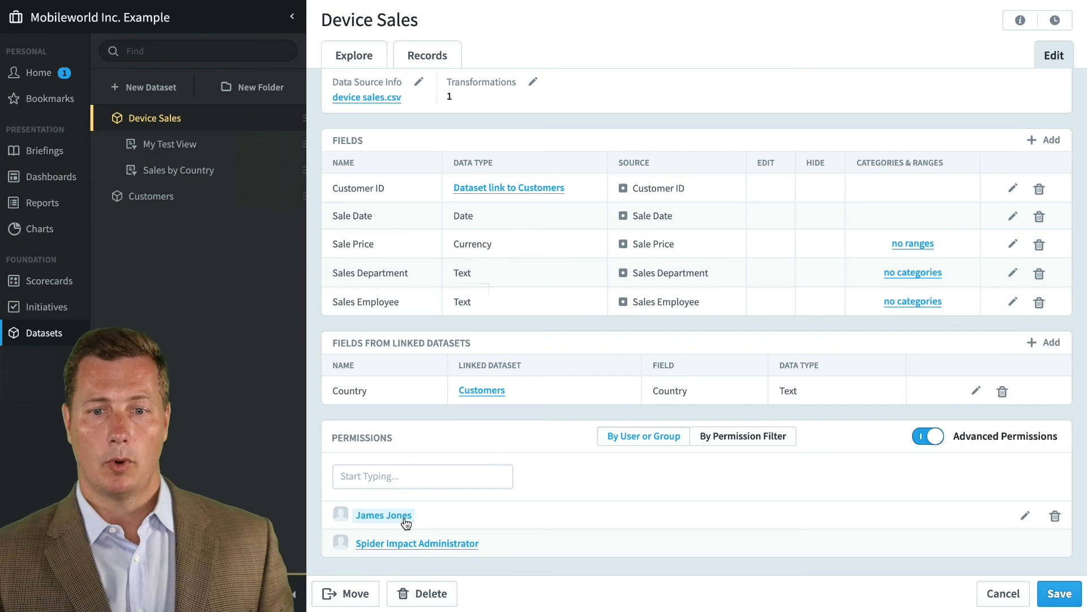
mouse_move(1025, 517)
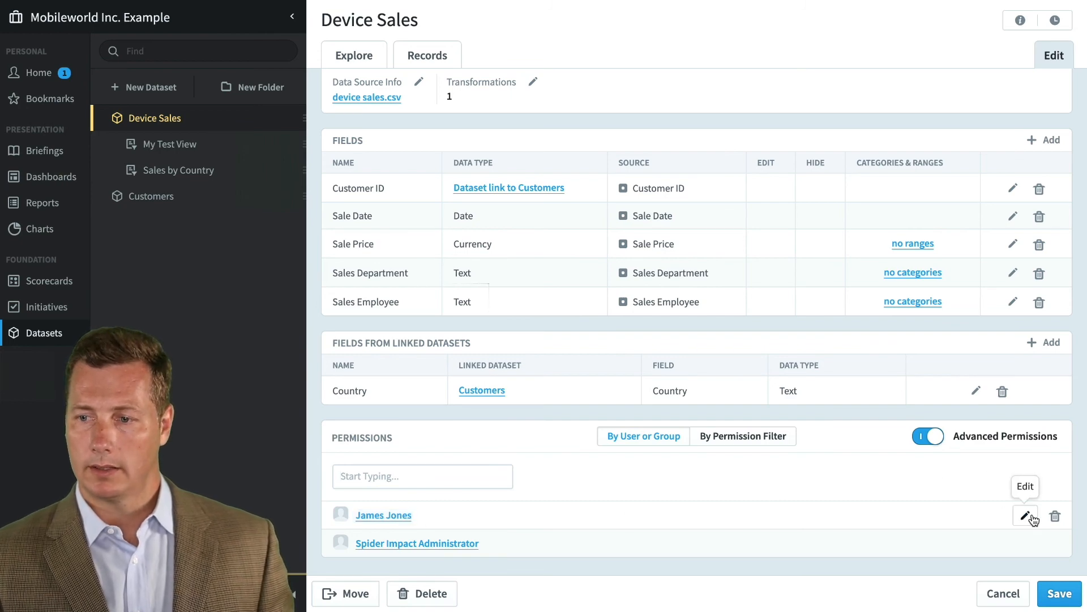
left_click(1026, 516)
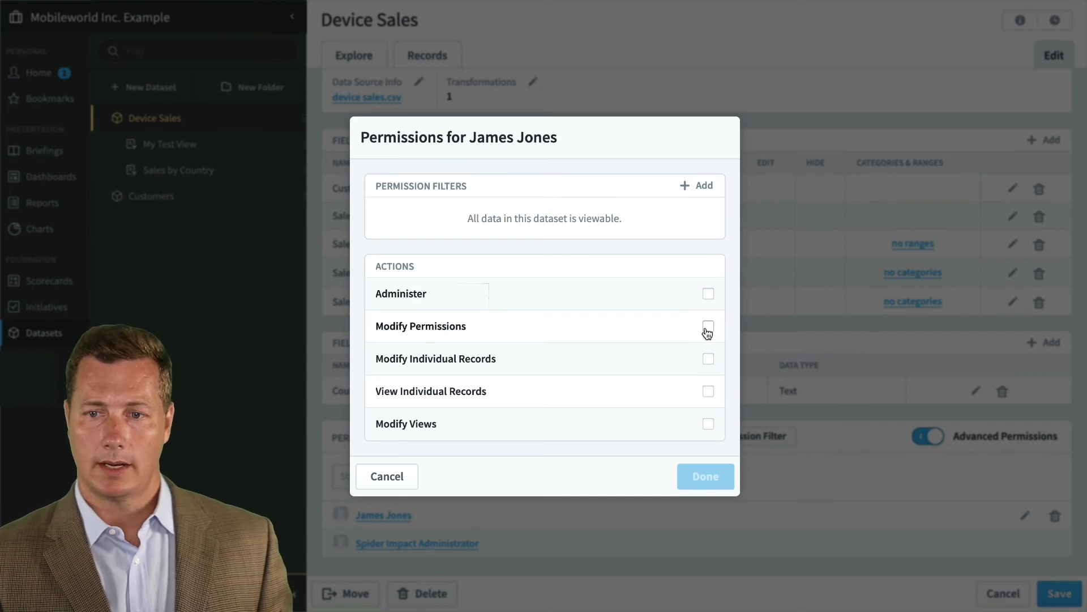
mouse_move(620, 391)
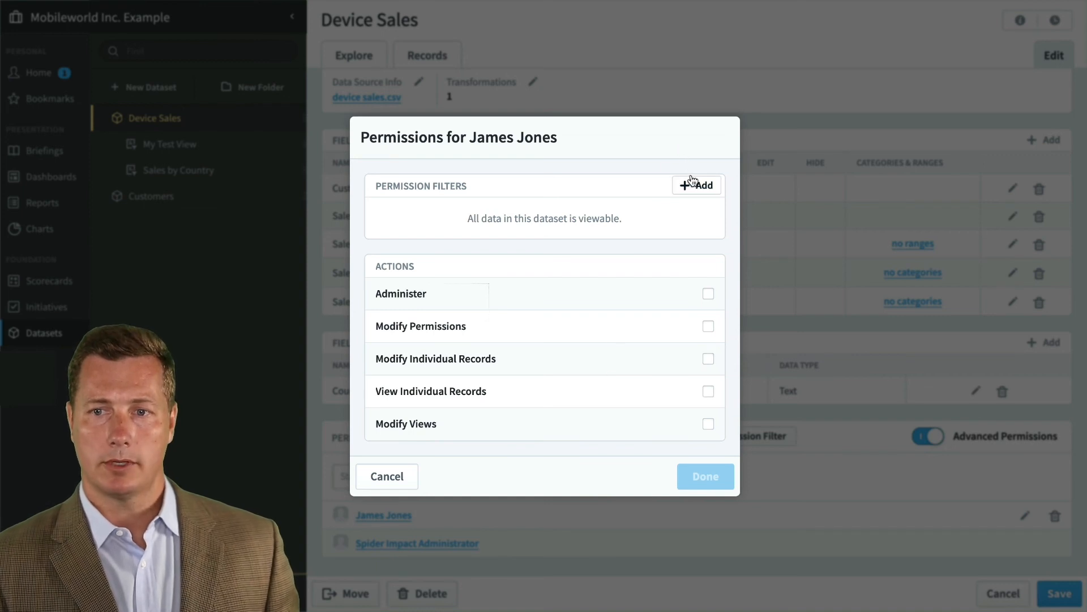
left_click(697, 184)
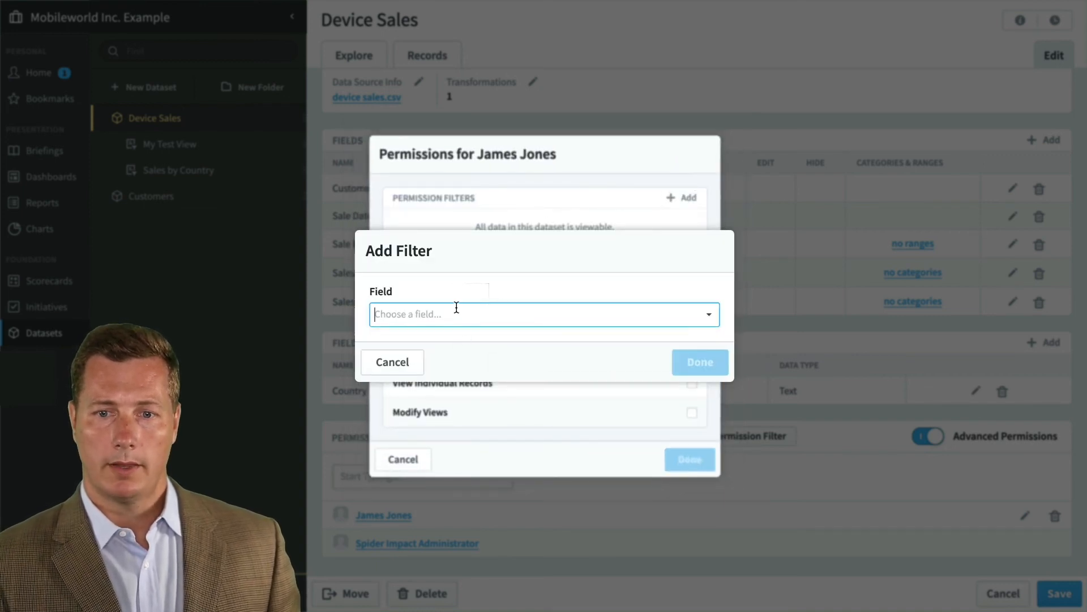
left_click(543, 314)
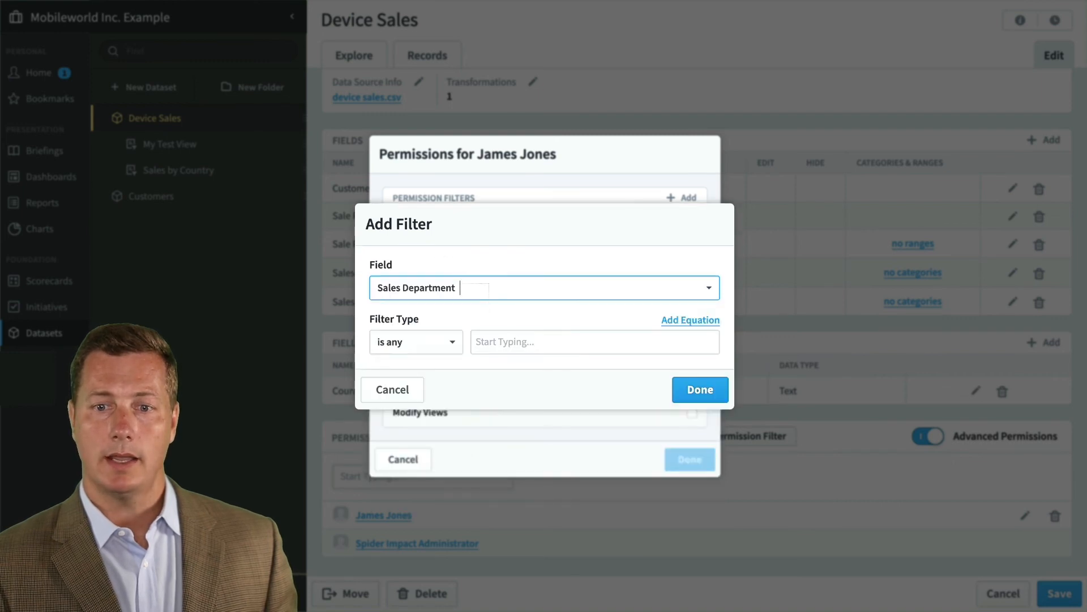
left_click(592, 341)
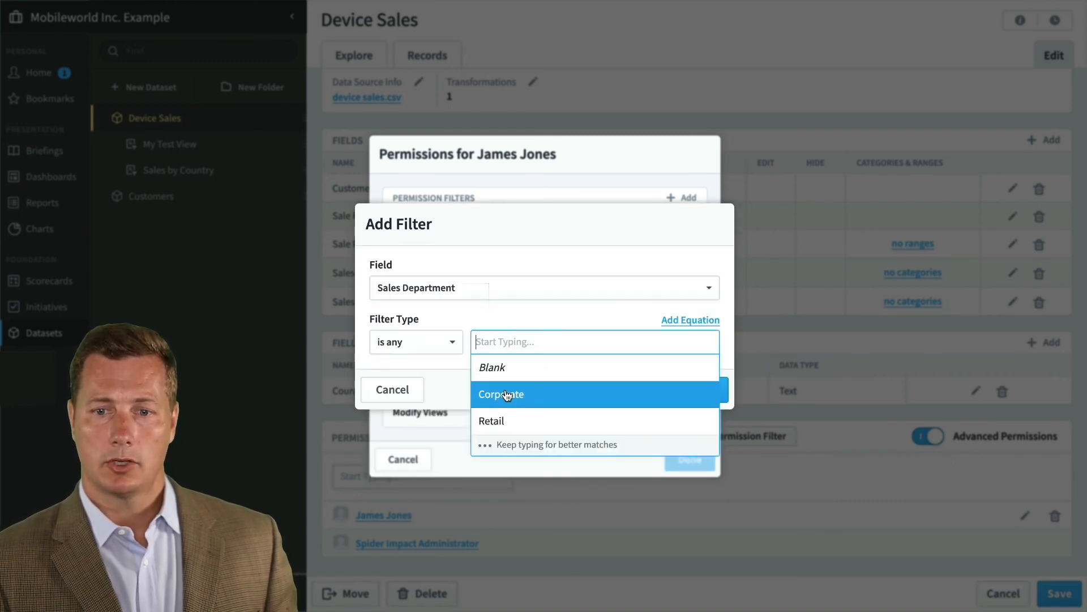
left_click(501, 394)
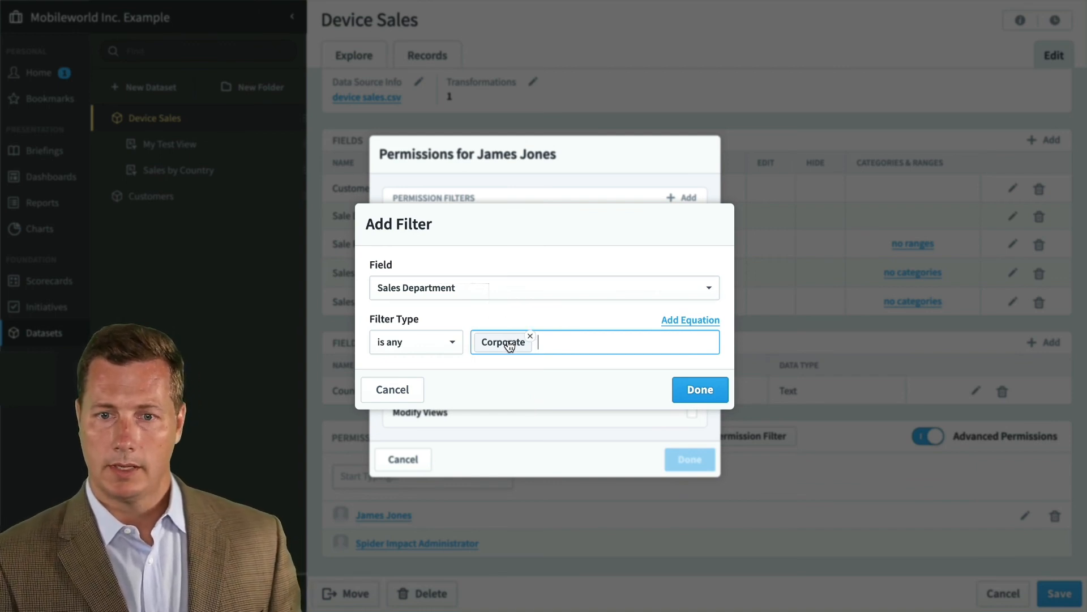
left_click(699, 389)
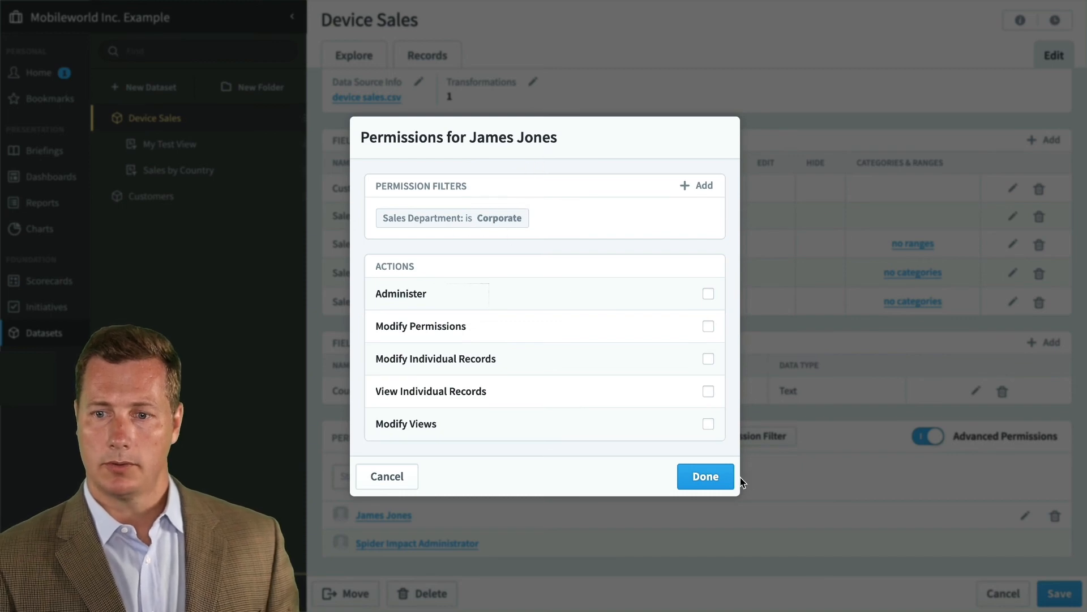
left_click(704, 477)
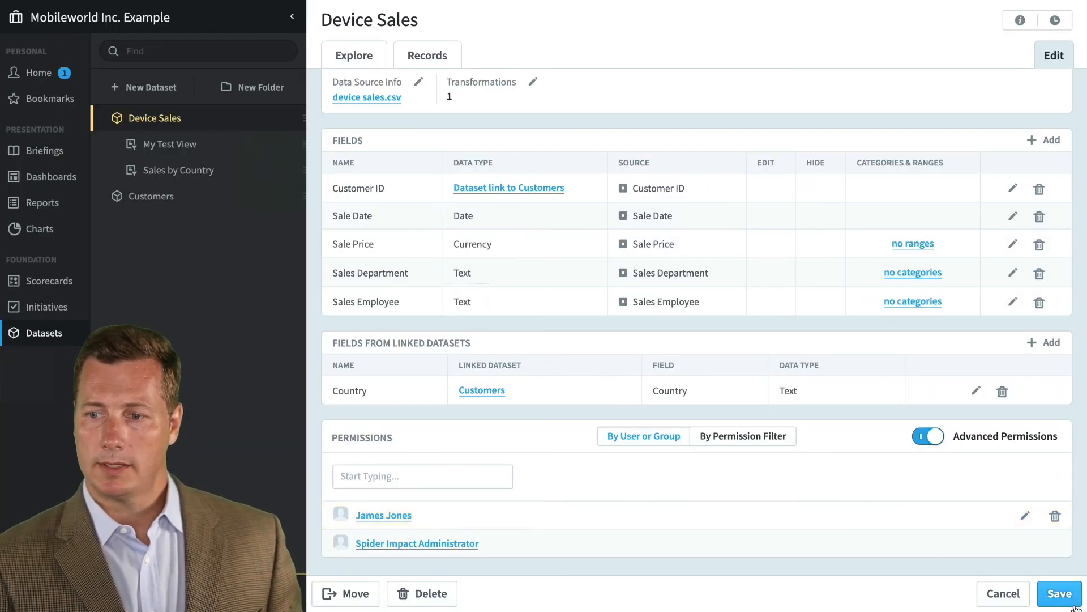
scroll("up", 3)
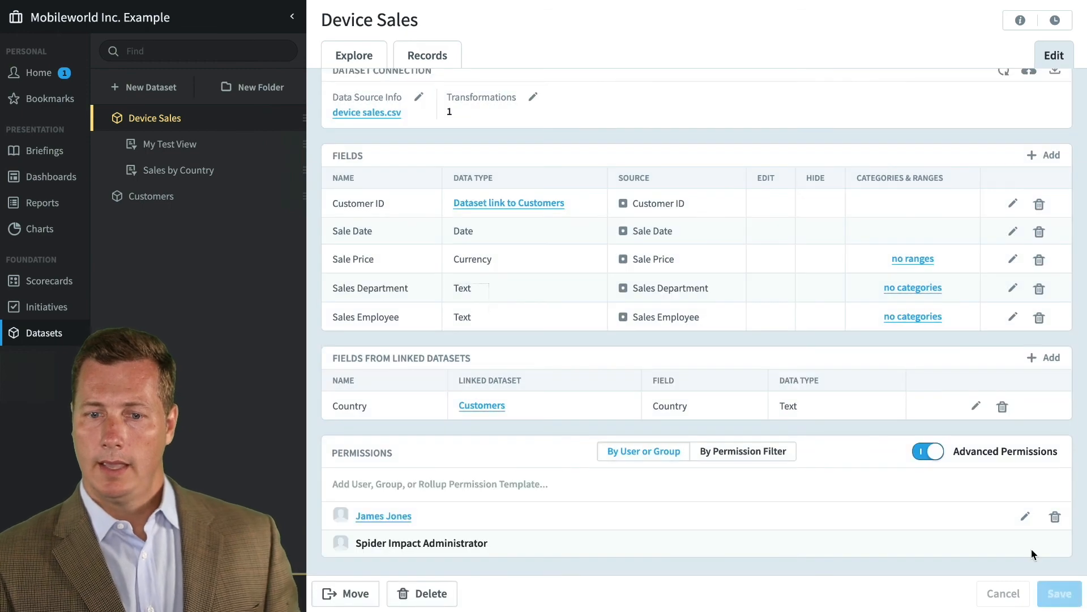
mouse_move(384, 516)
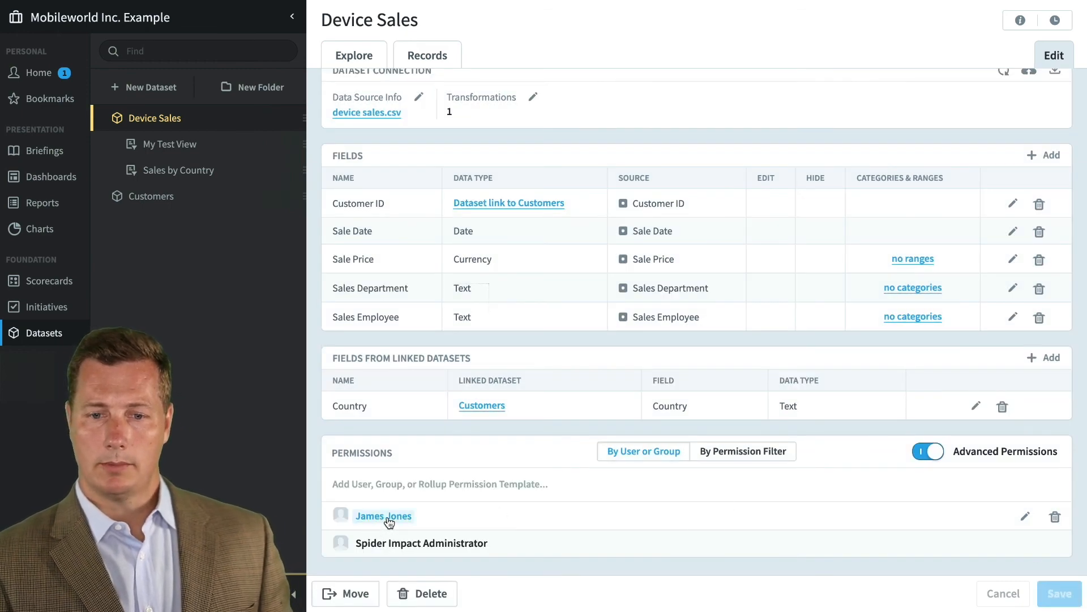
left_click(383, 515)
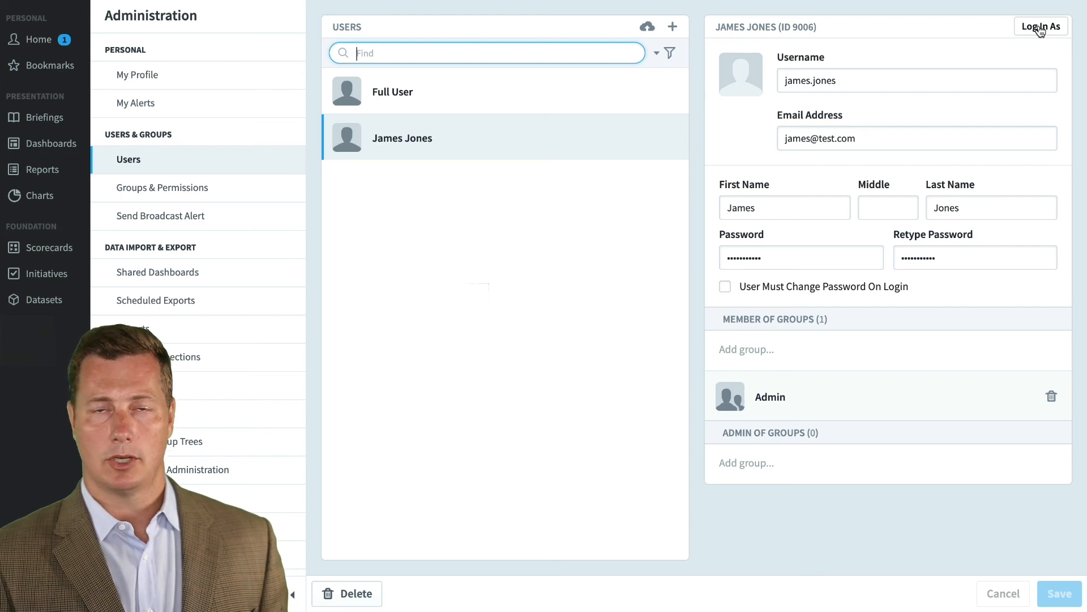
left_click(1041, 26)
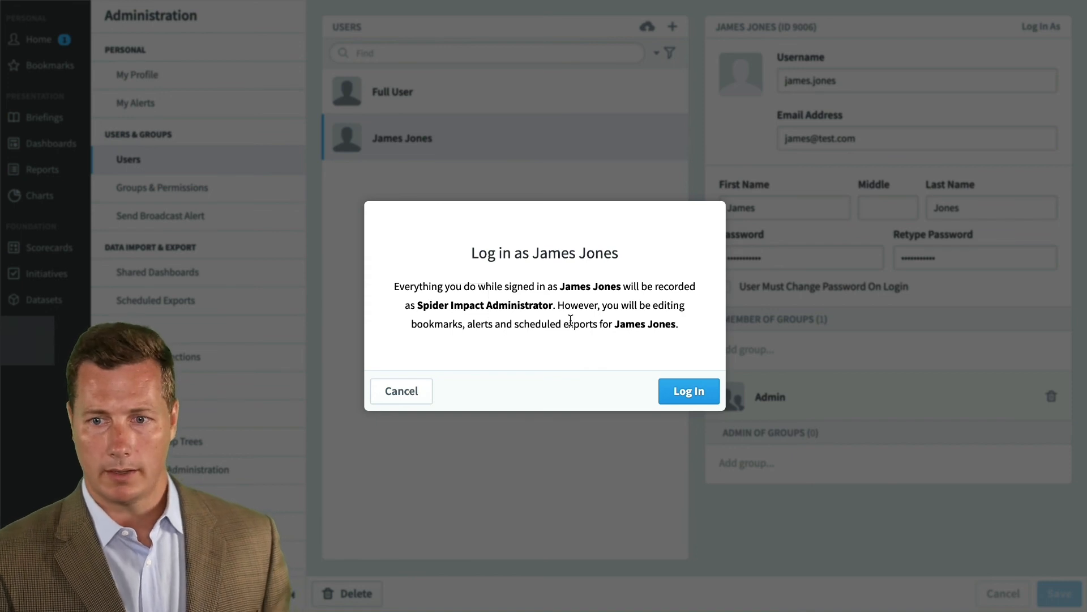
left_click(688, 390)
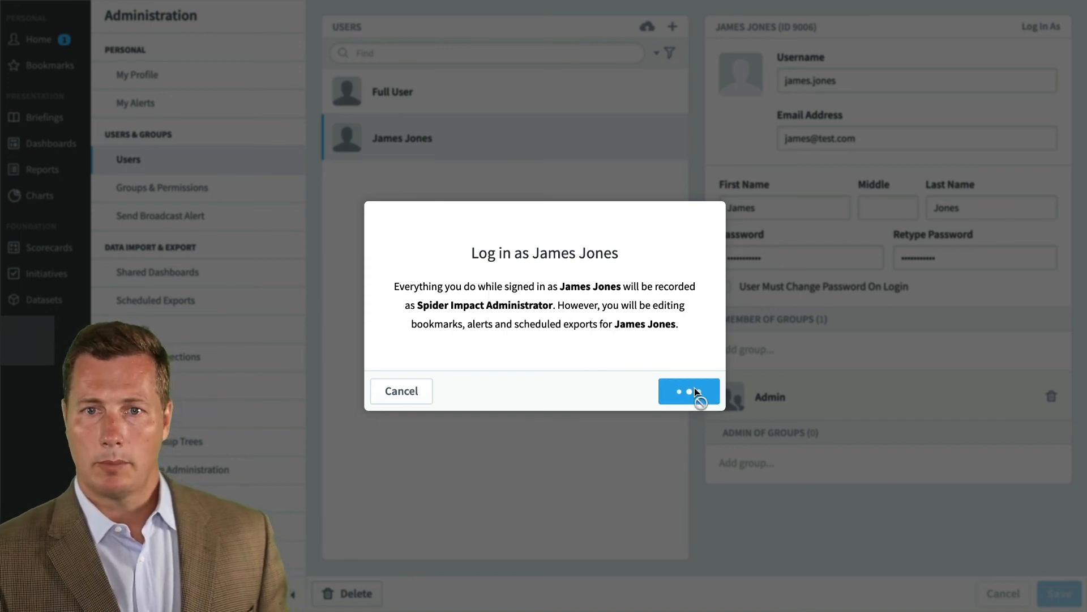
left_click(689, 390)
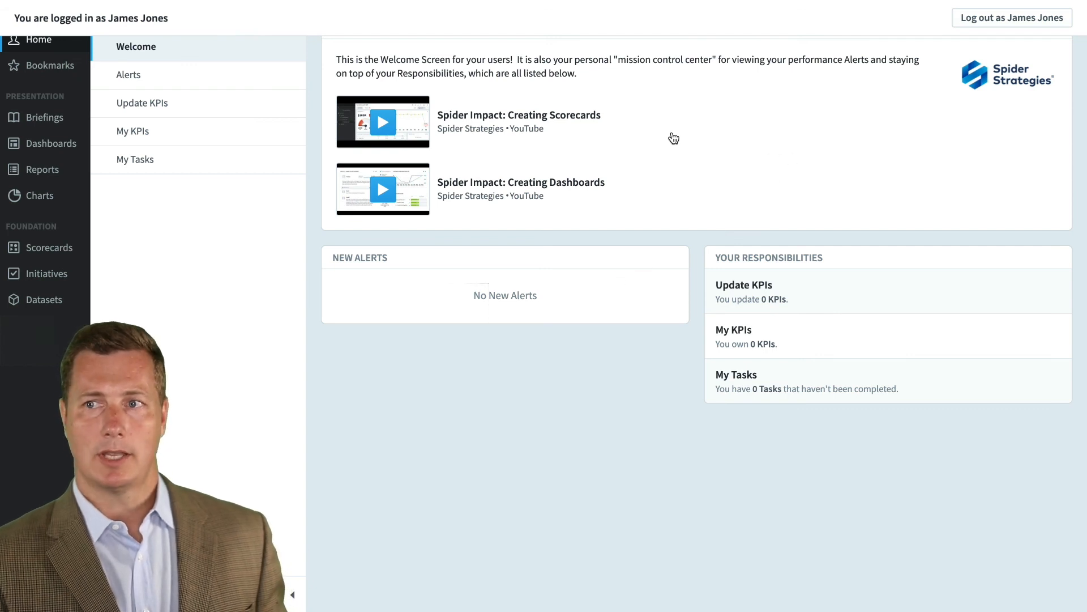
mouse_move(63, 292)
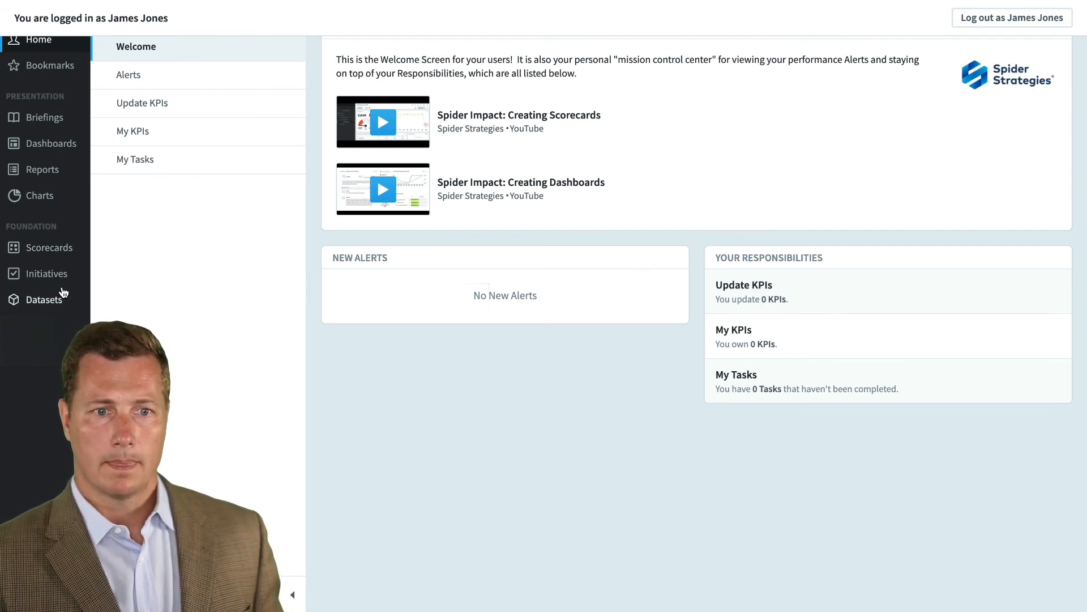
left_click(45, 299)
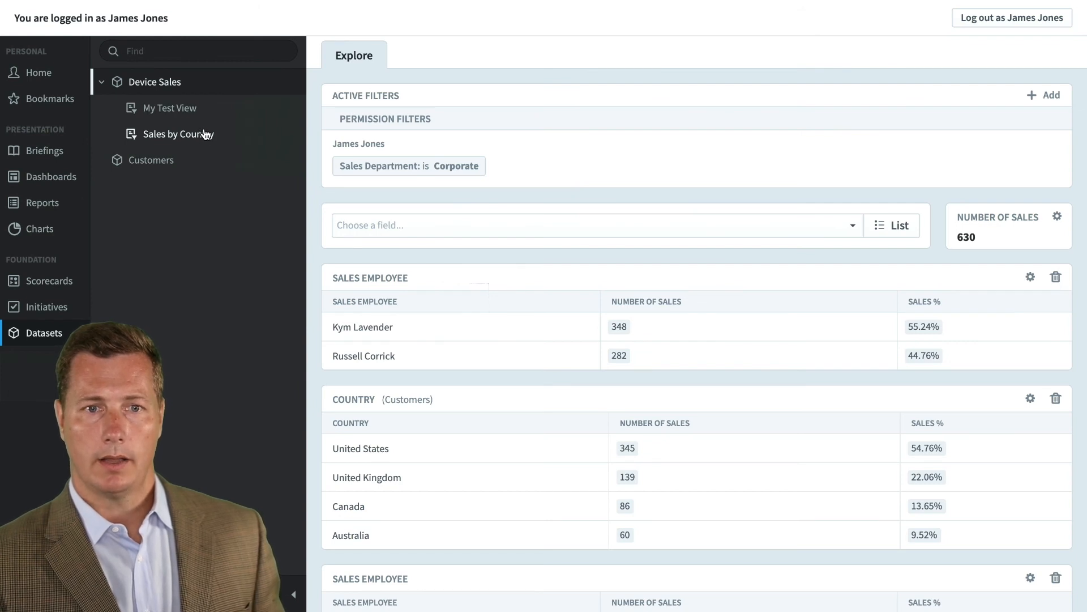
left_click(178, 133)
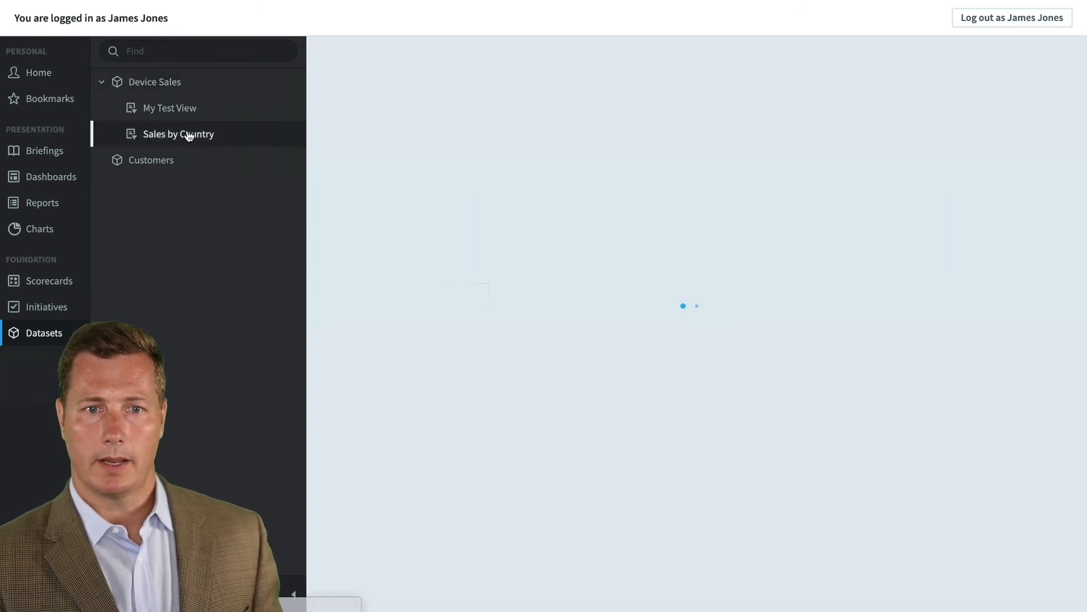
left_click(169, 109)
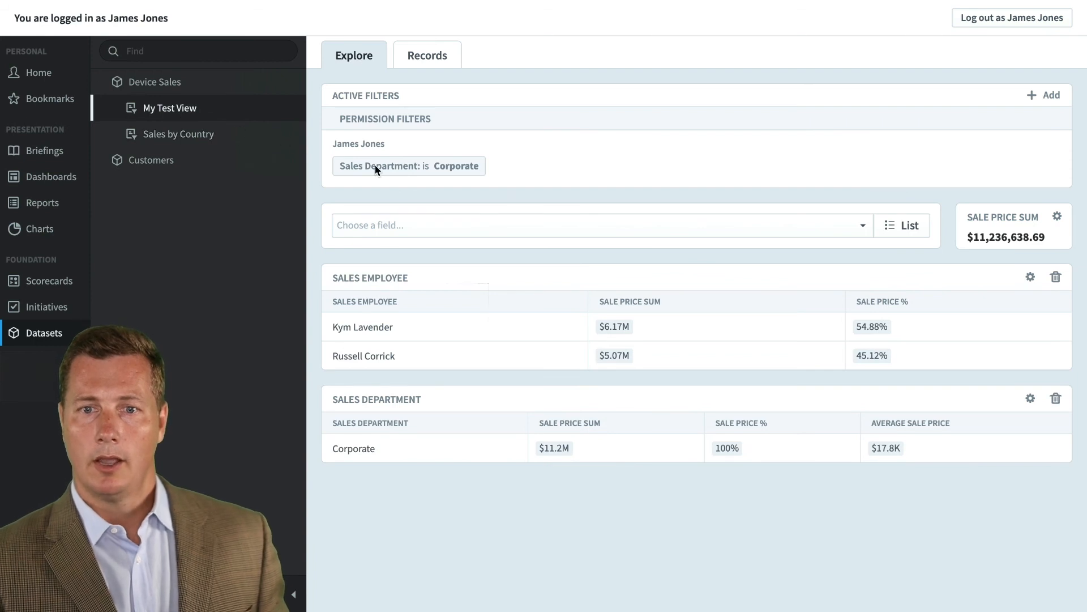
mouse_move(459, 199)
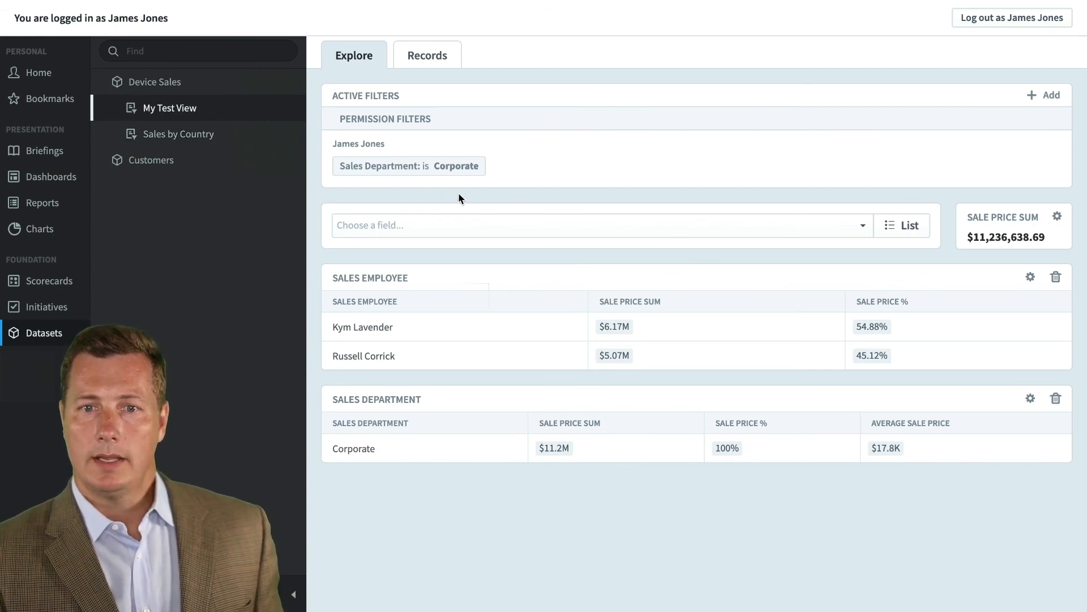
mouse_move(359, 169)
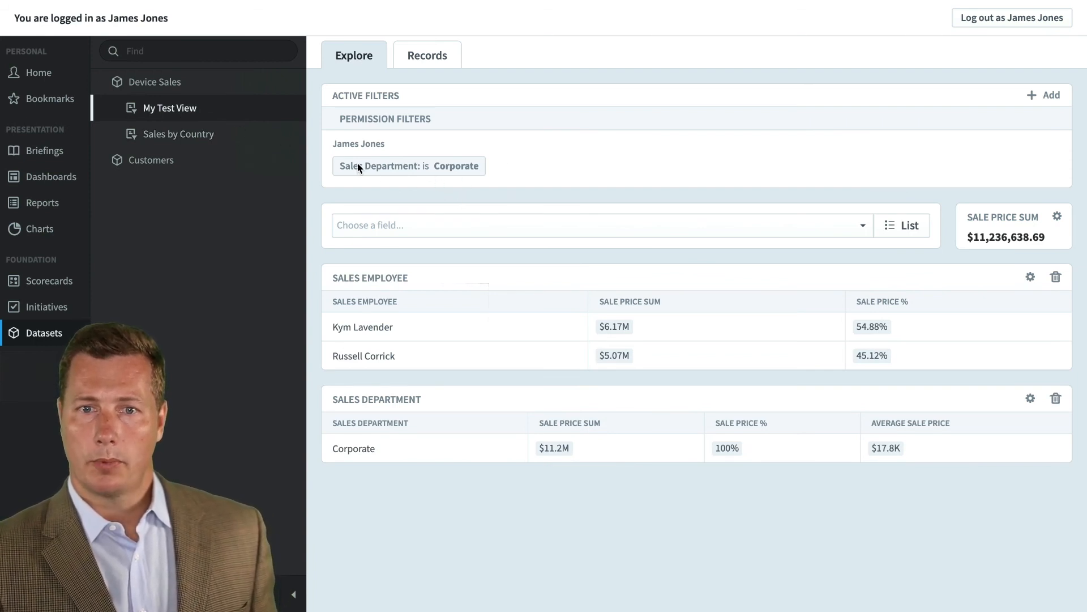
mouse_move(464, 168)
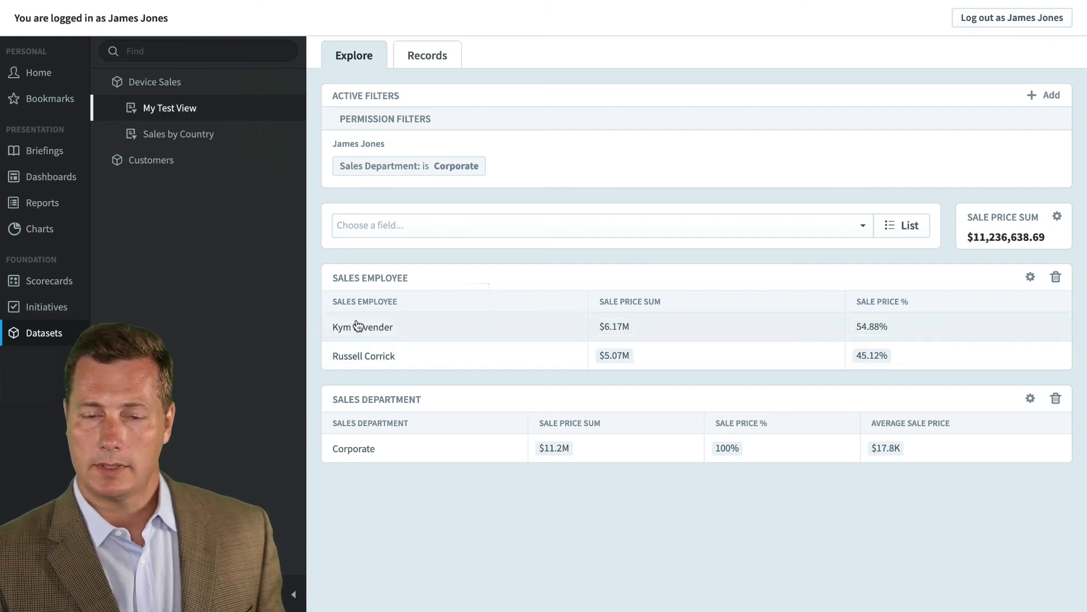
mouse_move(388, 335)
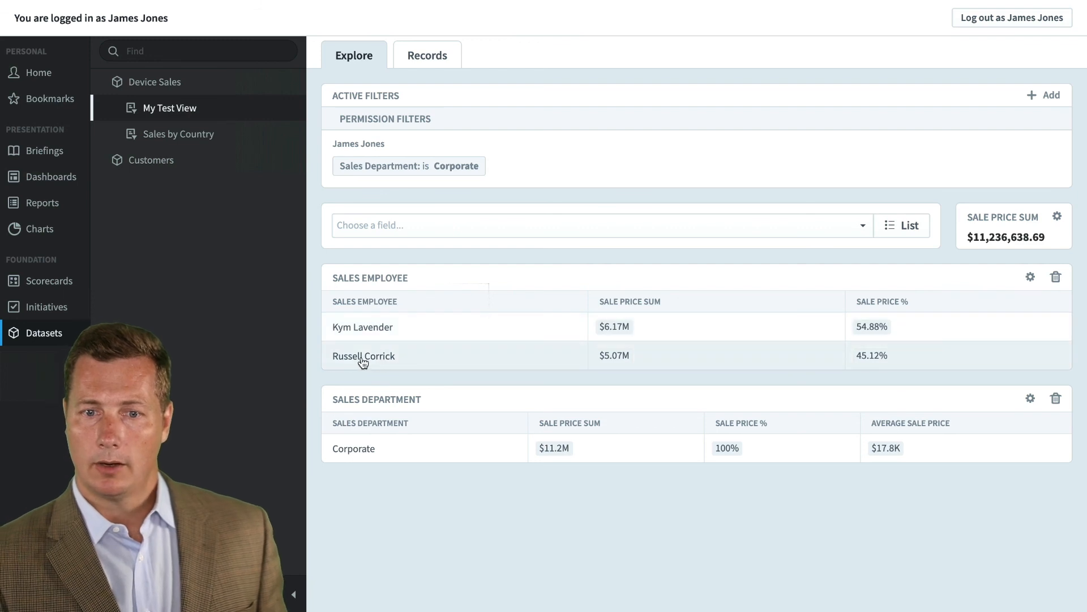
mouse_move(386, 393)
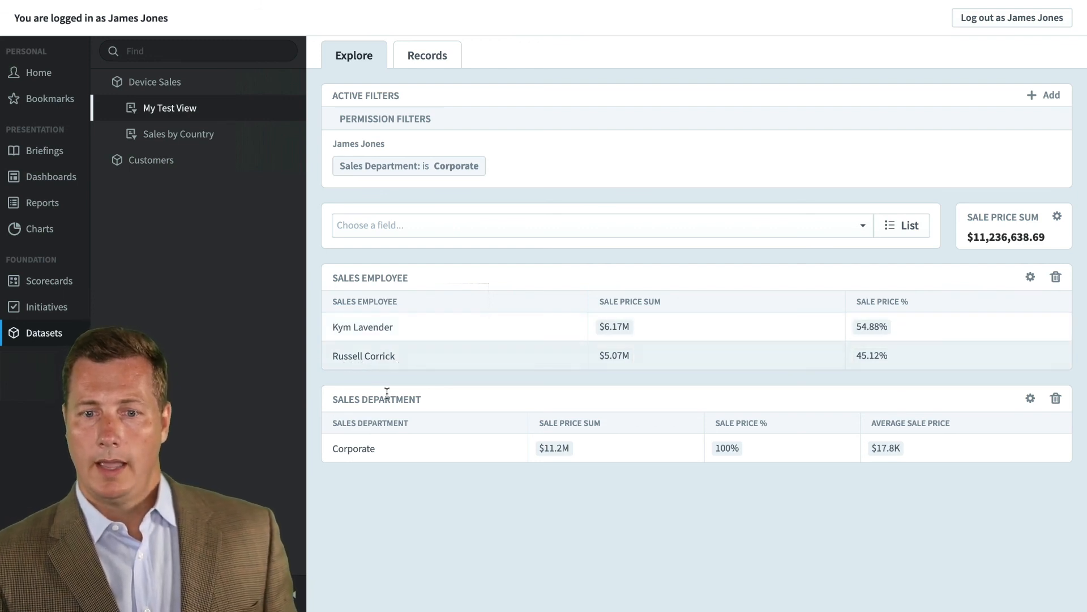
mouse_move(409, 493)
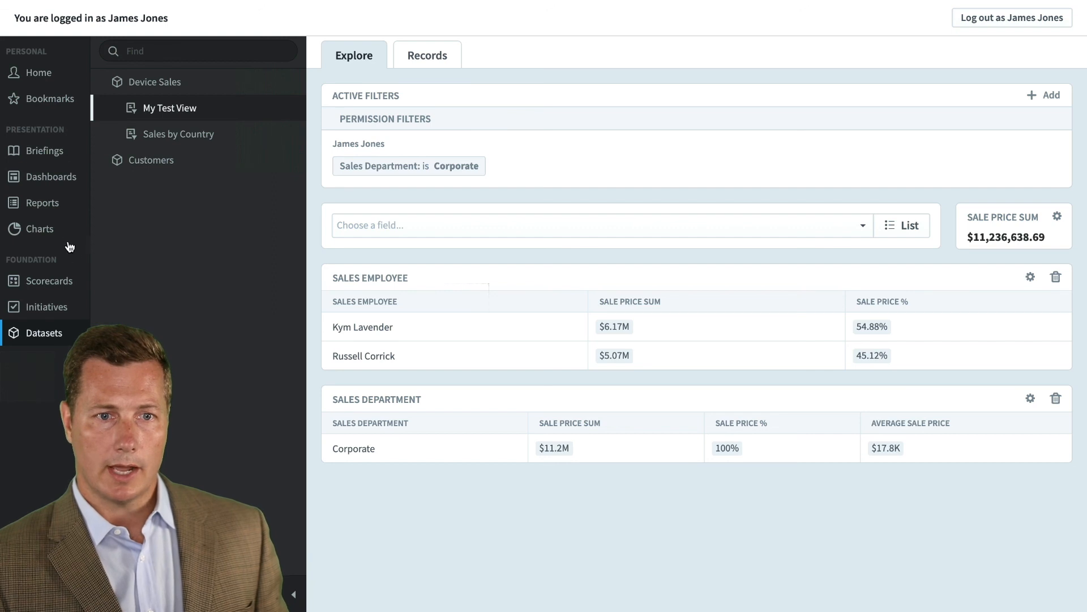
Open the Dataset Example dashboard and reveal its applied permission filters.
left_click(50, 177)
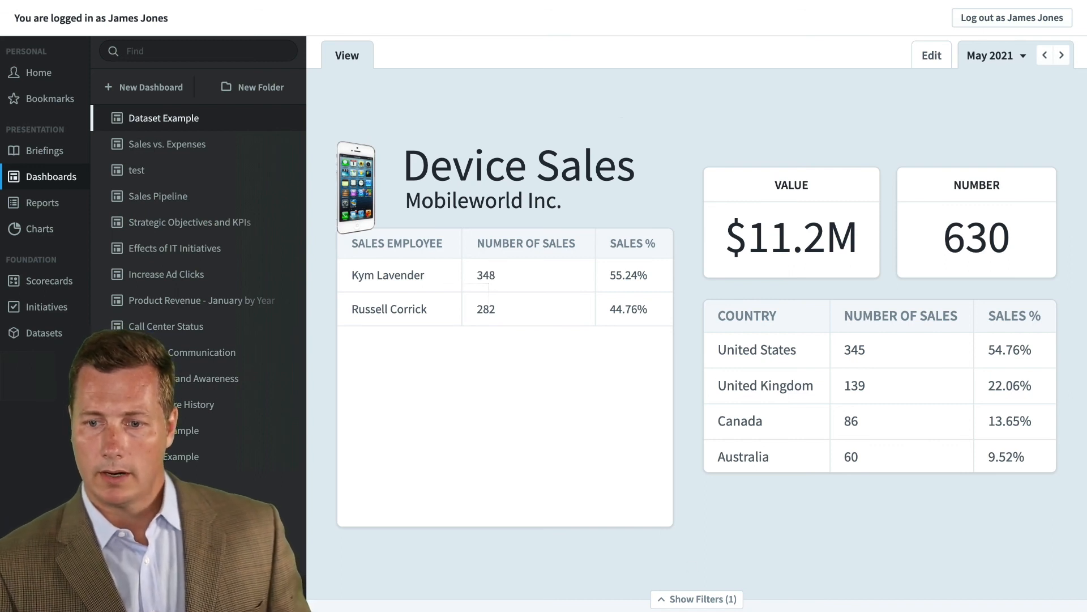
left_click(696, 598)
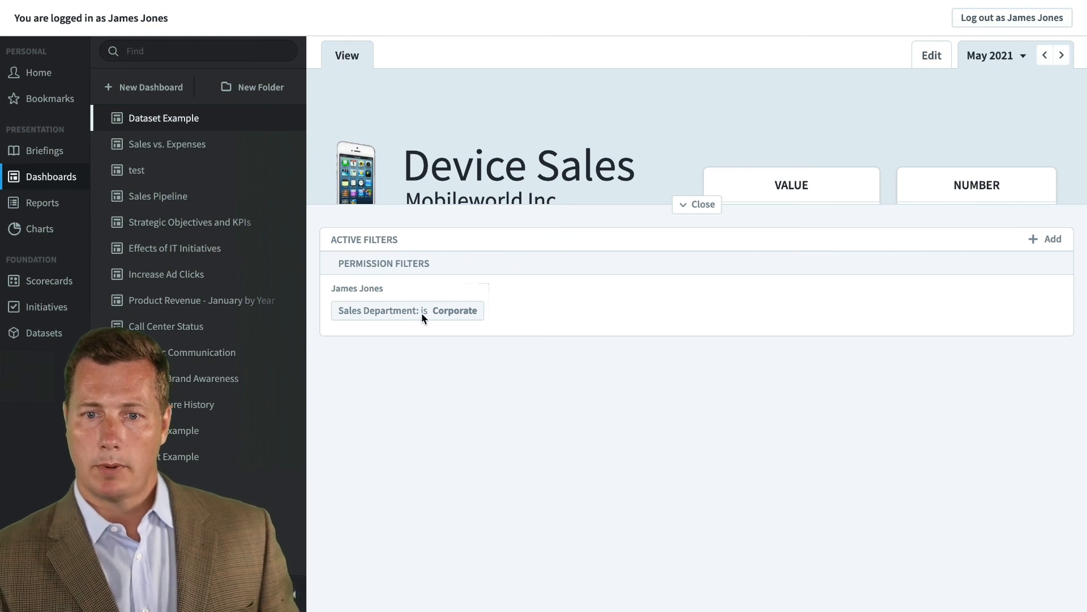
left_click(697, 203)
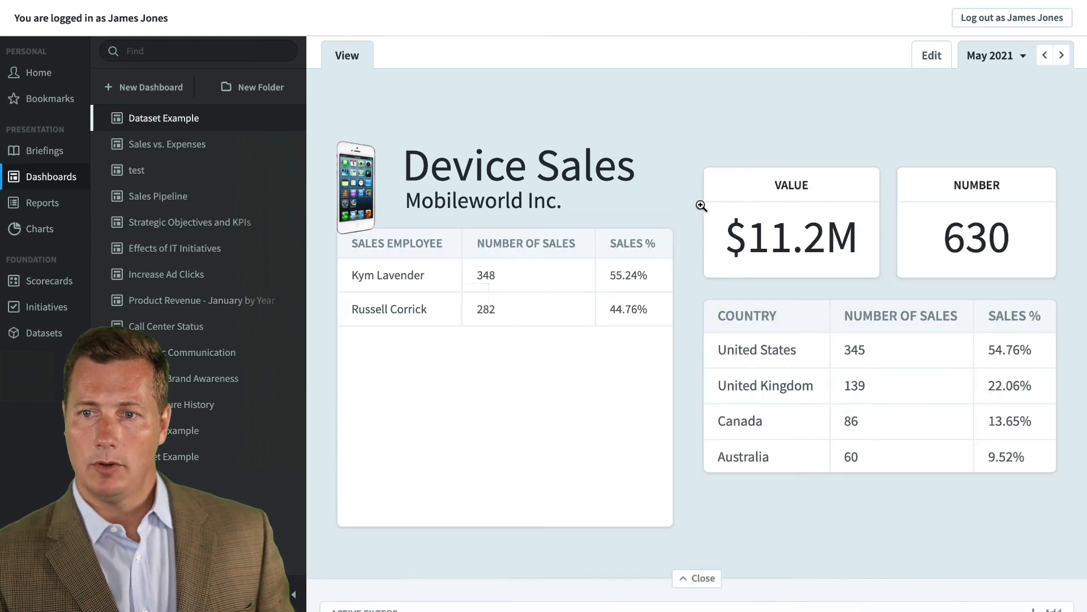
left_click(696, 577)
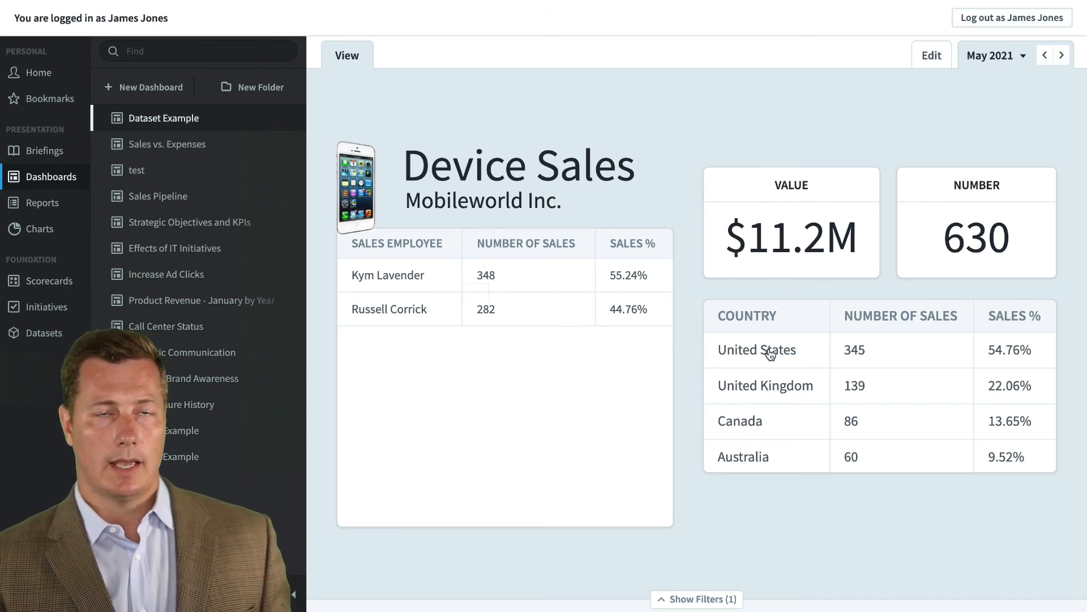
left_click(757, 350)
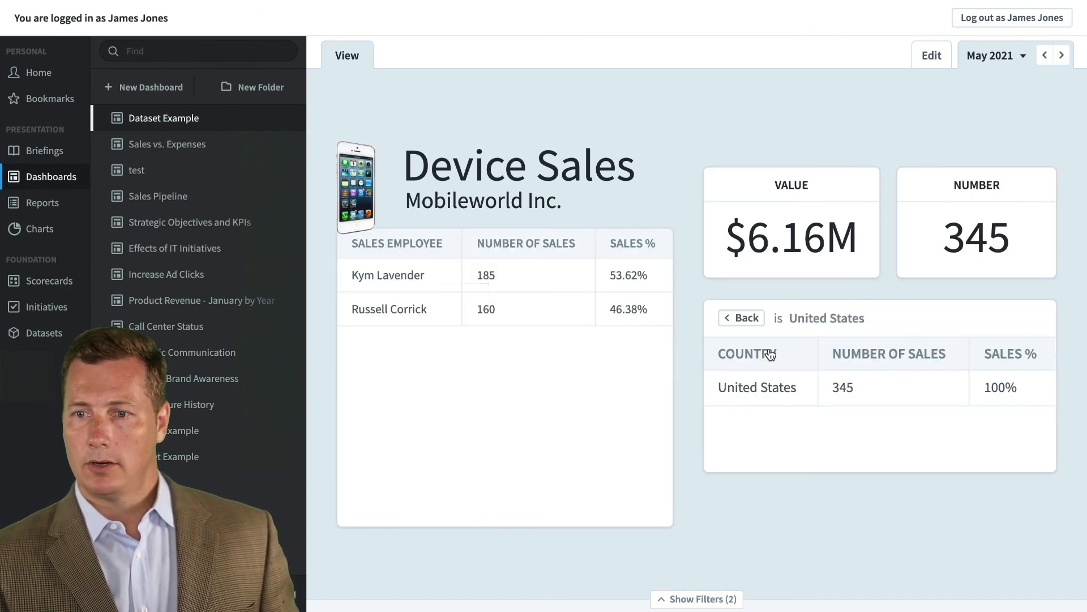
mouse_move(747, 318)
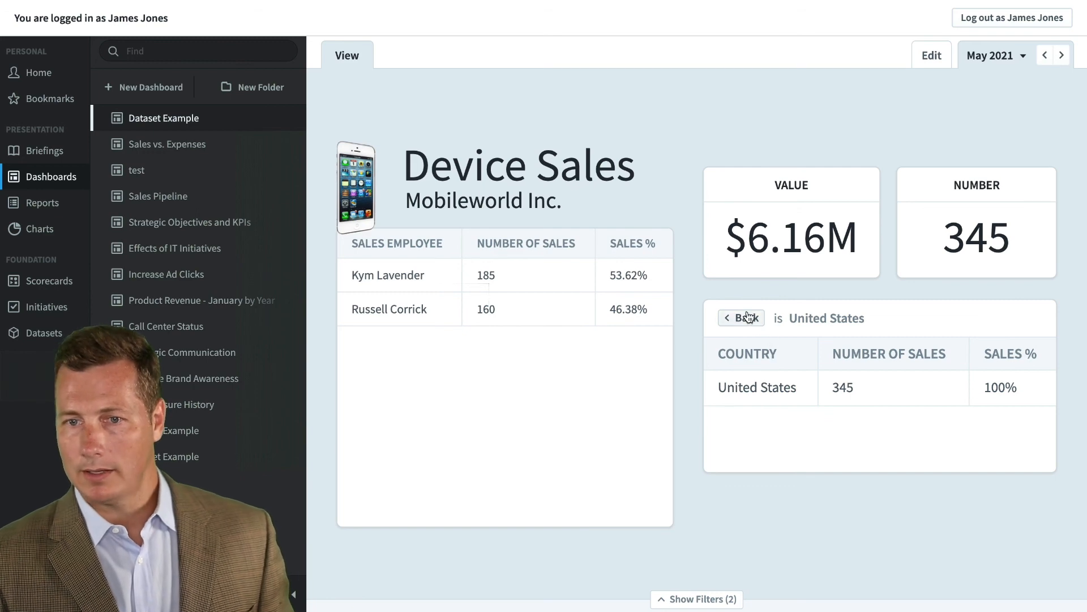
left_click(741, 317)
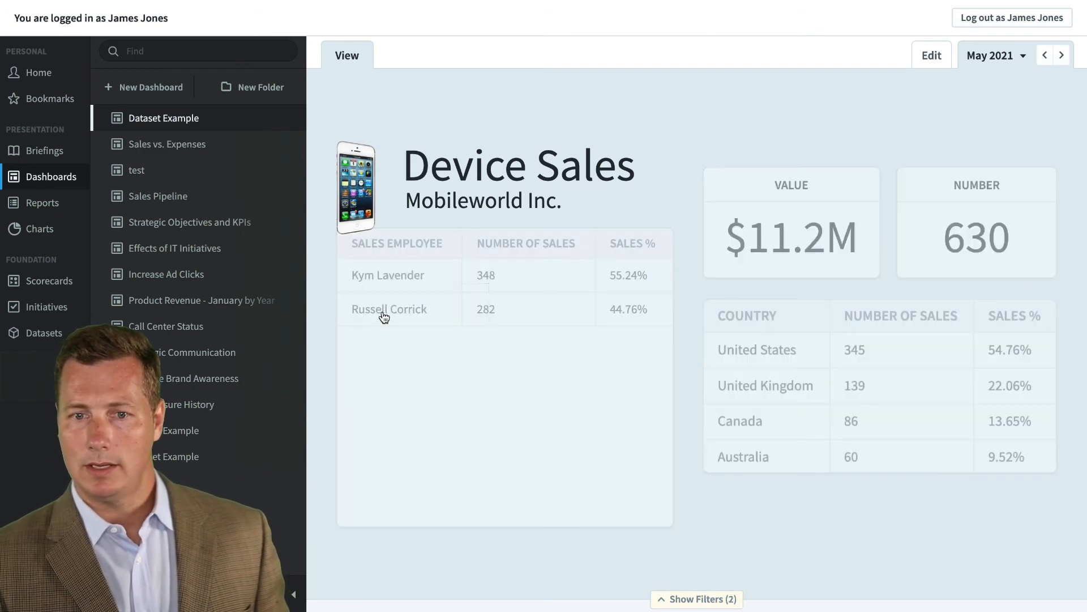
left_click(389, 308)
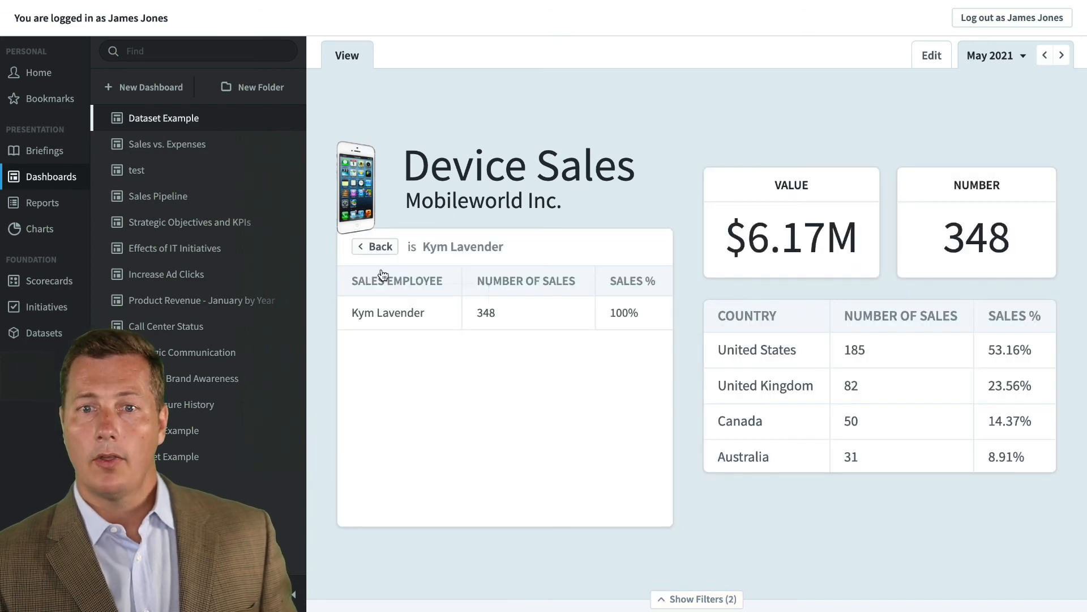
left_click(375, 245)
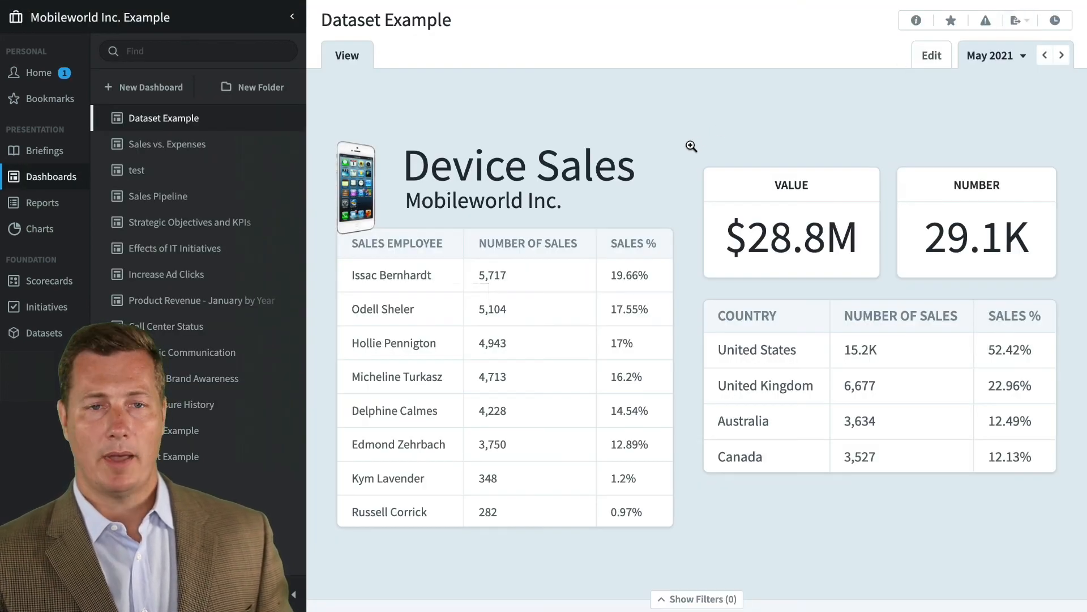
mouse_move(435, 423)
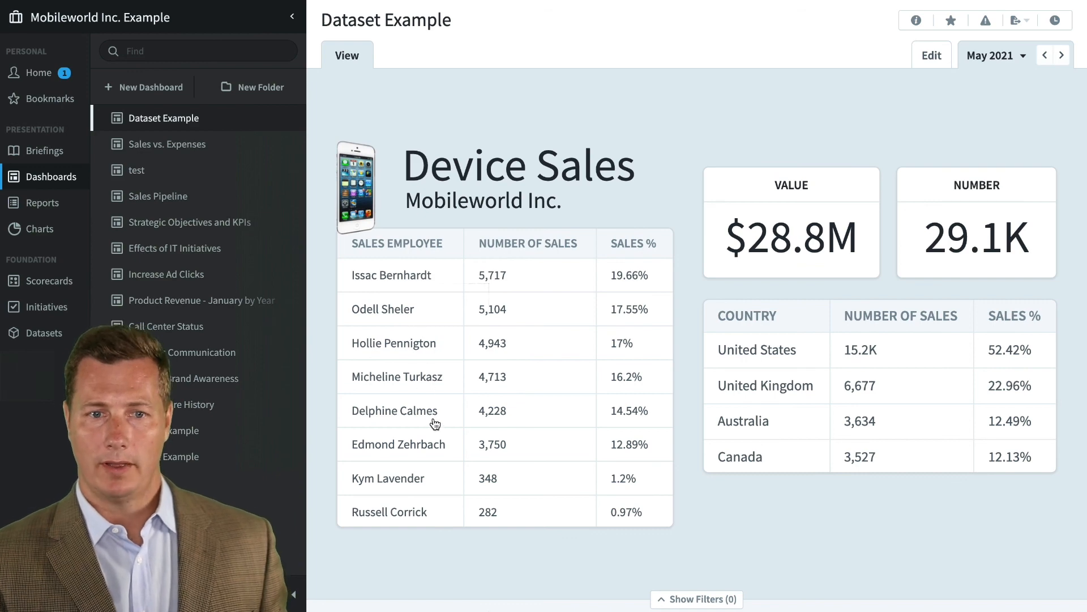
mouse_move(200, 284)
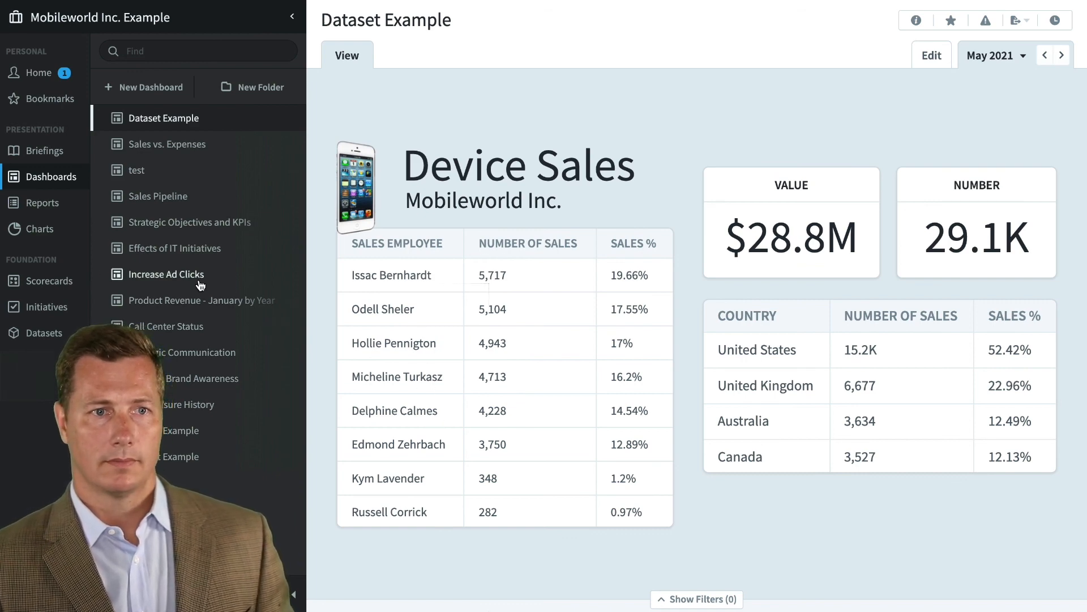